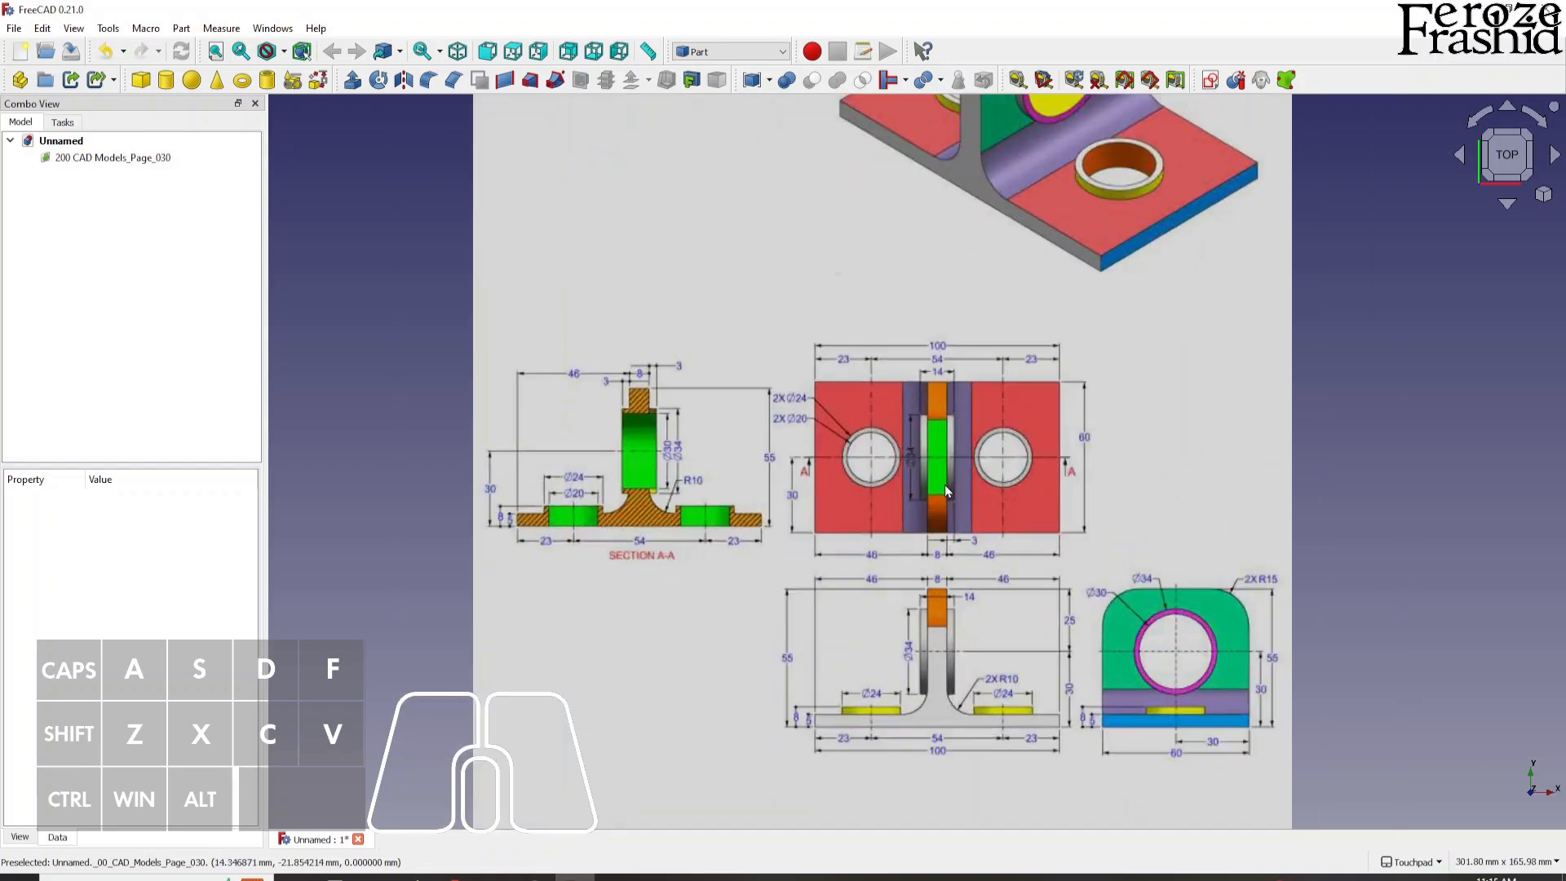
{"action": "mouse_move", "coordinate": [942, 372]}
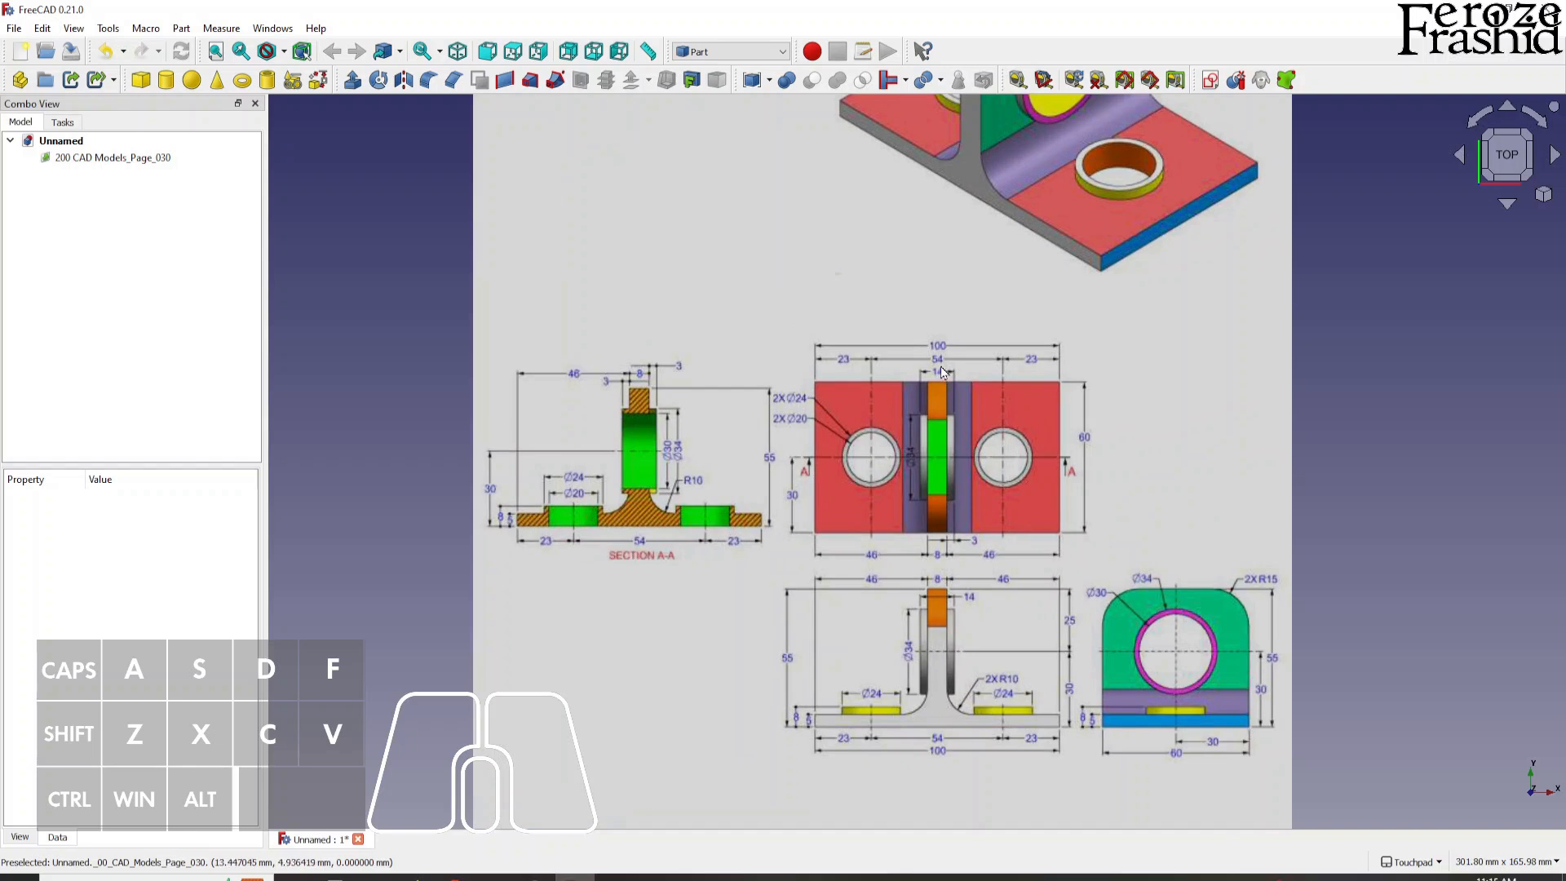
{"action": "mouse_move", "coordinate": [937, 396]}
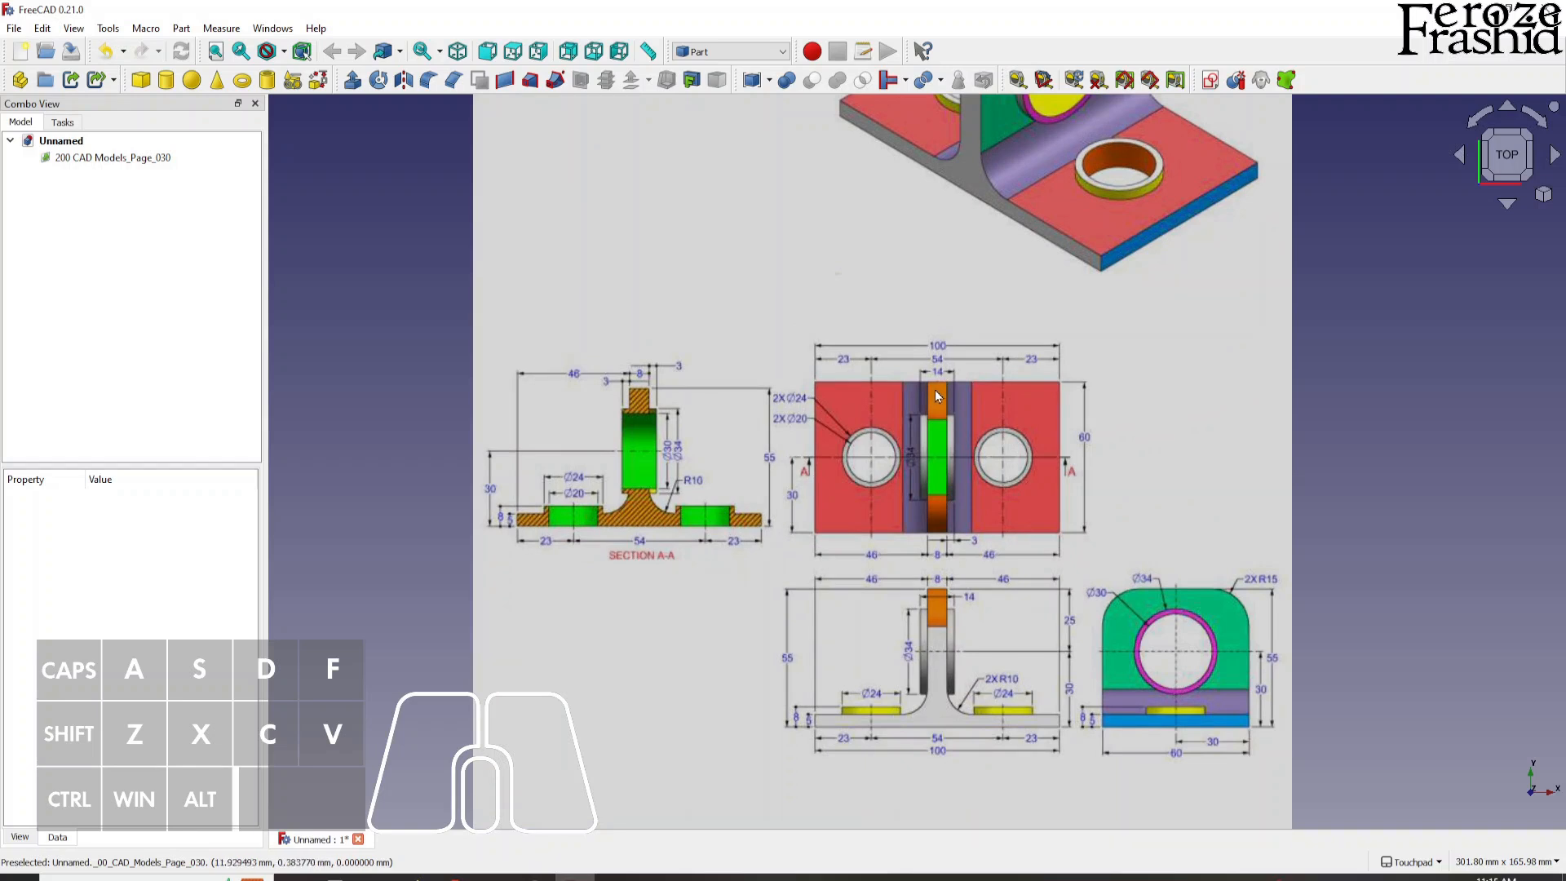
{"action": "mouse_move", "coordinate": [933, 486]}
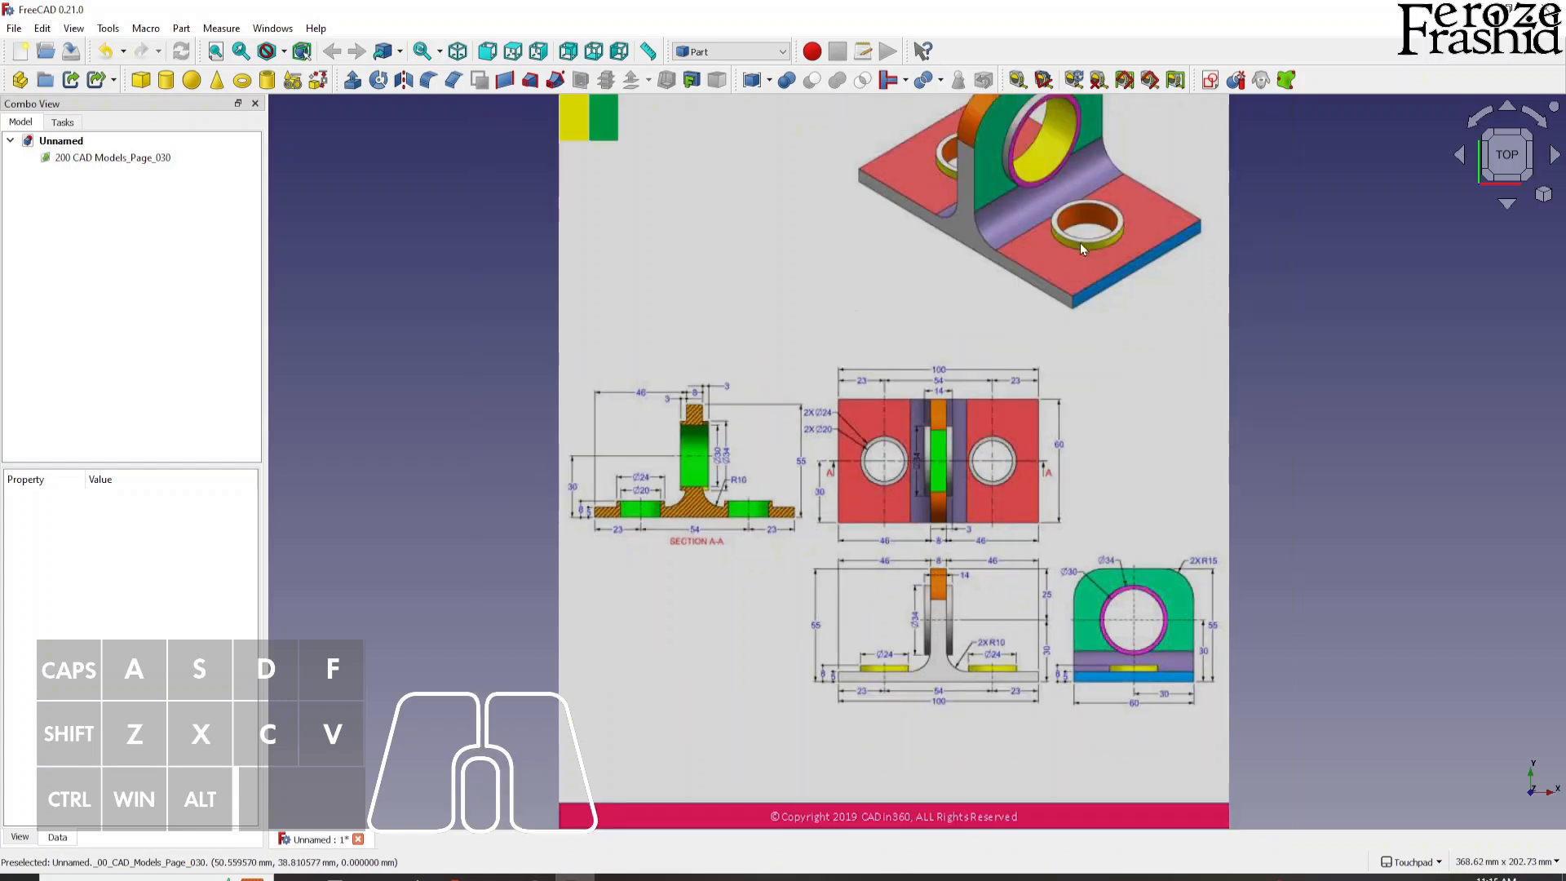
{"action": "mouse_move", "coordinate": [1095, 235]}
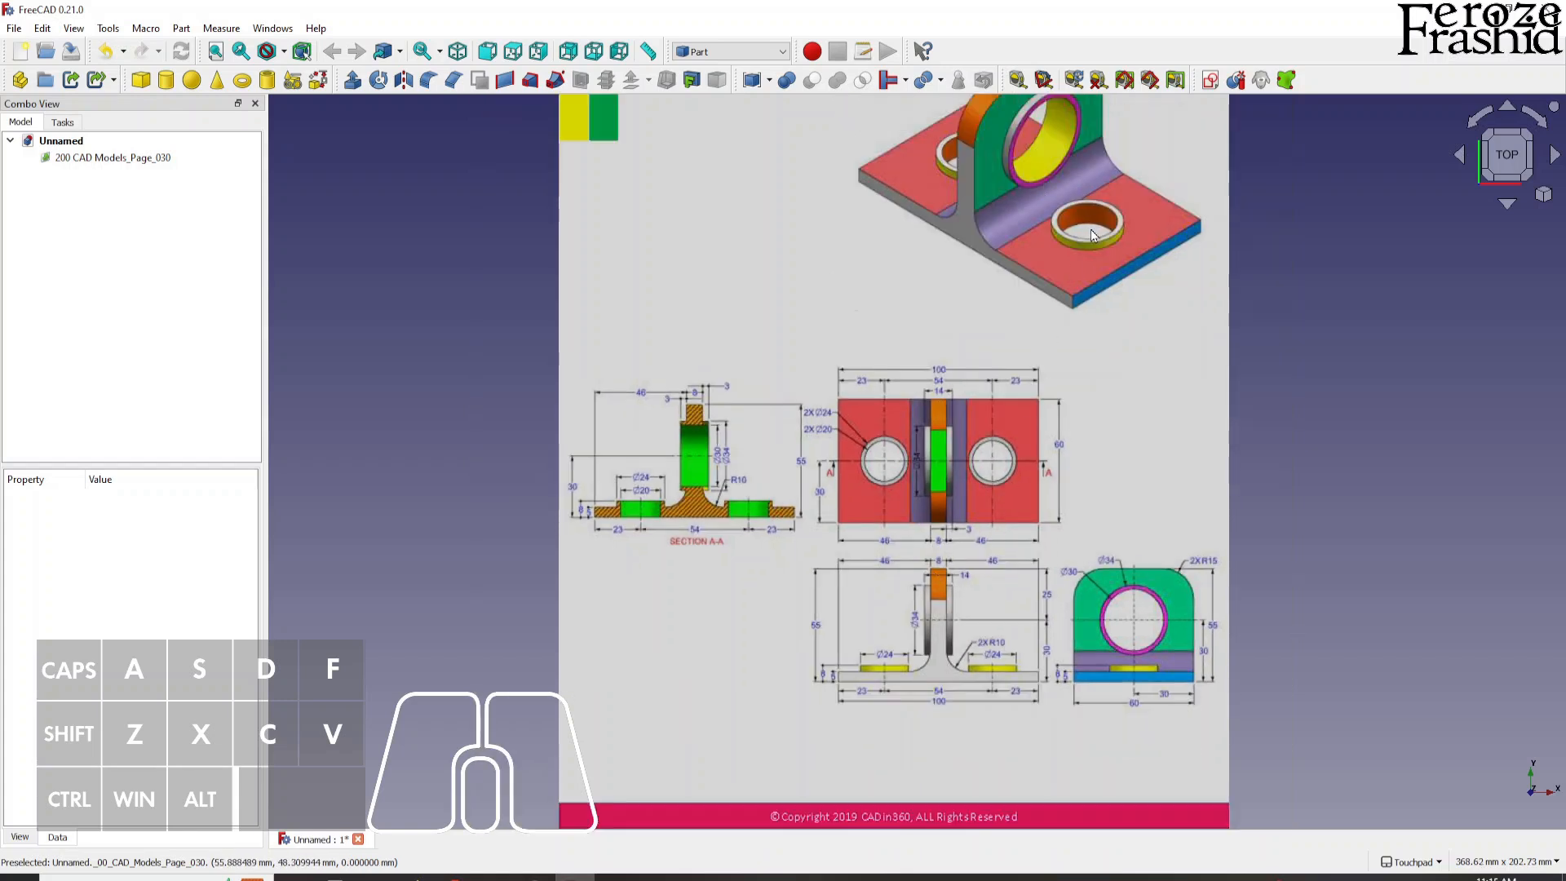
{"action": "mouse_move", "coordinate": [999, 505]}
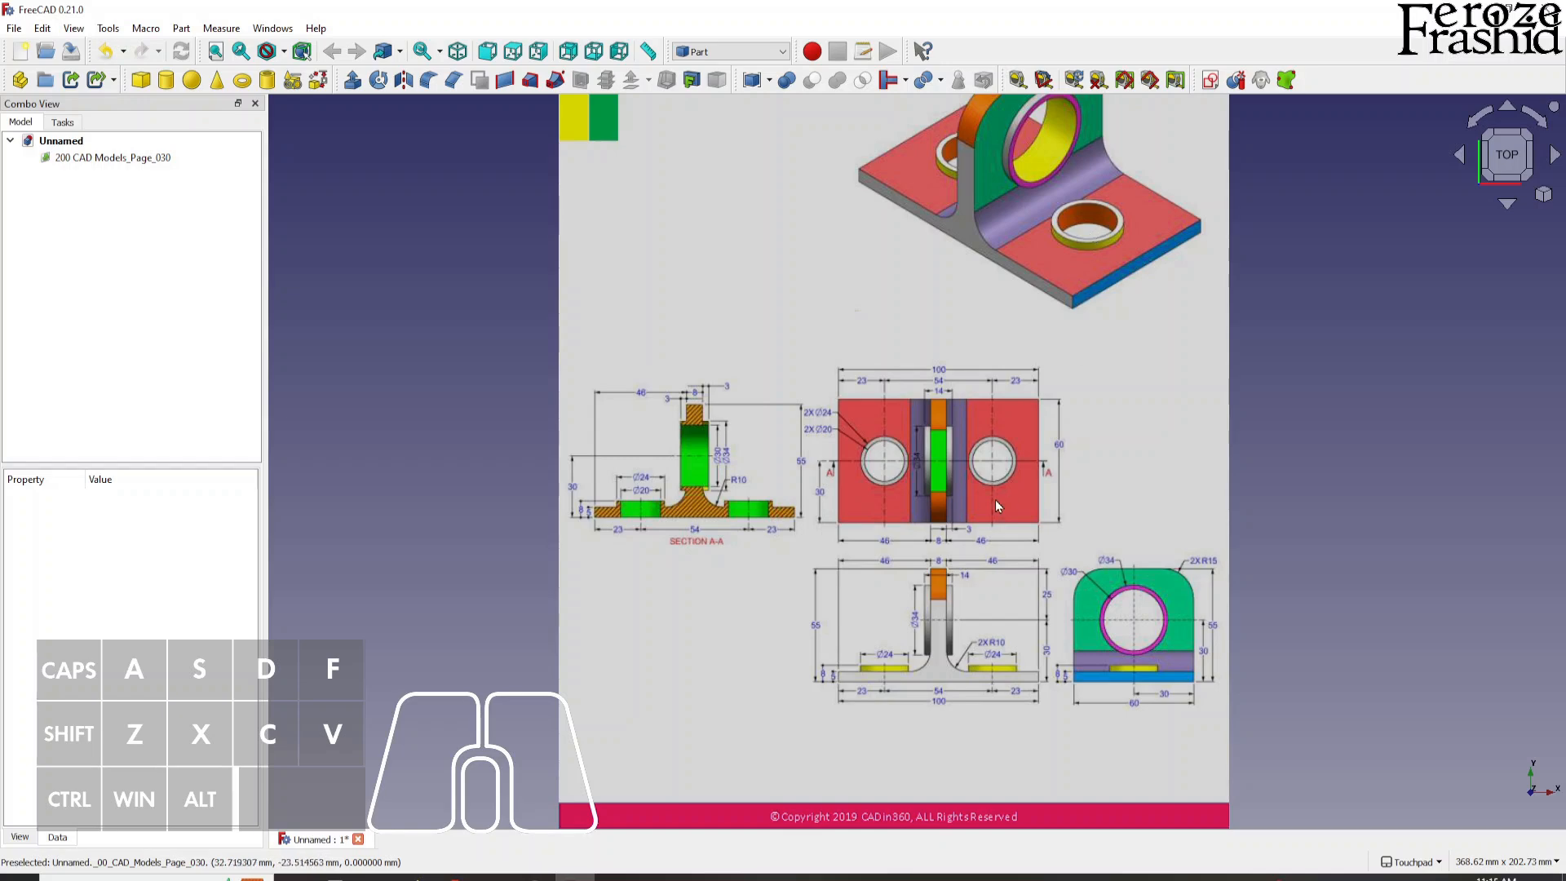
{"action": "mouse_move", "coordinate": [955, 514]}
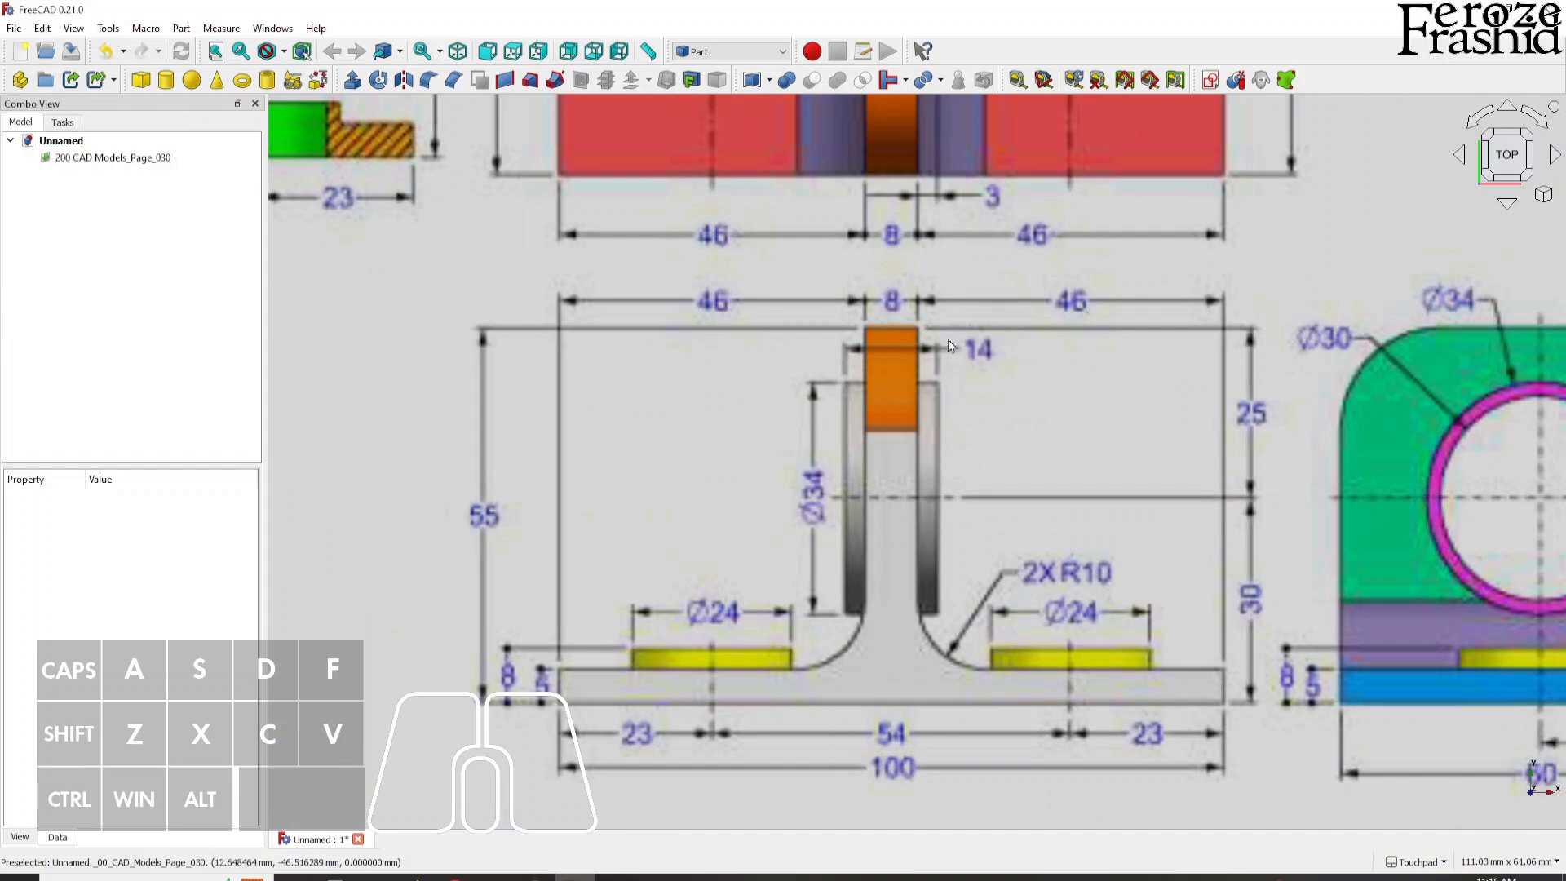
Open the reference image's plane settings to begin scale calibration.
{"action": "left_click", "coordinate": [114, 158]}
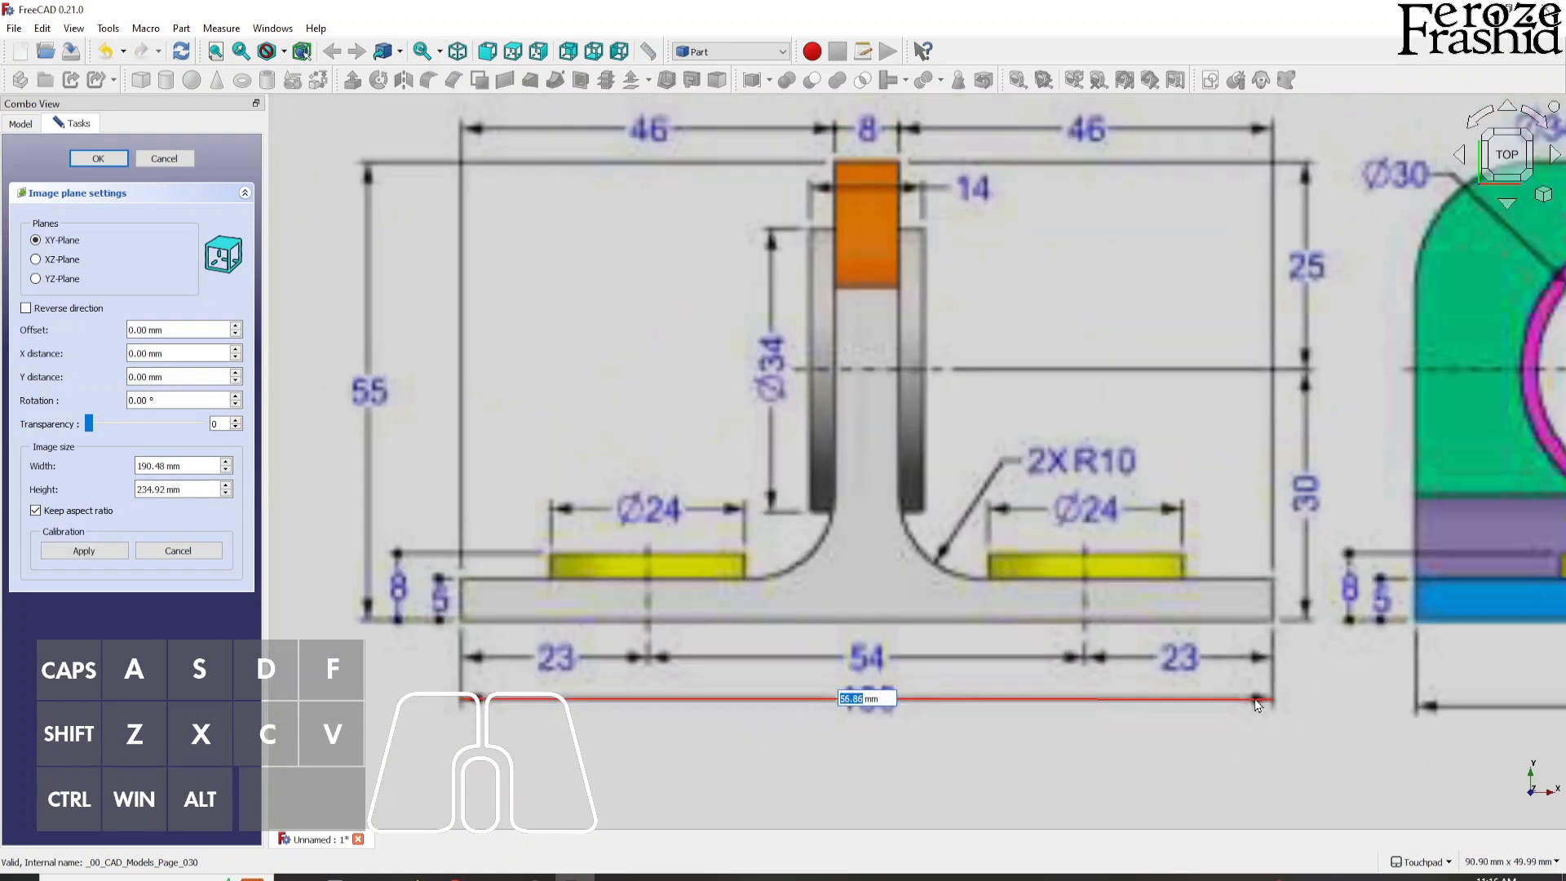
Calibrate the drawing to the 100 mm dimension and set image transparency to 50.
{"action": "scroll", "scroll_direction": "down", "scroll_amount": 3}
{"action": "type", "text": "100"}
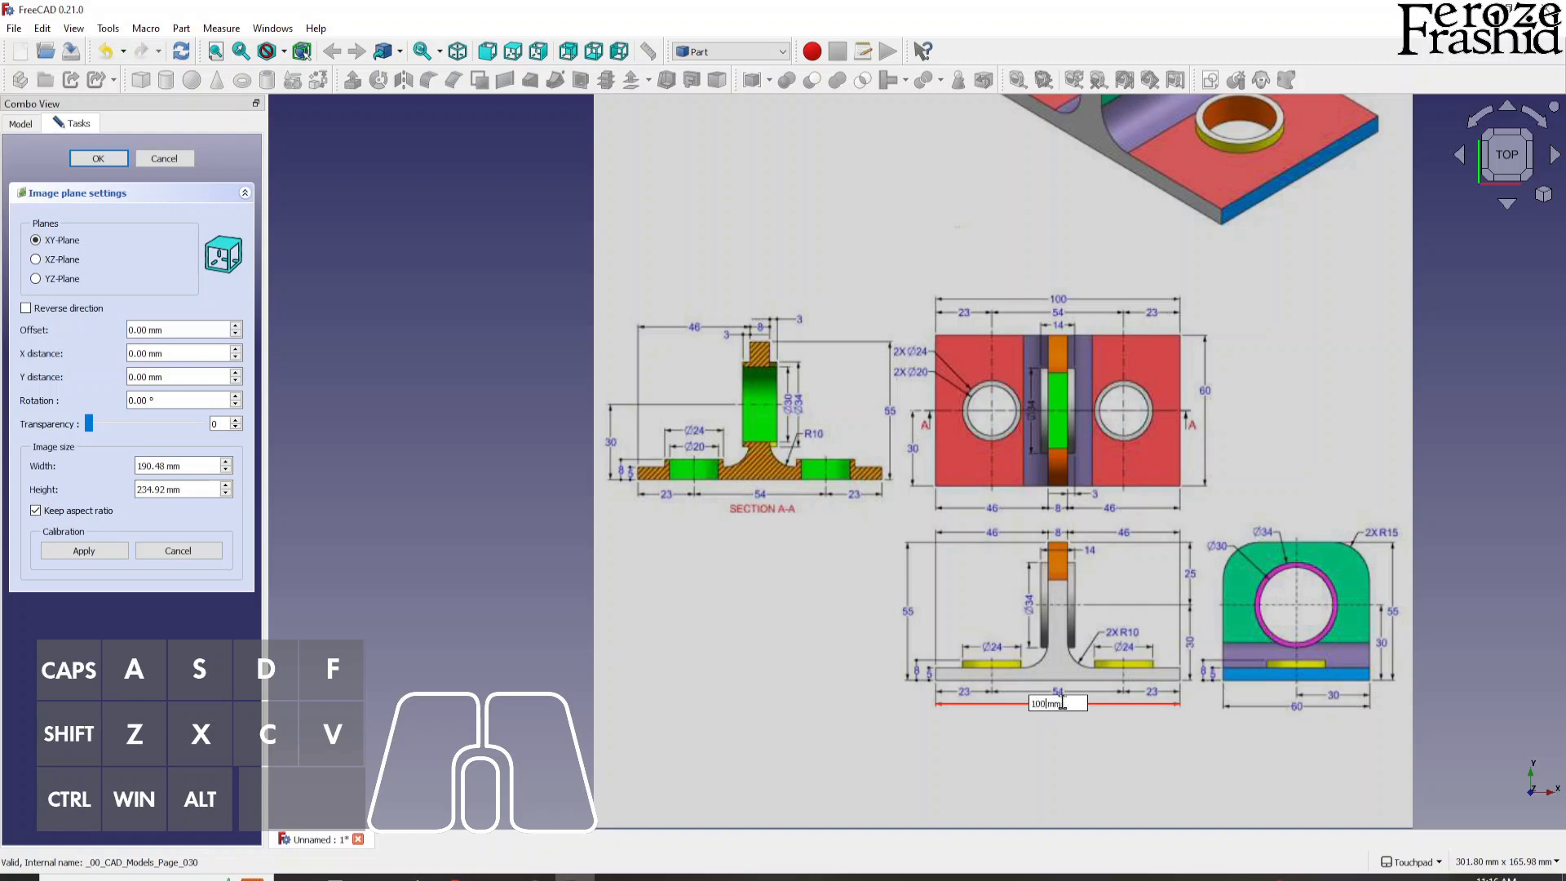
{"action": "left_click", "coordinate": [82, 550]}
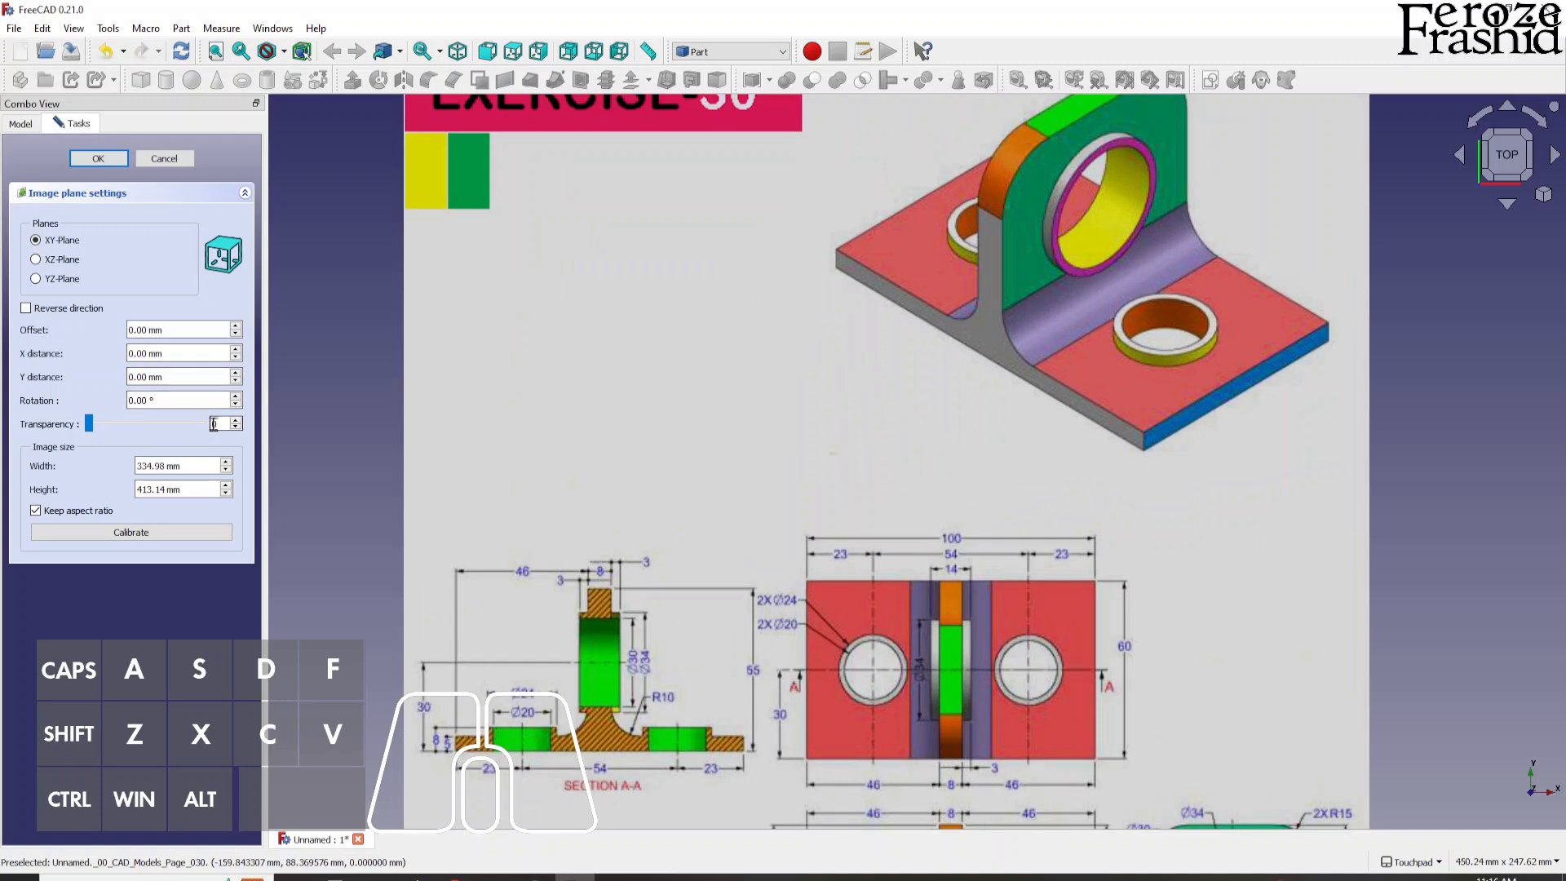
{"action": "left_click_drag", "start_coordinate": [88, 424], "coordinate": [143, 423]}
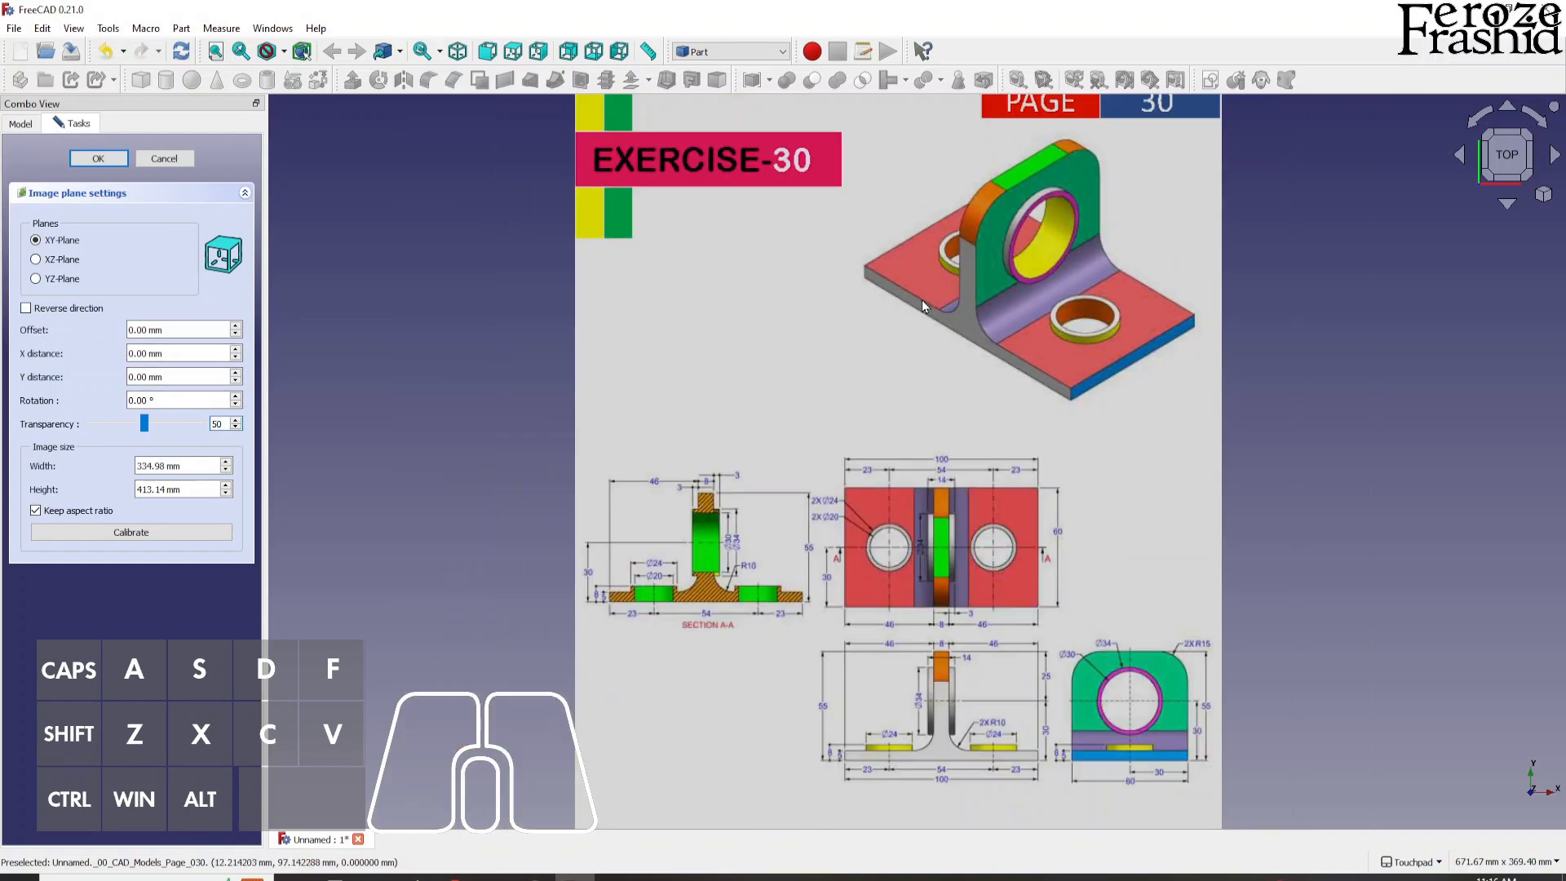
{"action": "mouse_move", "coordinate": [967, 715]}
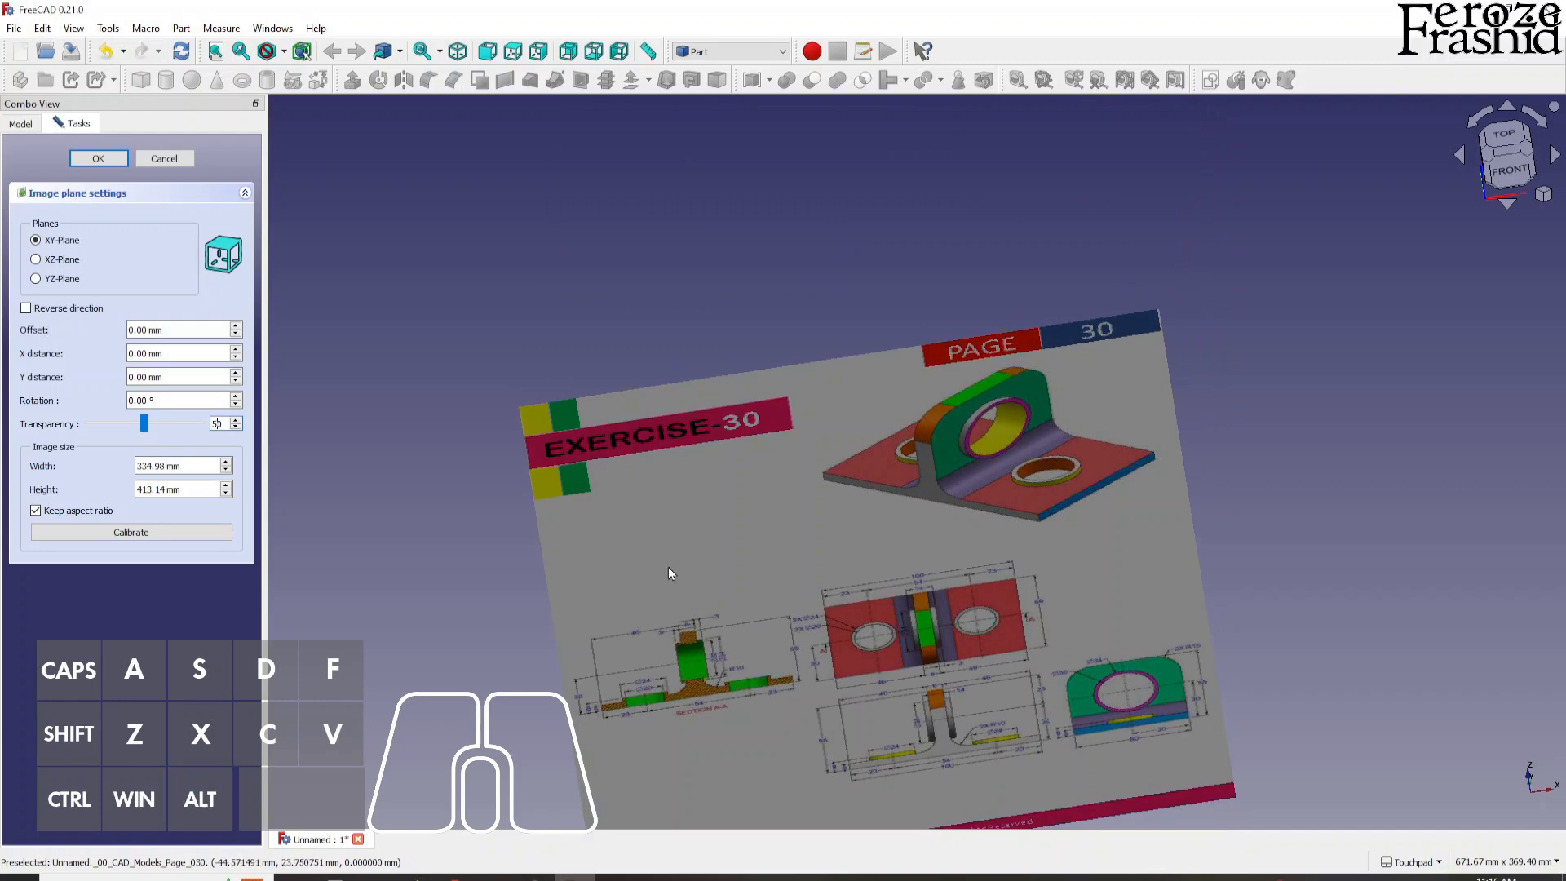
{"action": "left_click", "coordinate": [98, 158]}
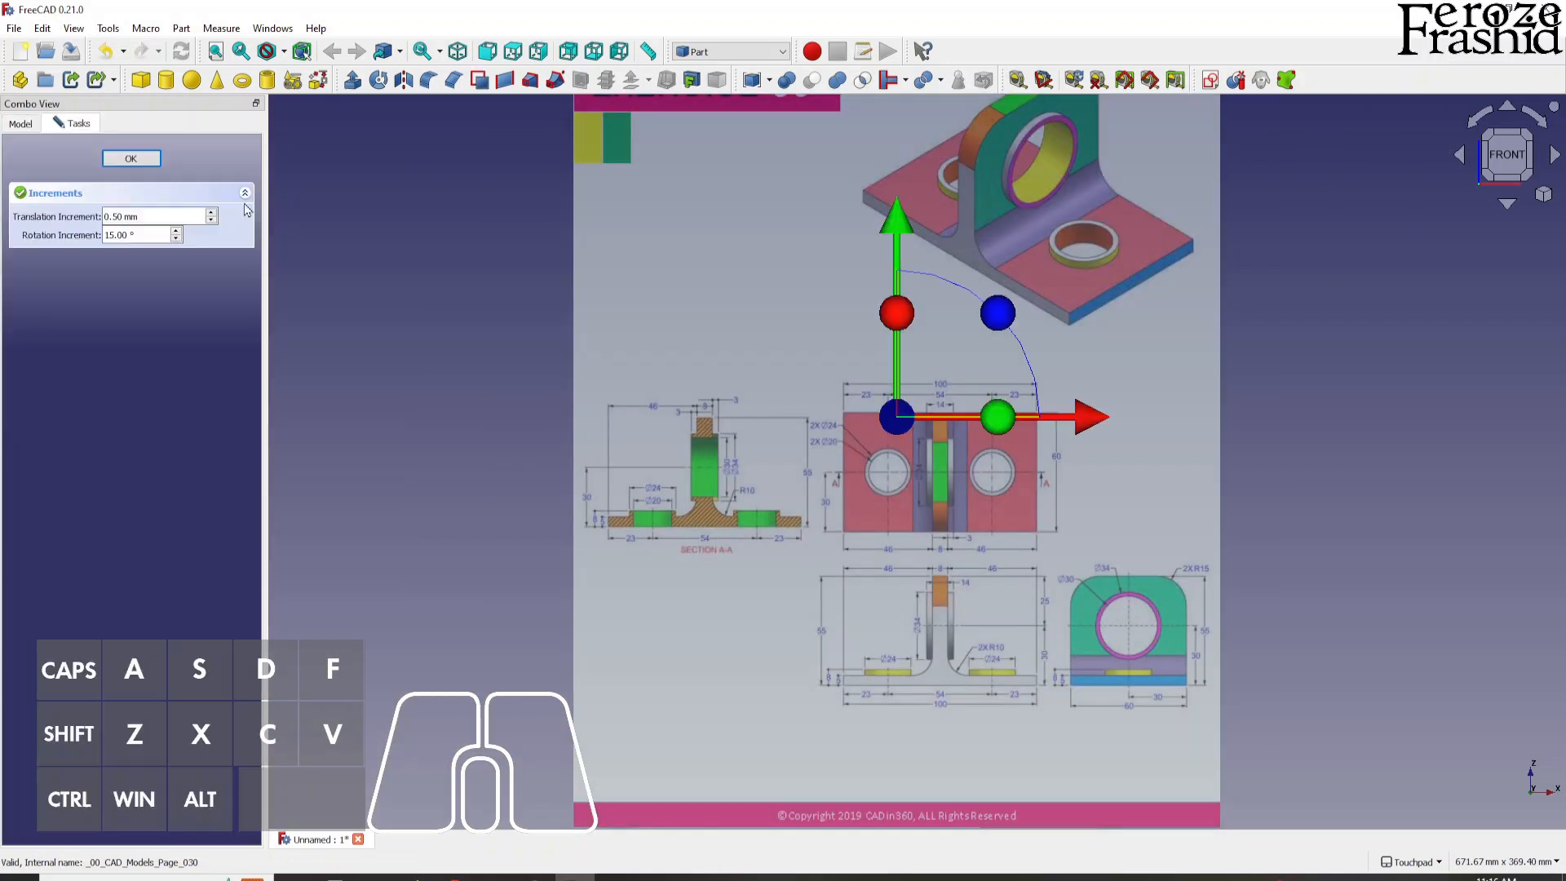
Move the drawing so the front view's base centre sits on the origin.
{"action": "left_click_drag", "start_coordinate": [1099, 417], "coordinate": [1049, 418]}
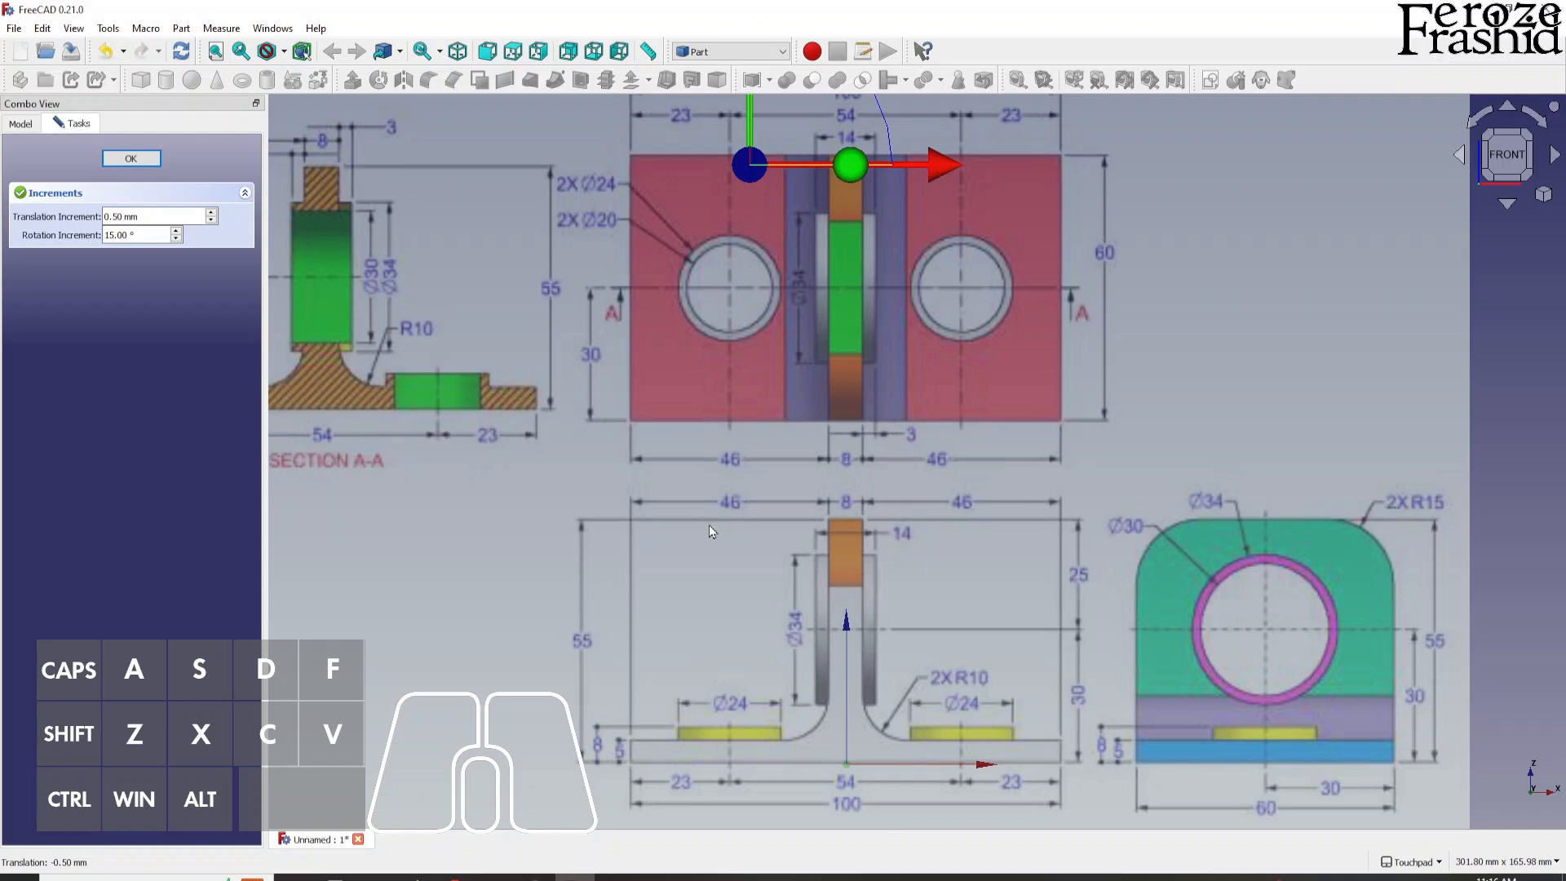
{"action": "left_click", "coordinate": [130, 159]}
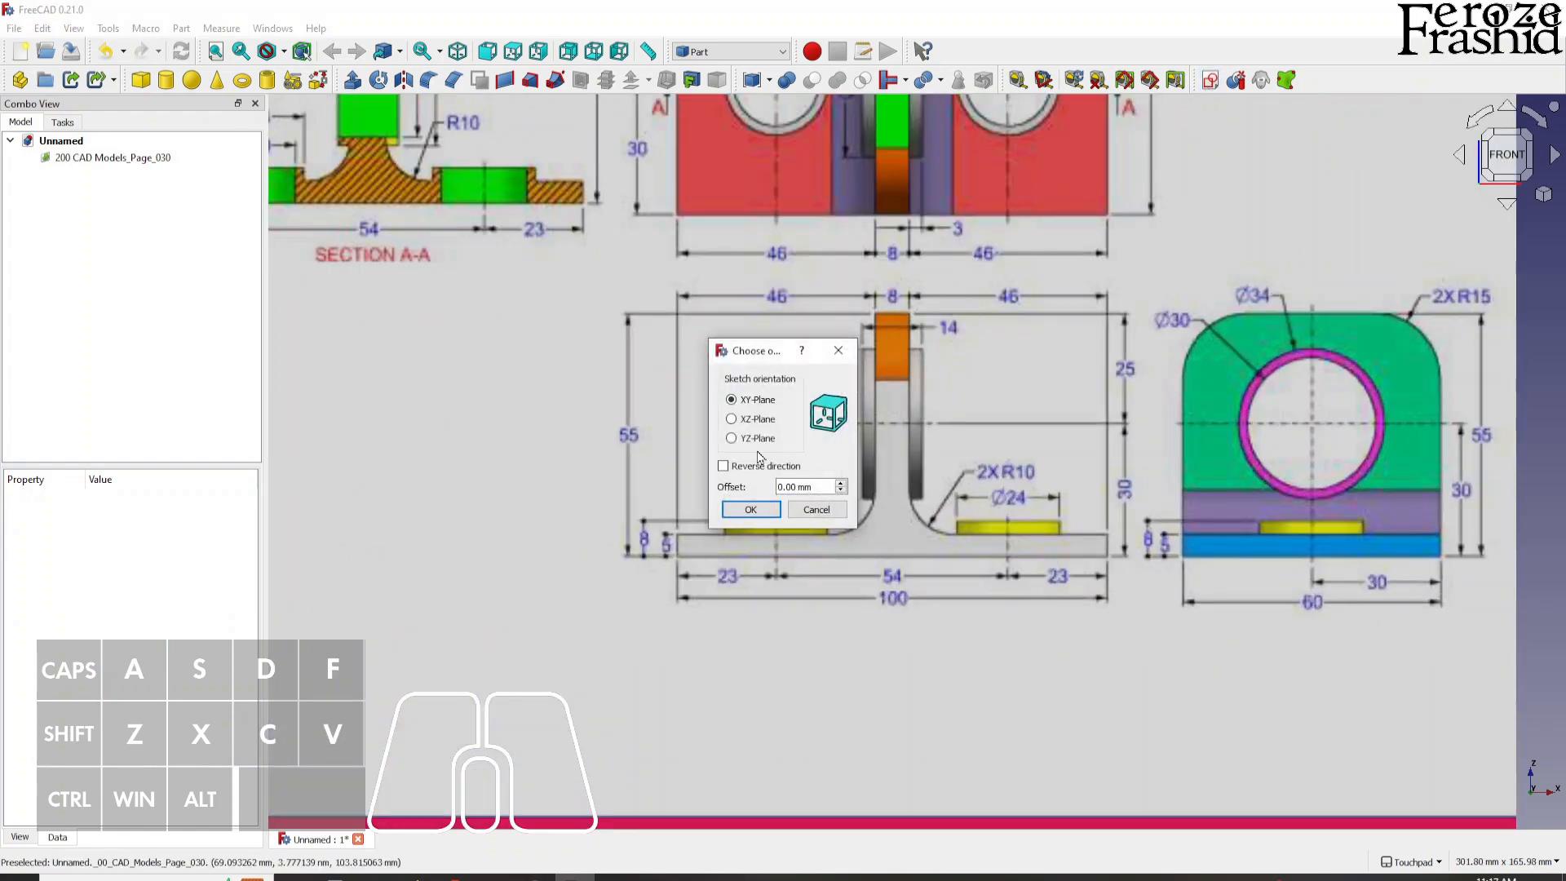
Create a sketch oriented on the XZ-Plane.
{"action": "left_click", "coordinate": [731, 419]}
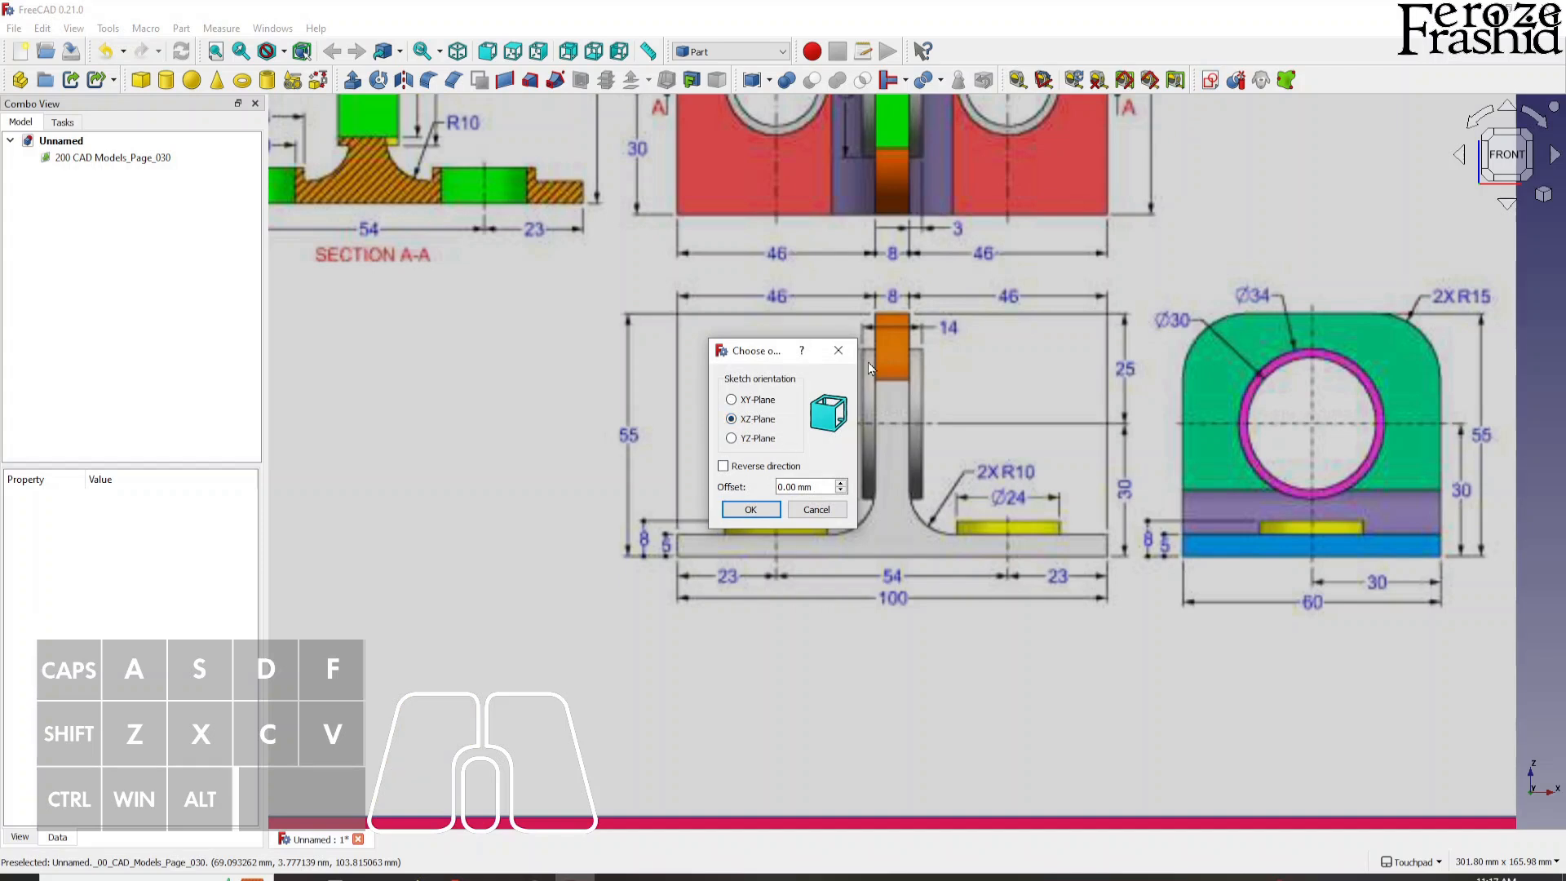
{"action": "mouse_move", "coordinate": [1544, 793]}
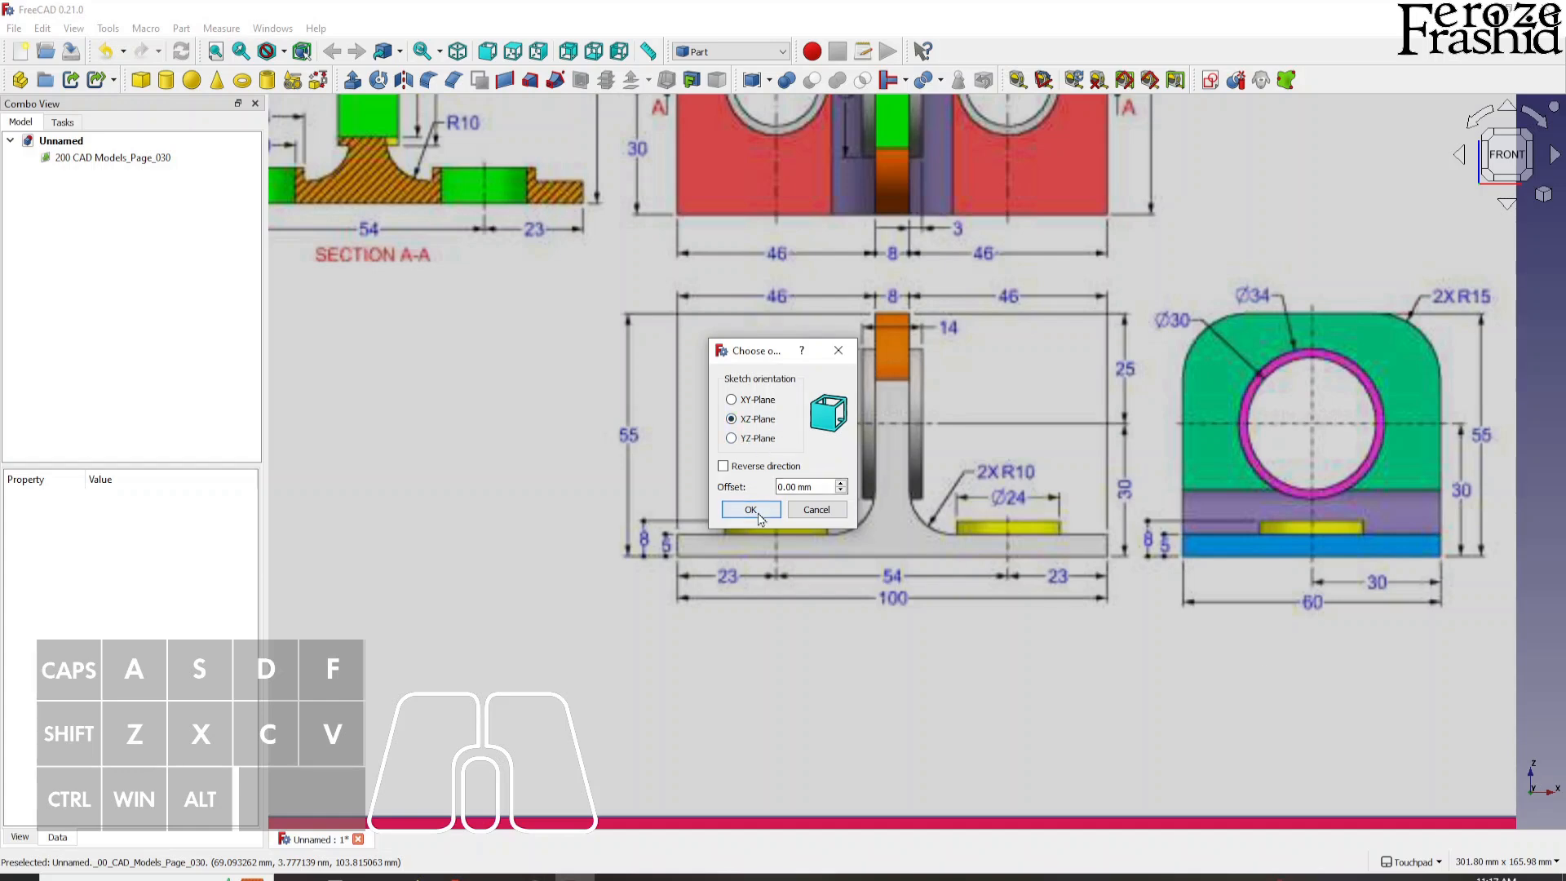
{"action": "left_click", "coordinate": [751, 510]}
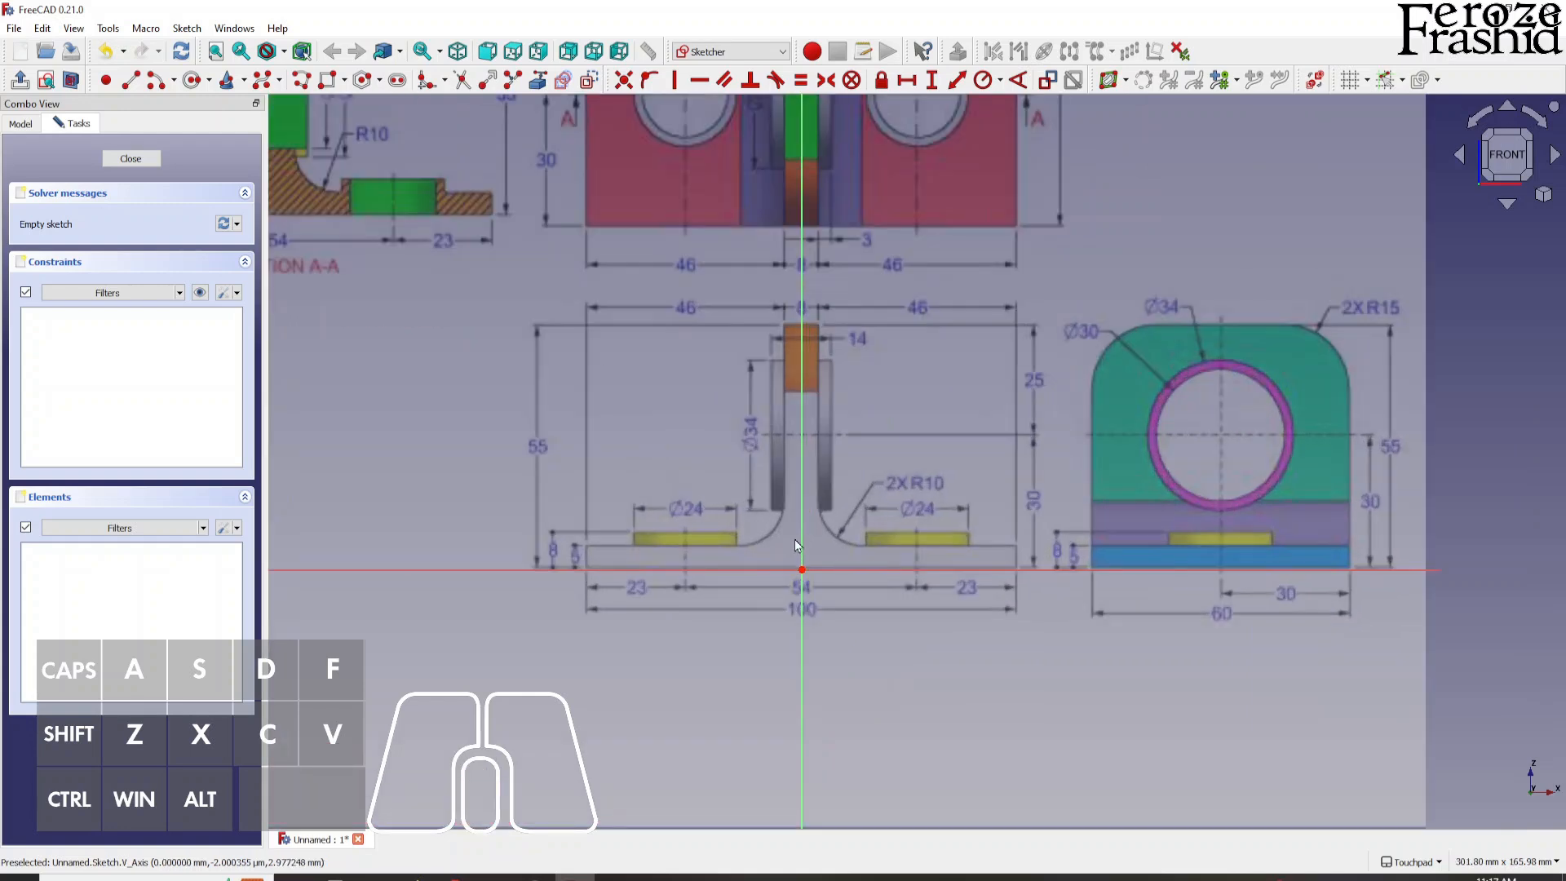
{"action": "mouse_move", "coordinate": [835, 475]}
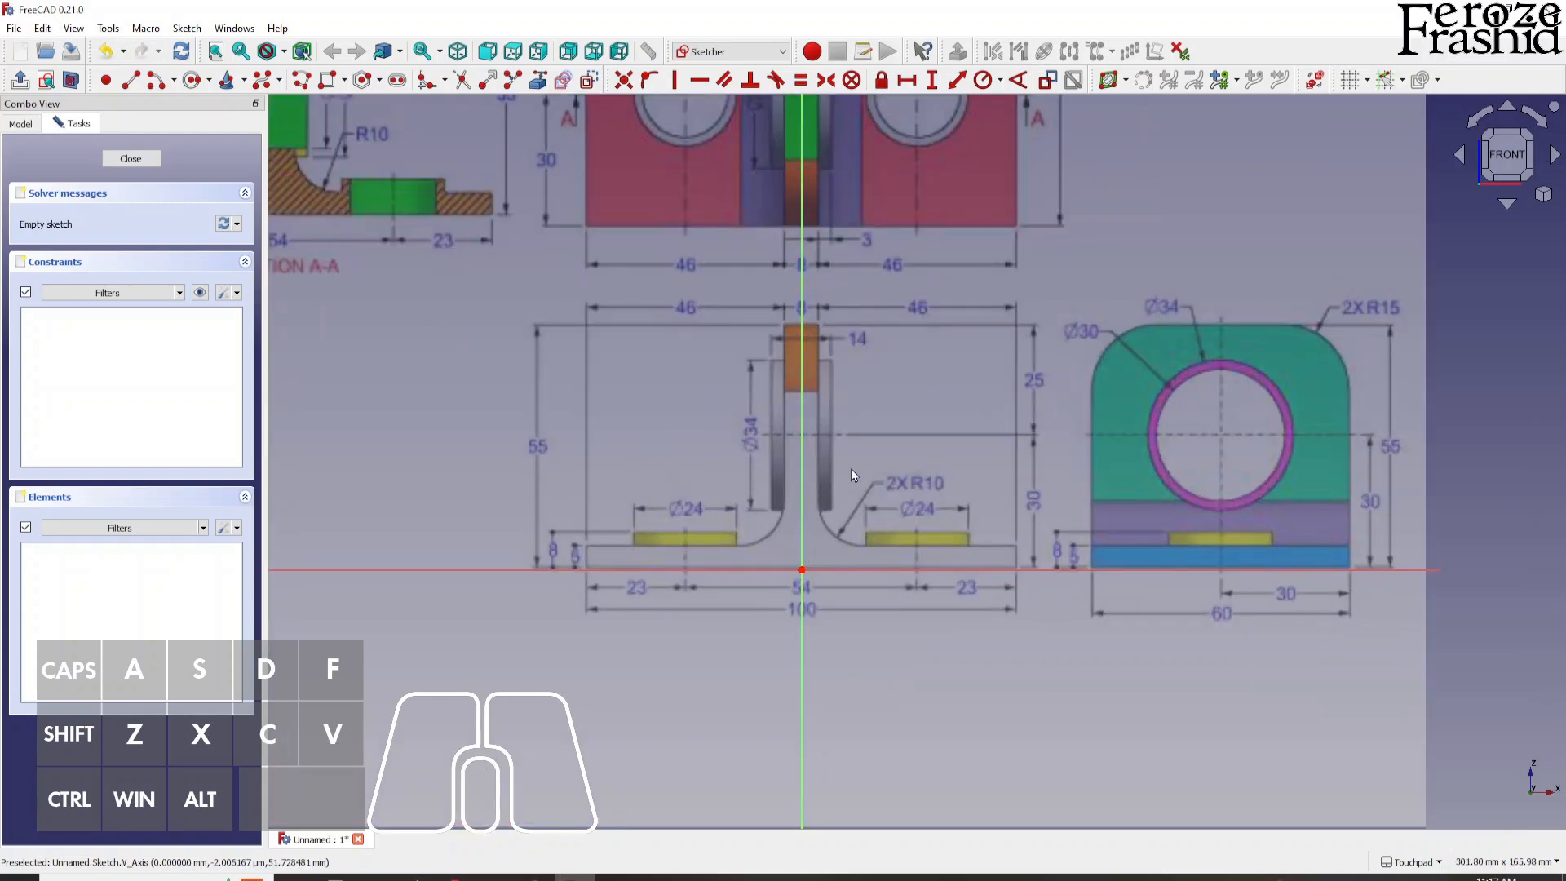
{"action": "mouse_move", "coordinate": [183, 144]}
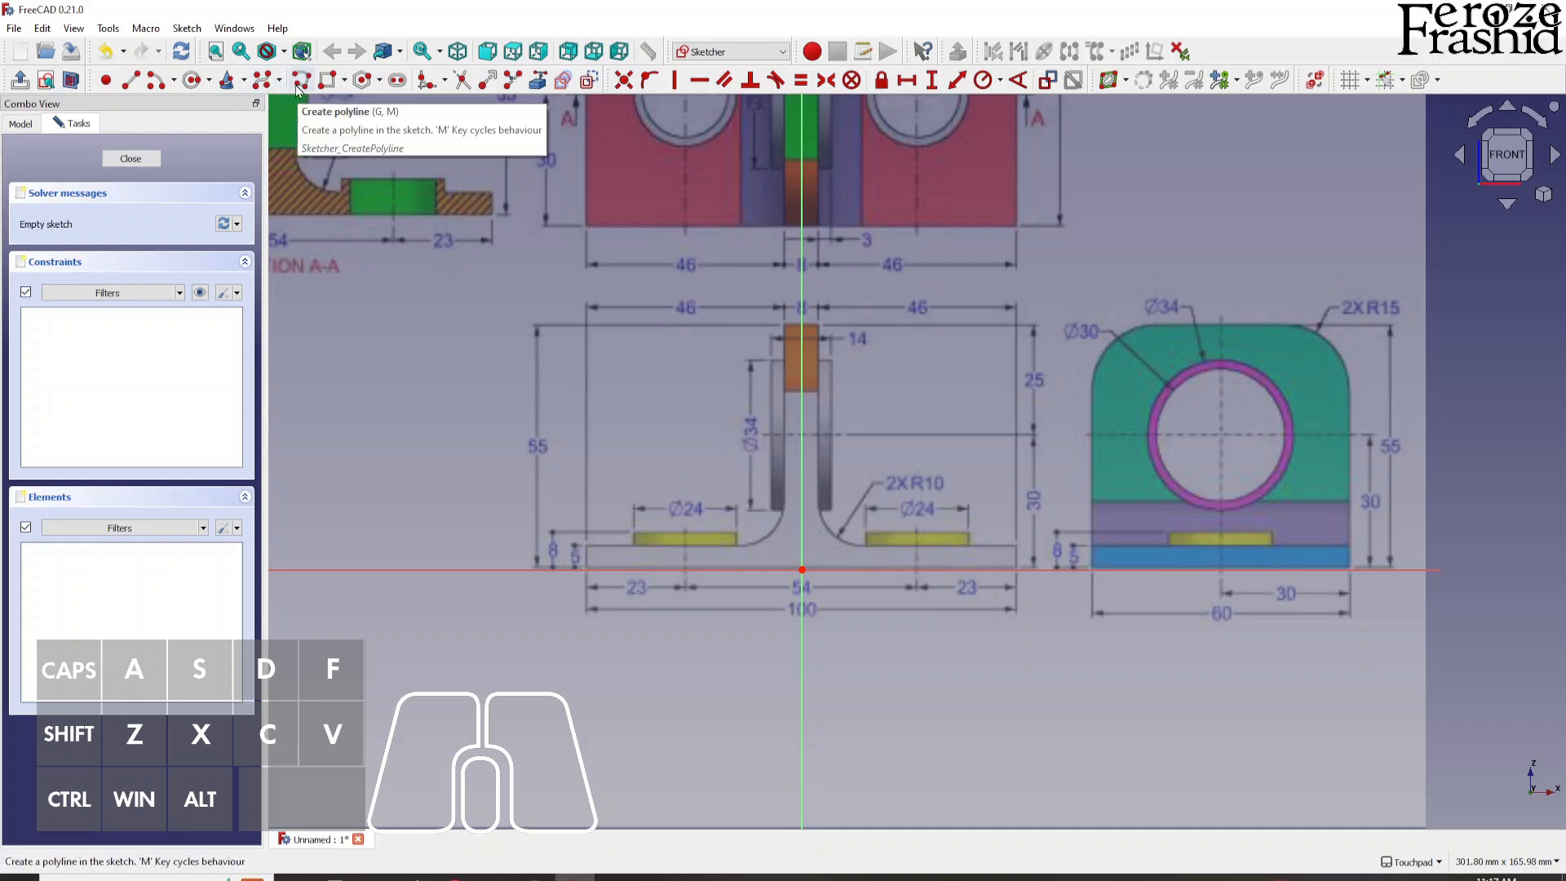
{"action": "mouse_move", "coordinate": [802, 568]}
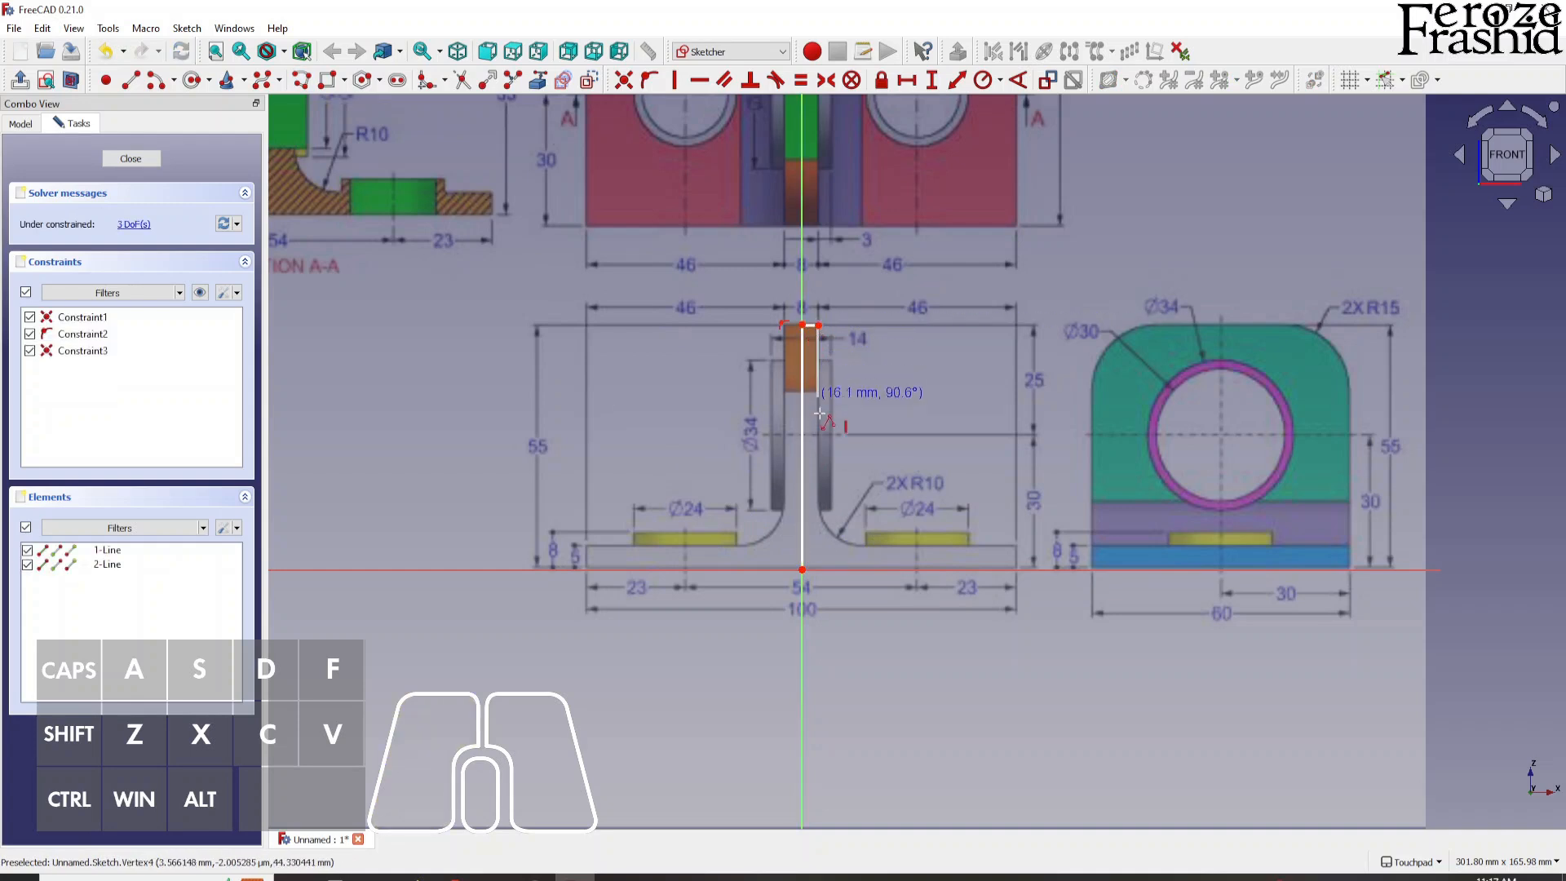
{"action": "mouse_move", "coordinate": [817, 507]}
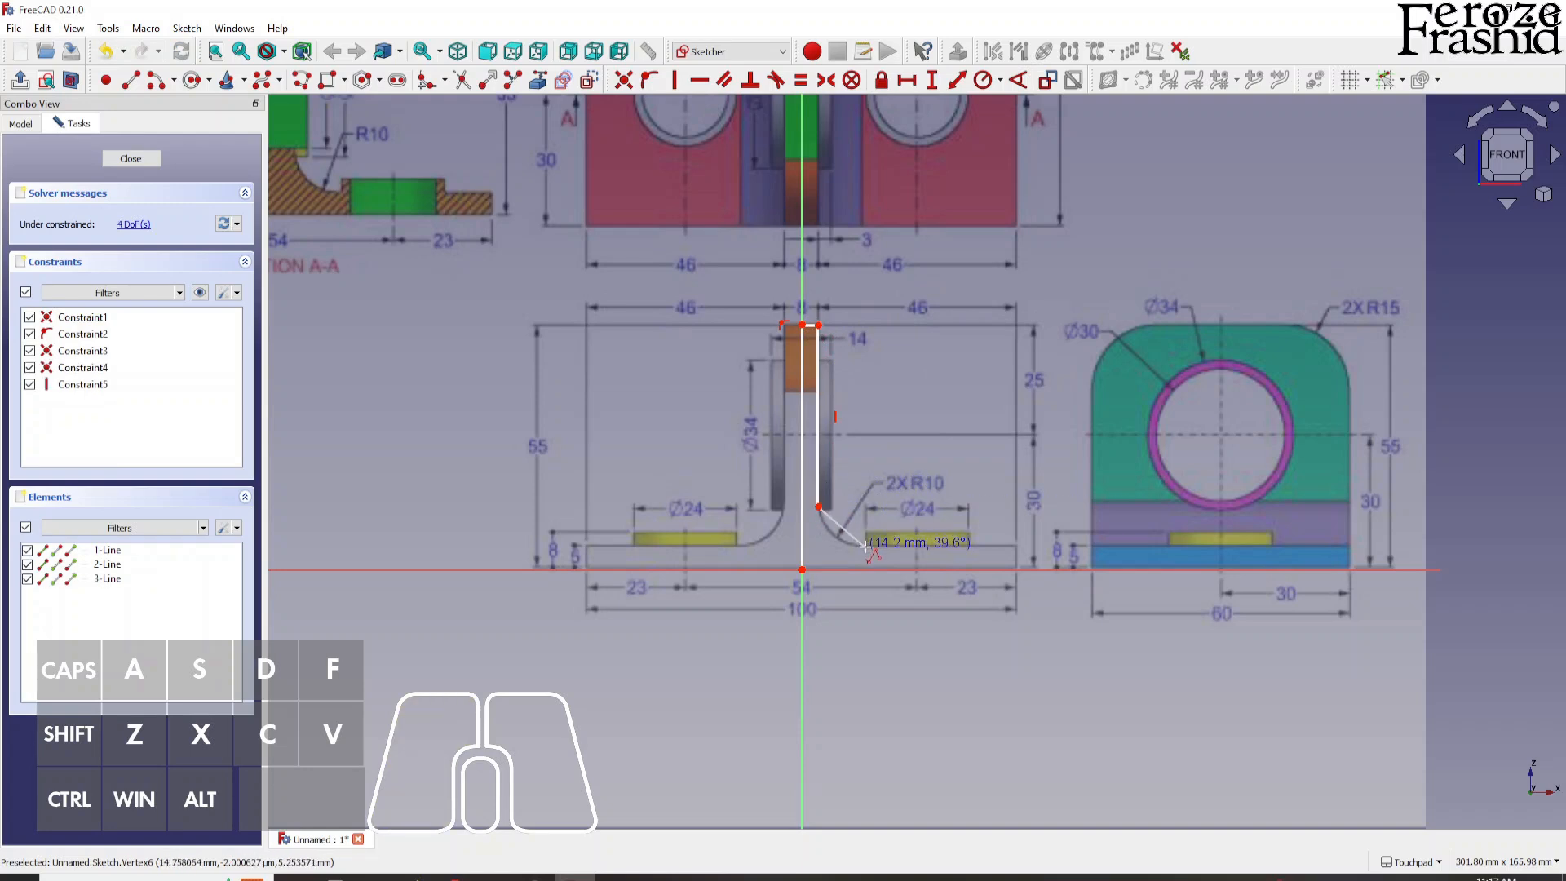
{"action": "mouse_move", "coordinate": [872, 555]}
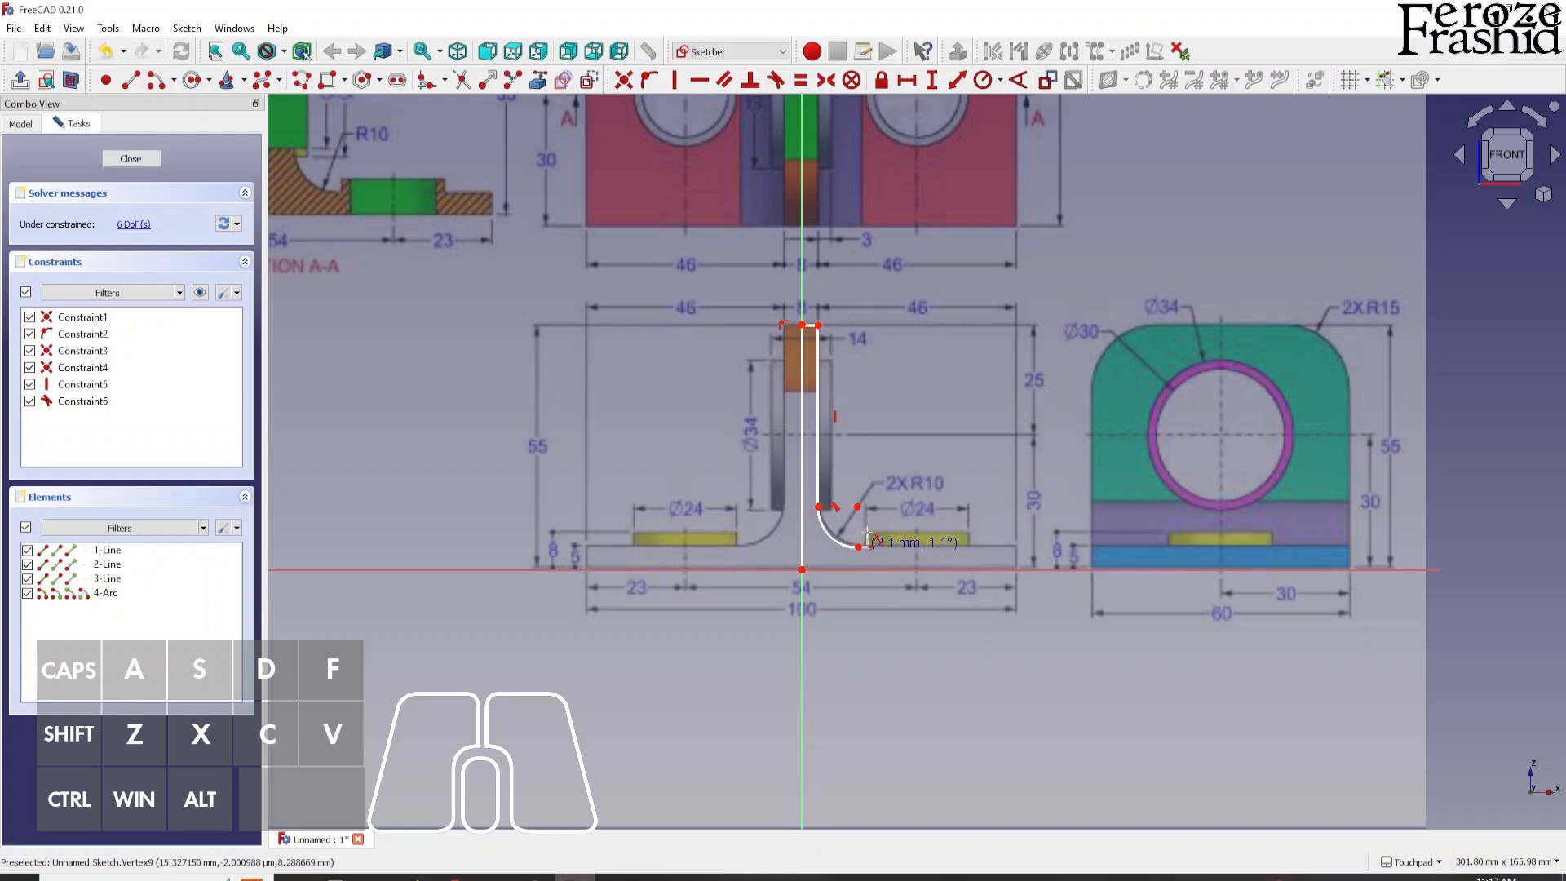
Trace the tab, R10 fillet arc and base from top to origin with a polyline.
{"action": "left_click_drag", "start_coordinate": [869, 543], "coordinate": [1019, 547]}
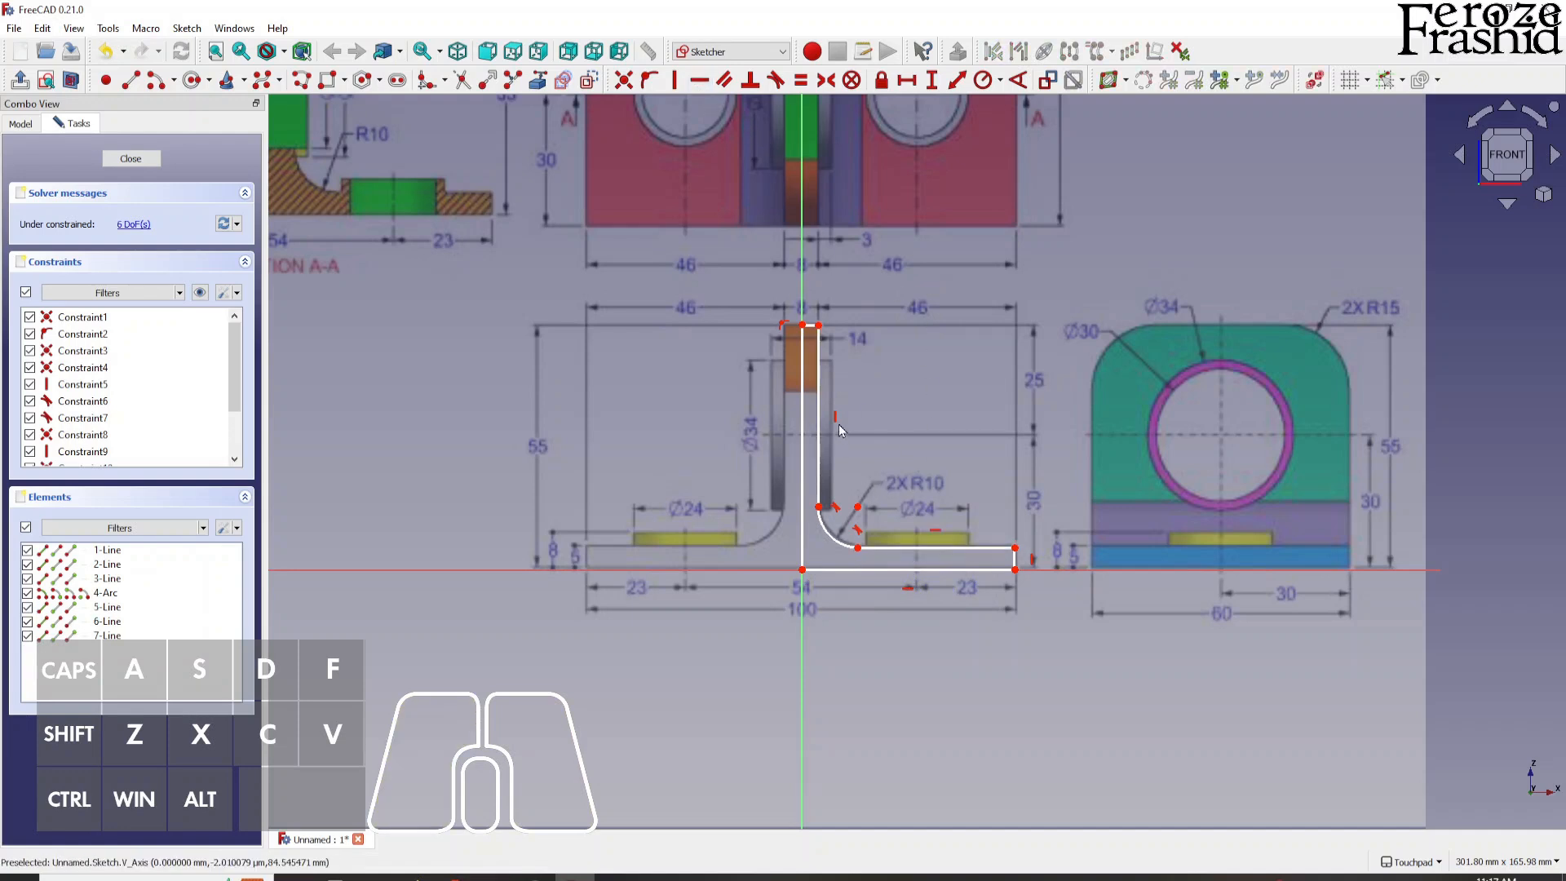
{"action": "mouse_move", "coordinate": [804, 387]}
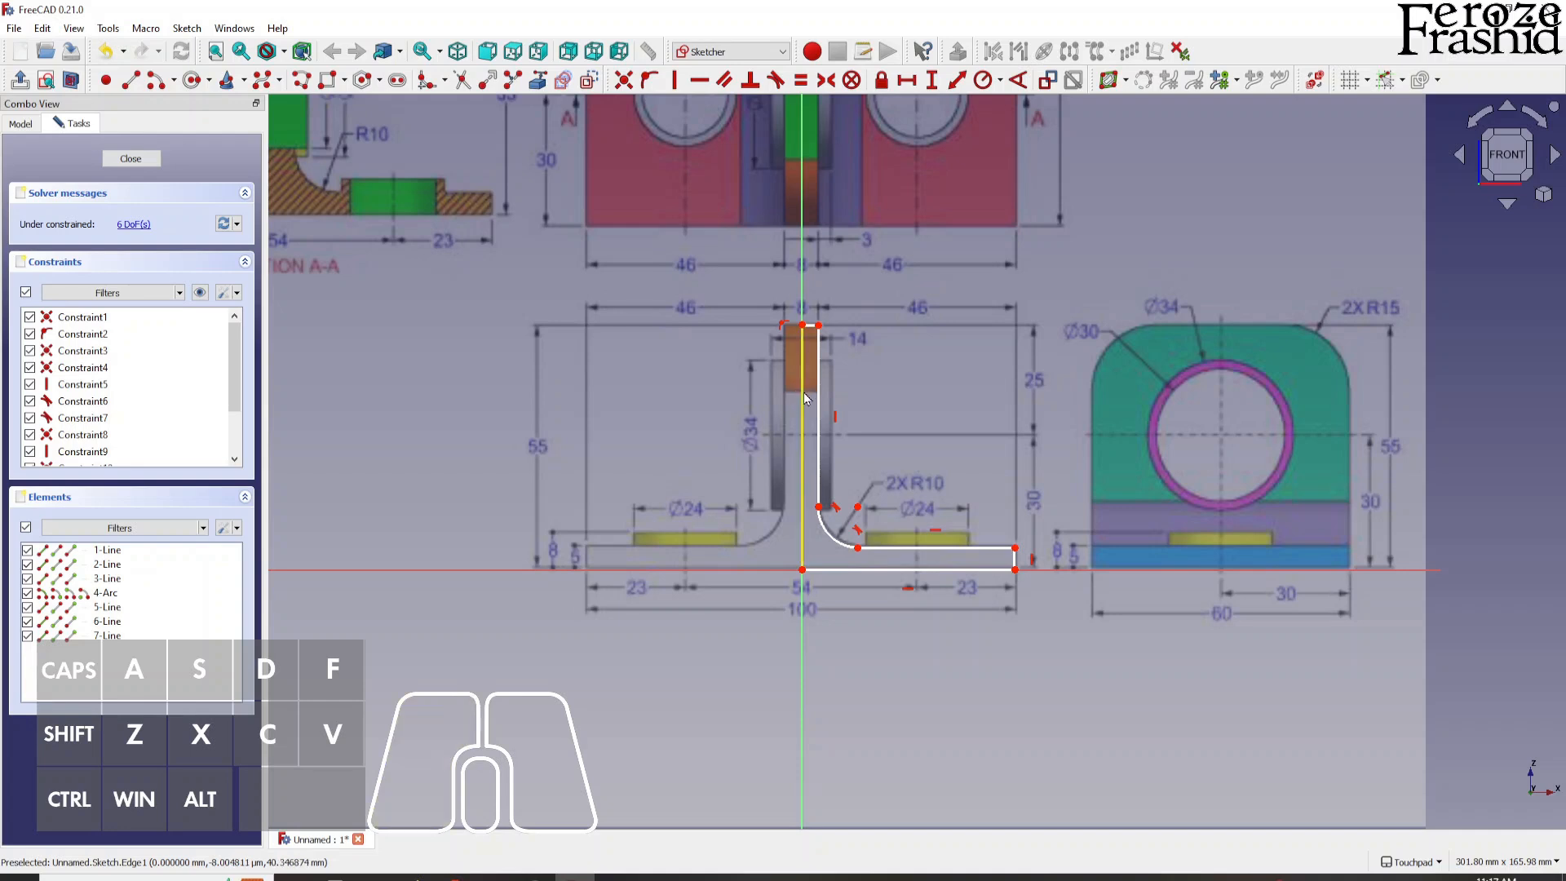
Constrain the centre edge height and the 50 mm base length.
{"action": "left_click", "coordinate": [933, 81]}
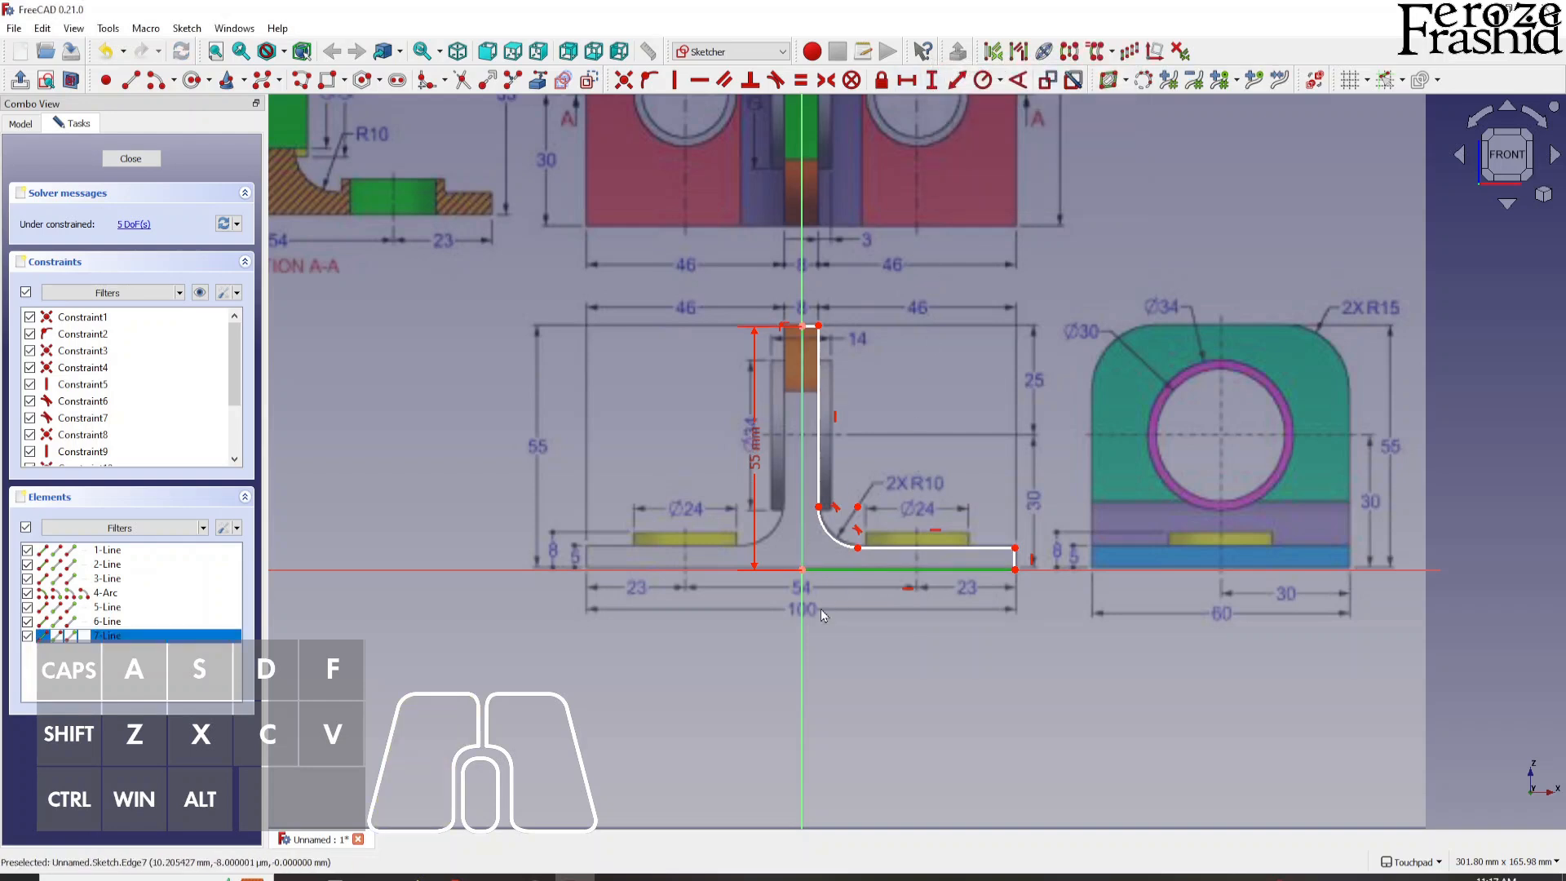
{"action": "left_click", "coordinate": [921, 81]}
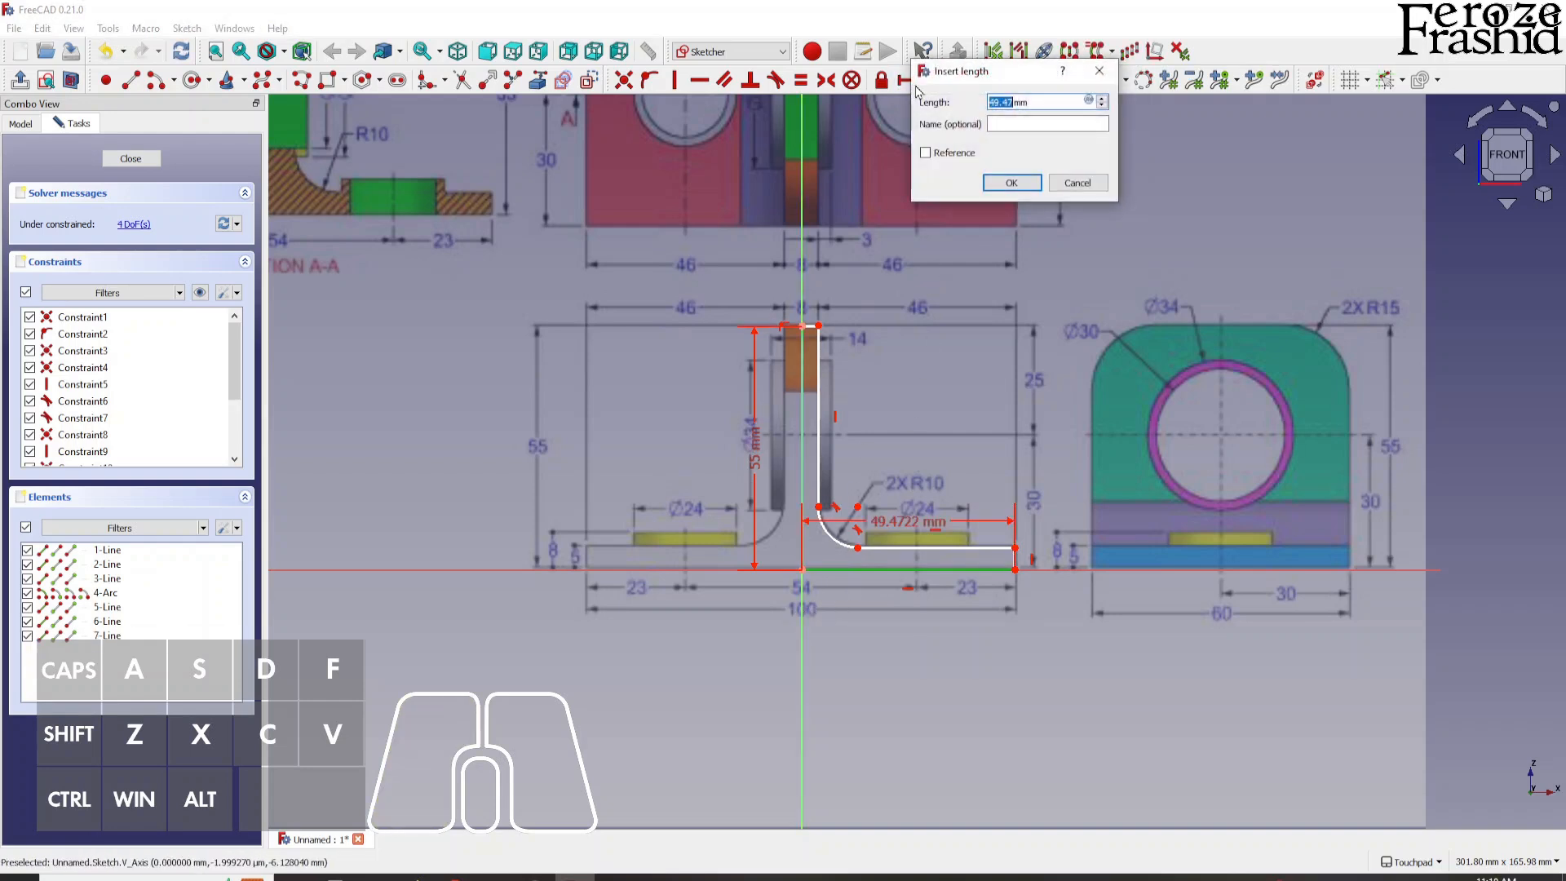
{"action": "left_click", "coordinate": [1011, 182]}
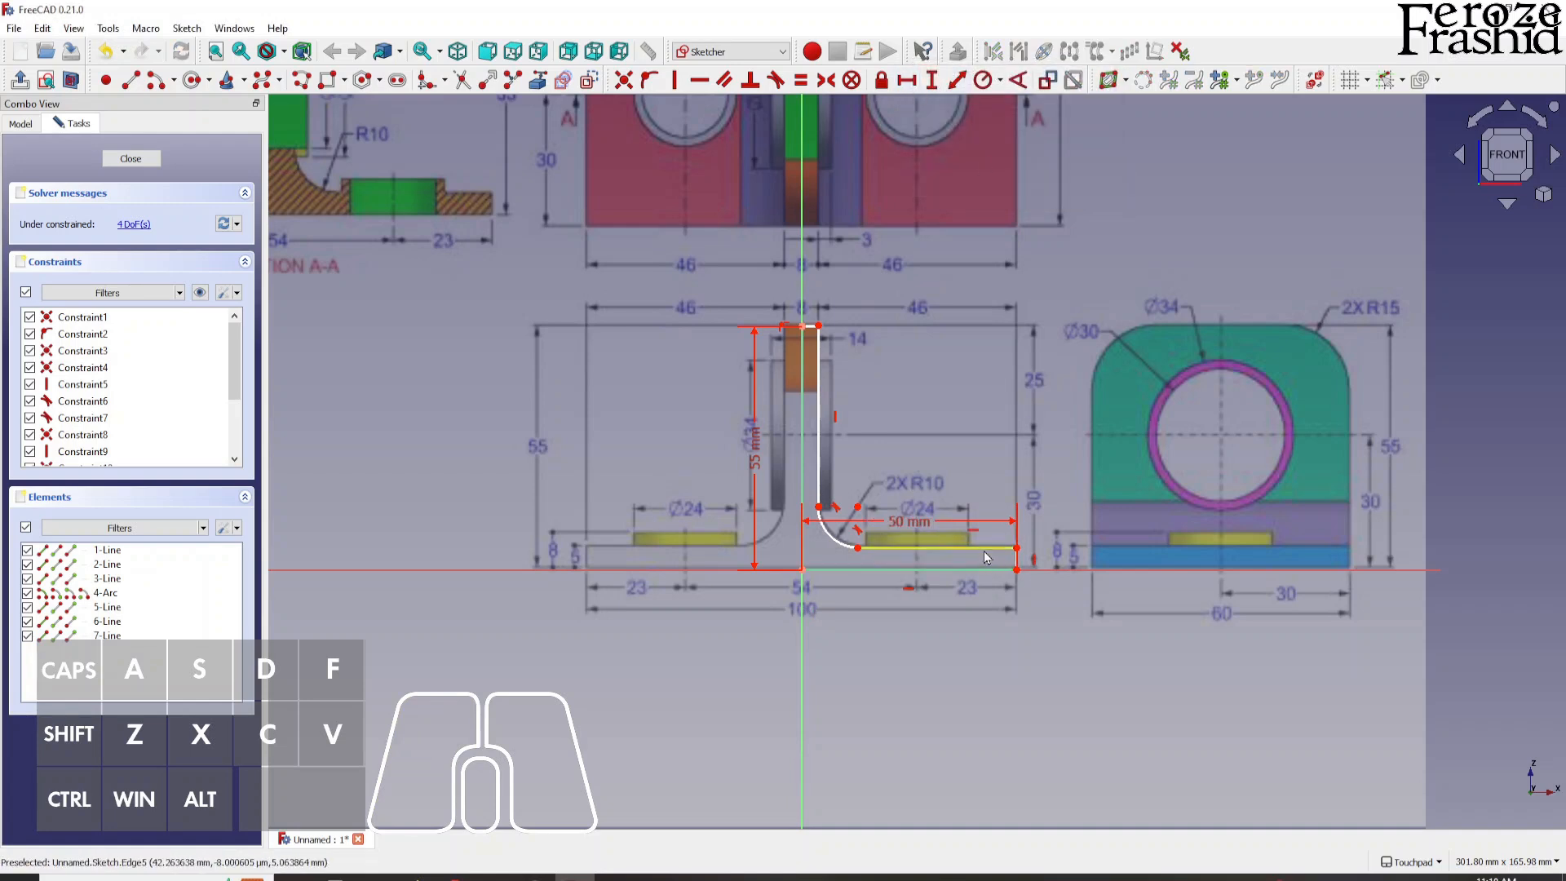
{"action": "left_click", "coordinate": [105, 593]}
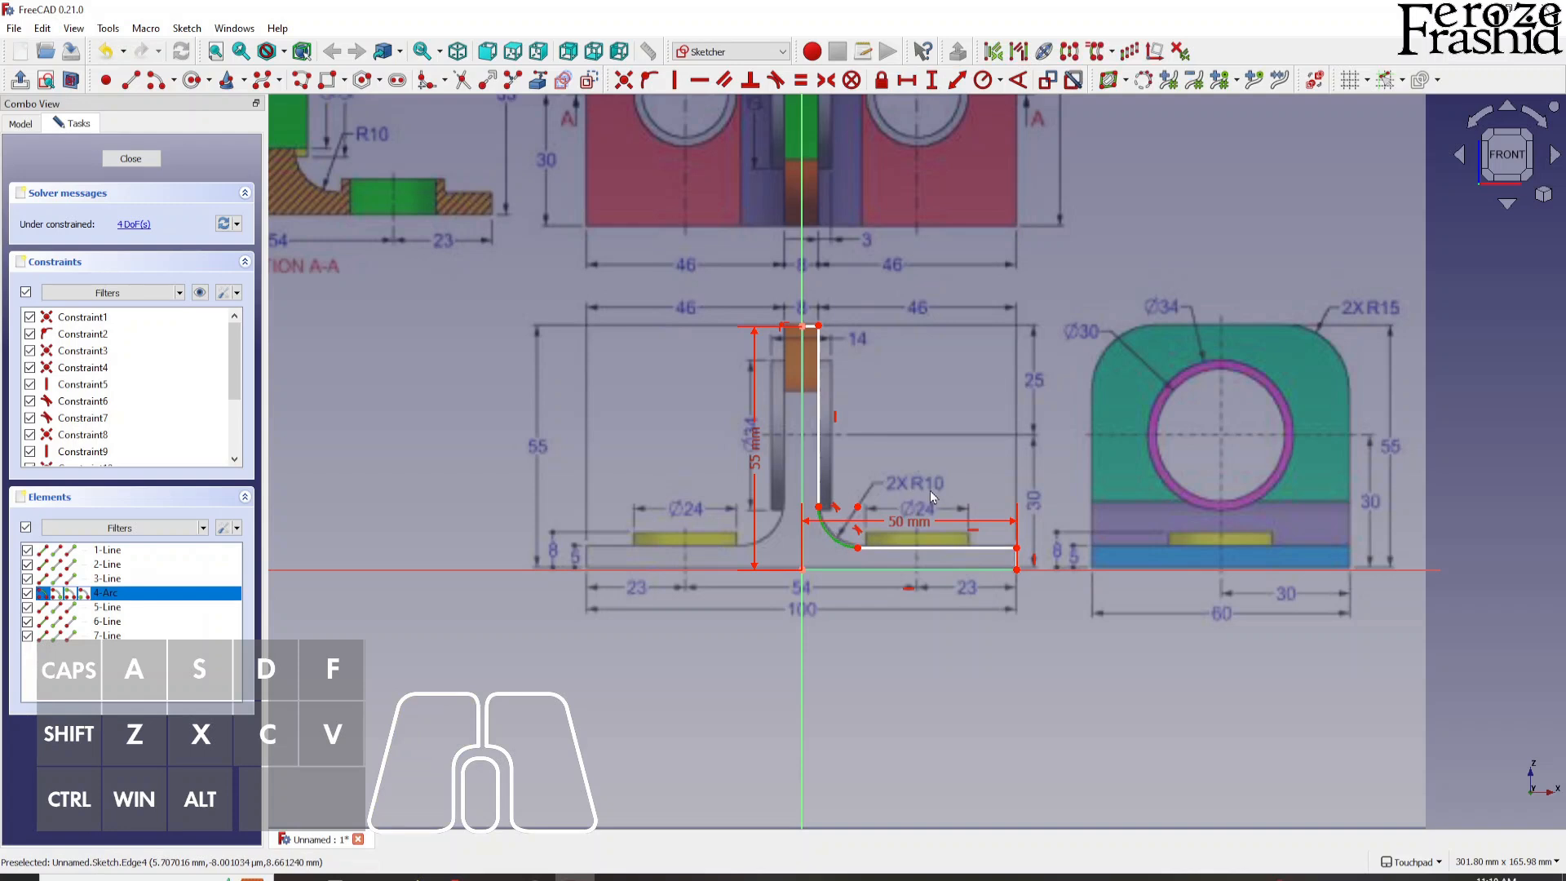
Add the R10 fillet radius, tab width and base thickness constraints.
{"action": "left_click", "coordinate": [981, 81]}
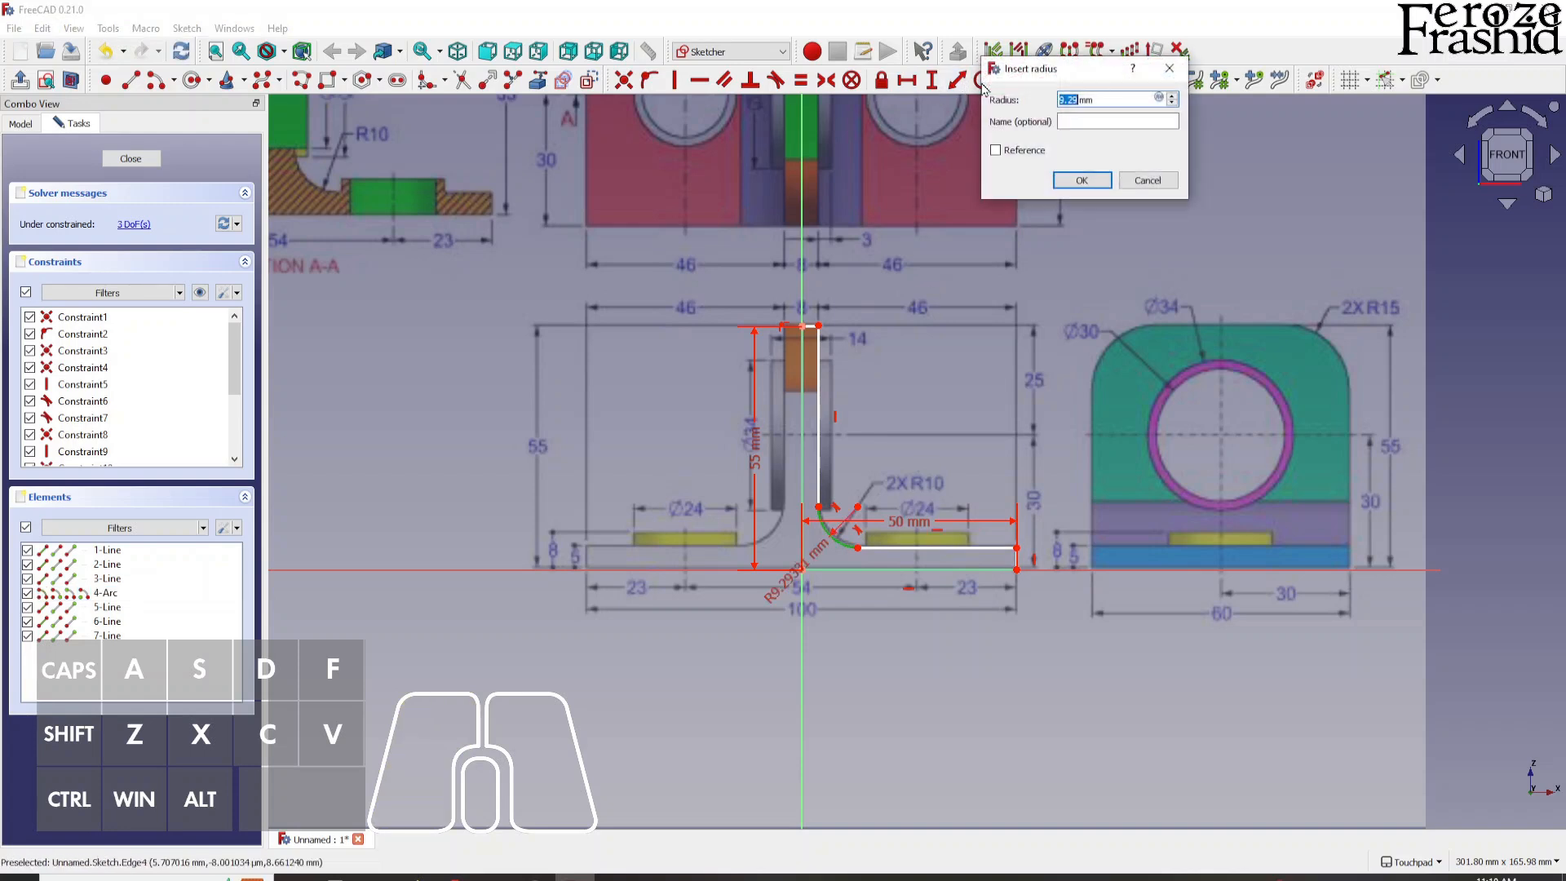
{"action": "left_click", "coordinate": [1082, 180]}
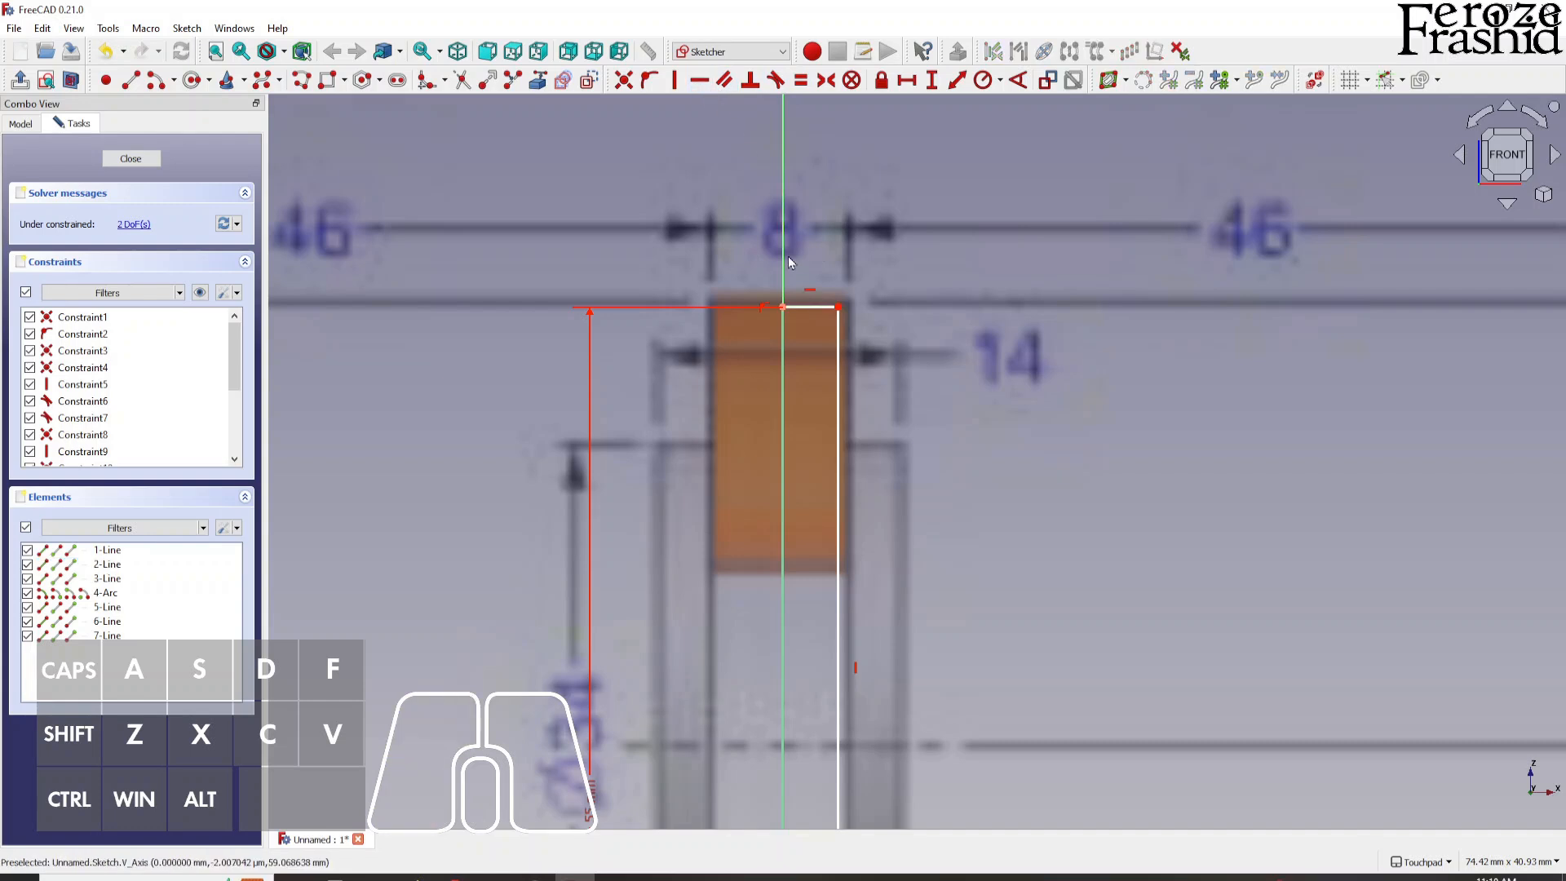
{"action": "left_click", "coordinate": [809, 306]}
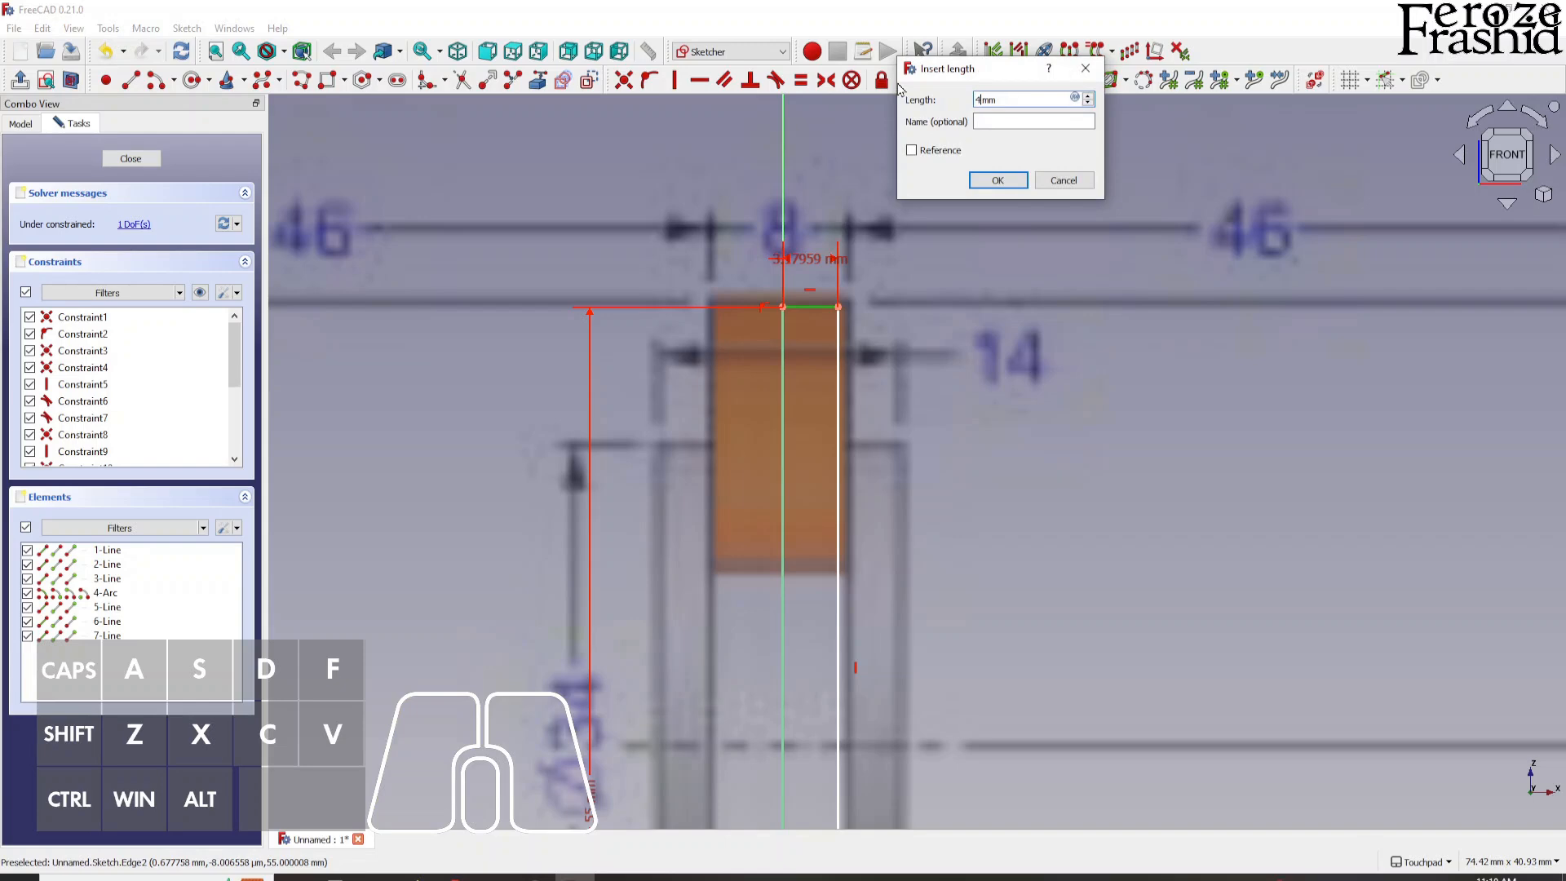
{"action": "left_click", "coordinate": [997, 180]}
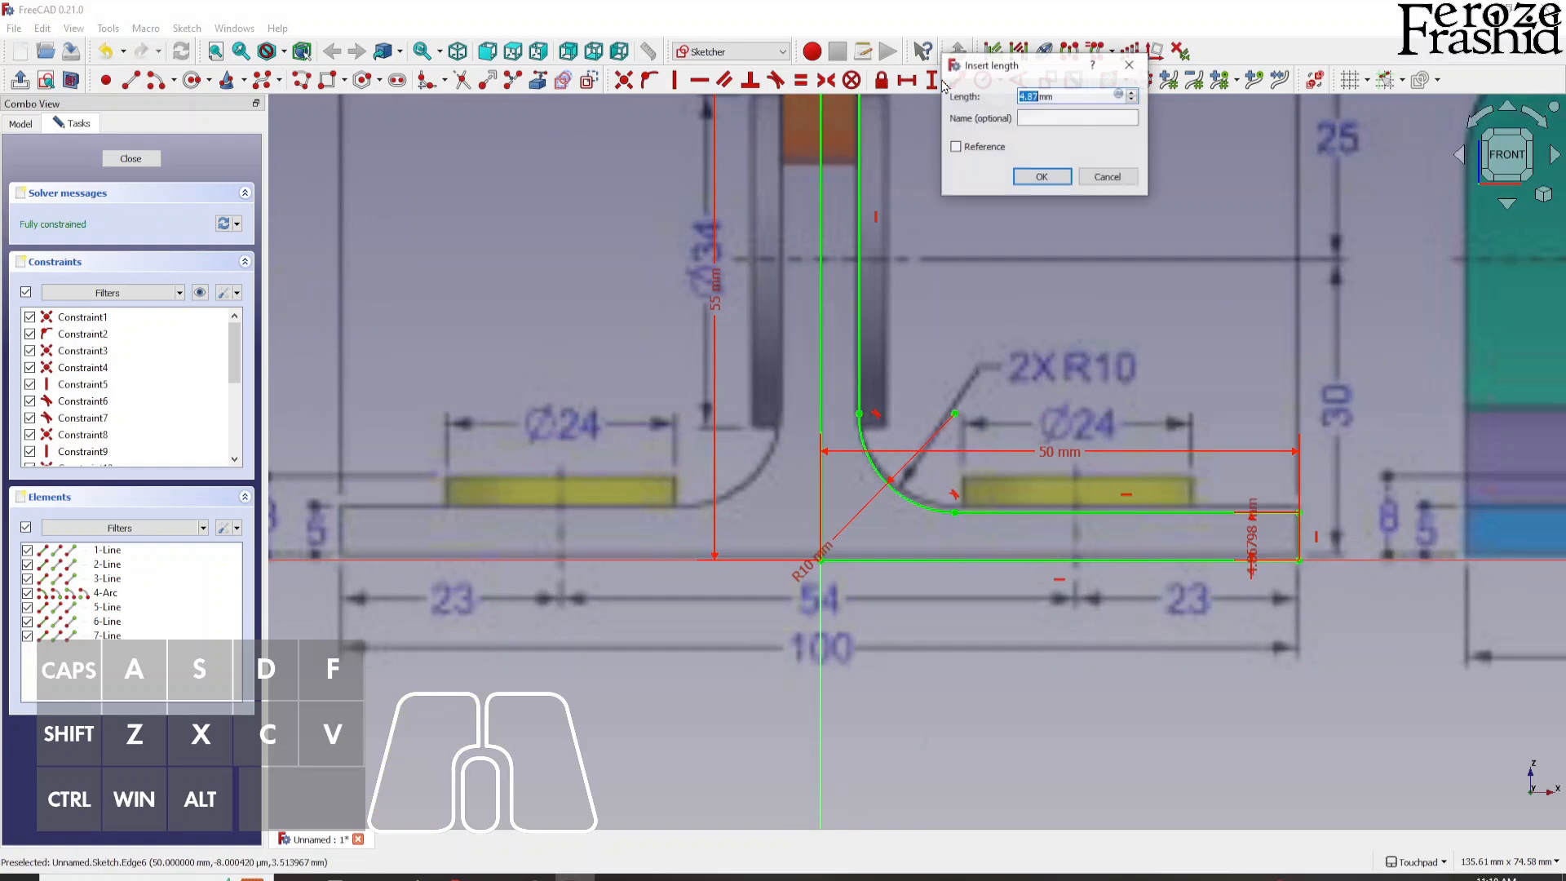
{"action": "left_click", "coordinate": [1042, 176]}
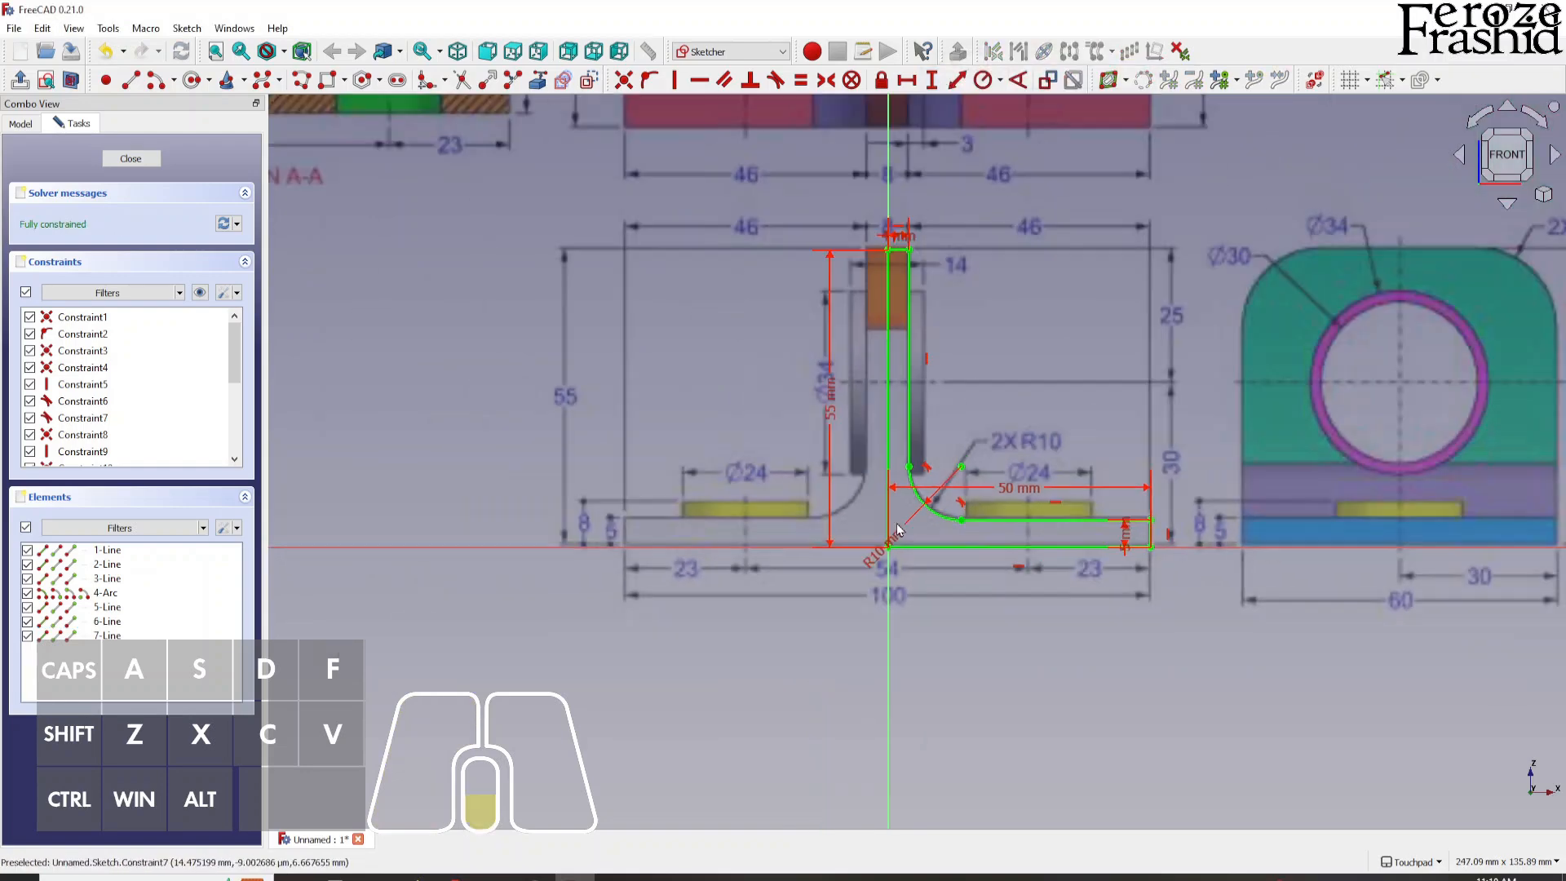
{"action": "mouse_move", "coordinate": [1019, 432]}
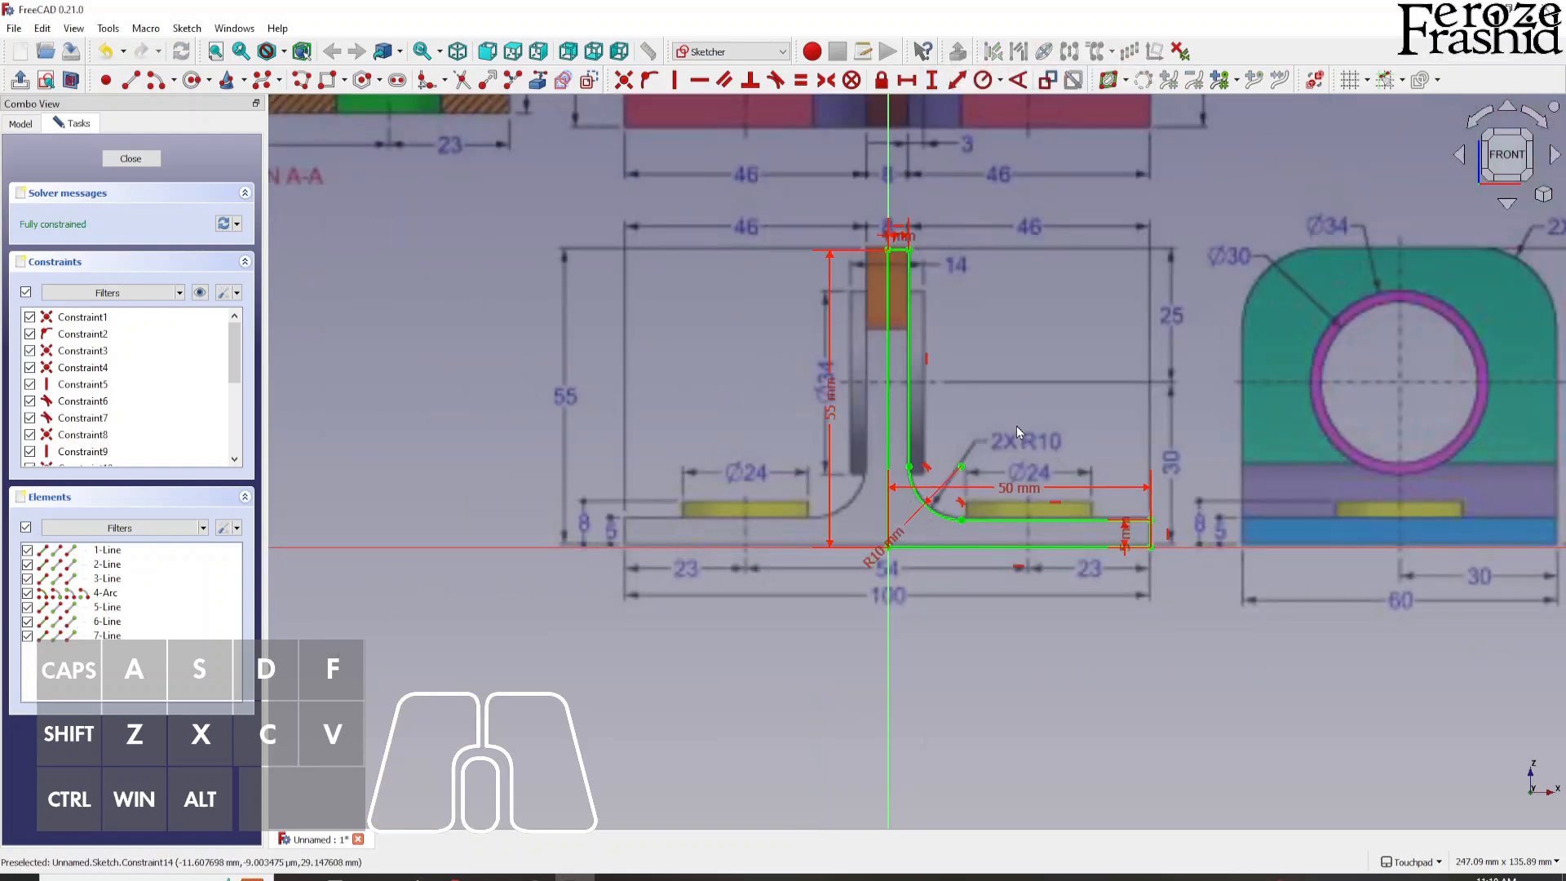
{"action": "mouse_move", "coordinate": [1356, 364]}
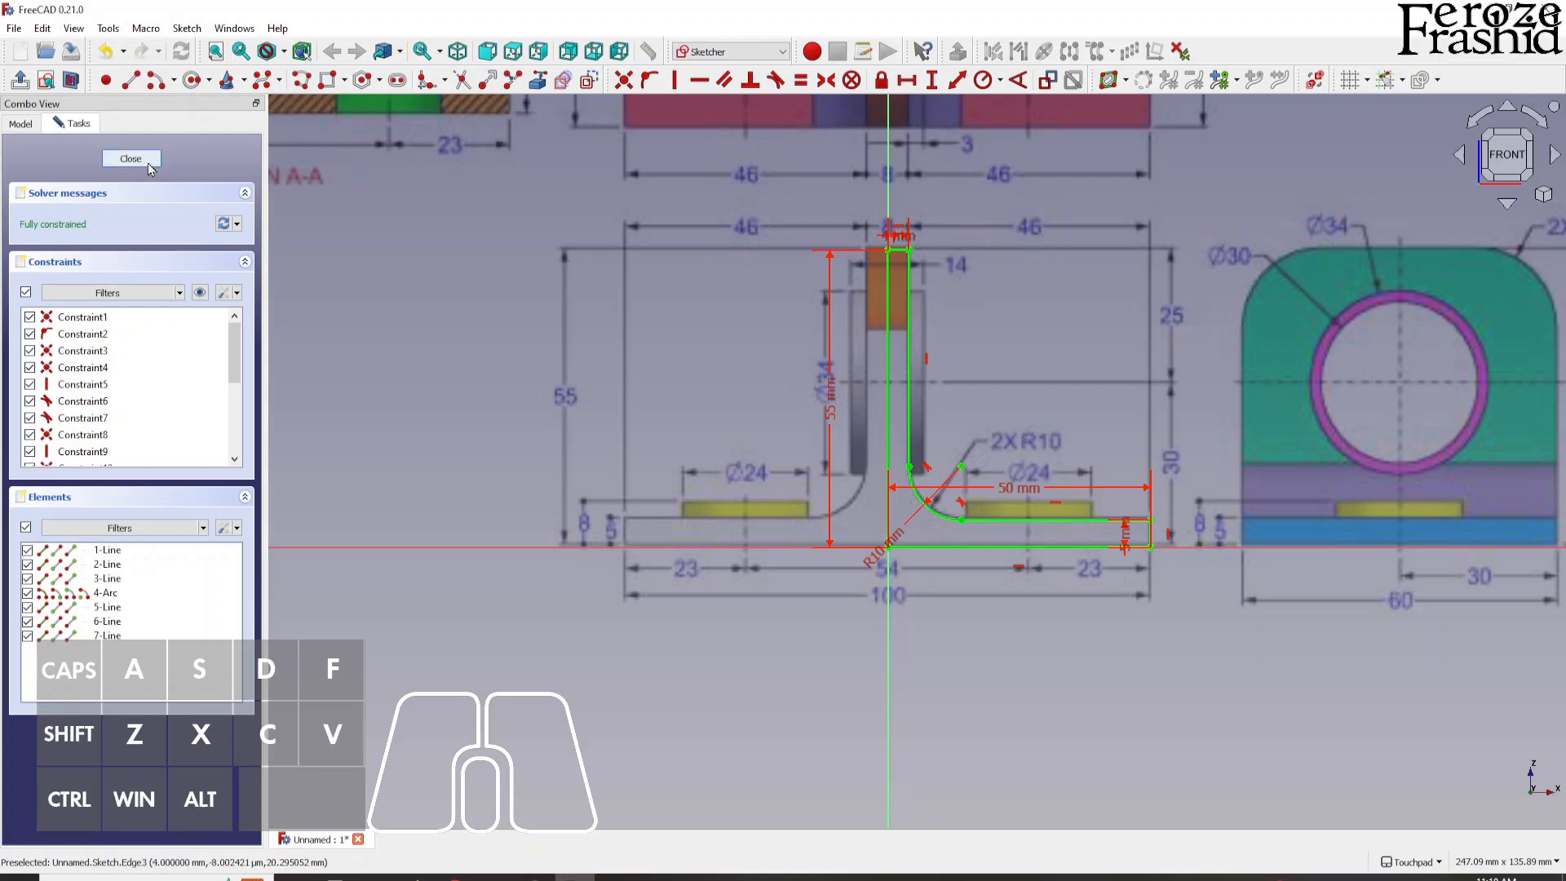
Close the sketch and rename it sksHalf.
{"action": "left_click", "coordinate": [131, 158]}
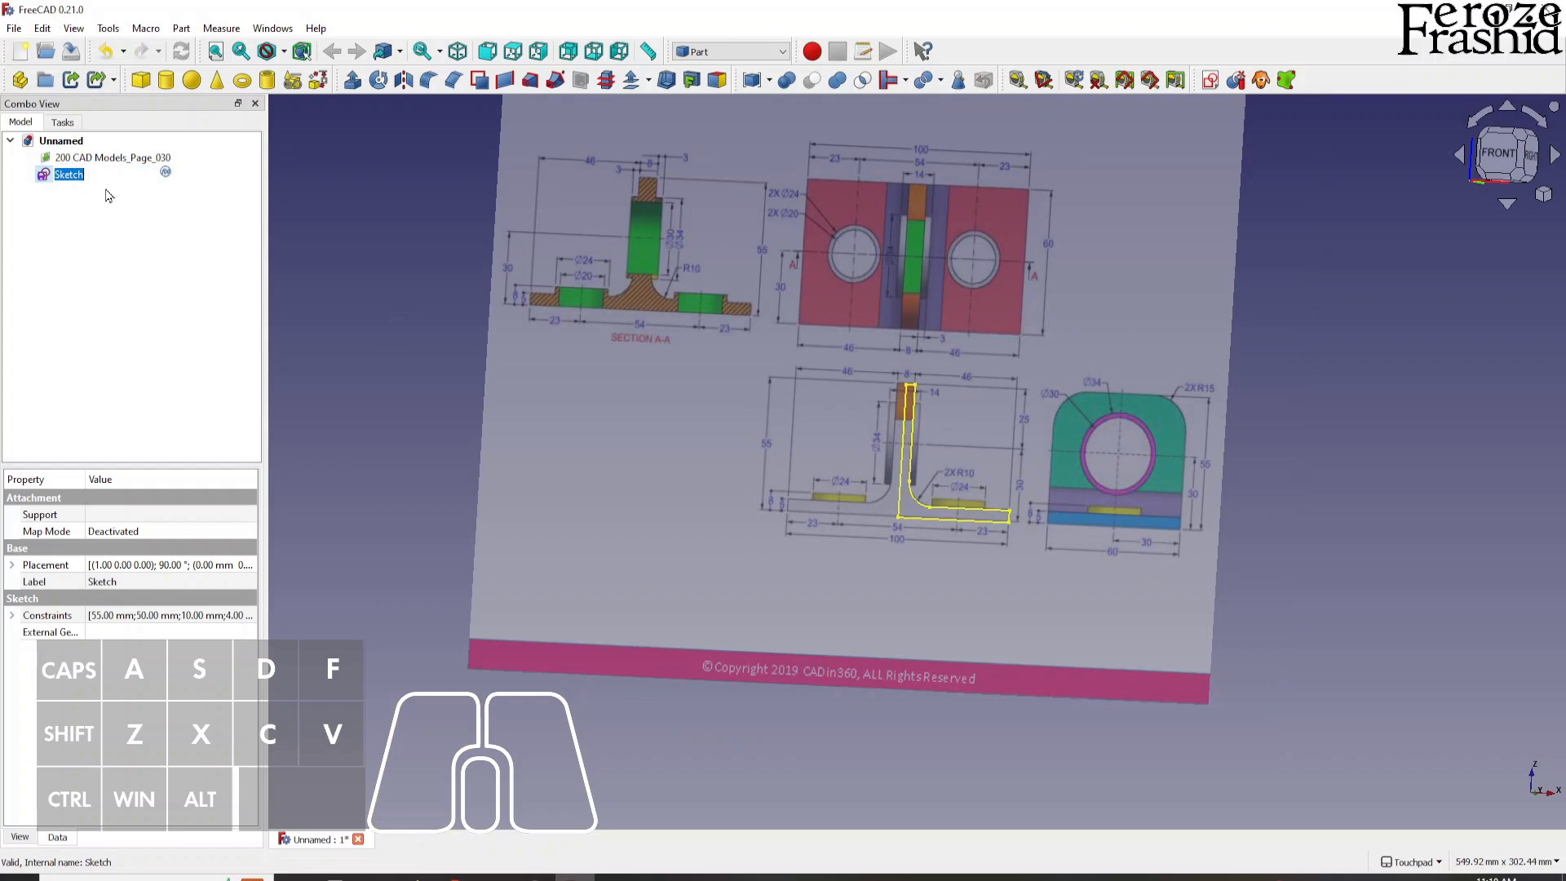
{"action": "type", "text": "sksHalf"}
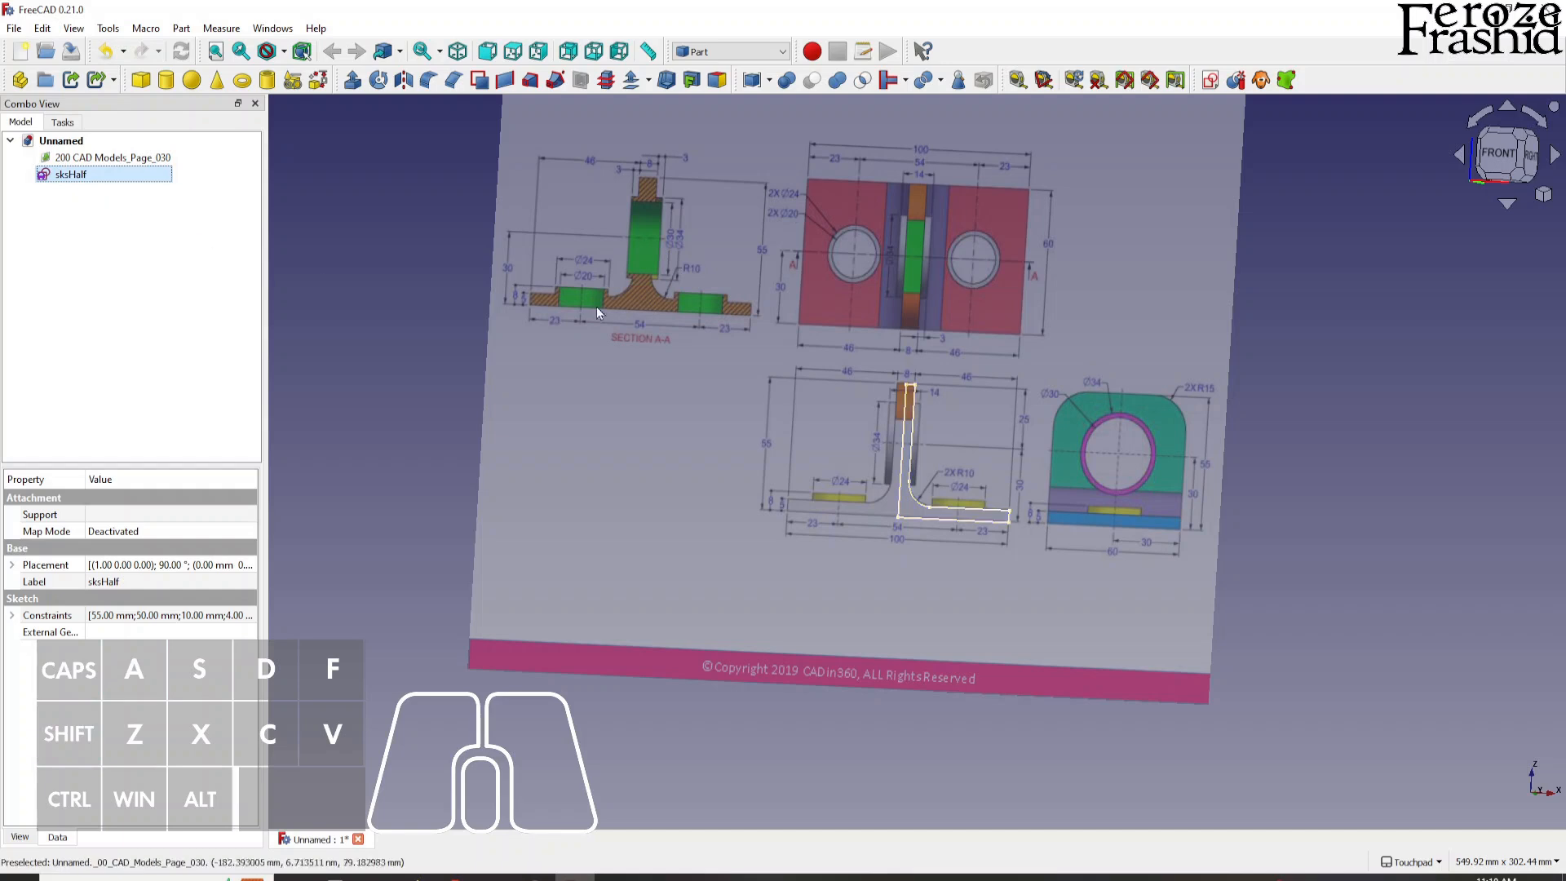
{"action": "mouse_move", "coordinate": [951, 292]}
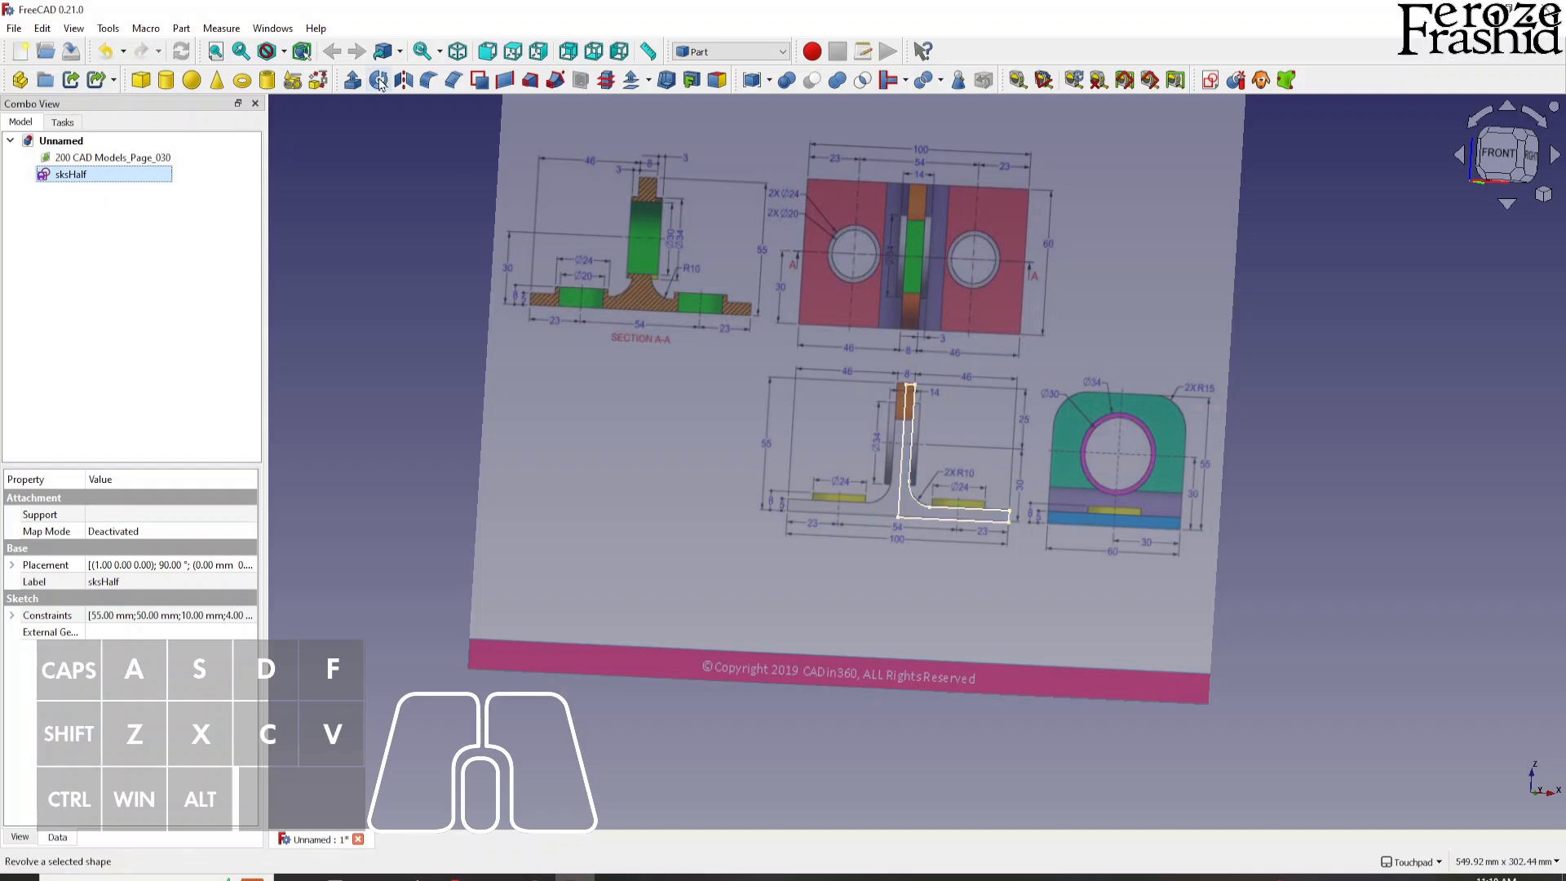
Extrude sksHalf in the reversed direction into an L-shaped solid.
{"action": "left_click", "coordinate": [376, 80]}
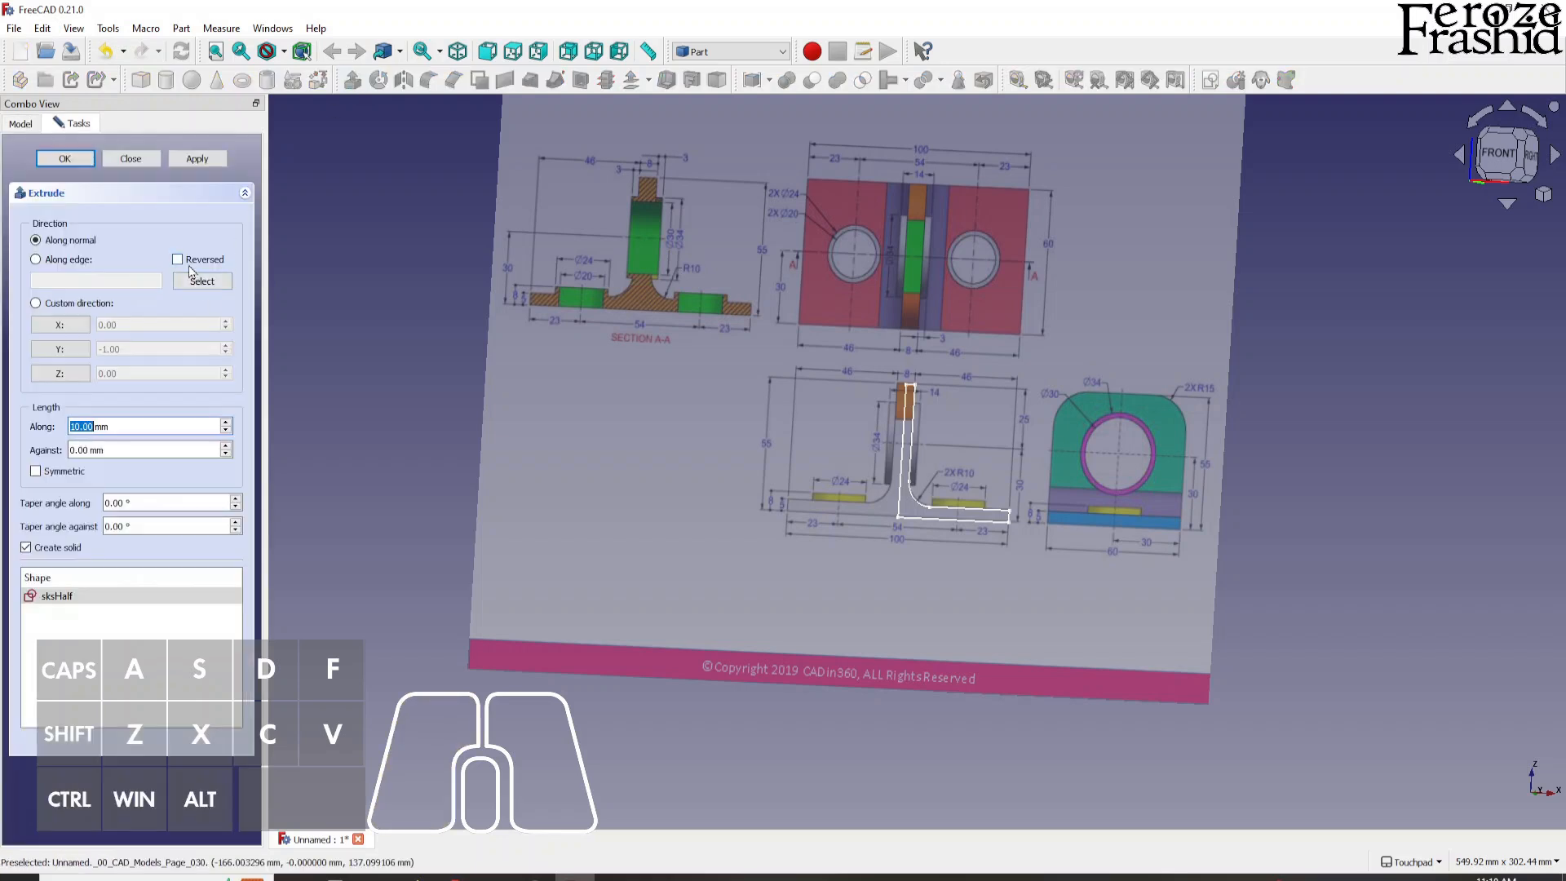
{"action": "left_click", "coordinate": [177, 258]}
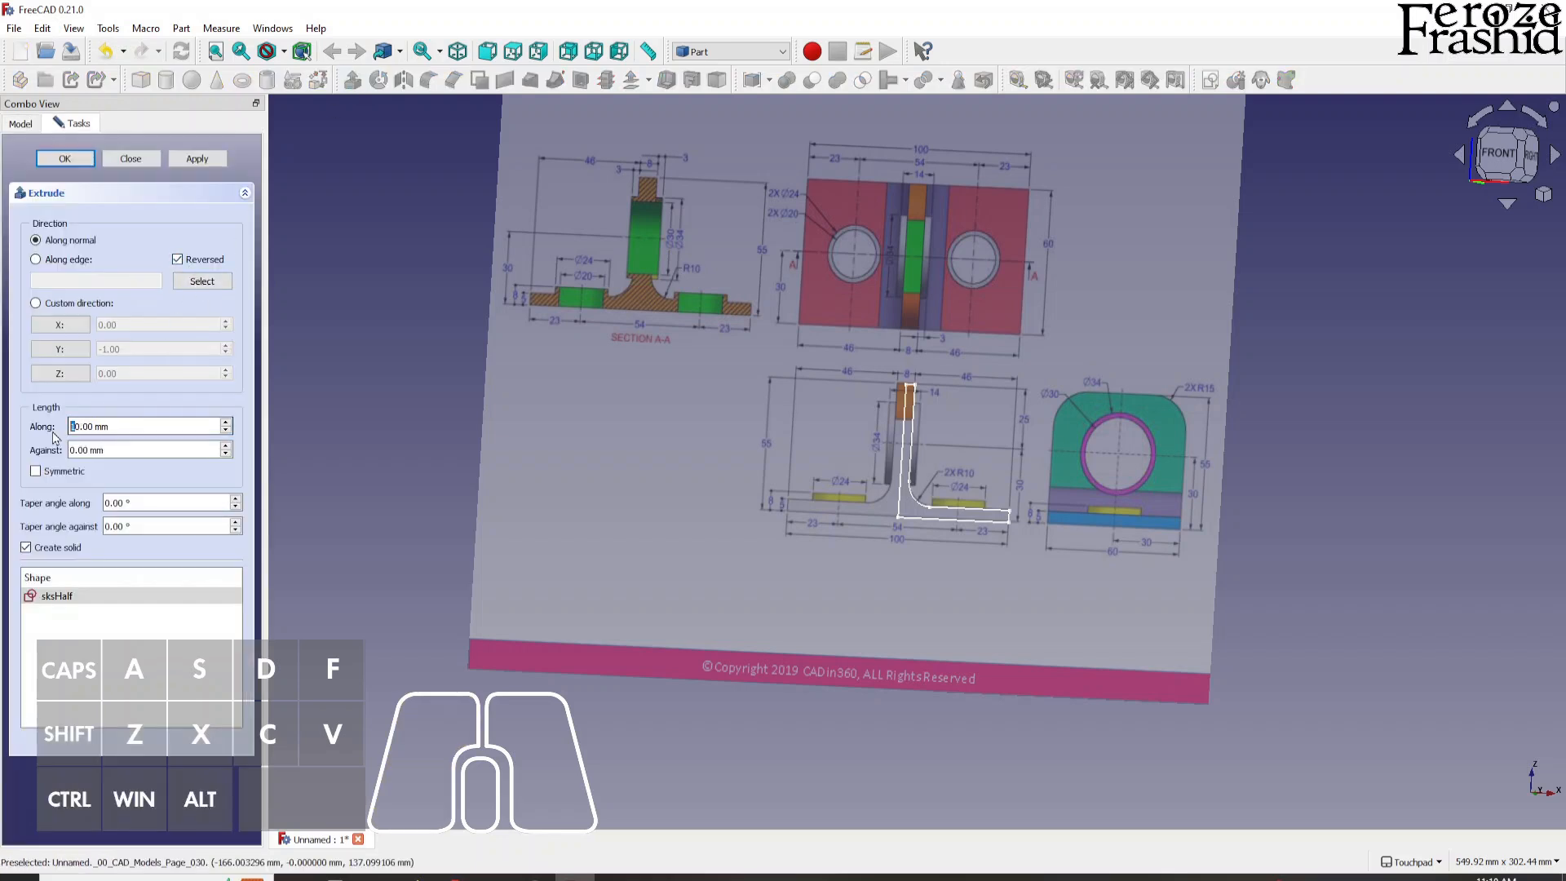
{"action": "left_click", "coordinate": [64, 157]}
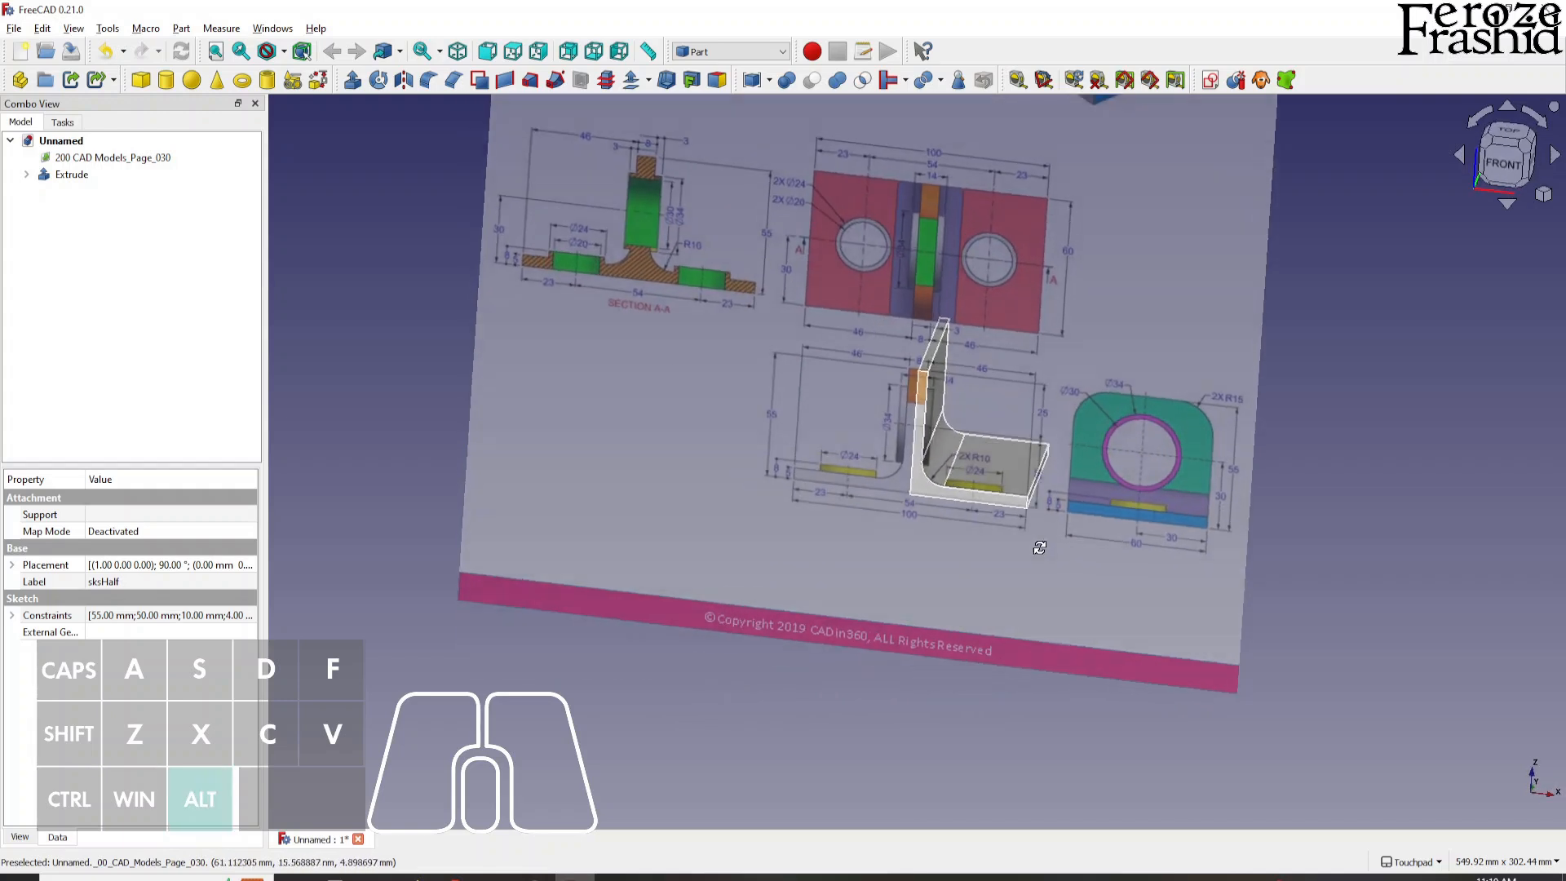
{"action": "left_click_drag", "start_coordinate": [1038, 546], "coordinate": [966, 524]}
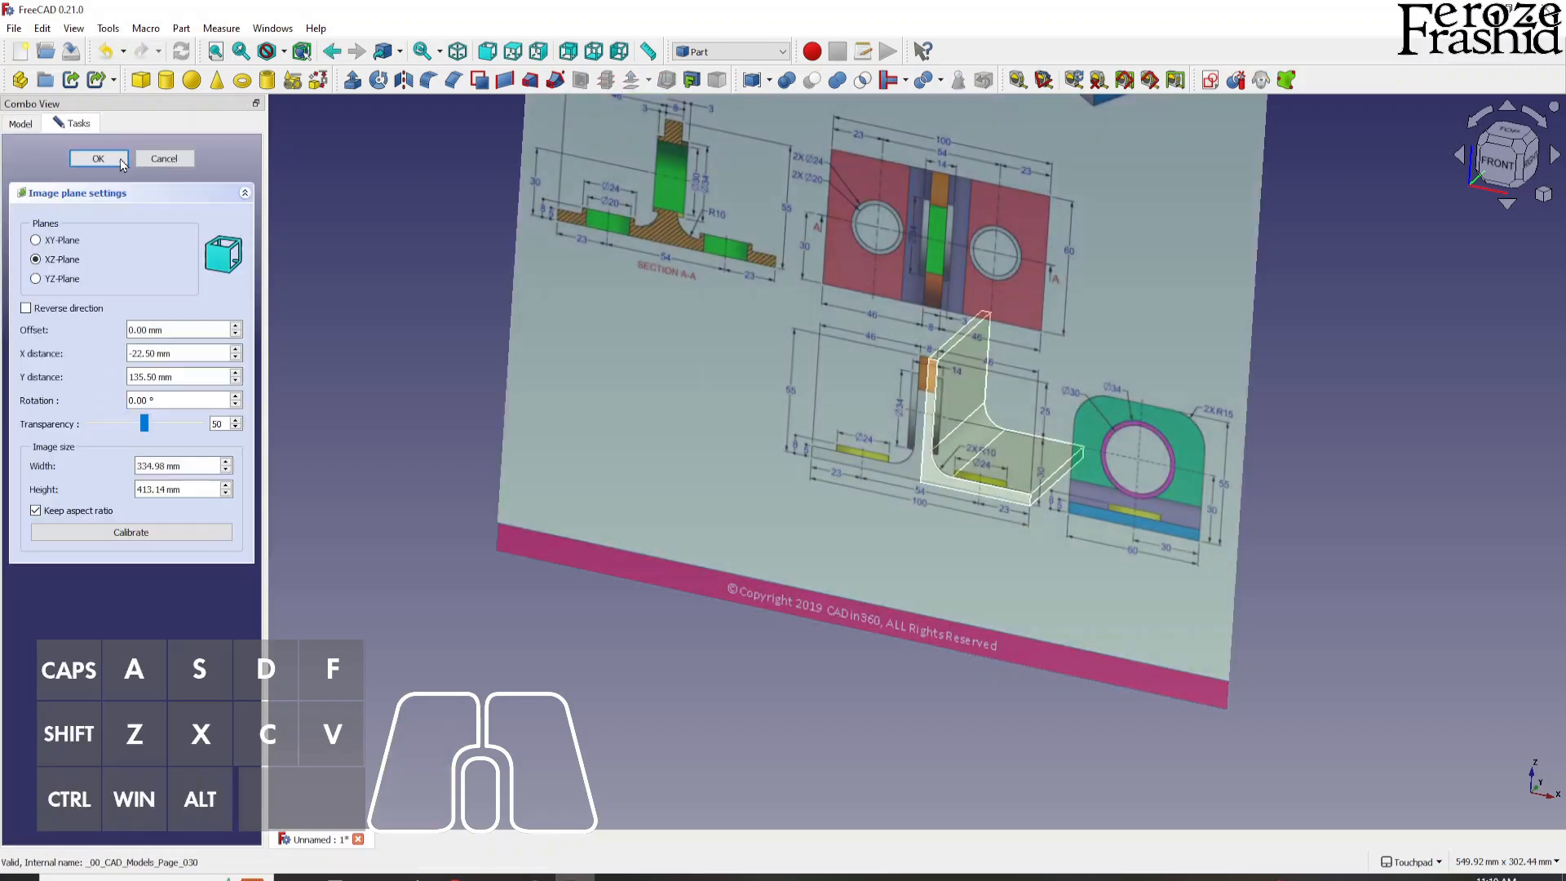
Apply new image plane distances and transparency so the top view lies under the solid.
{"action": "left_click", "coordinate": [98, 158]}
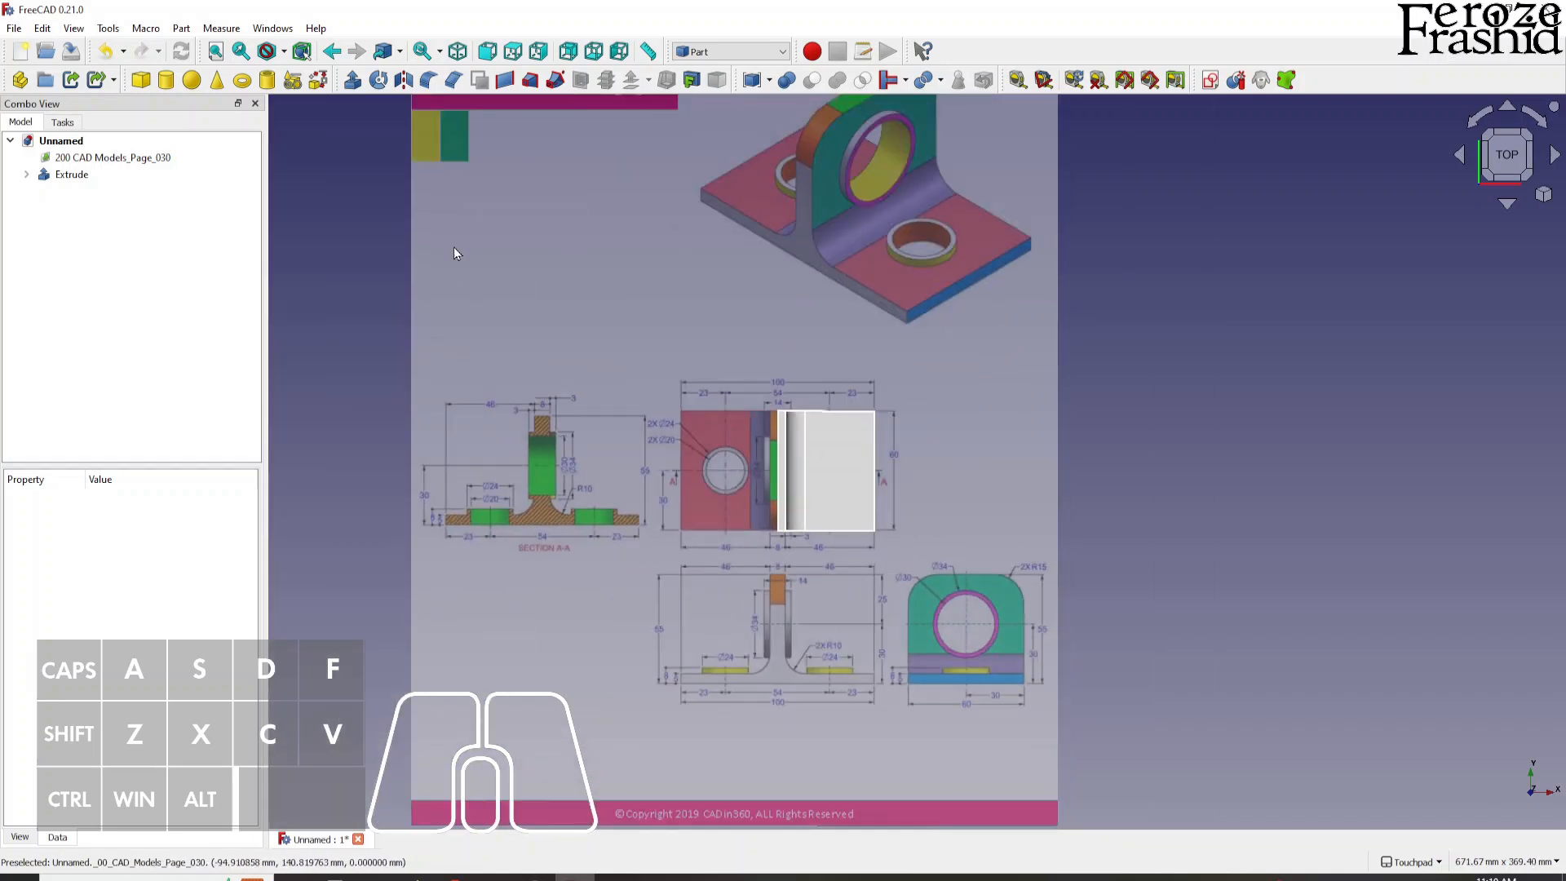
{"action": "mouse_move", "coordinate": [263, 80]}
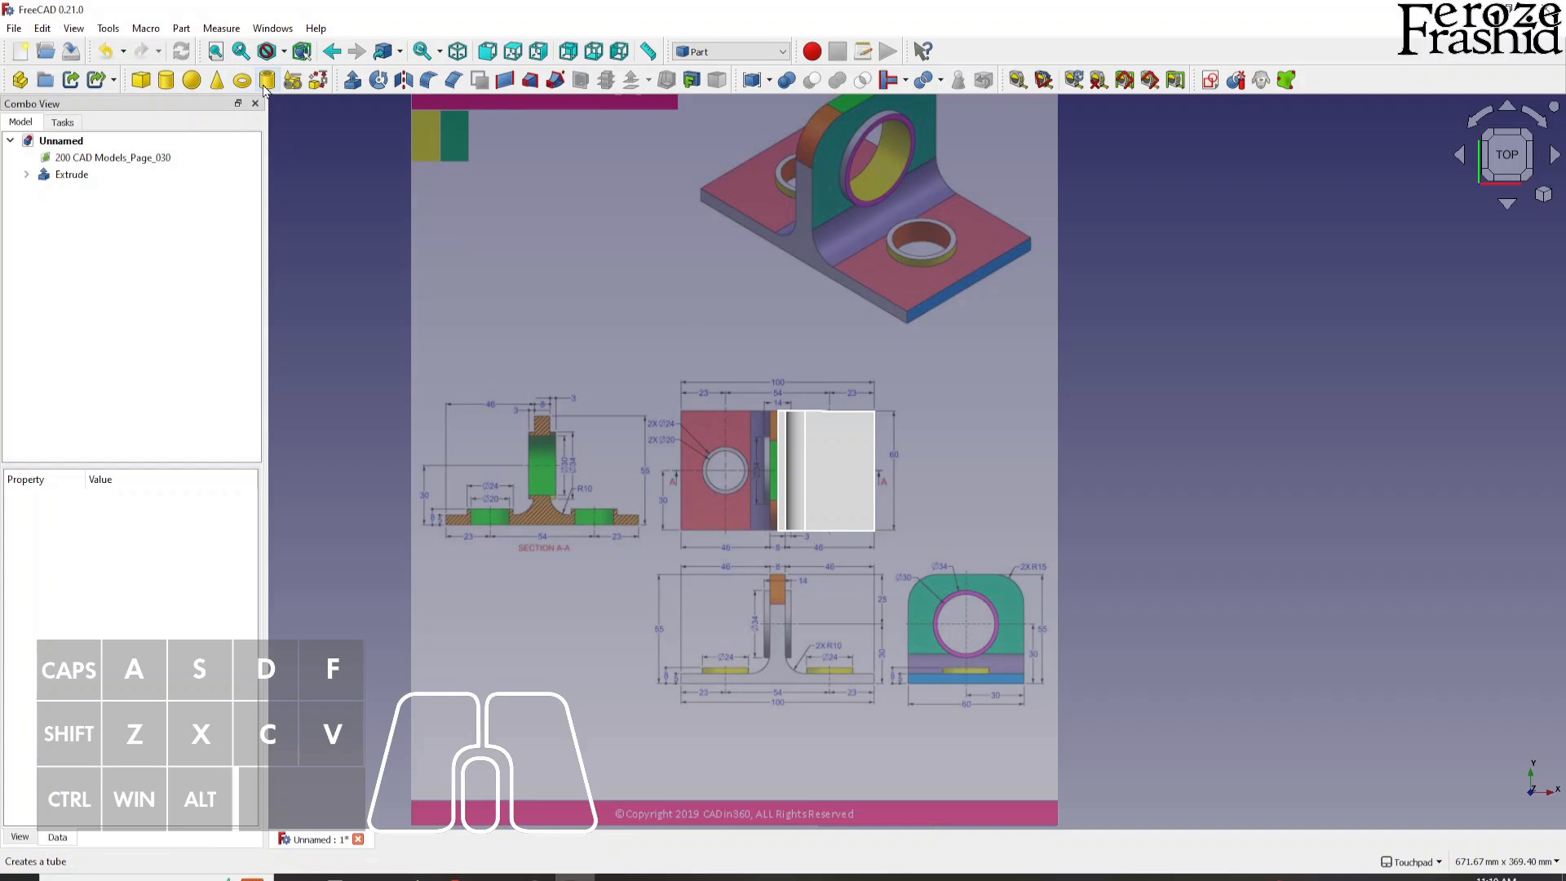
{"action": "mouse_move", "coordinate": [864, 713]}
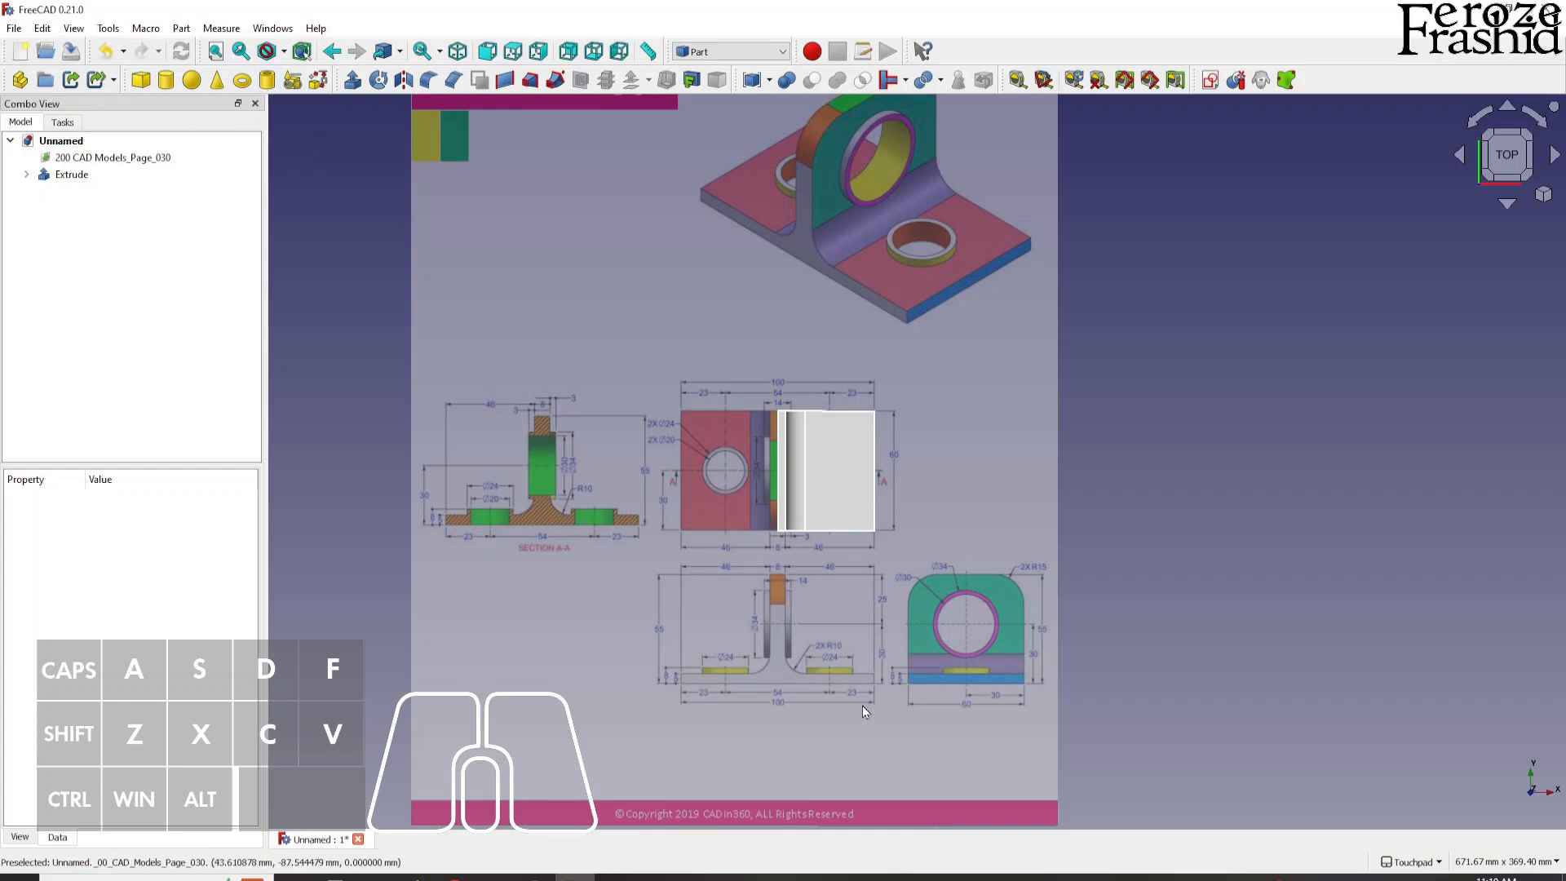
{"action": "mouse_move", "coordinate": [240, 254]}
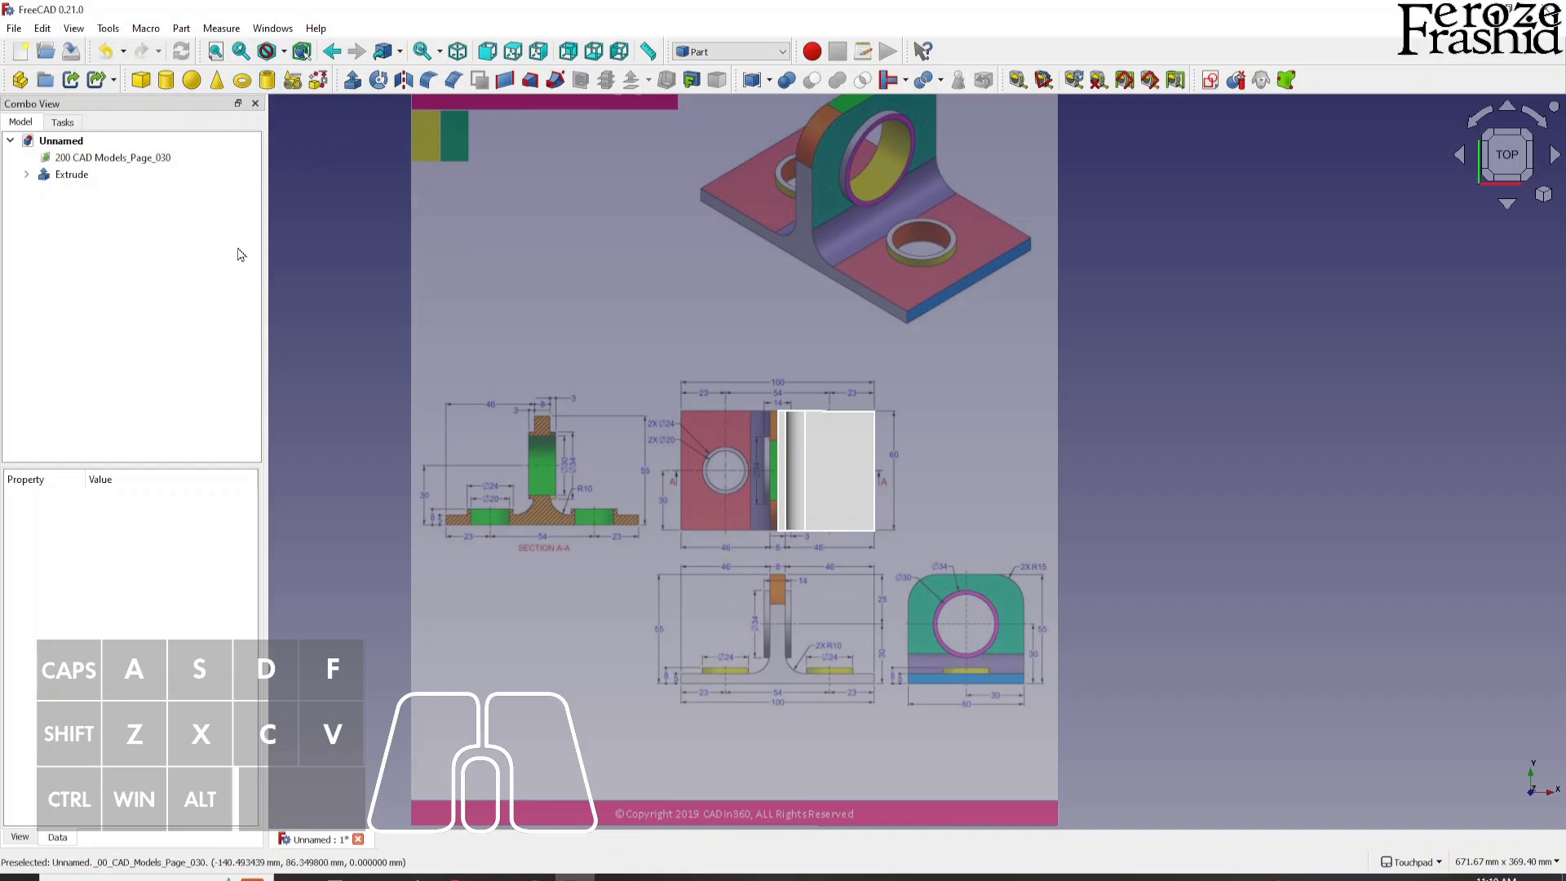
Set the Extrude solid's Transparency property to 50.
{"action": "left_click", "coordinate": [71, 174]}
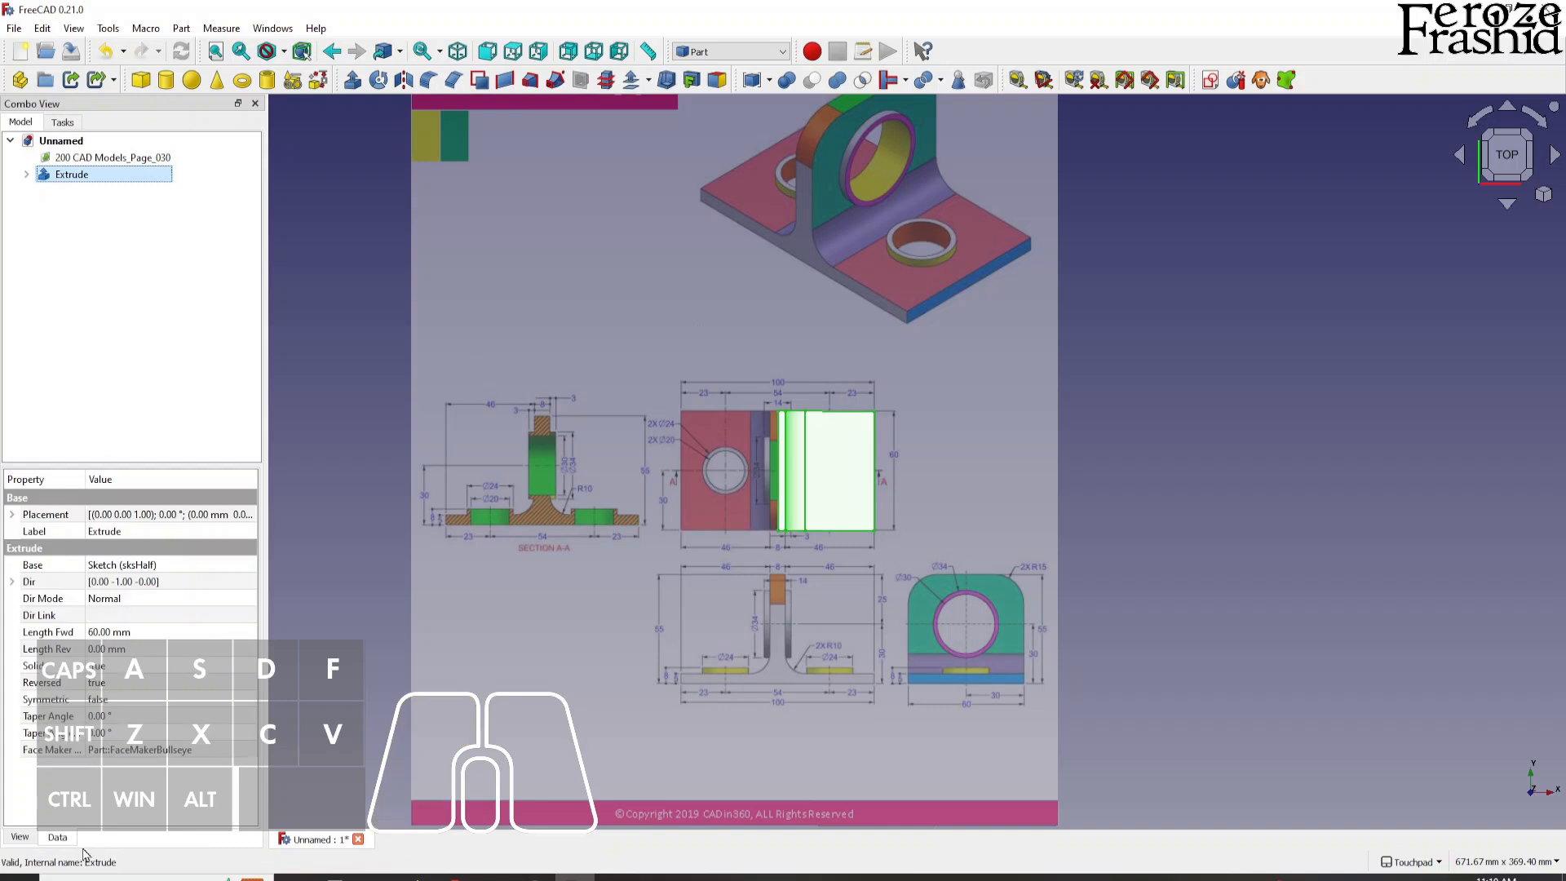
{"action": "left_click", "coordinate": [18, 837]}
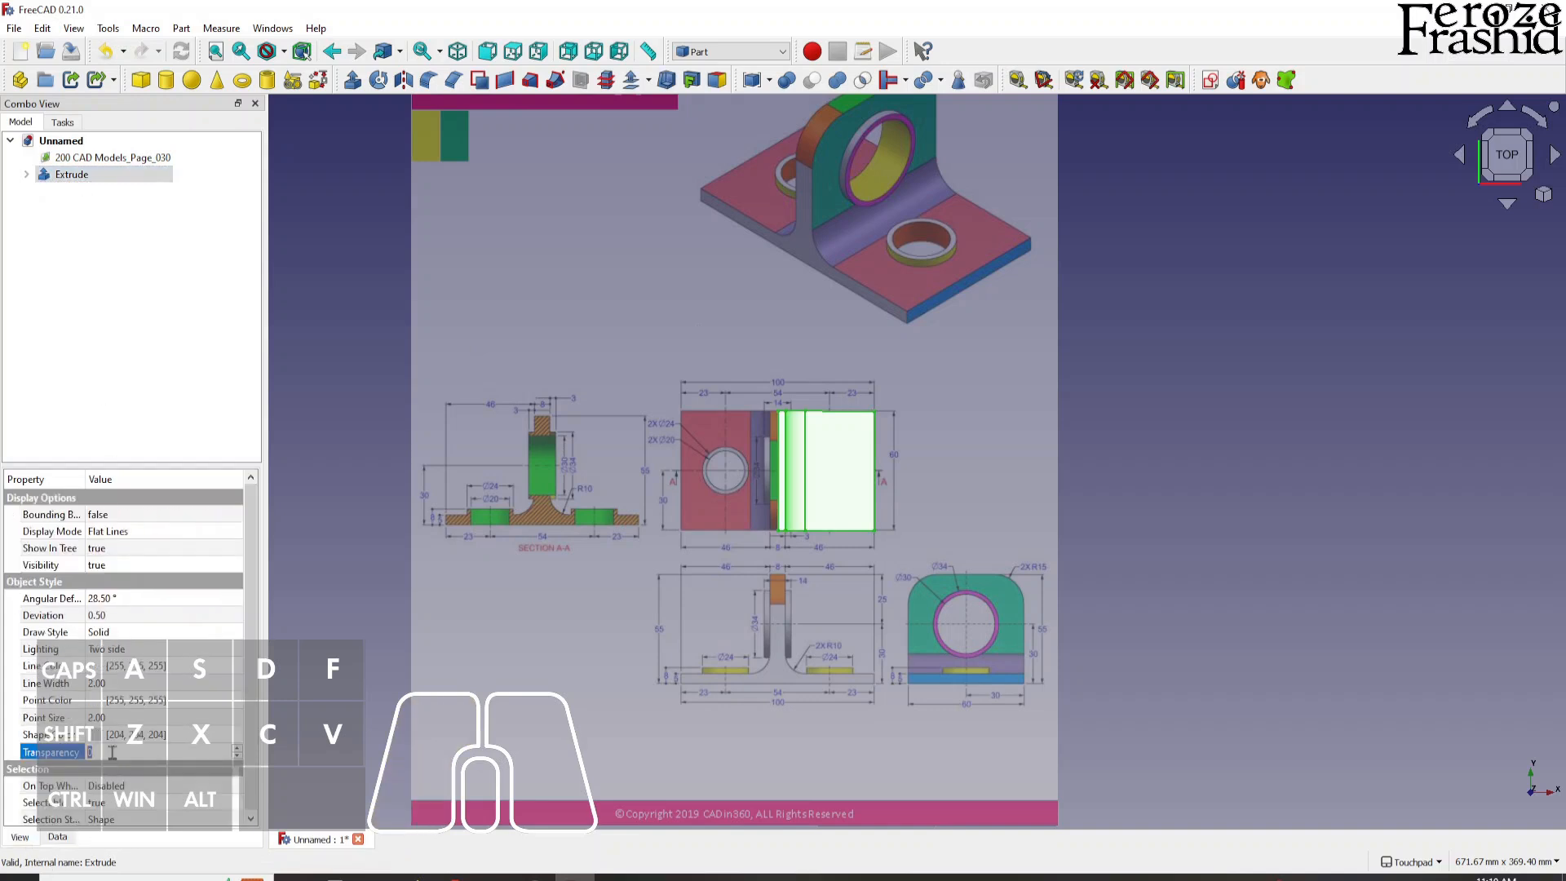
{"action": "type", "text": "50"}
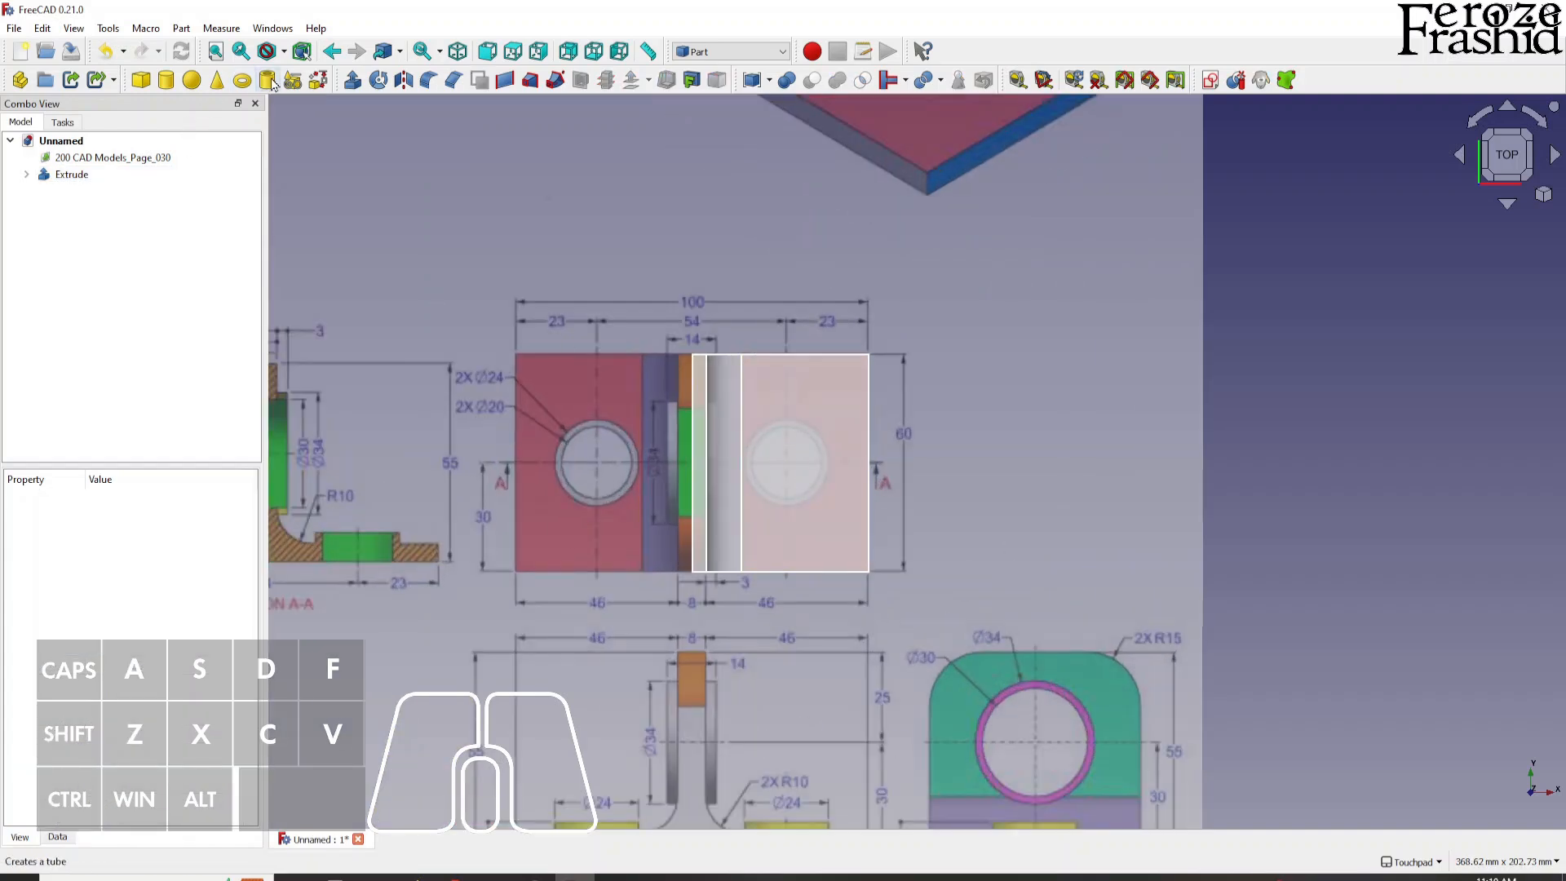
Create a Part Tube primitive with 12 mm outer radius and 10 mm inner radius.
{"action": "left_click", "coordinate": [268, 80]}
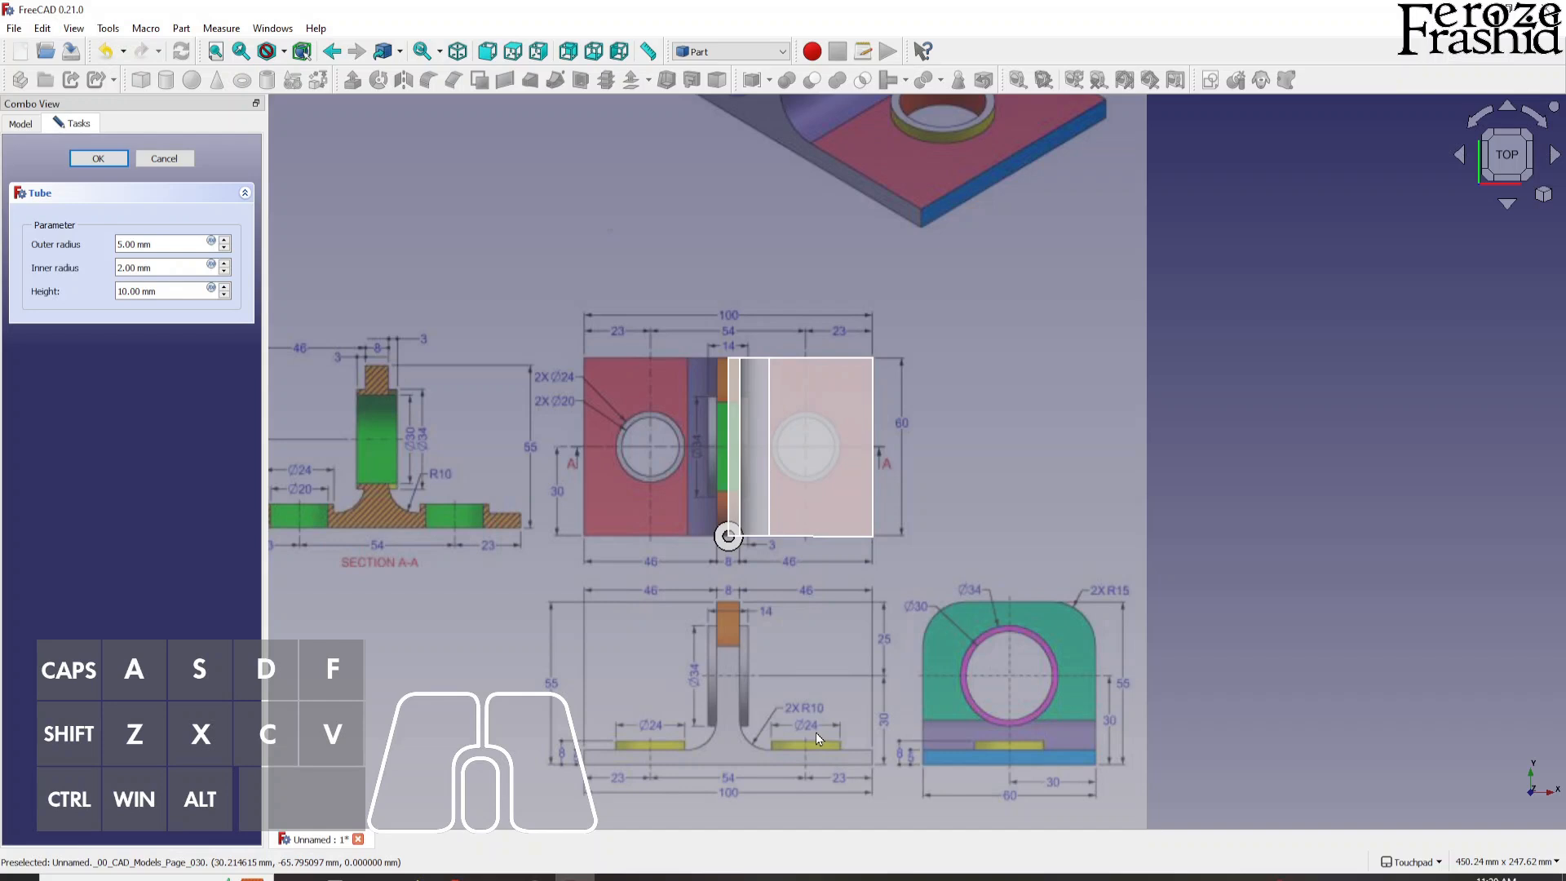
{"action": "left_click", "coordinate": [147, 244]}
{"action": "type", "text": "12"}
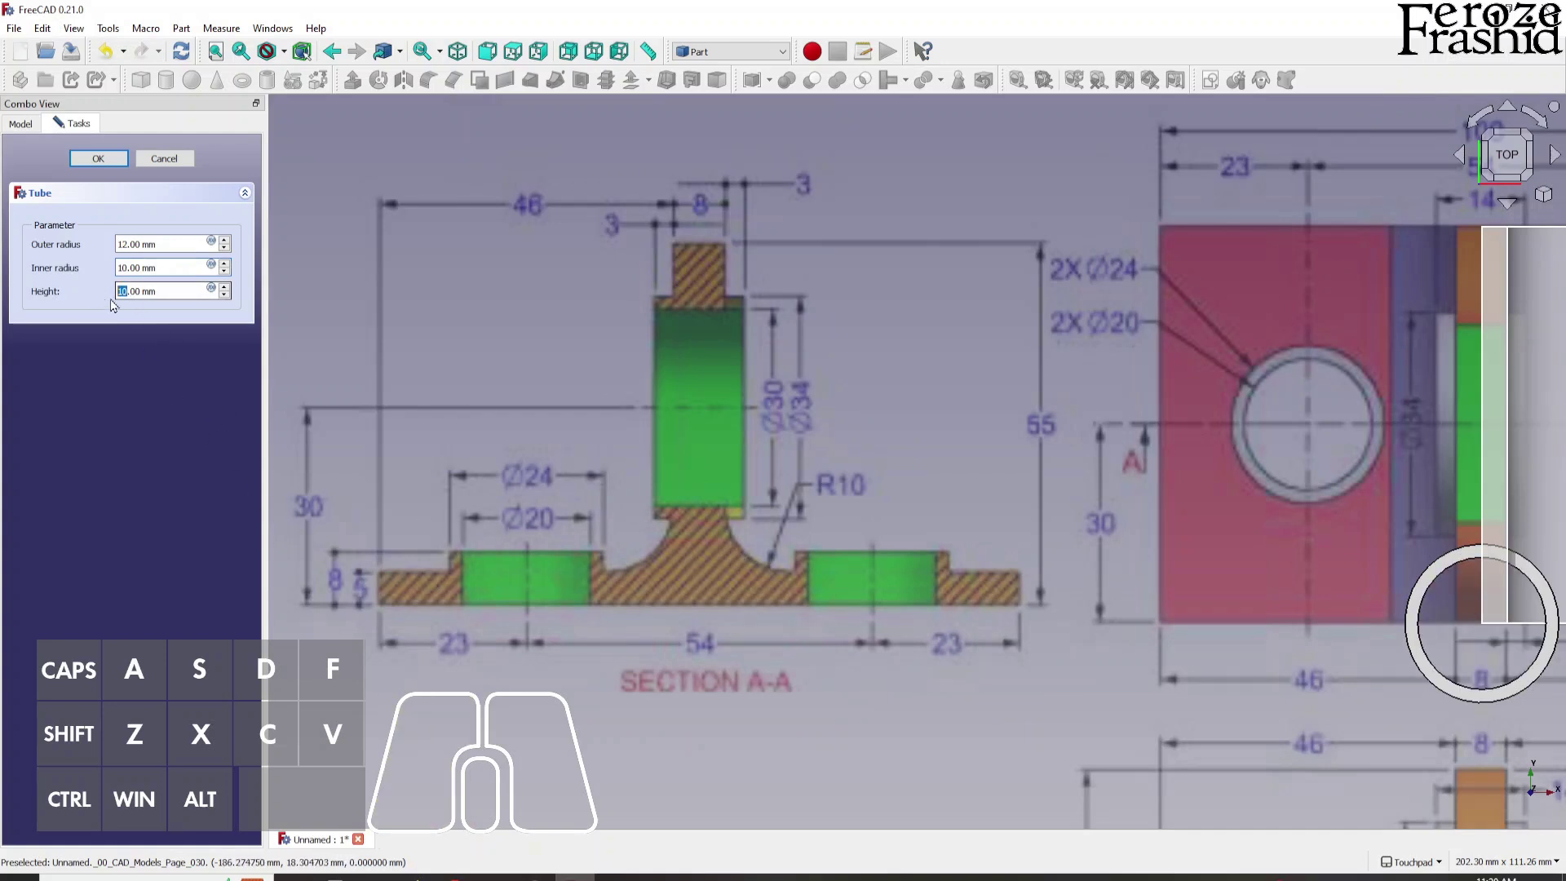
{"action": "left_click", "coordinate": [98, 158]}
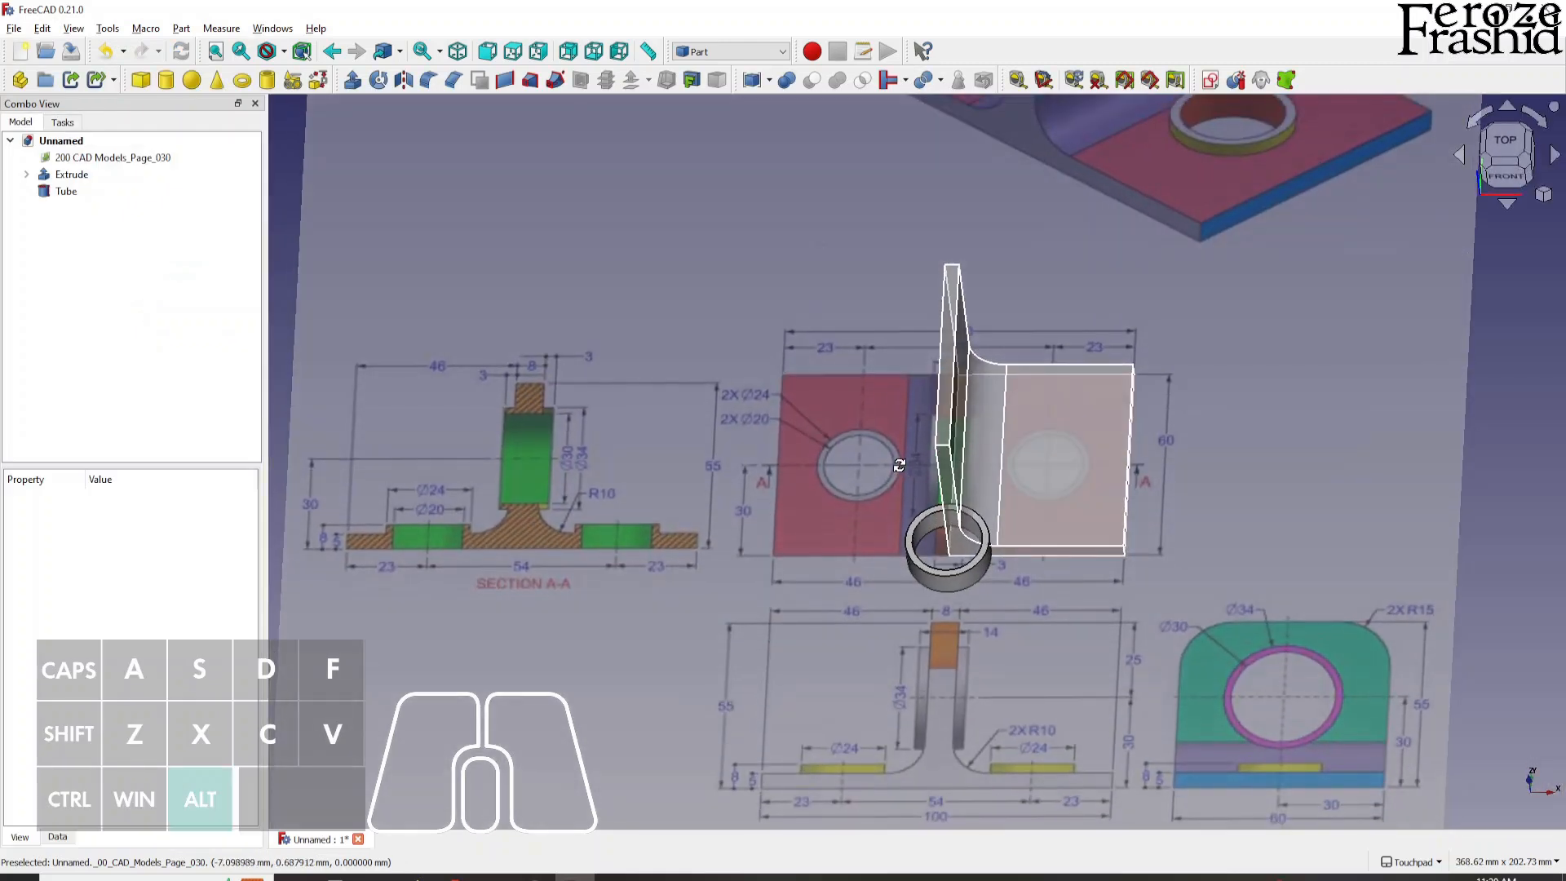
Select the Tube and show its Data properties to edit its Placement position.
{"action": "left_click", "coordinate": [66, 191]}
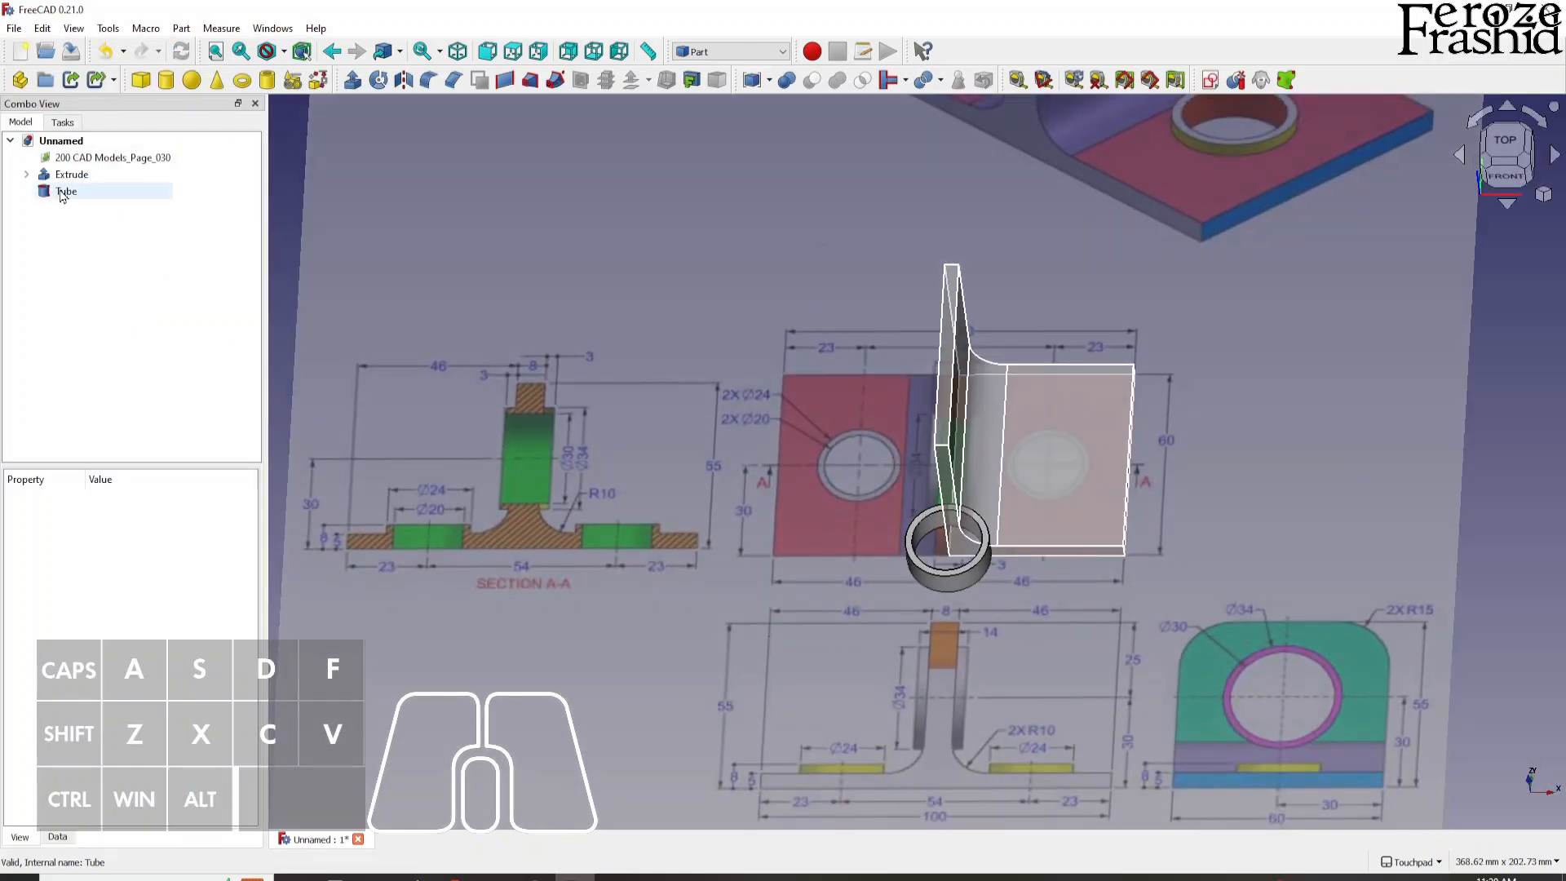
{"action": "left_click", "coordinate": [65, 191]}
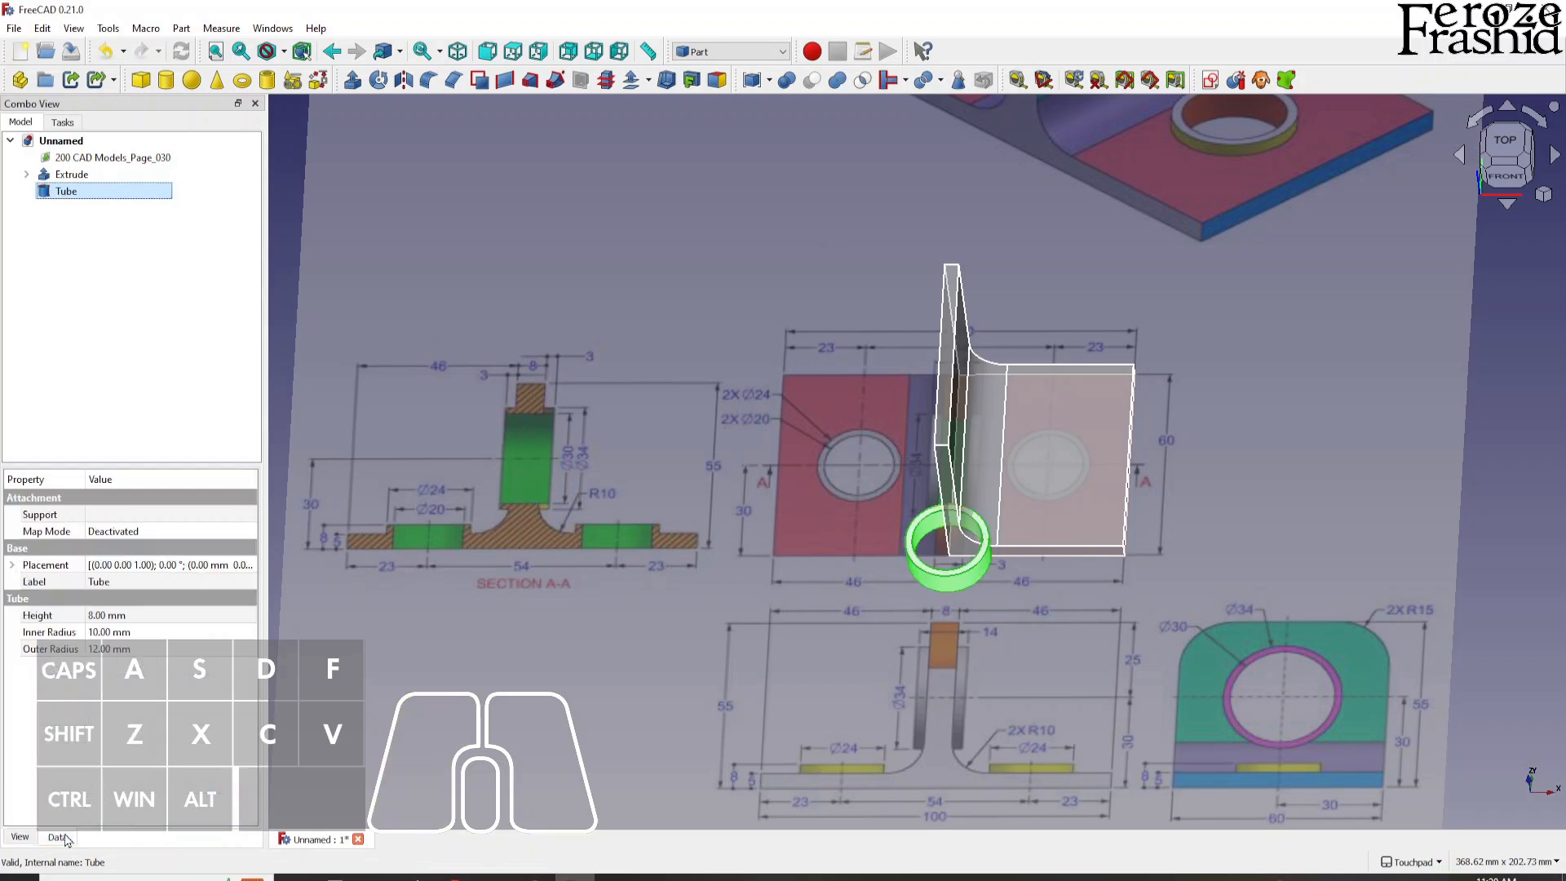
{"action": "left_click", "coordinate": [13, 564]}
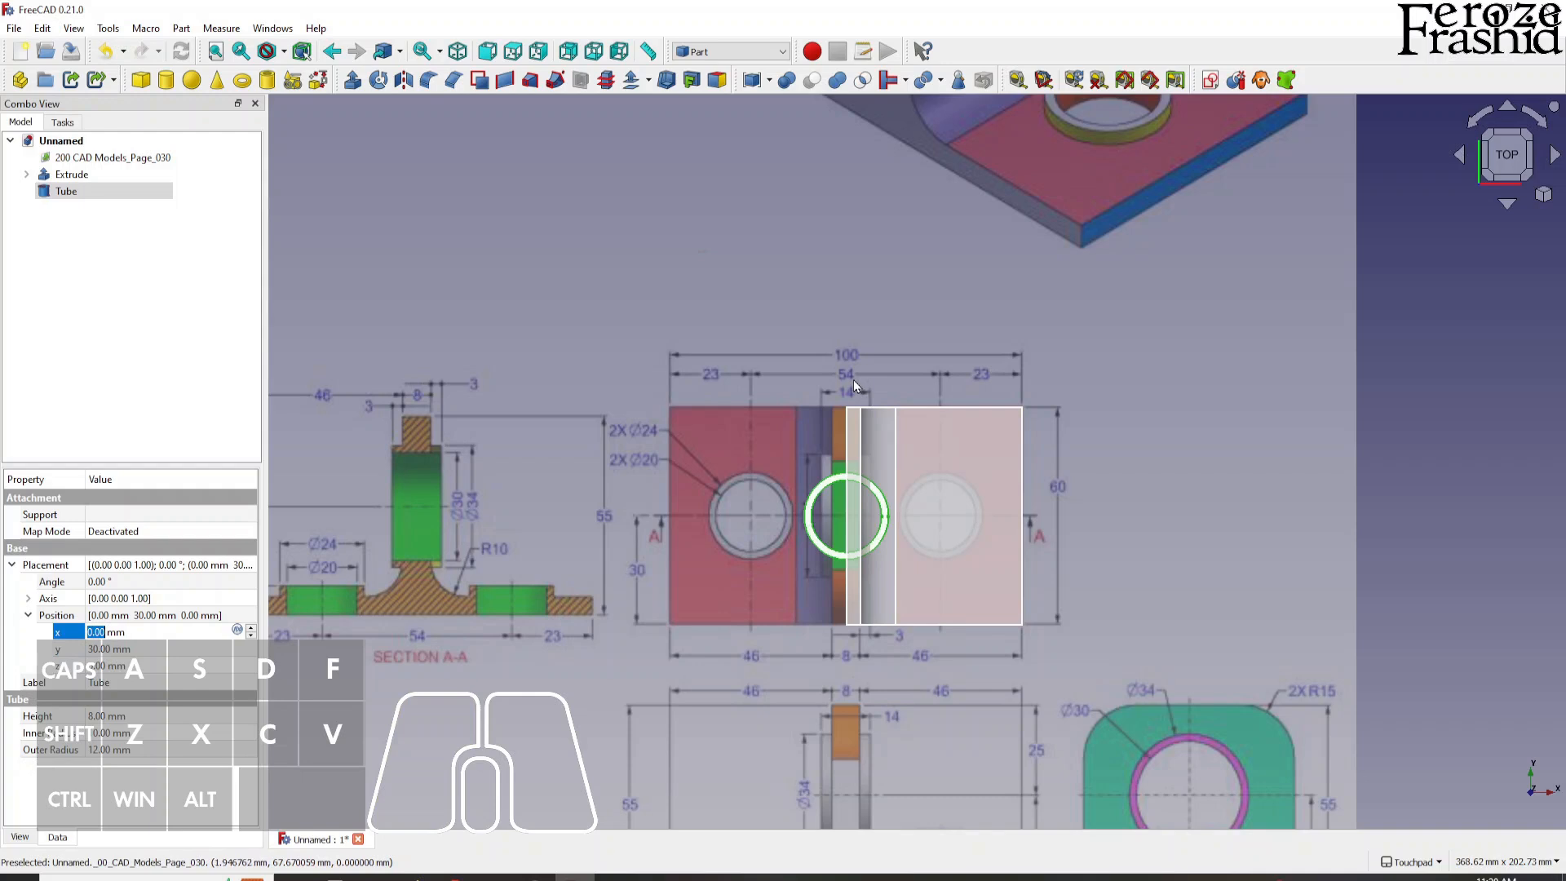
{"action": "mouse_move", "coordinate": [850, 376]}
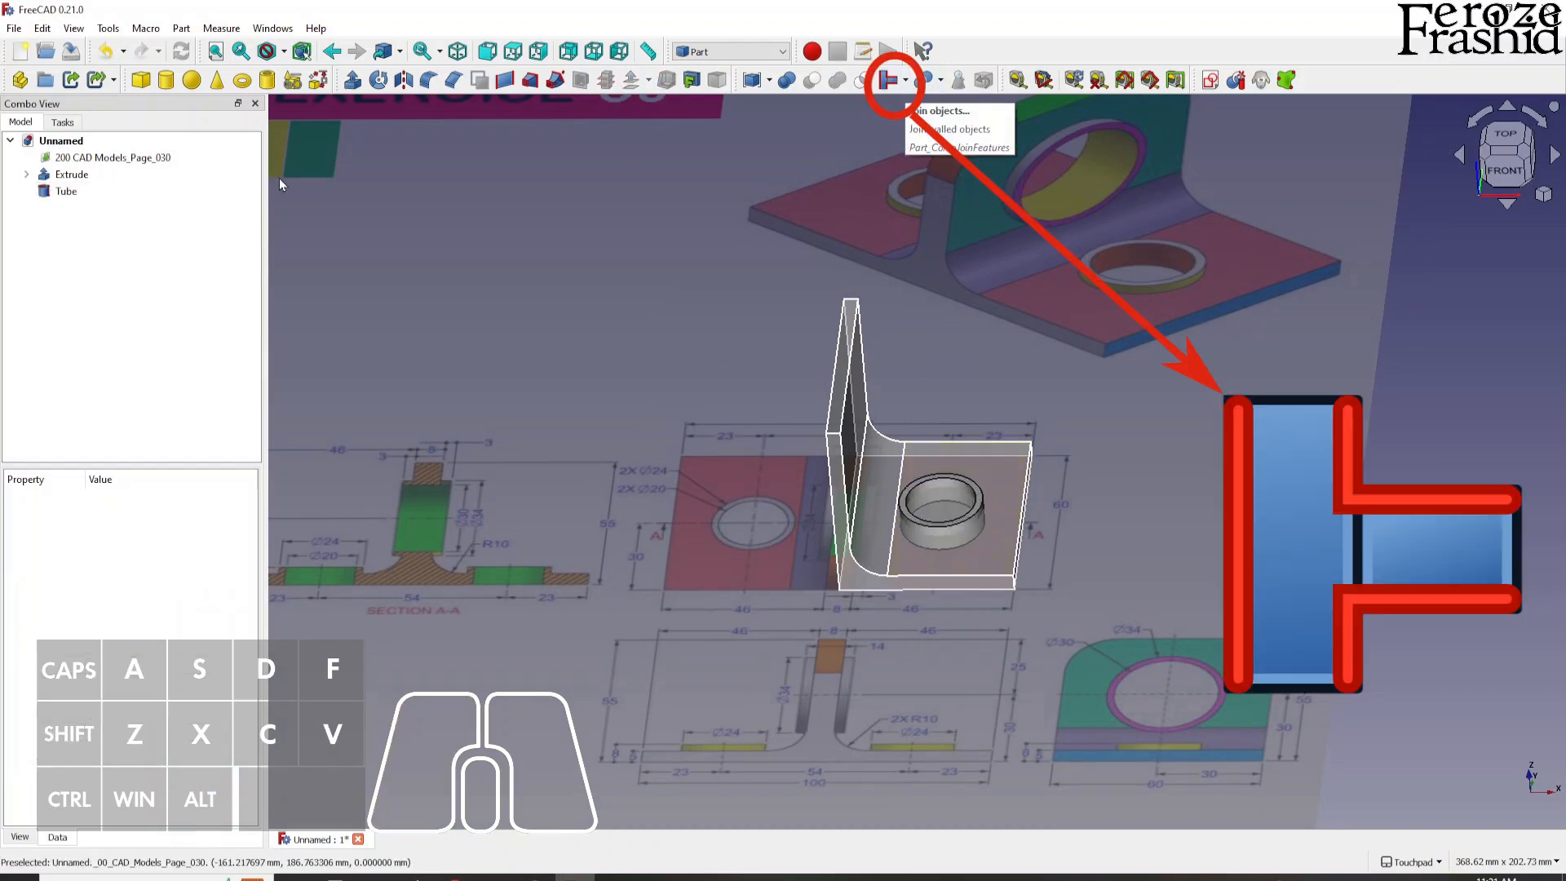
{"action": "left_click", "coordinate": [65, 191]}
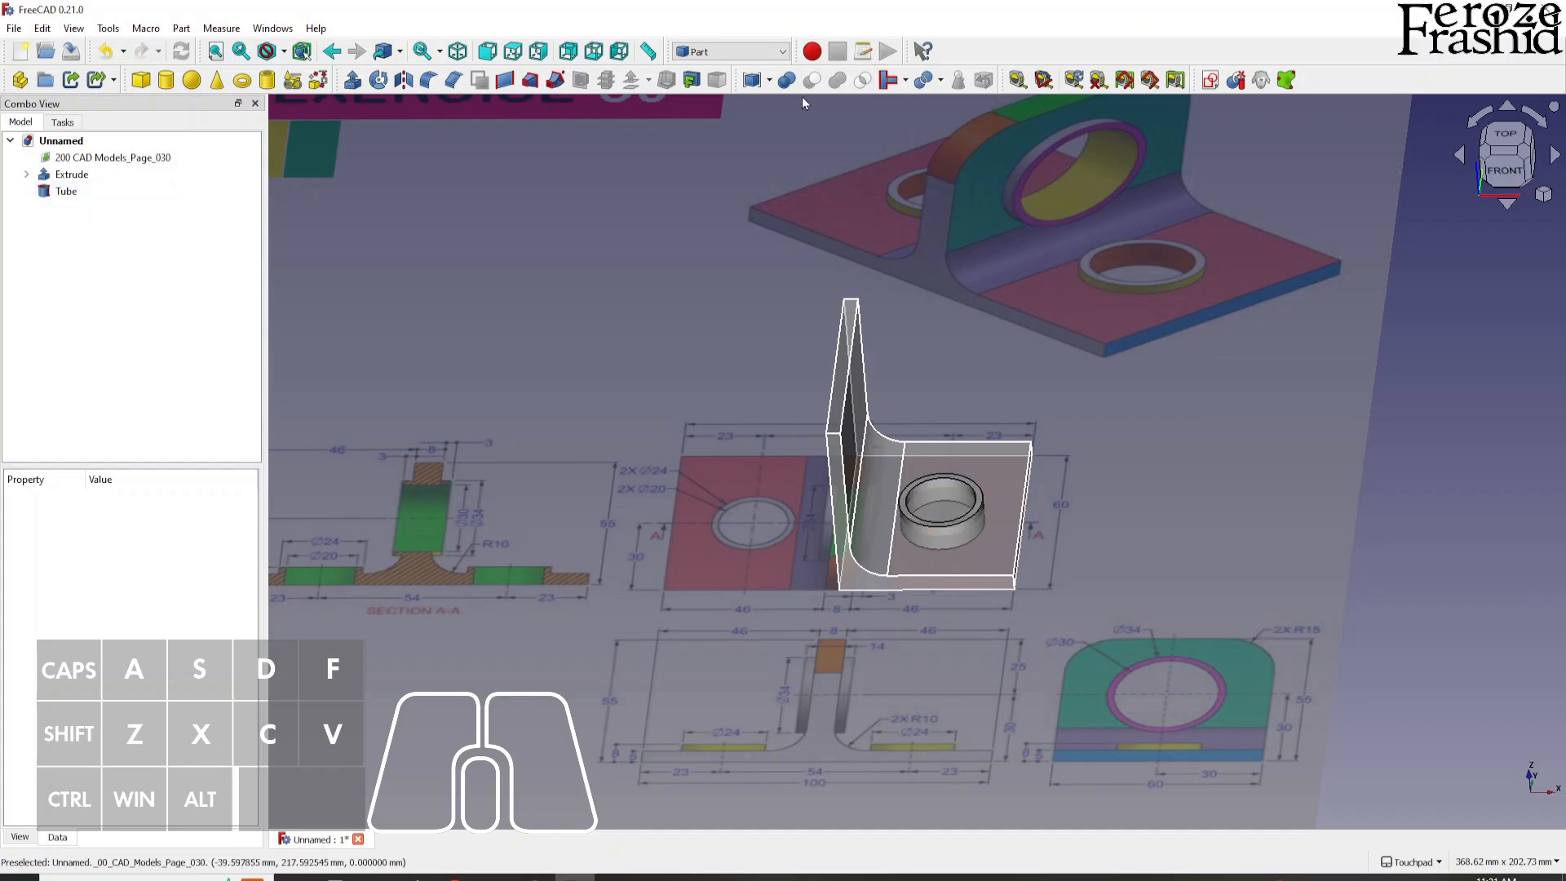
{"action": "left_click", "coordinate": [886, 78]}
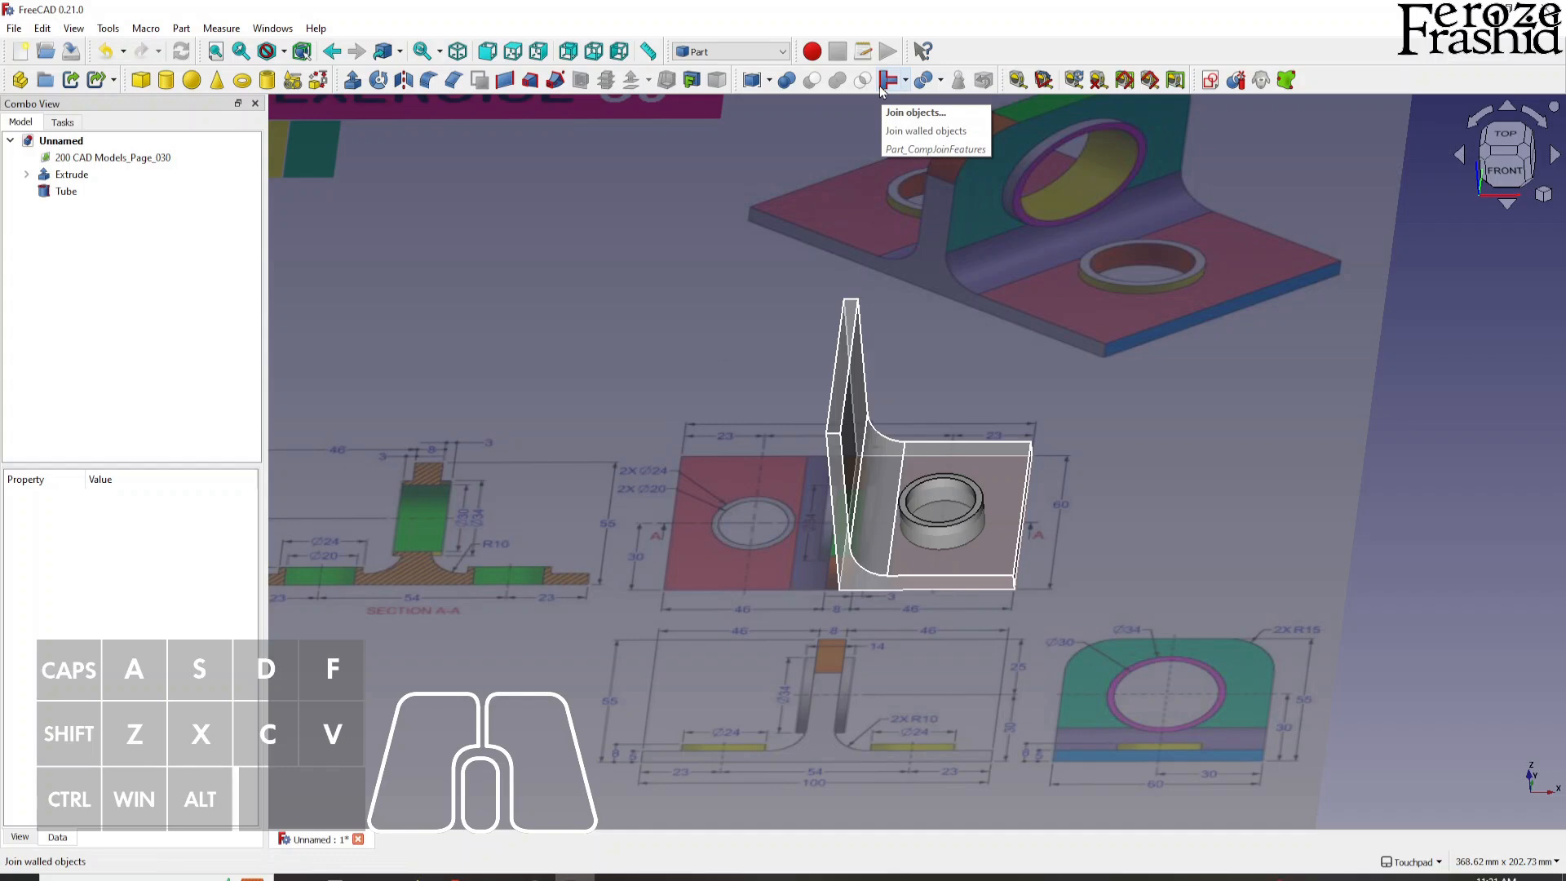
{"action": "mouse_move", "coordinate": [667, 117]}
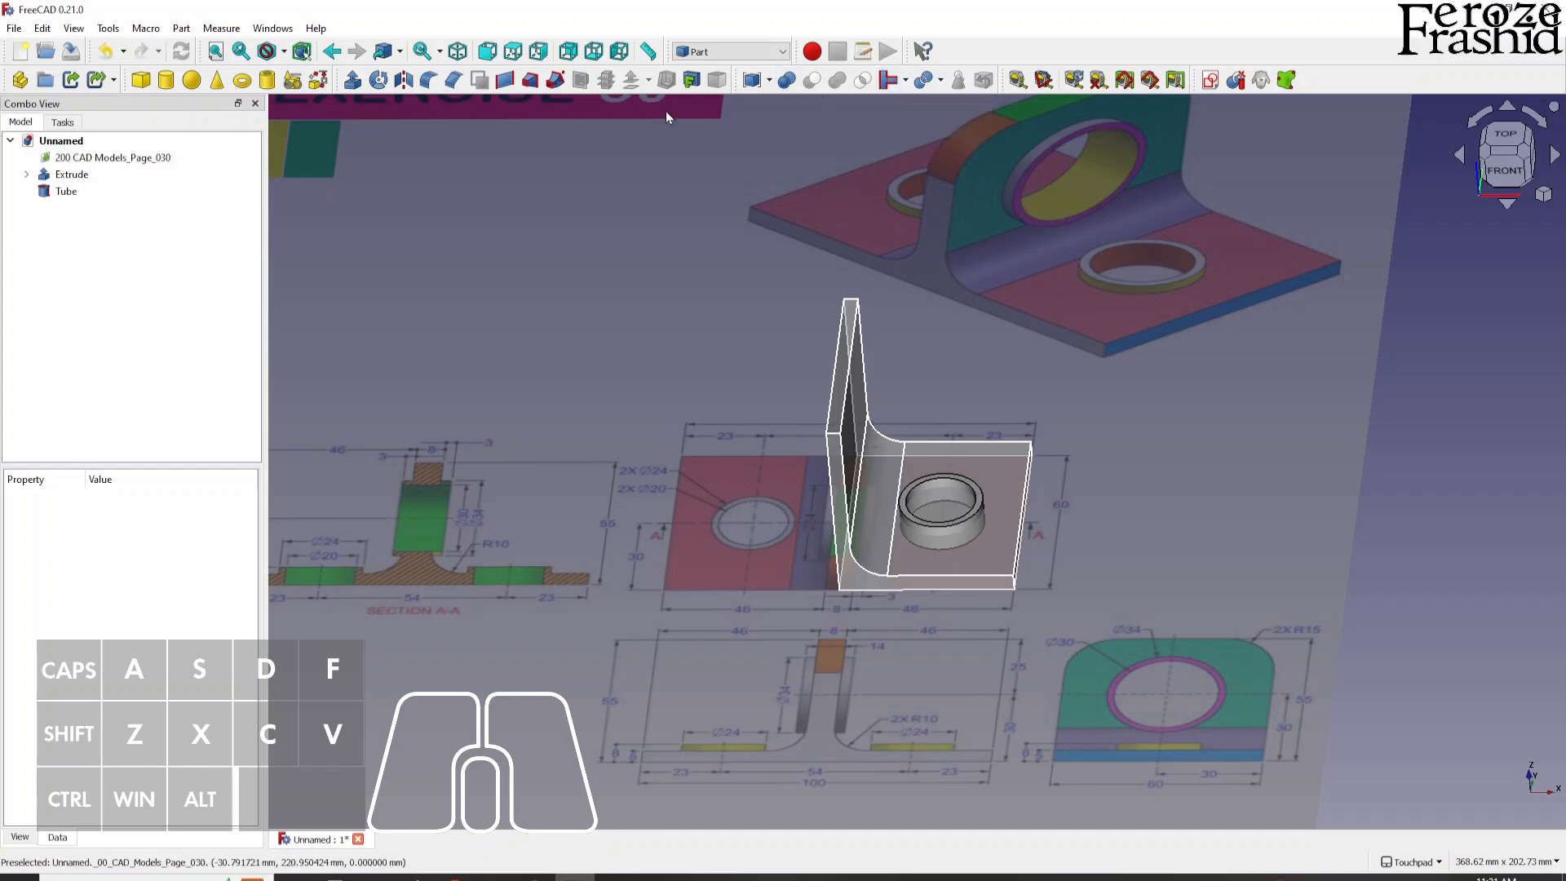
{"action": "left_click", "coordinate": [71, 174]}
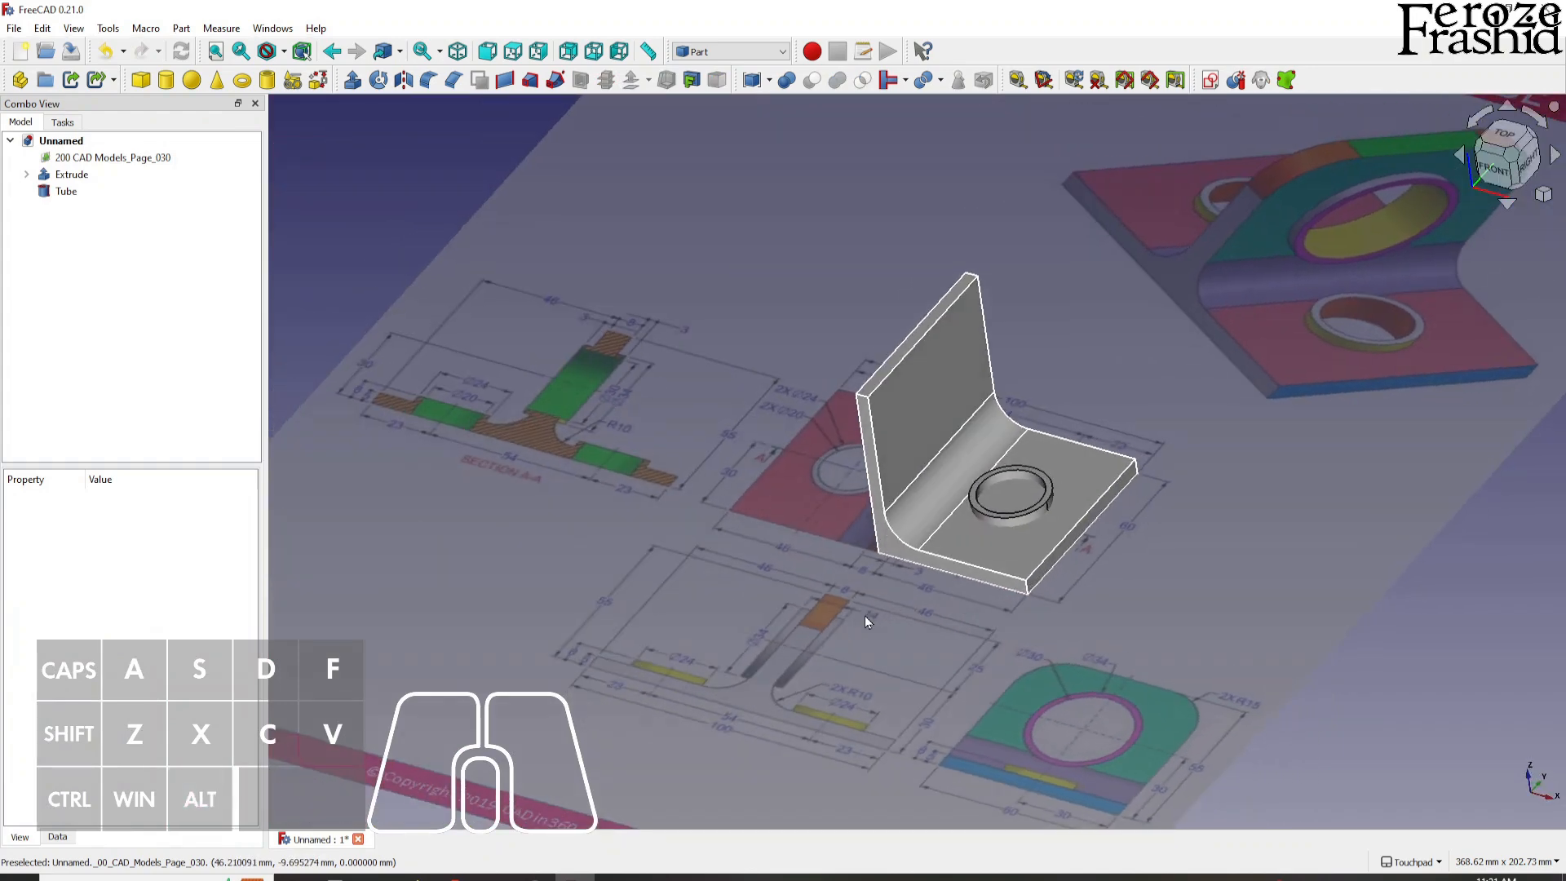
Rename the Extrude to 'HalfBase', briefly select it with the Tube, then clear the selection.
{"action": "left_click", "coordinate": [65, 191]}
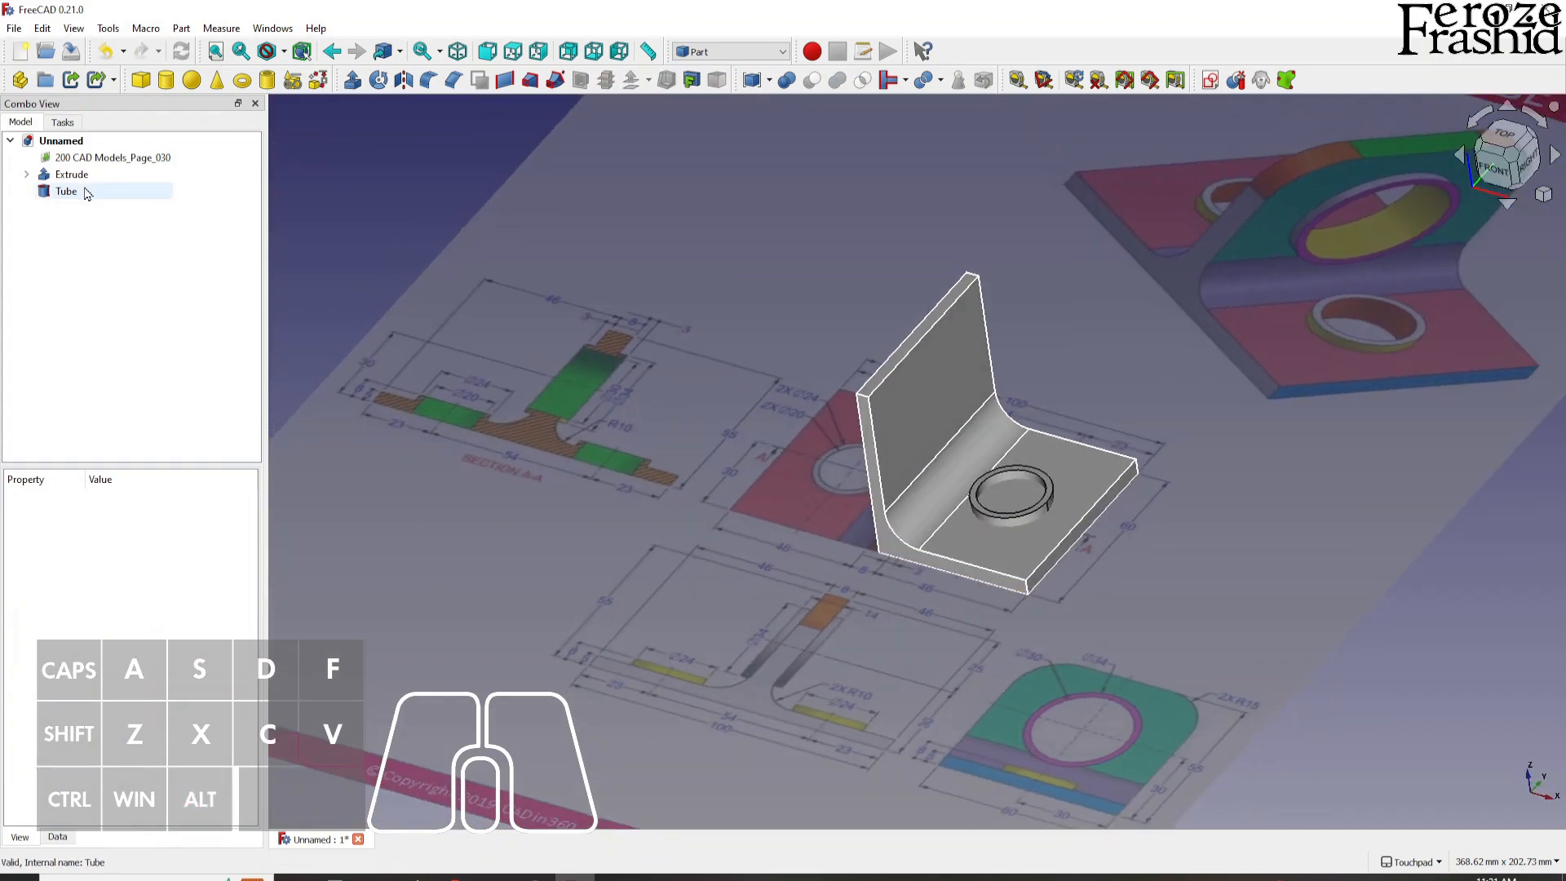
{"action": "left_click", "coordinate": [70, 174]}
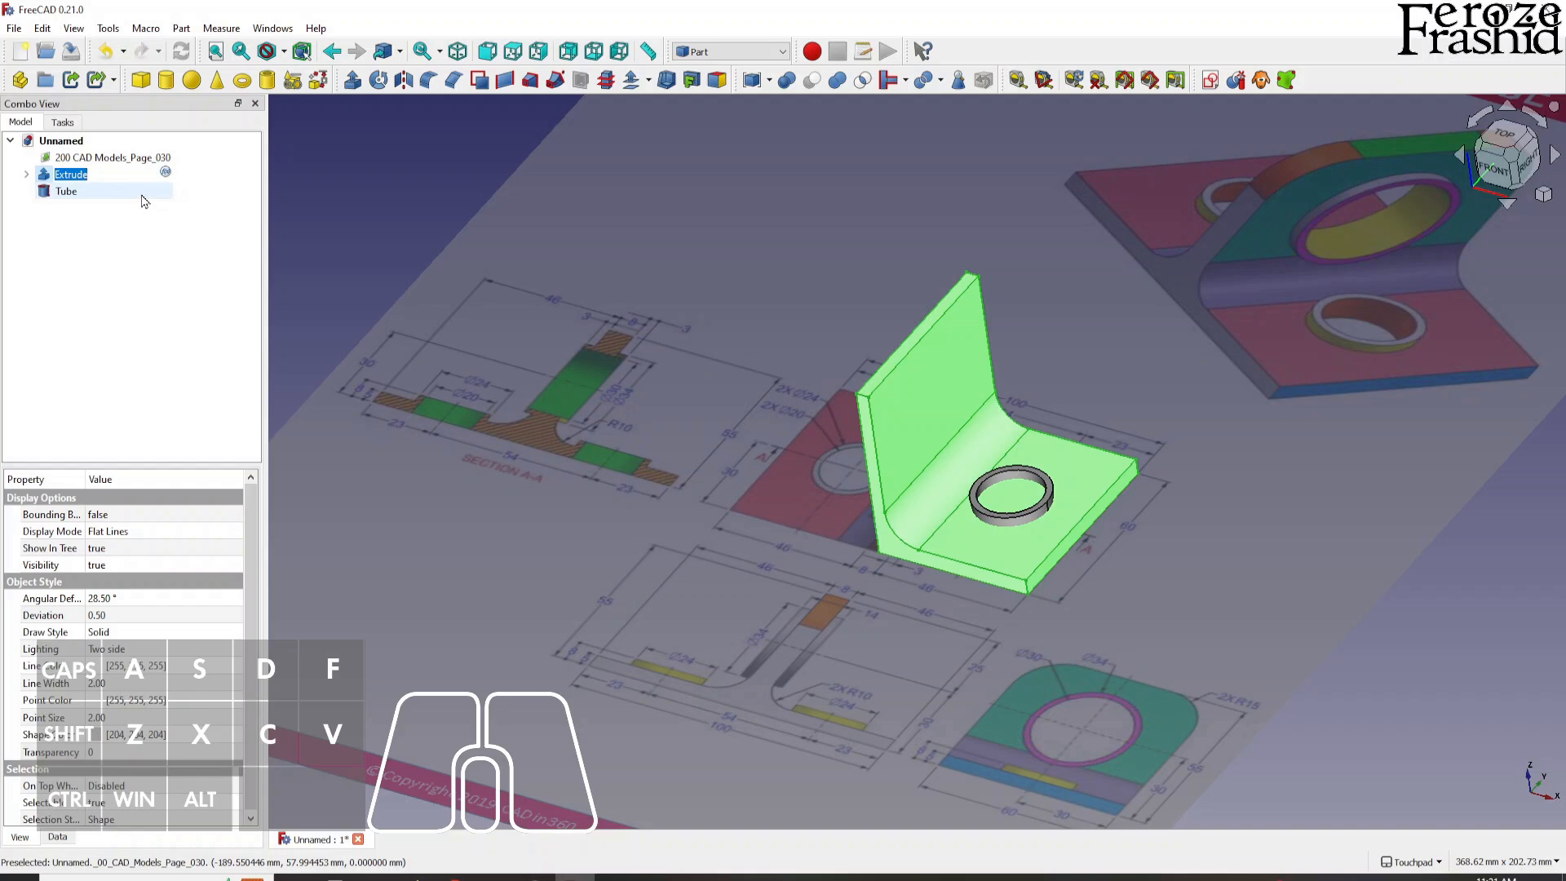
{"action": "type", "text": "HalfBase"}
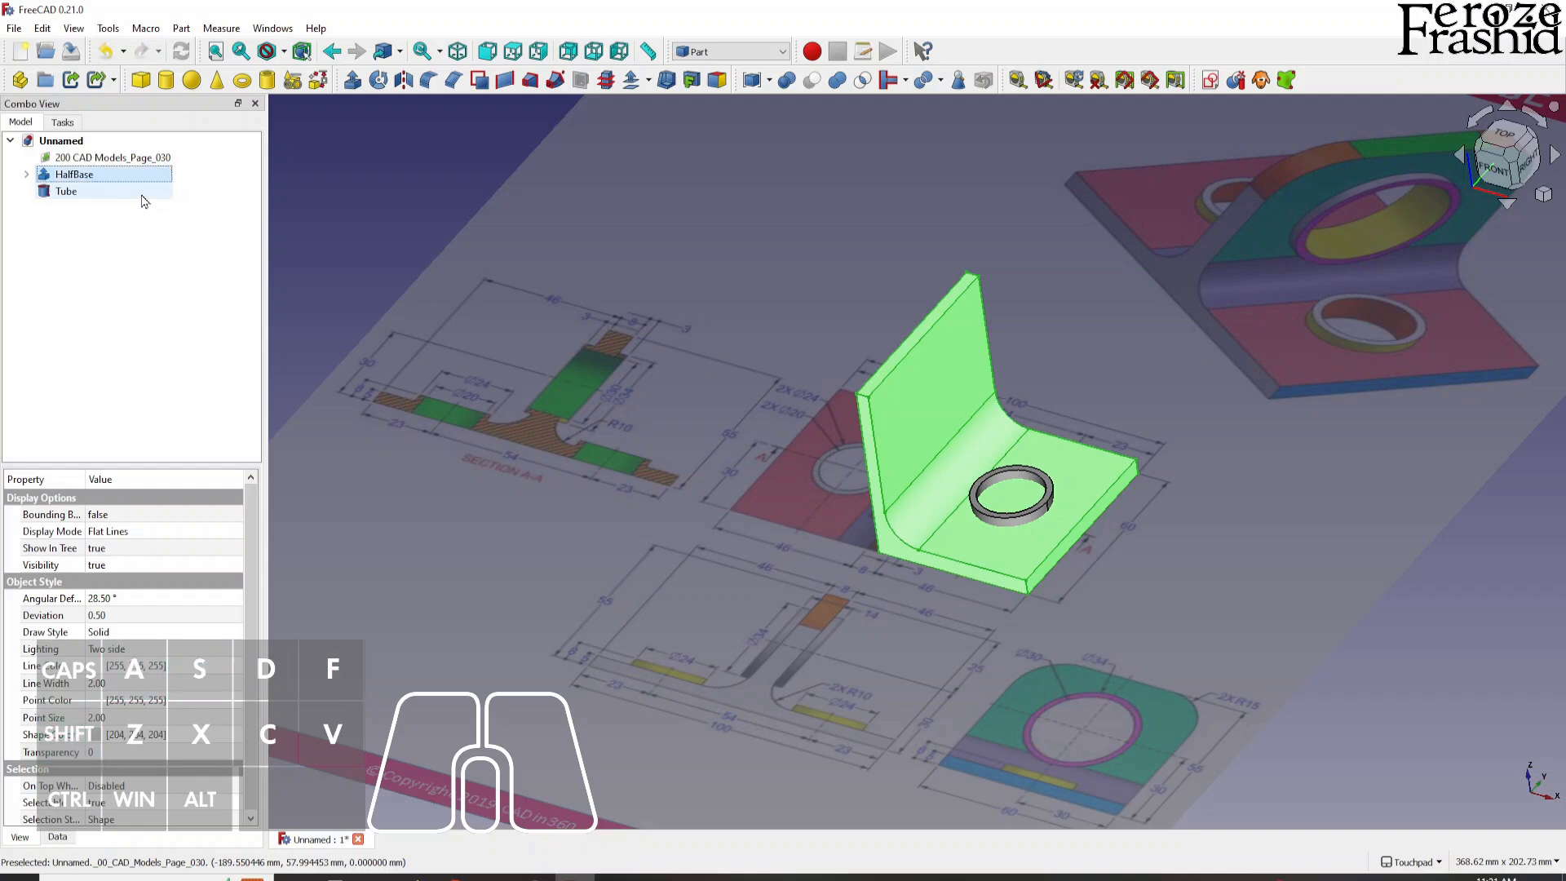
{"action": "left_click", "coordinate": [65, 191]}
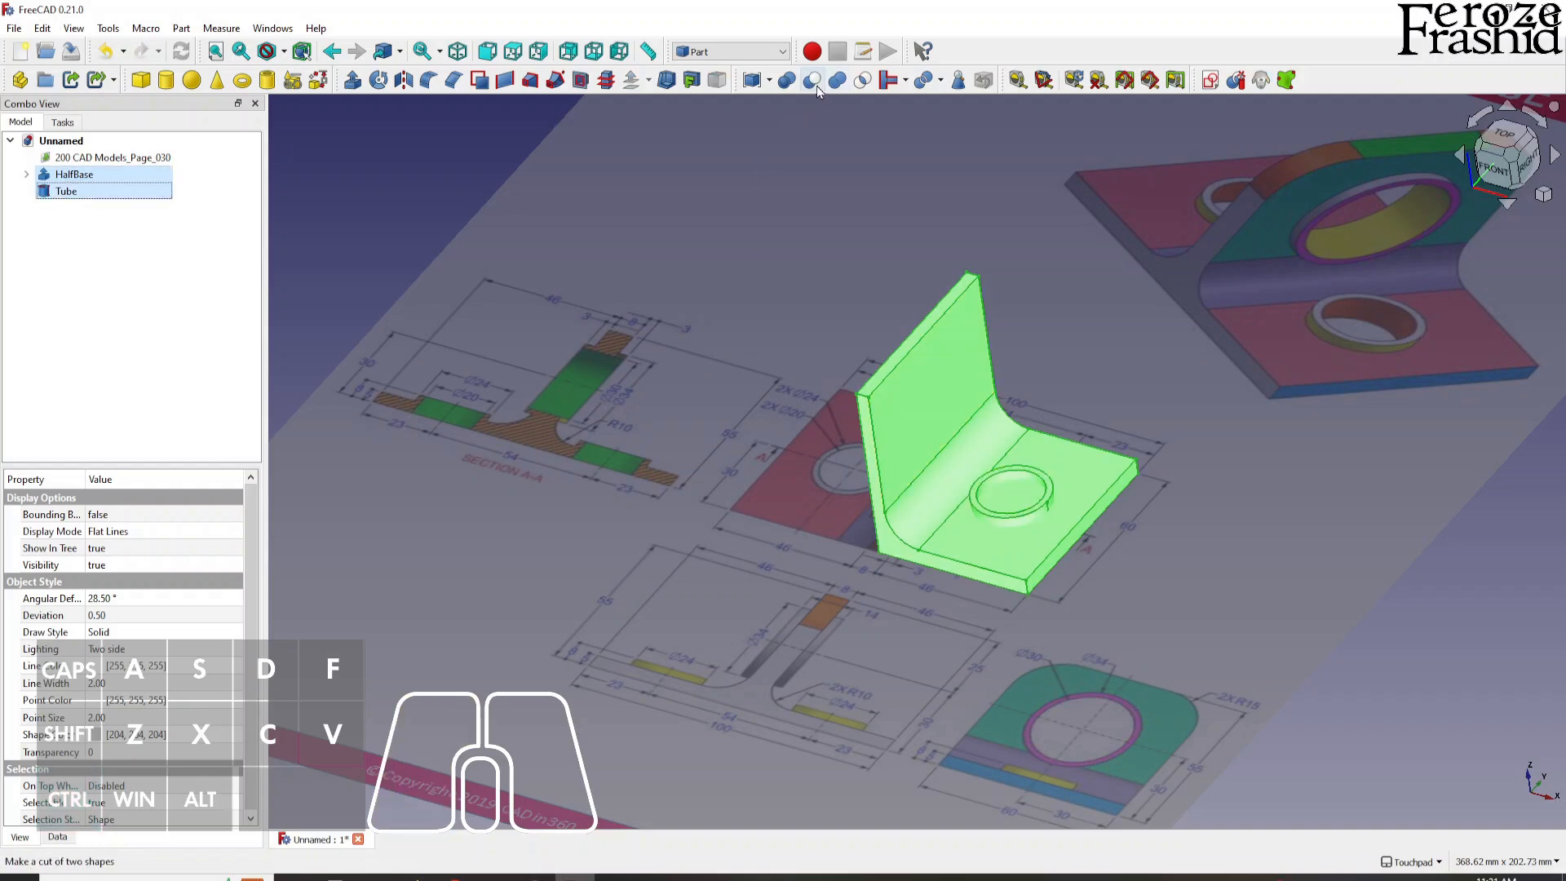
{"action": "left_click", "coordinate": [827, 77]}
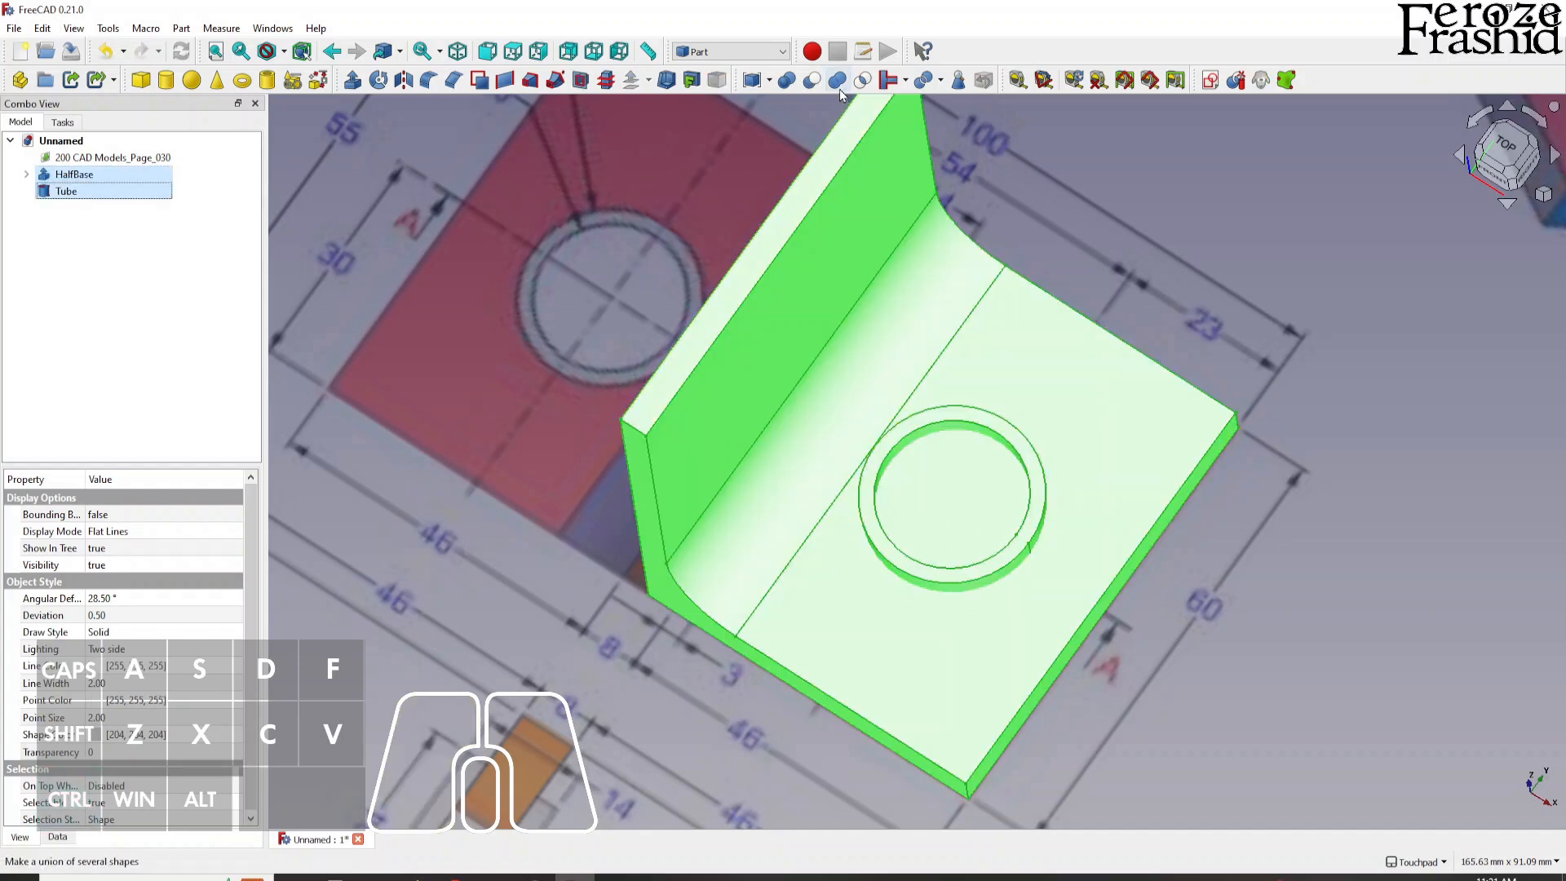
{"action": "left_click", "coordinate": [837, 80]}
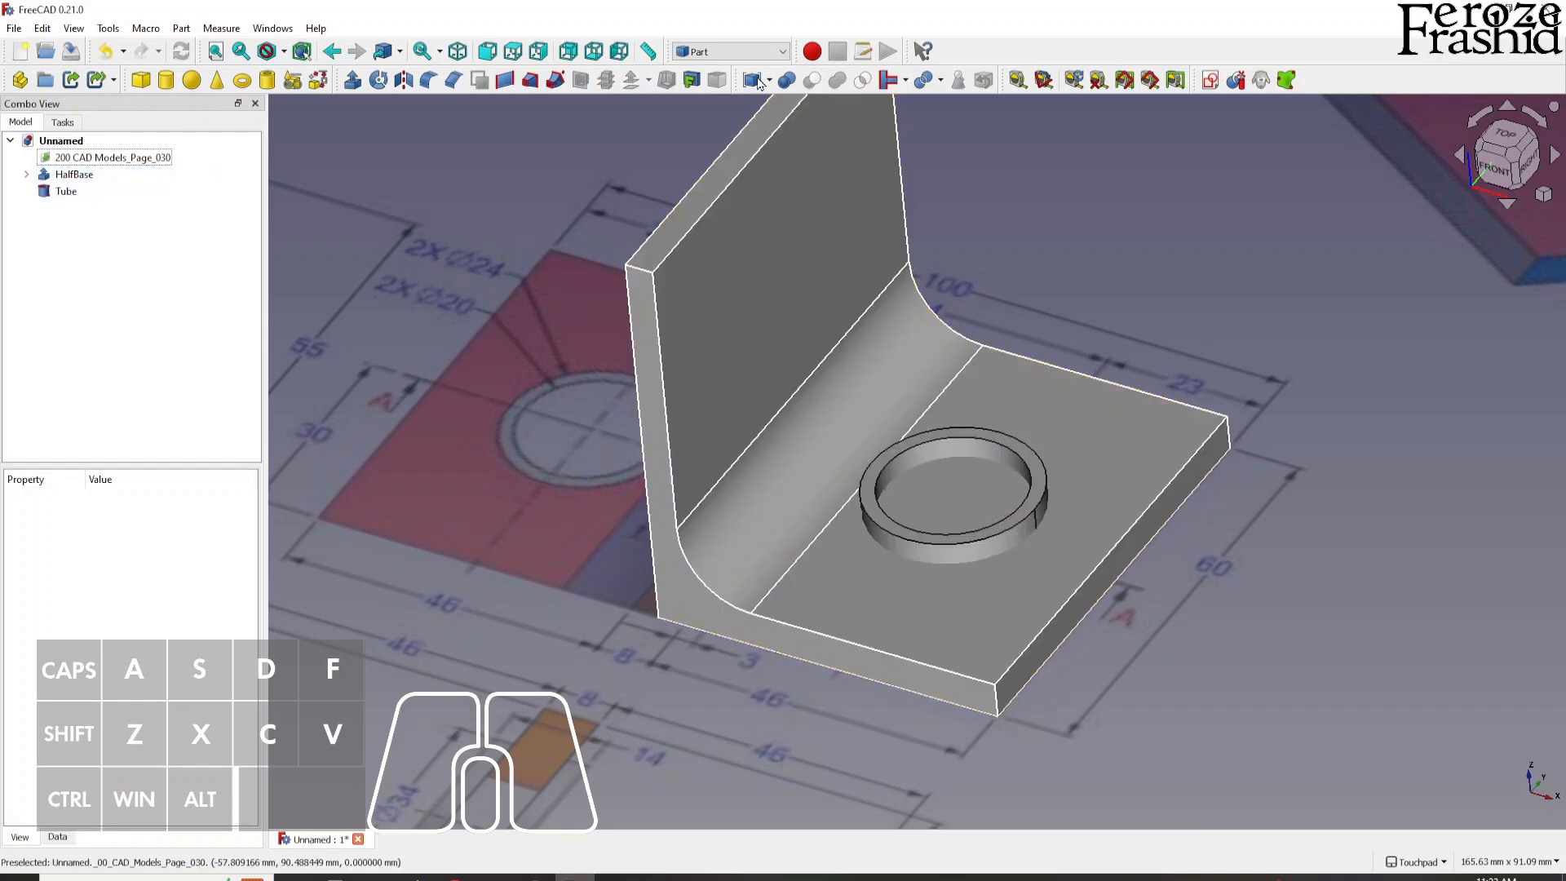
Join the selected HalfBase and Tube with Connect objects, then orbit to inspect the bore.
{"action": "left_click", "coordinate": [74, 174]}
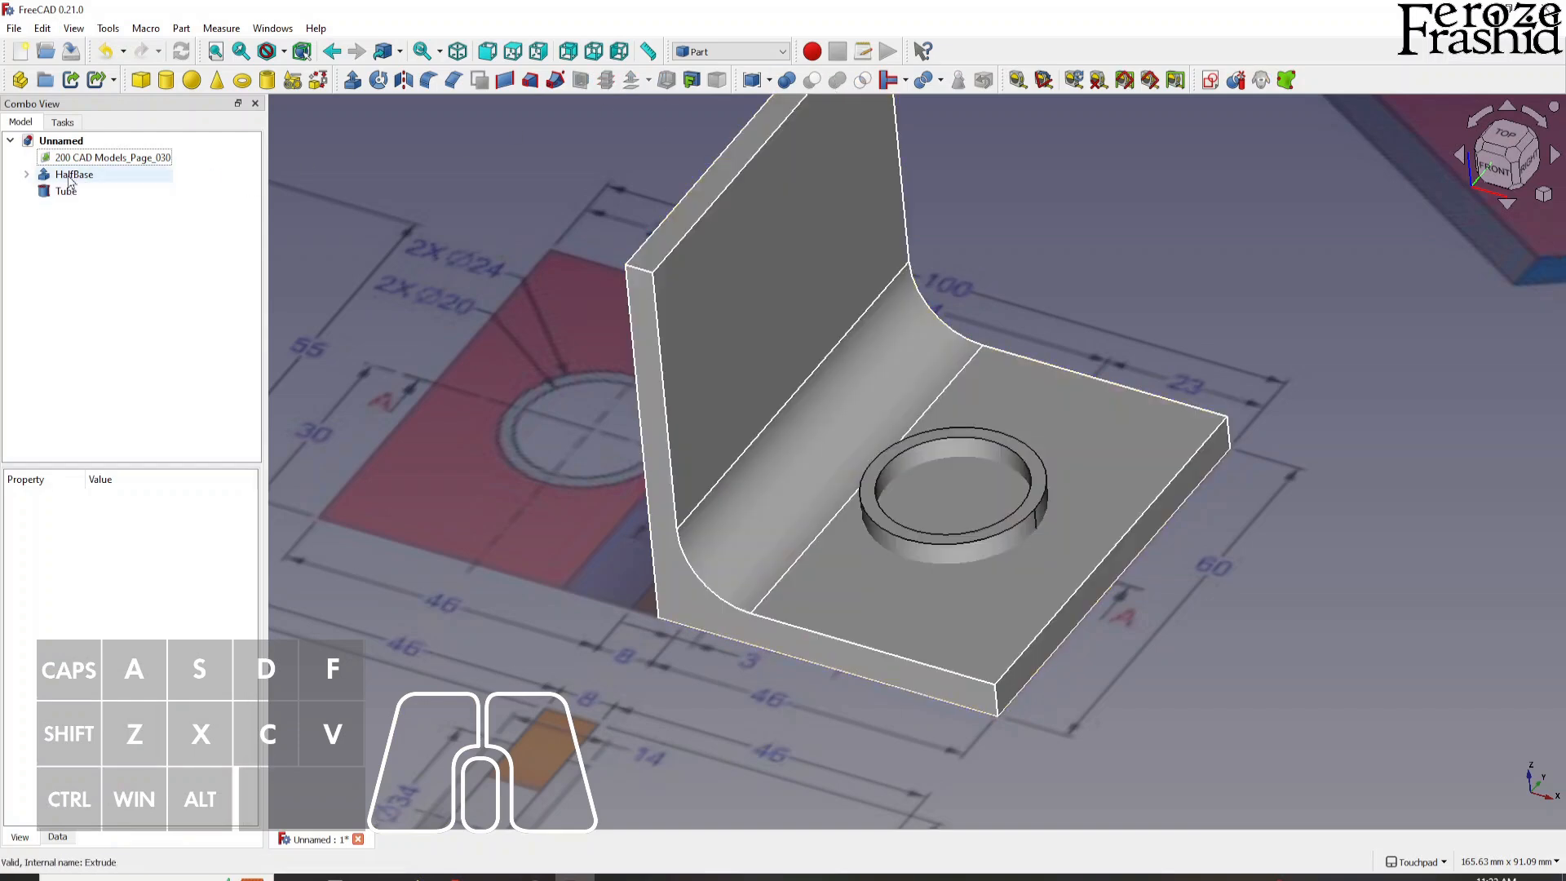
{"action": "left_click", "coordinate": [74, 175]}
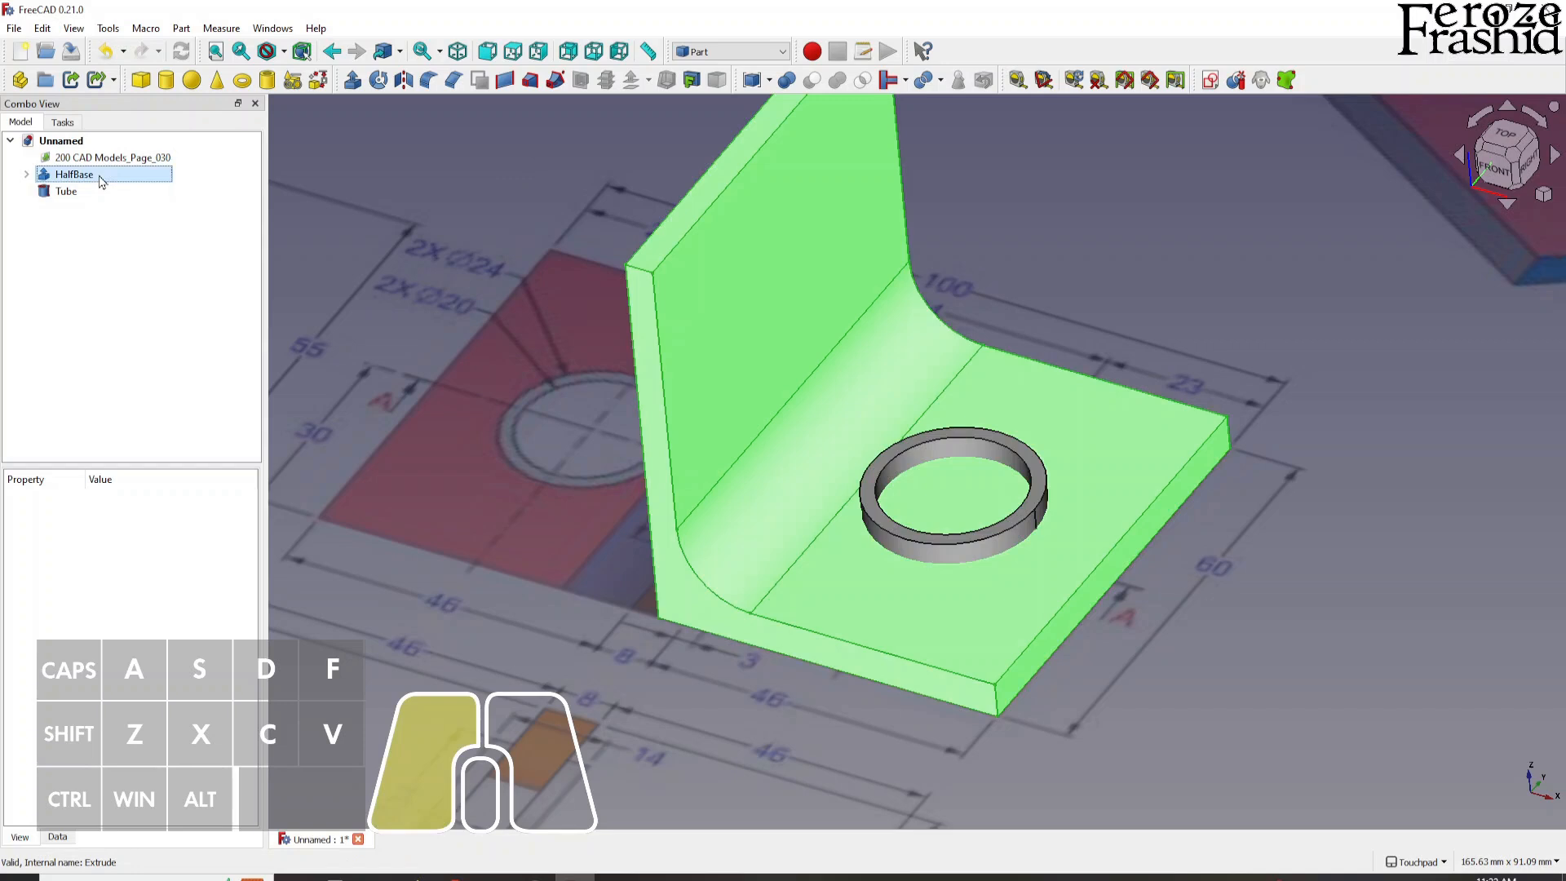
{"action": "left_click", "coordinate": [66, 191]}
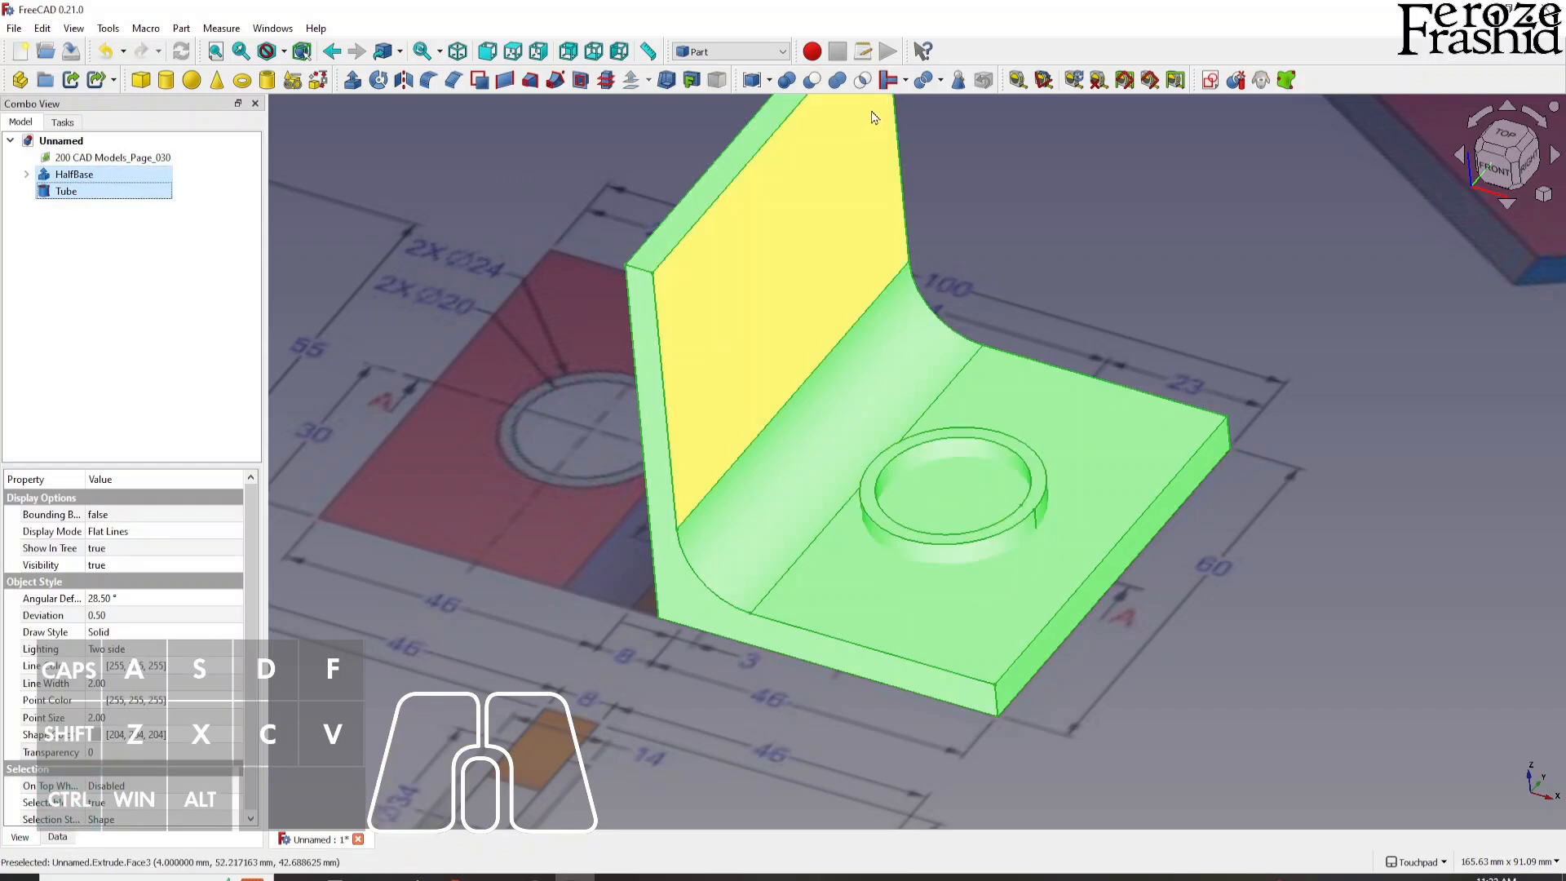
{"action": "left_click", "coordinate": [901, 79]}
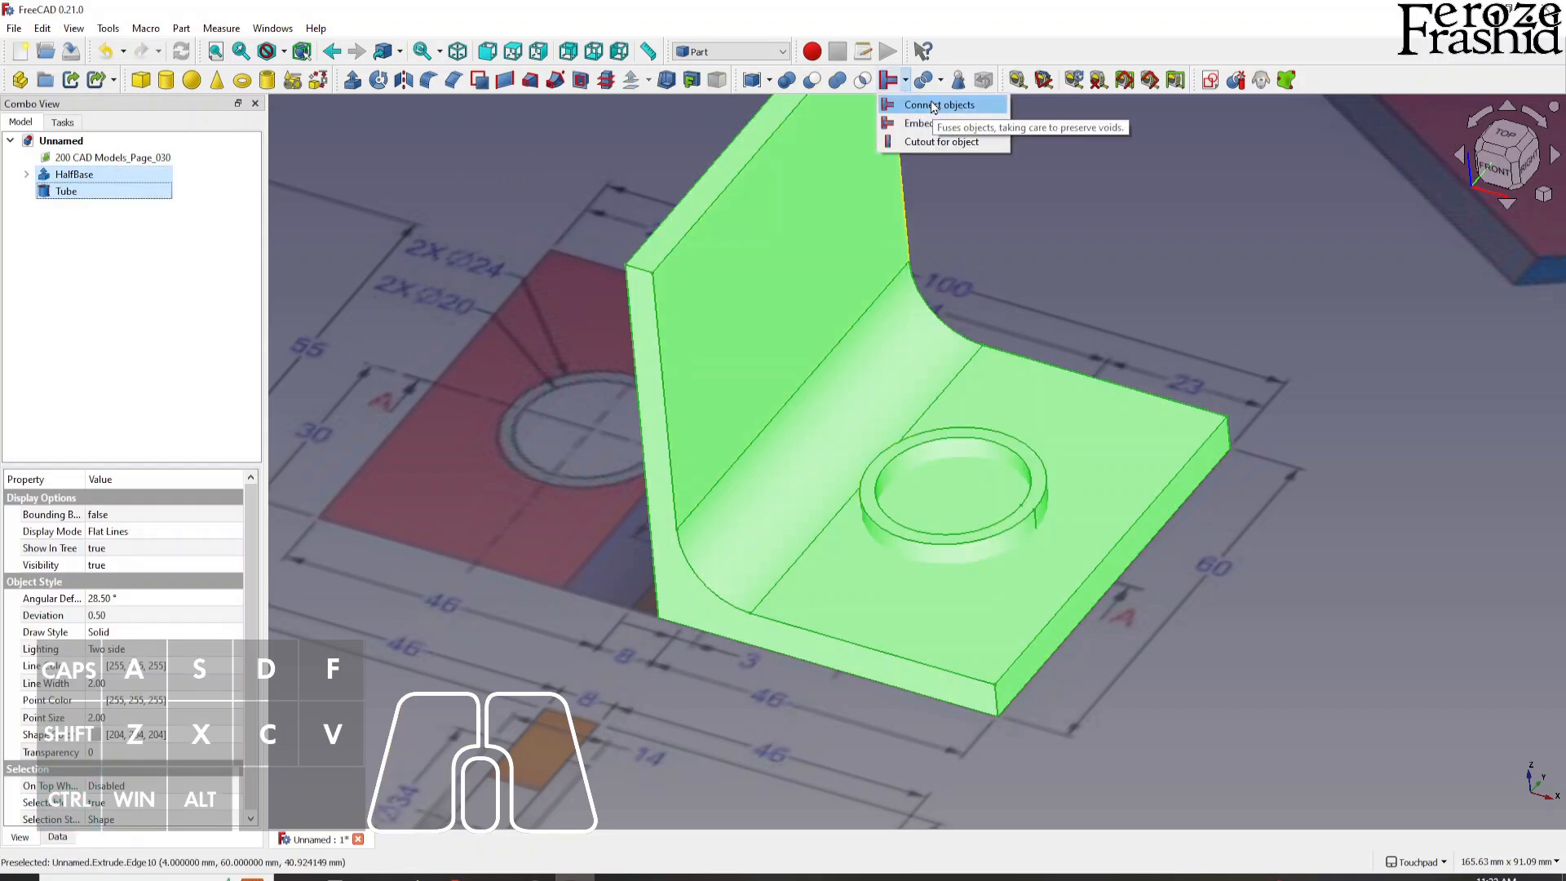
{"action": "left_click", "coordinate": [932, 104]}
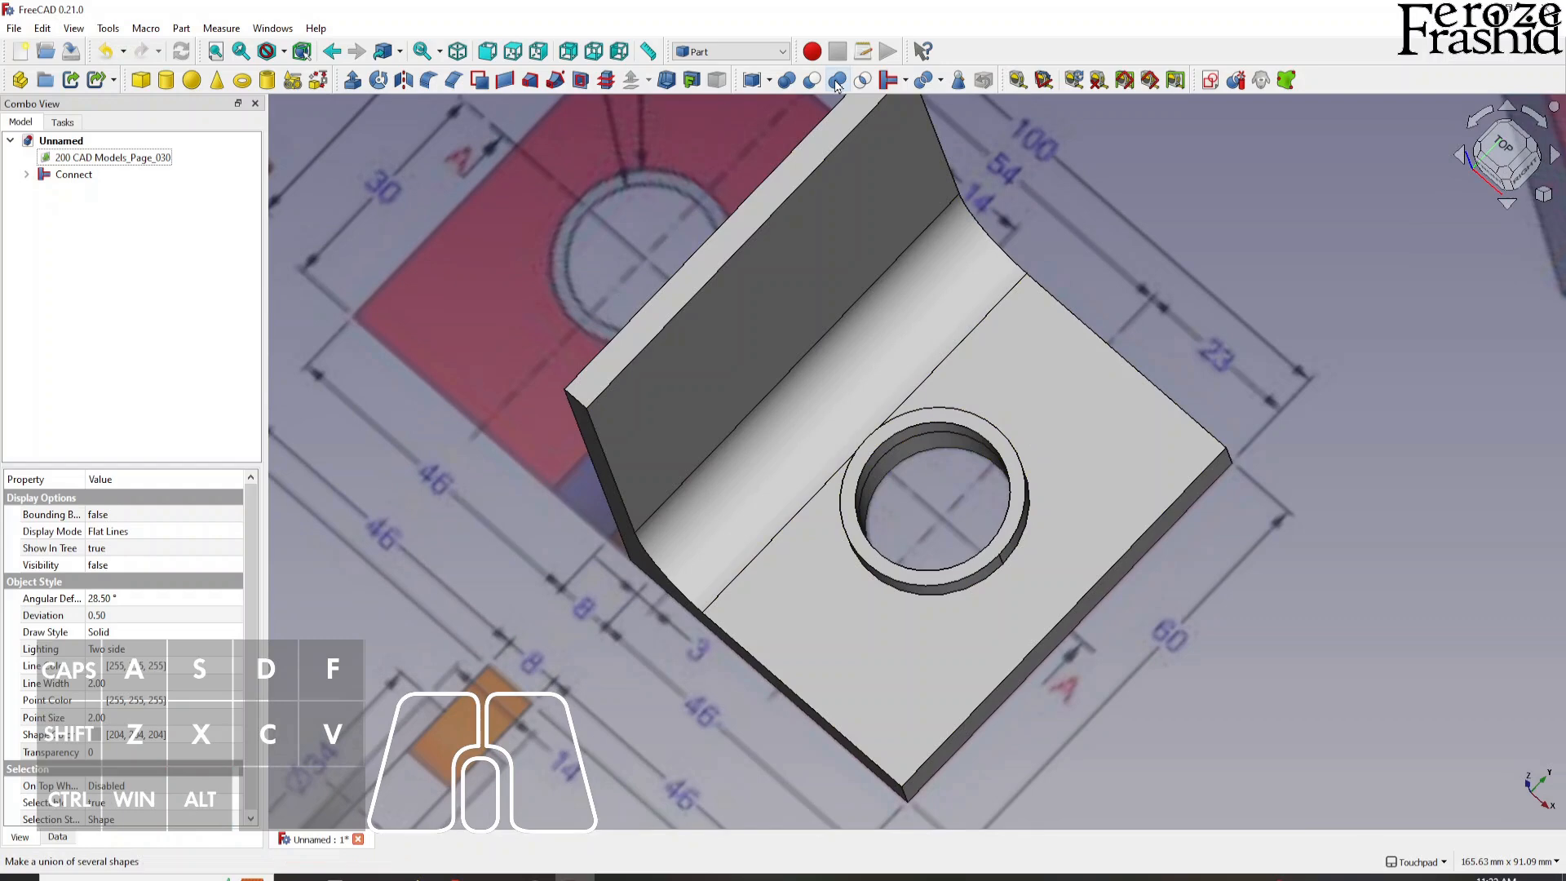
{"action": "mouse_move", "coordinate": [830, 79]}
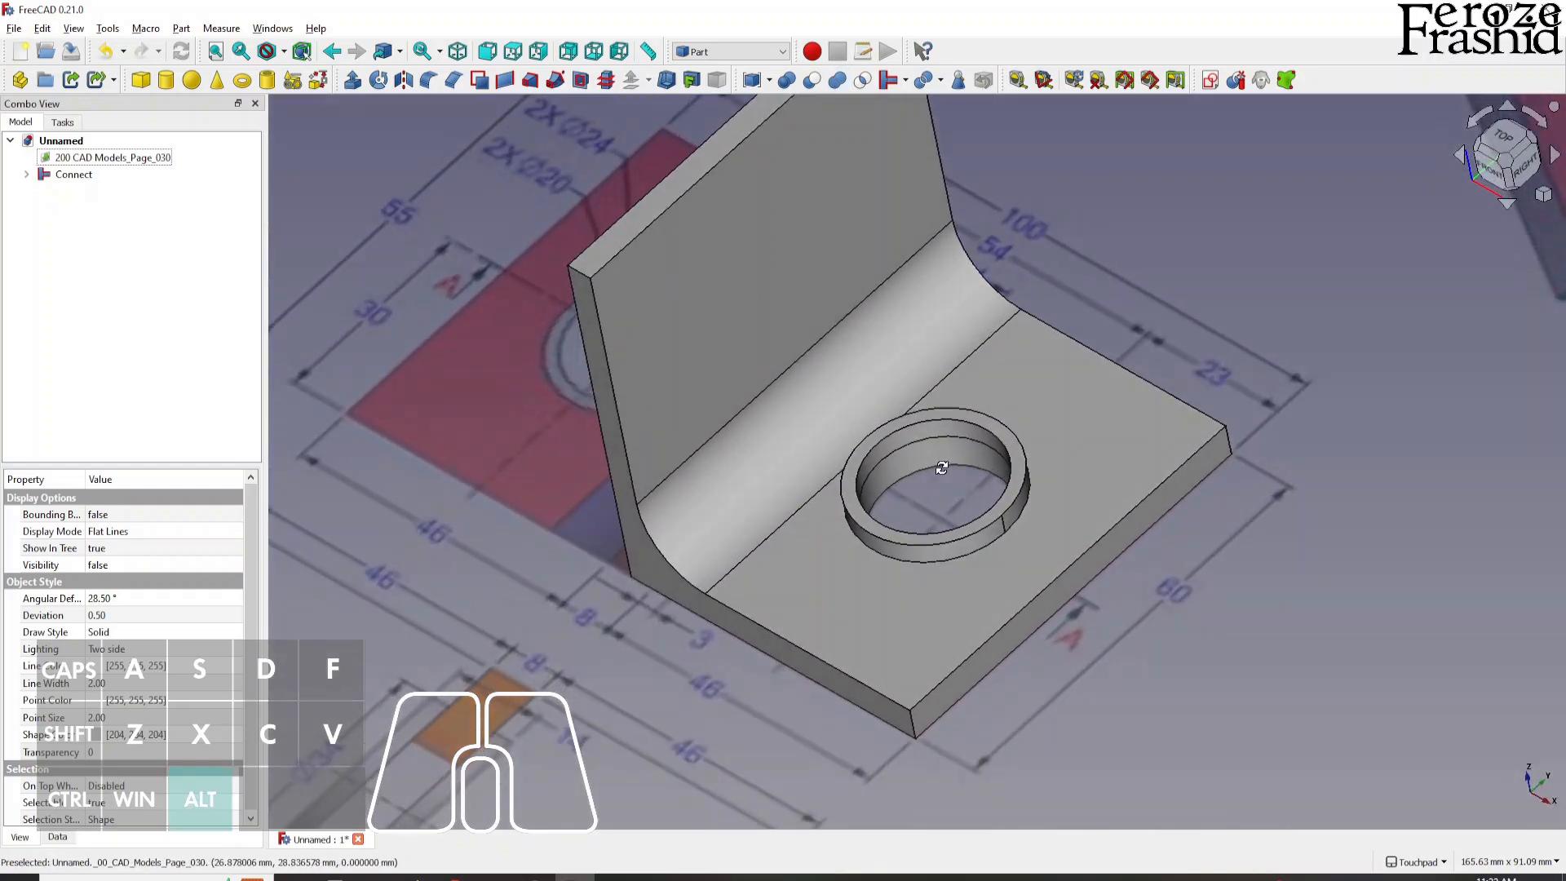
{"action": "left_click_drag", "start_coordinate": [941, 469], "coordinate": [1011, 384]}
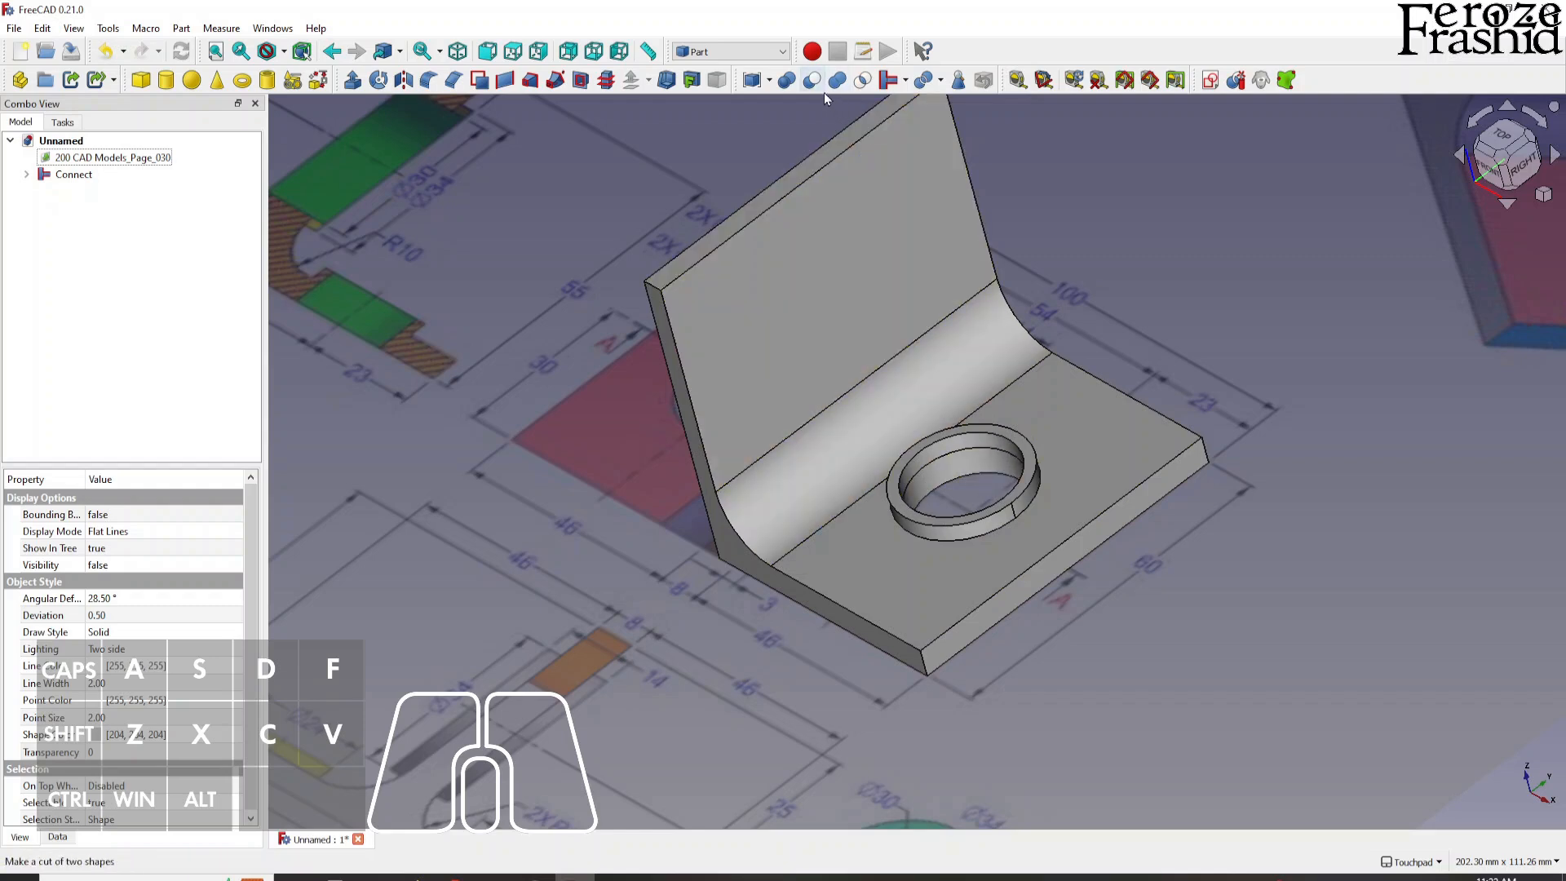
{"action": "mouse_move", "coordinate": [816, 80]}
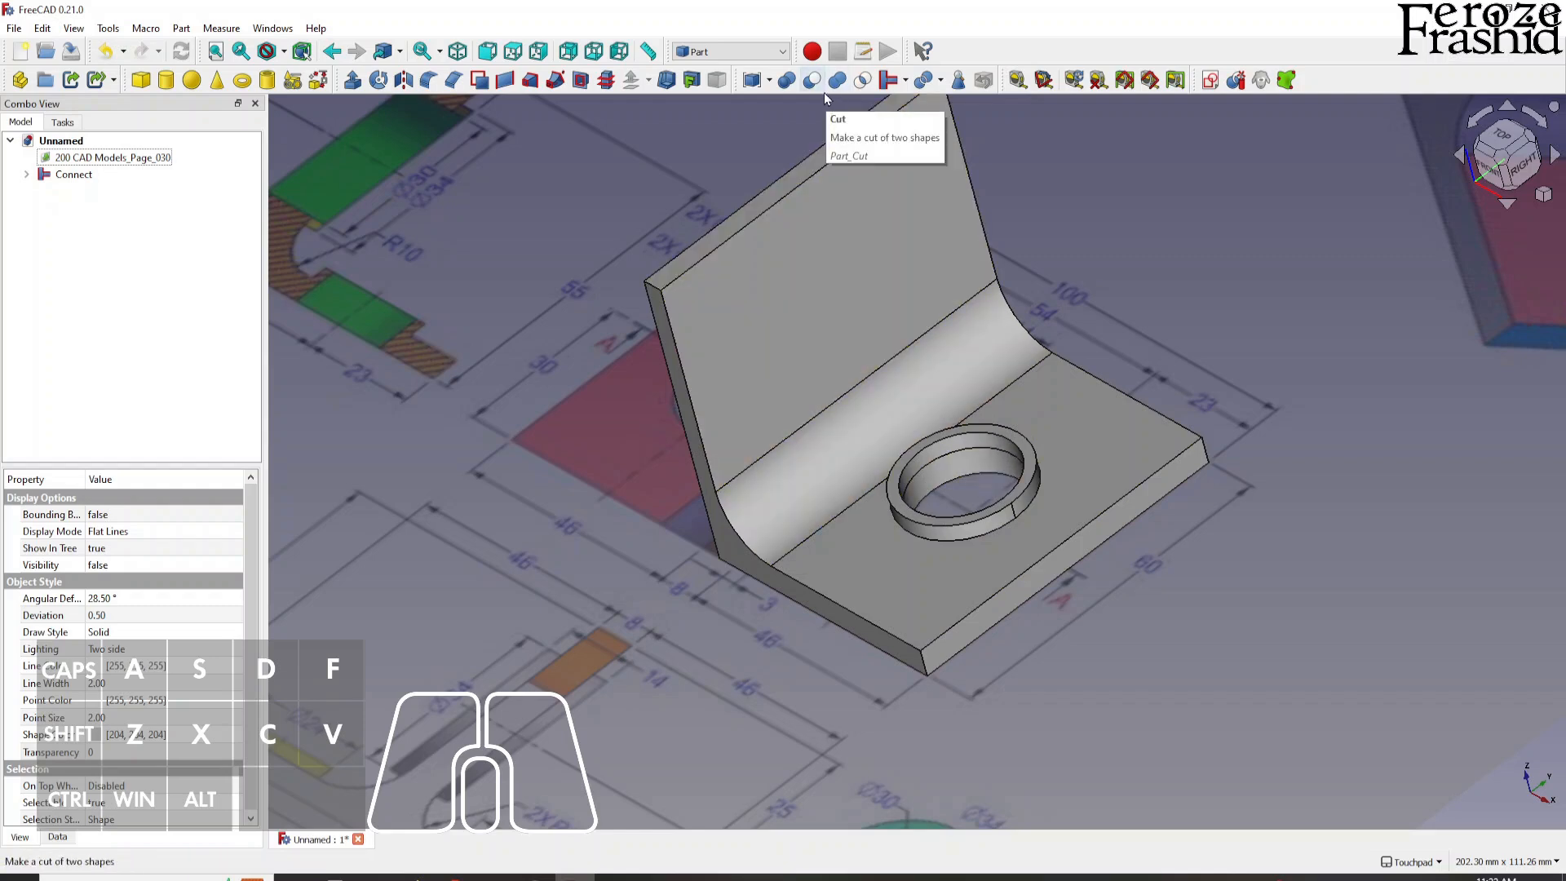
{"action": "mouse_move", "coordinate": [689, 139]}
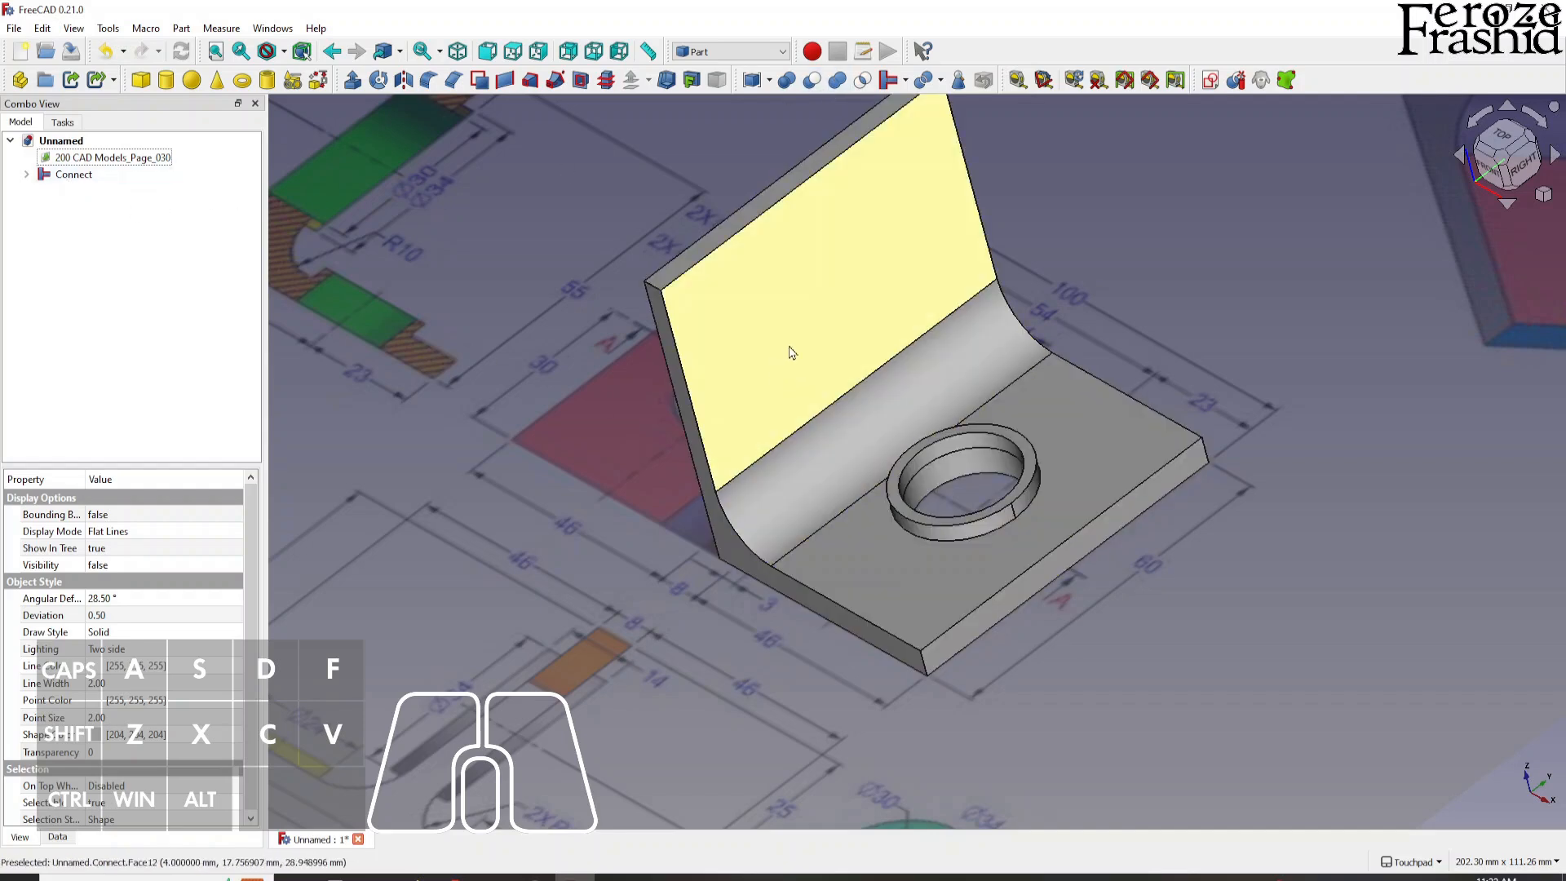
{"action": "mouse_move", "coordinate": [914, 305]}
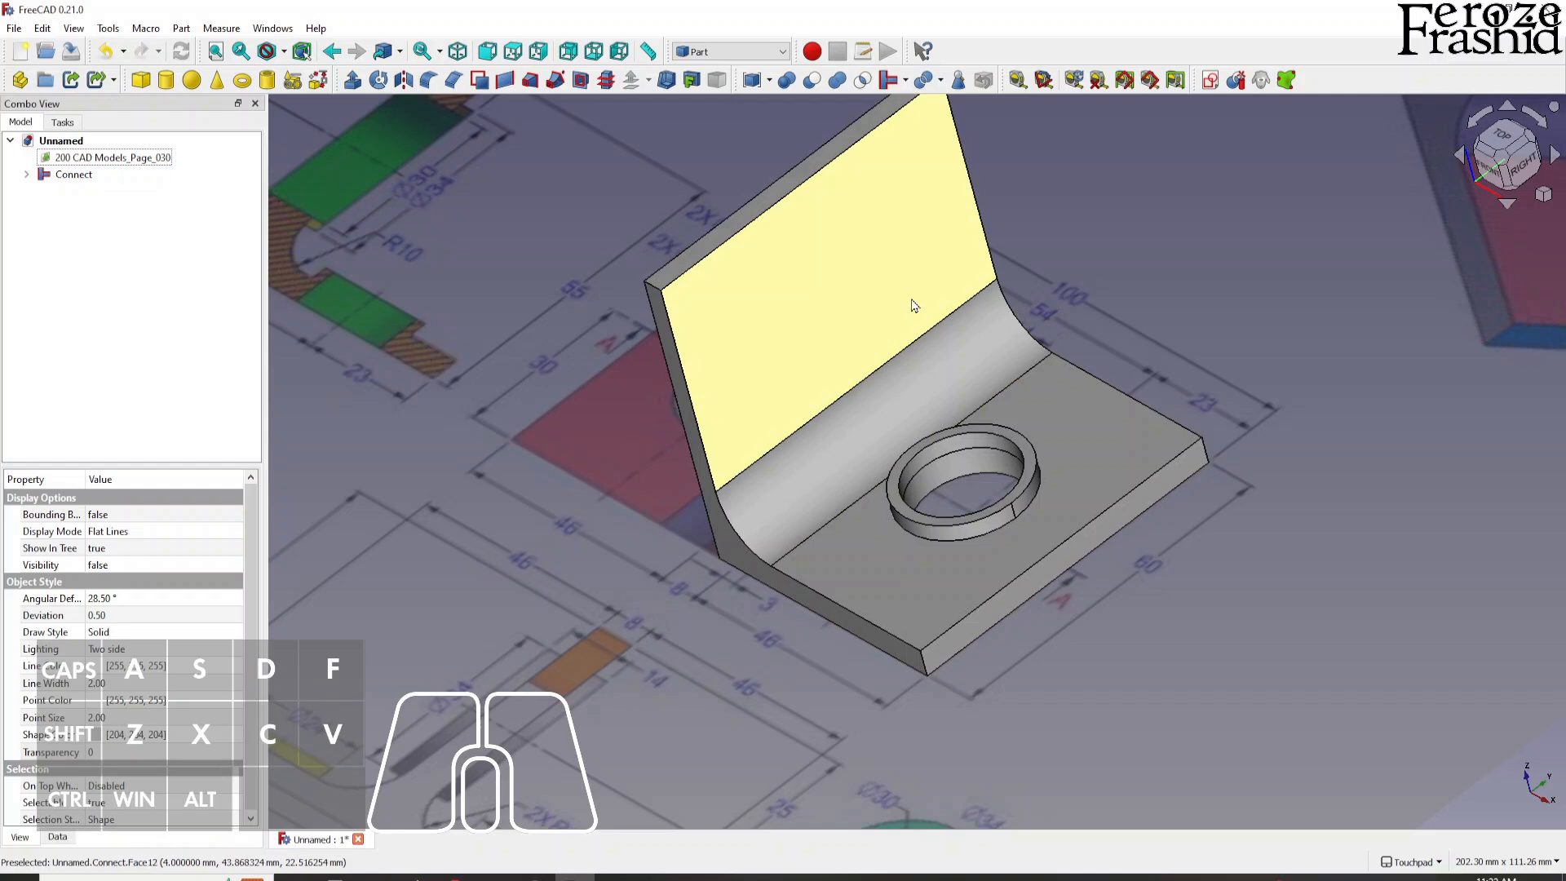
Undo the Connect and duplicate the Tube as Tube001.
{"action": "left_click", "coordinate": [72, 174]}
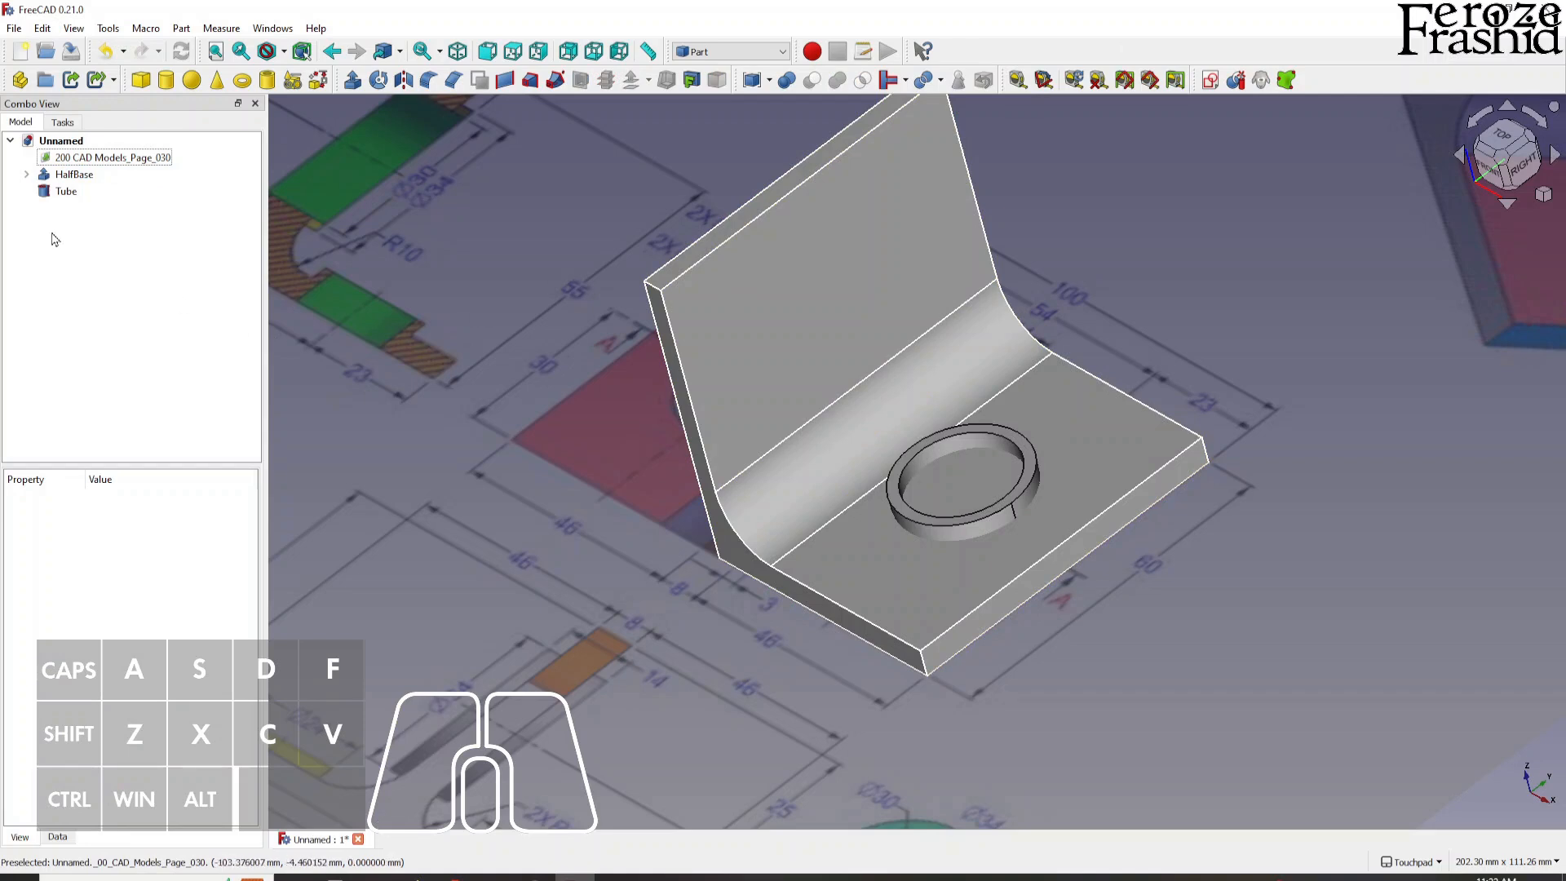
{"action": "left_click", "coordinate": [64, 191]}
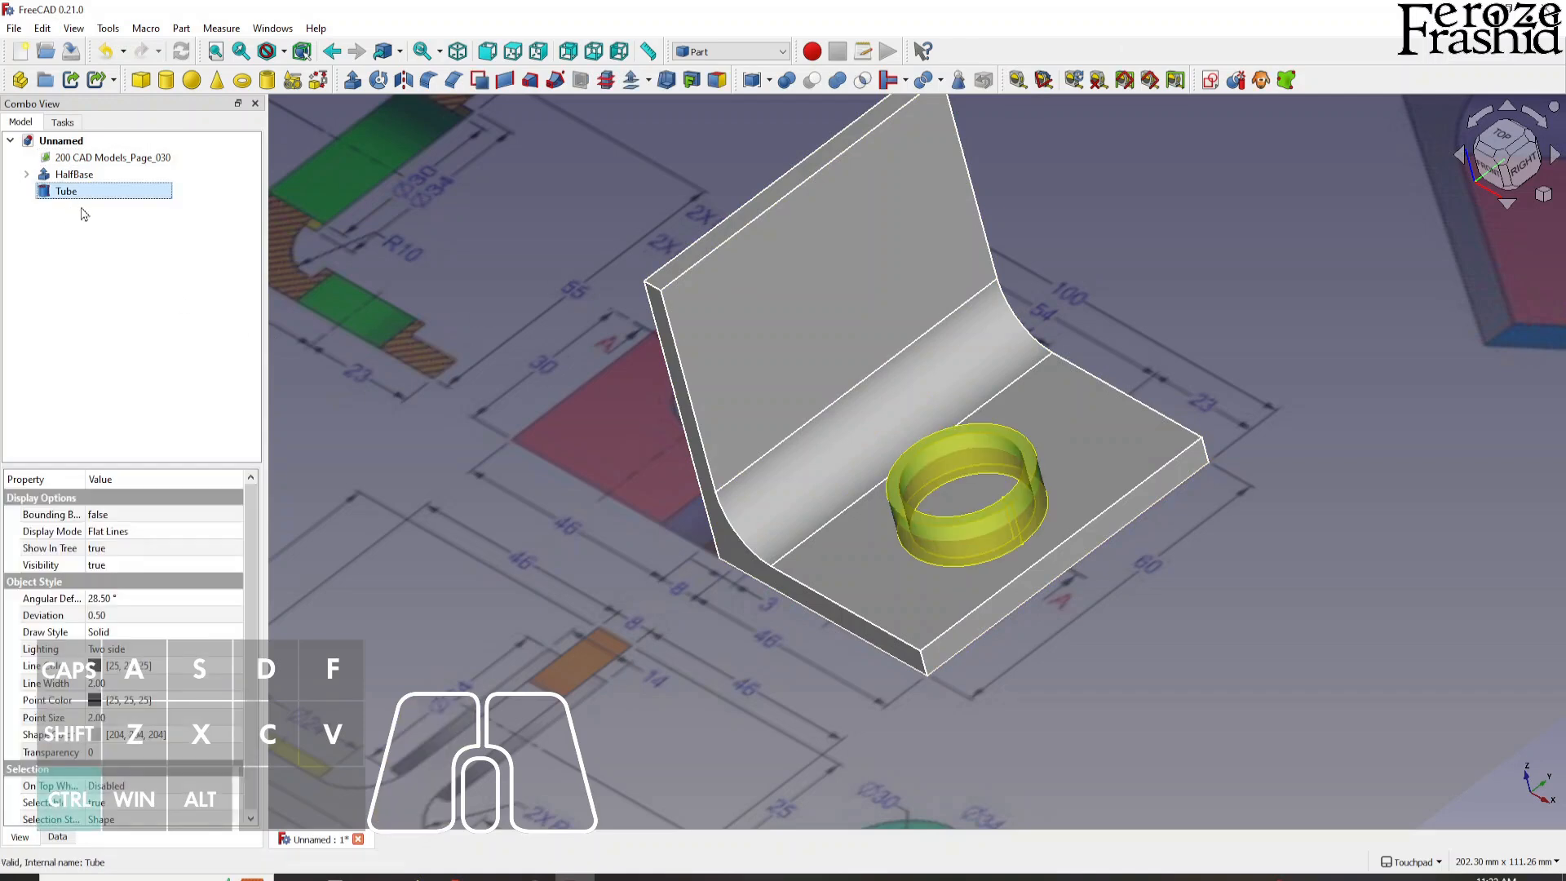
{"action": "left_click", "coordinate": [73, 174]}
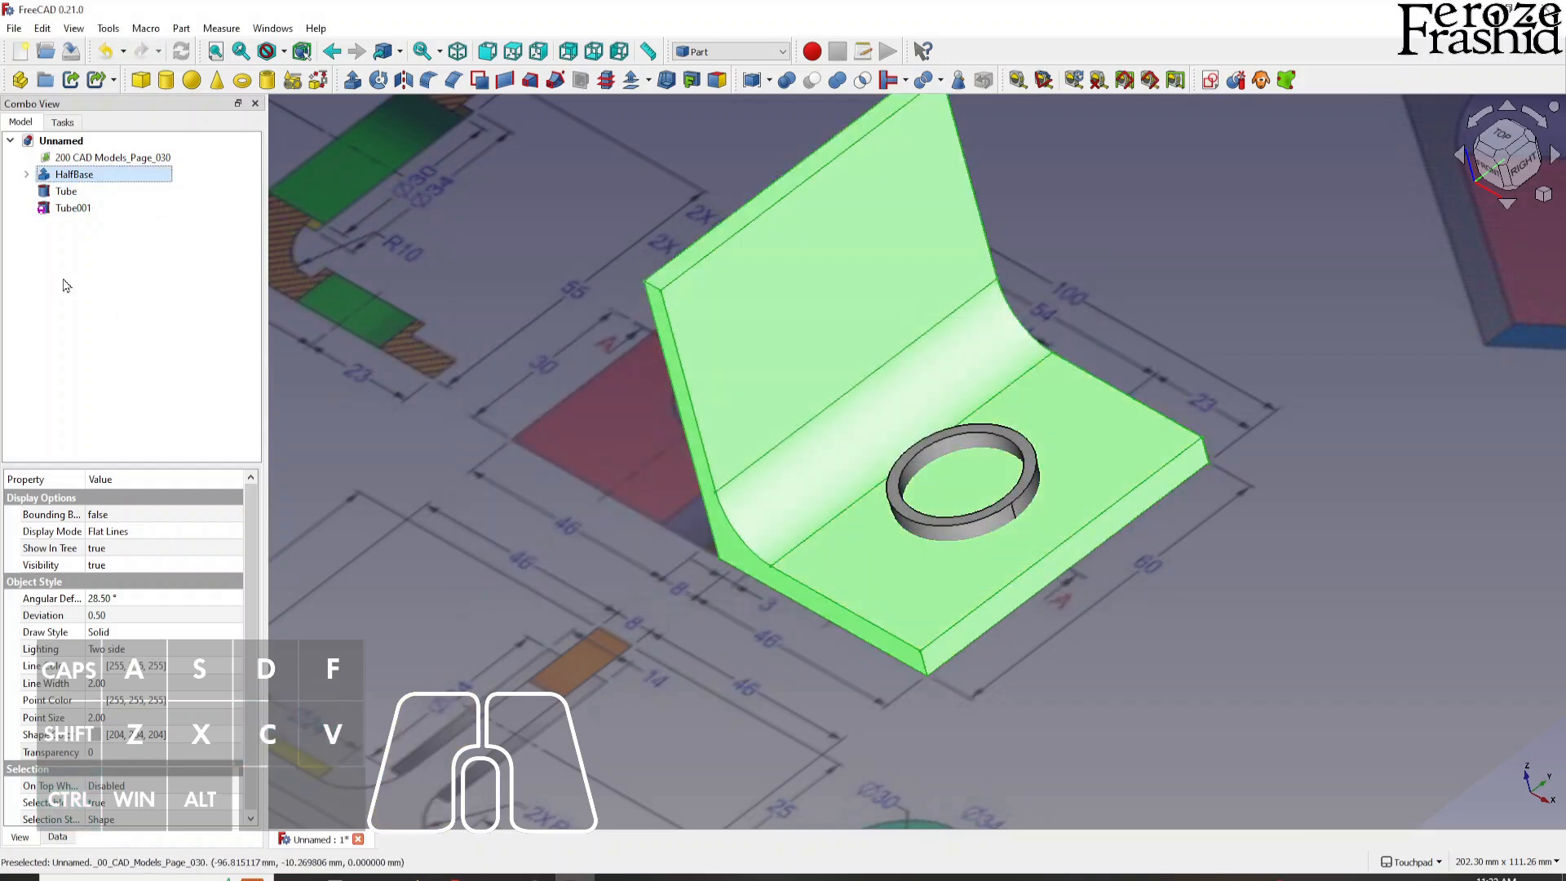
Duplicate HalfBase as HalfBase001 and hide the original HalfBase and Tube.
{"action": "left_click", "coordinate": [72, 208]}
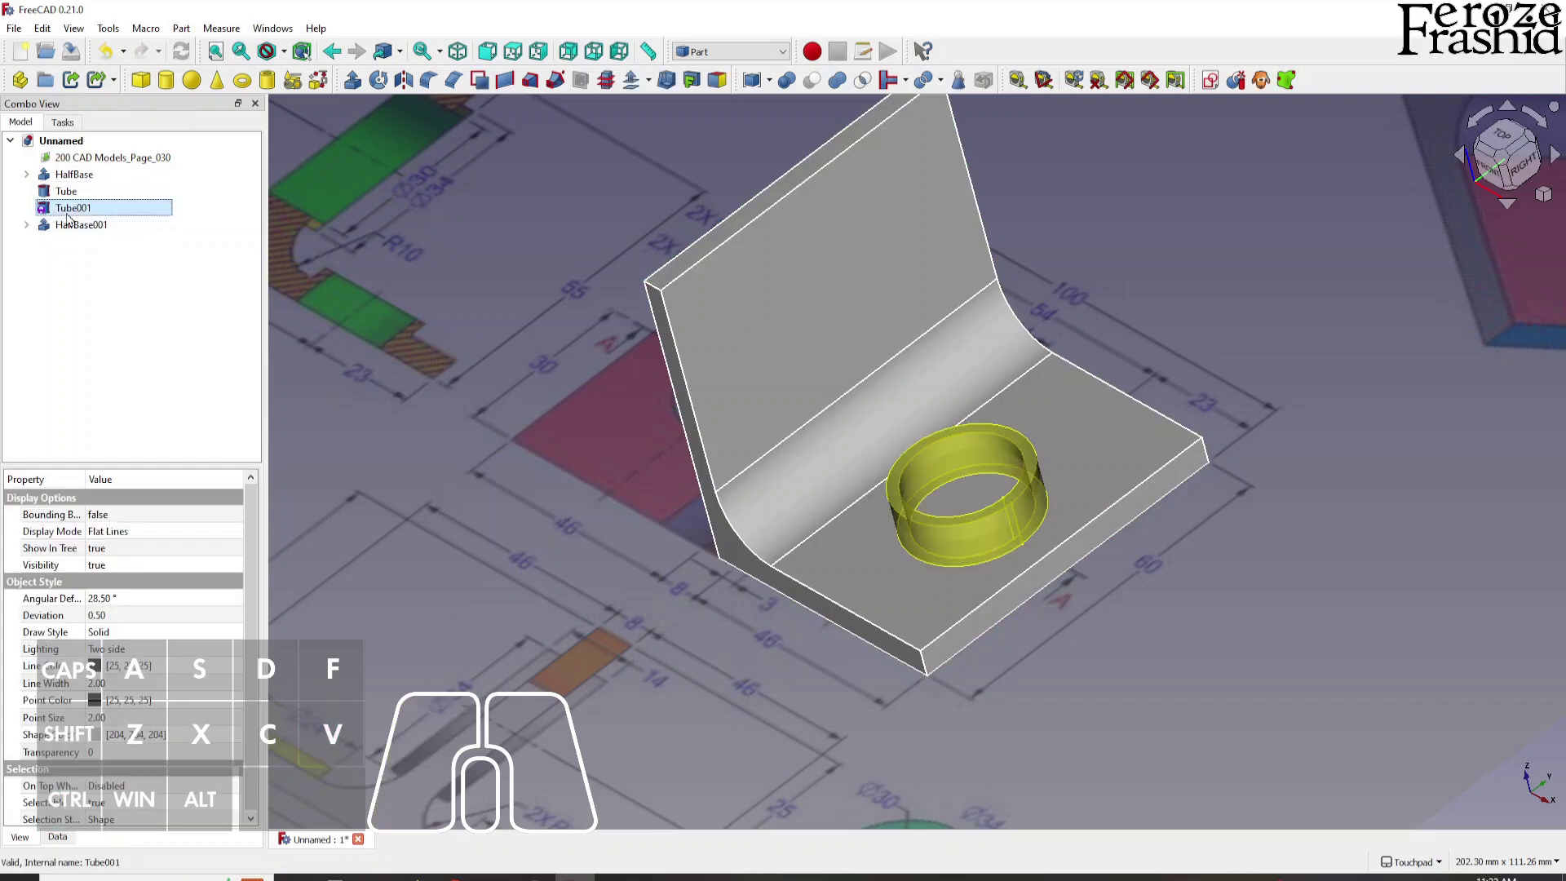
{"action": "left_click", "coordinate": [79, 225]}
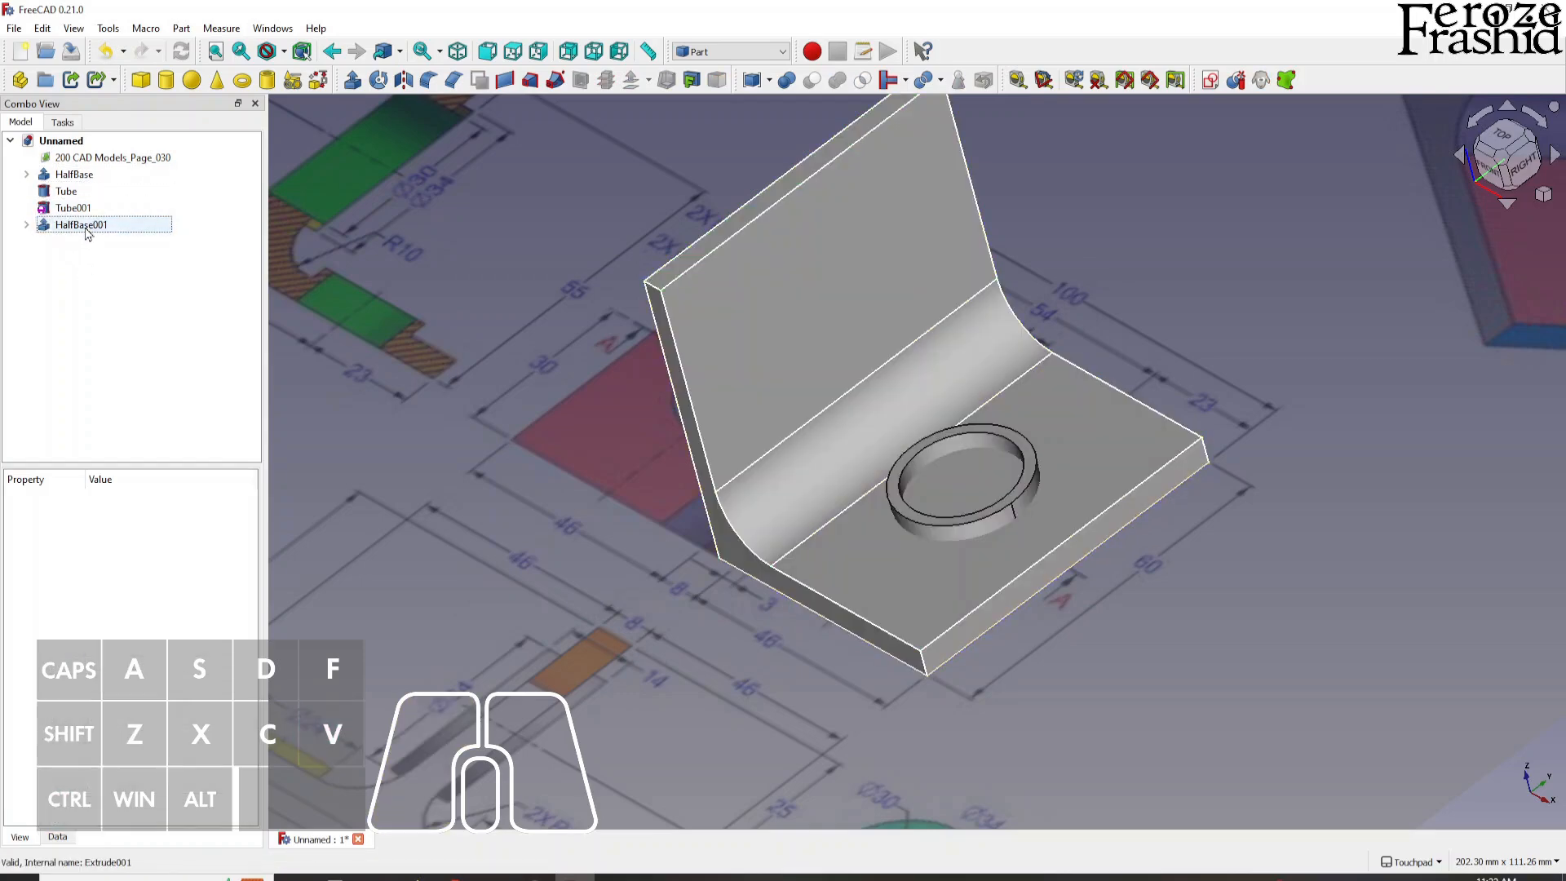
{"action": "left_click", "coordinate": [74, 174]}
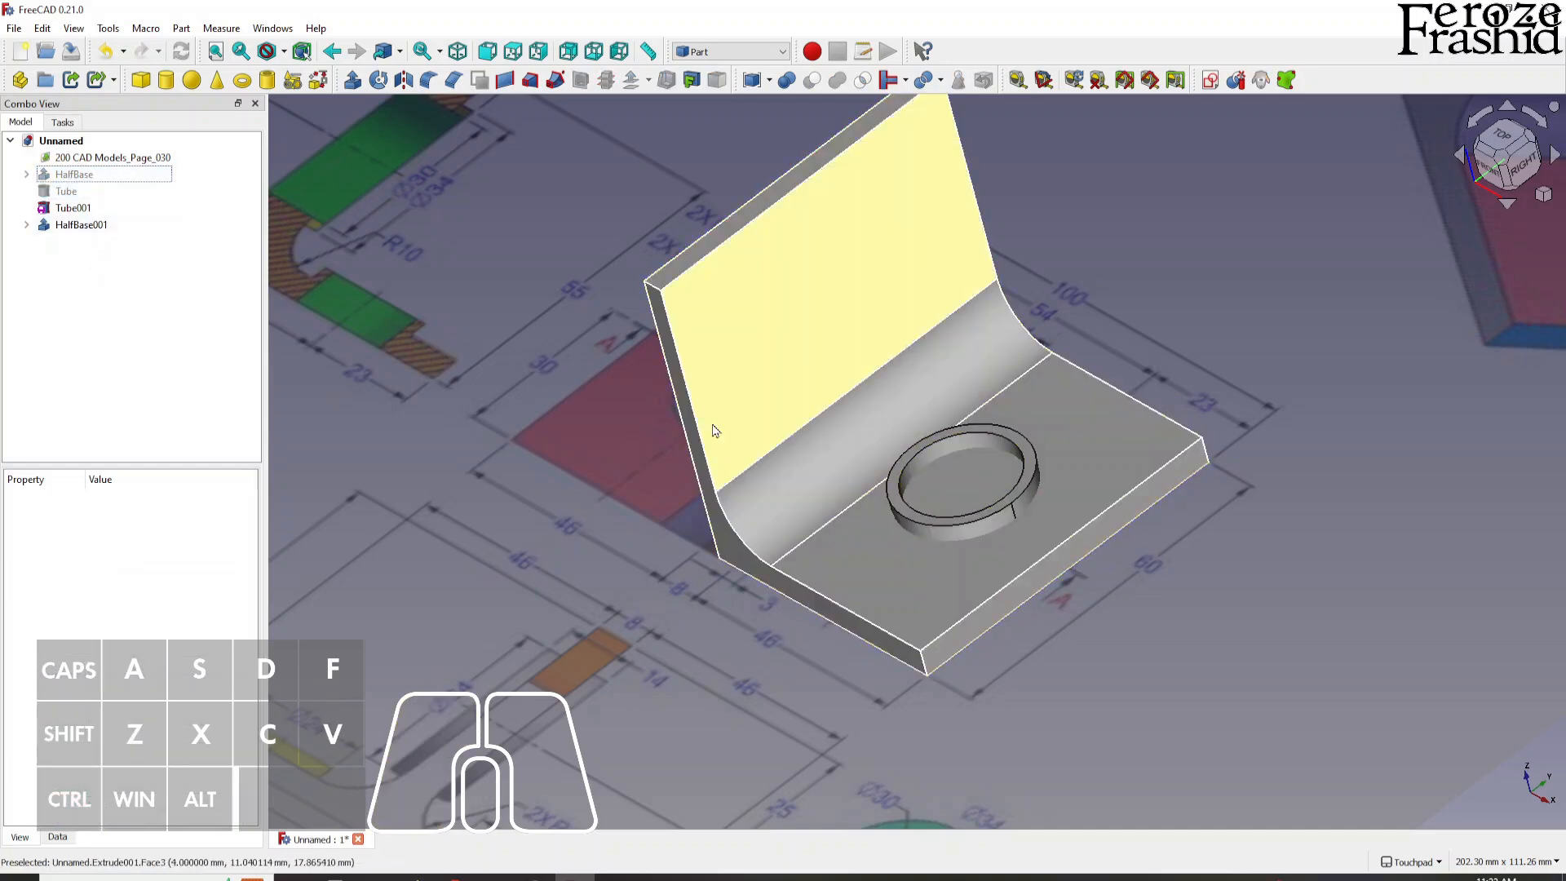
Slice HalfBase001 apart with Tube001 using Part Split > Slice apart.
{"action": "left_click", "coordinate": [80, 225]}
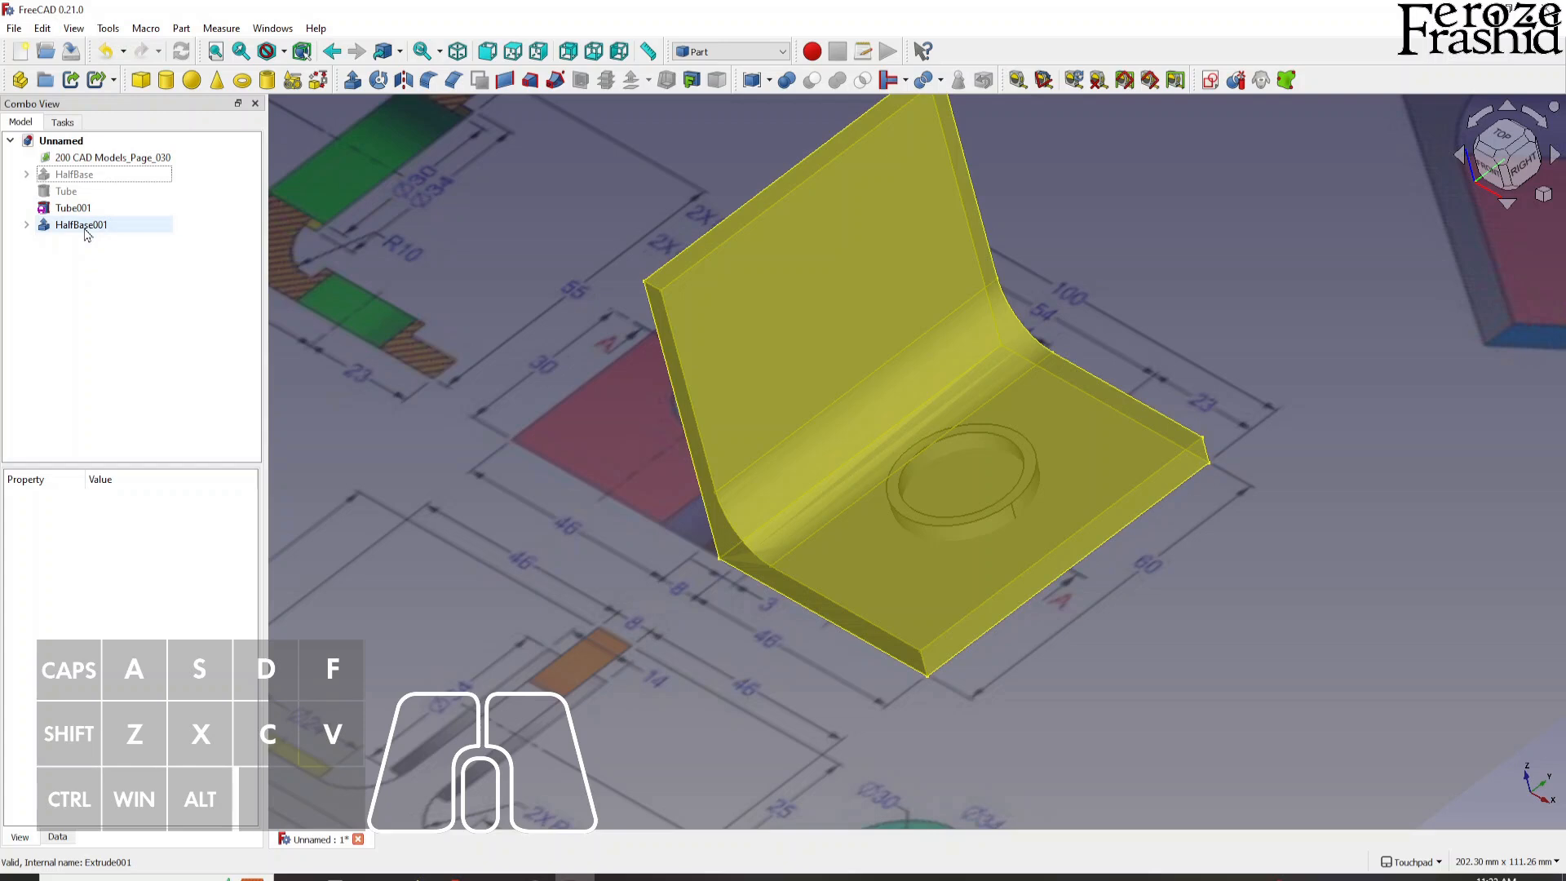
{"action": "left_click", "coordinate": [72, 208]}
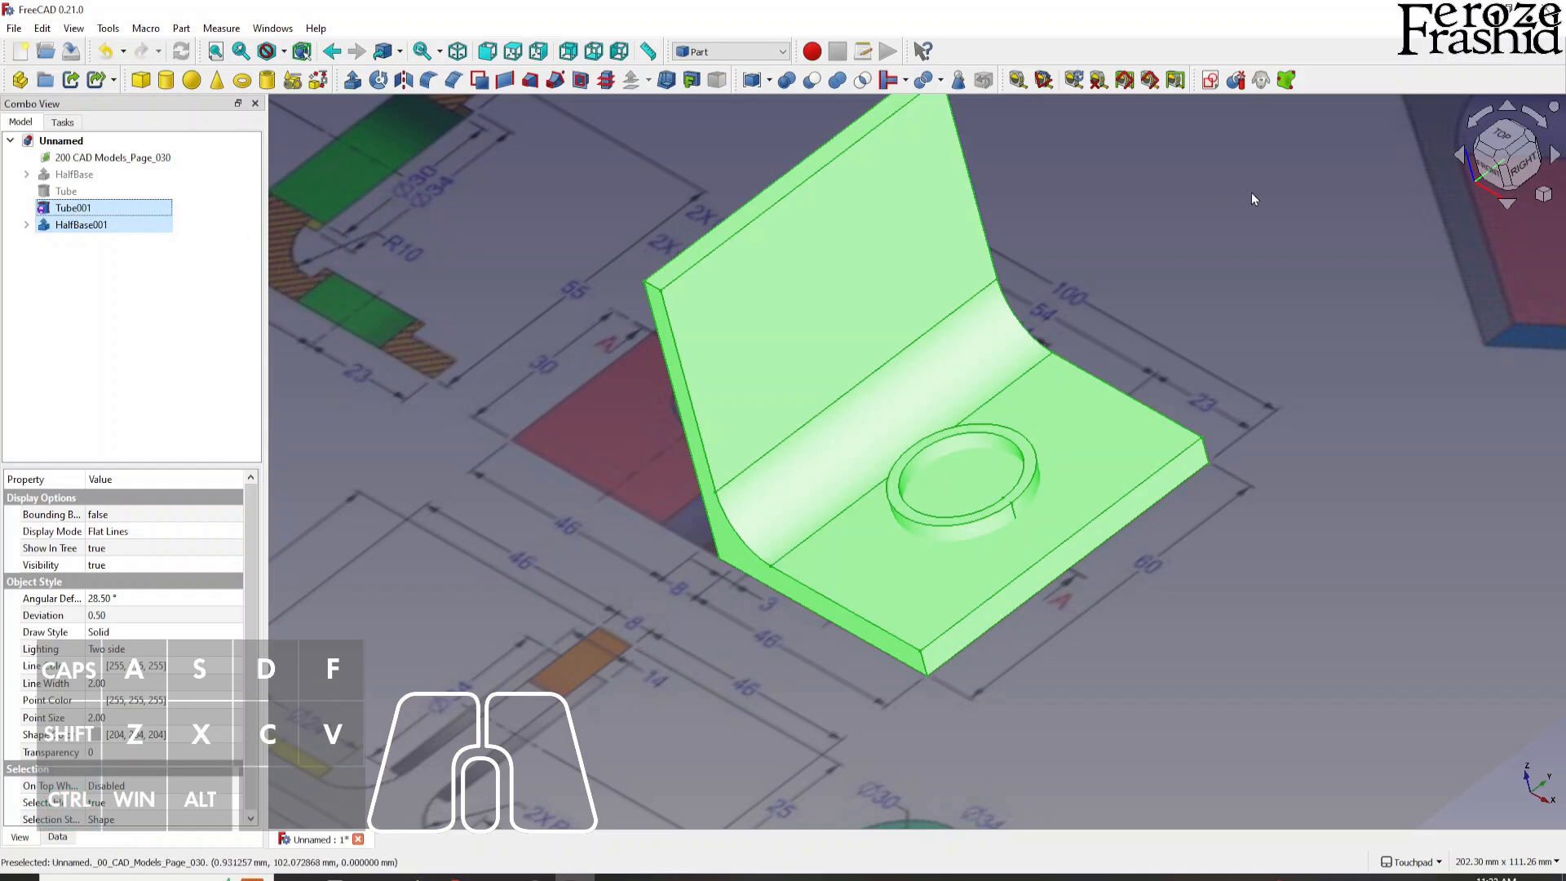
{"action": "mouse_move", "coordinate": [1232, 78]}
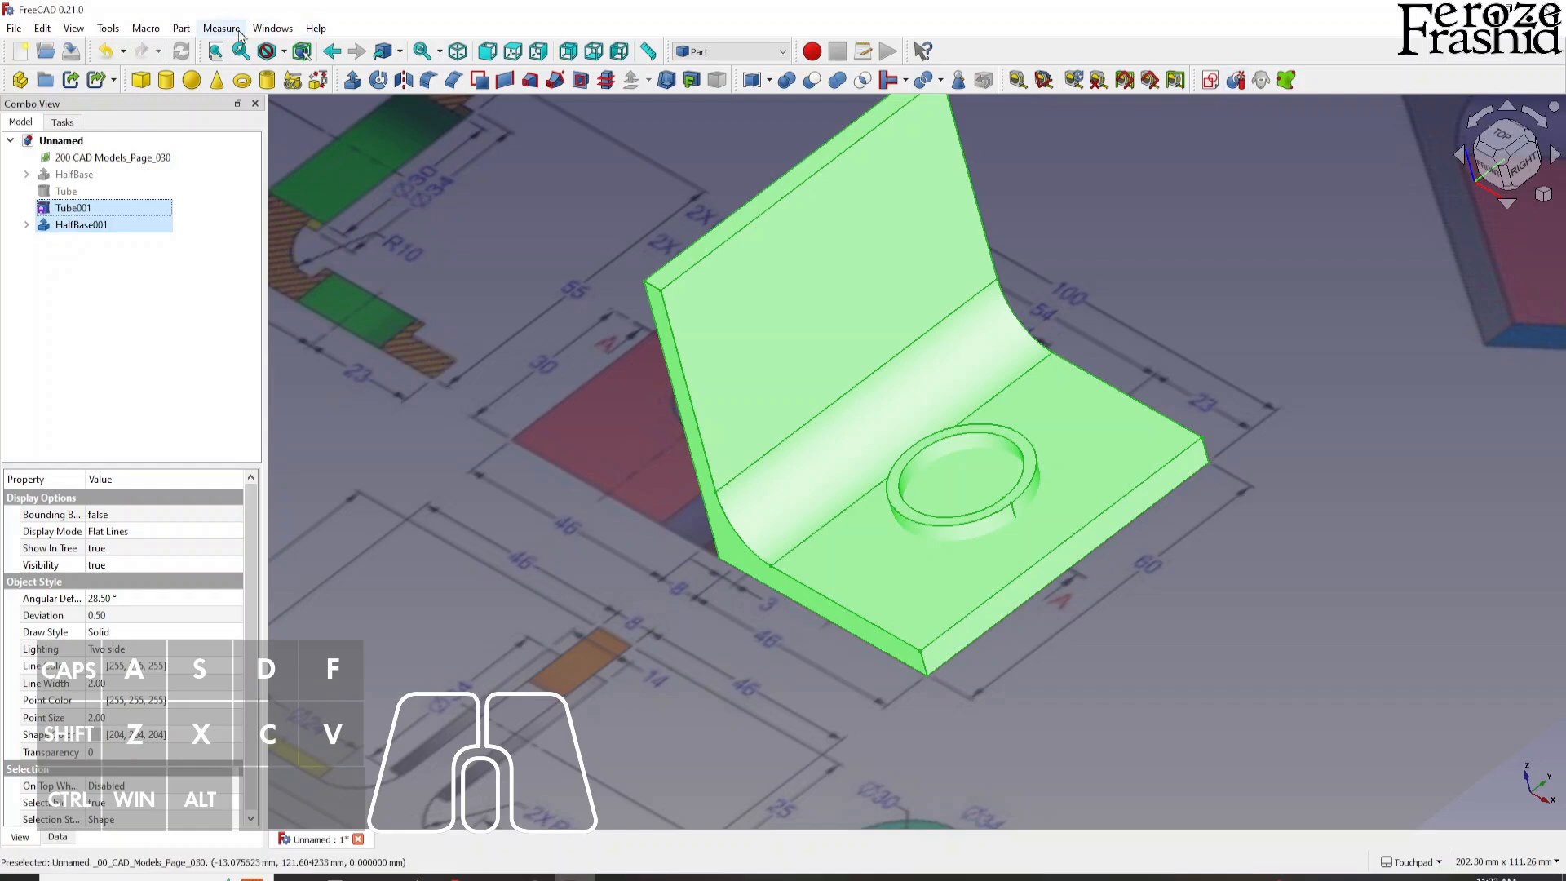
{"action": "left_click", "coordinate": [181, 28]}
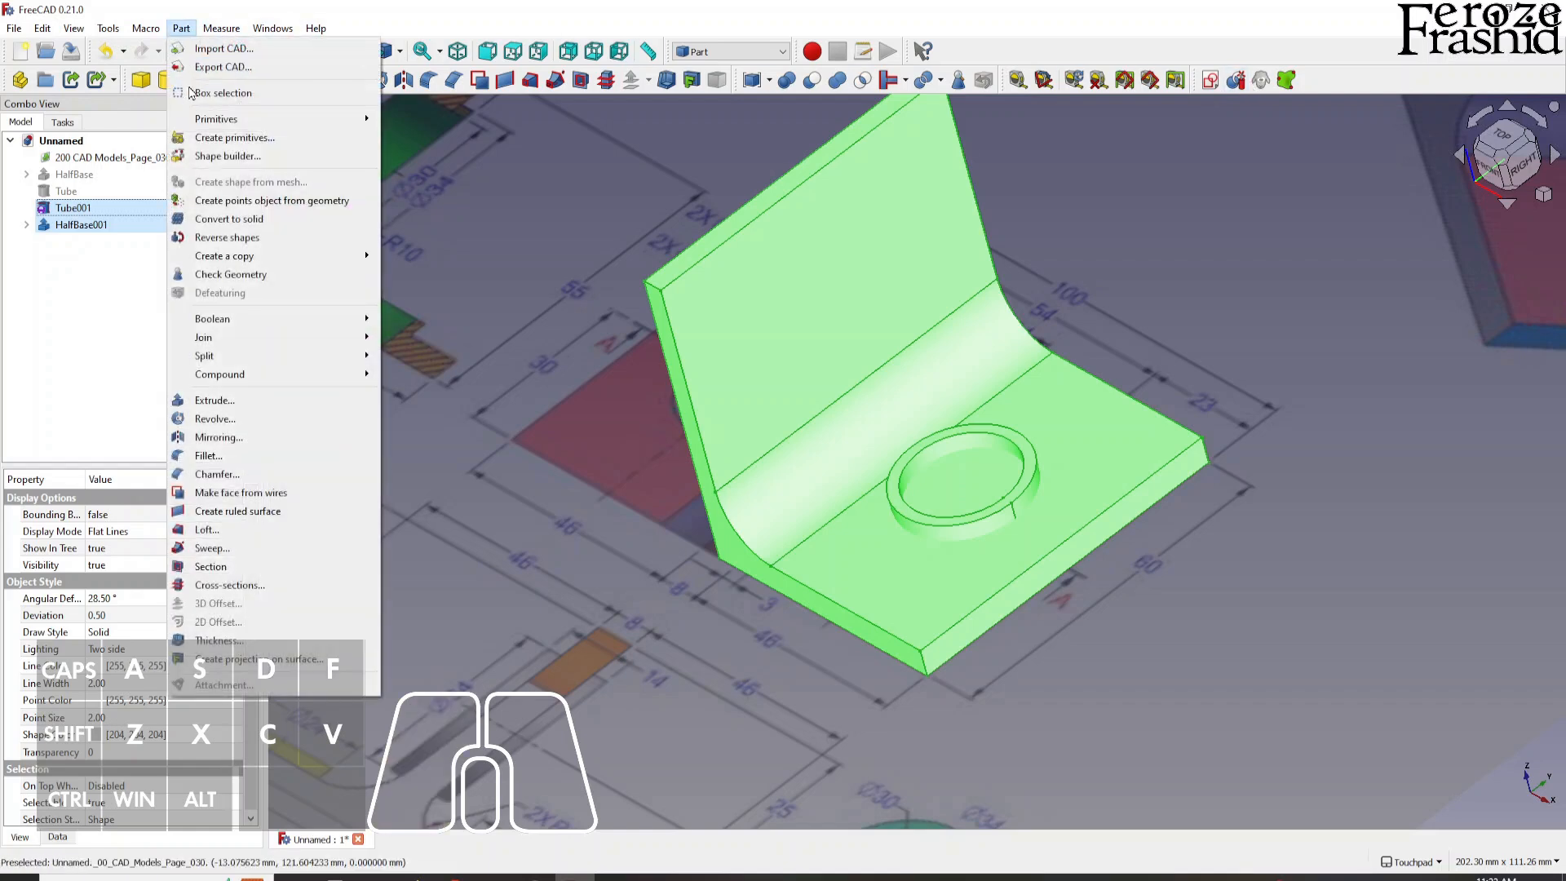
{"action": "mouse_move", "coordinate": [205, 355]}
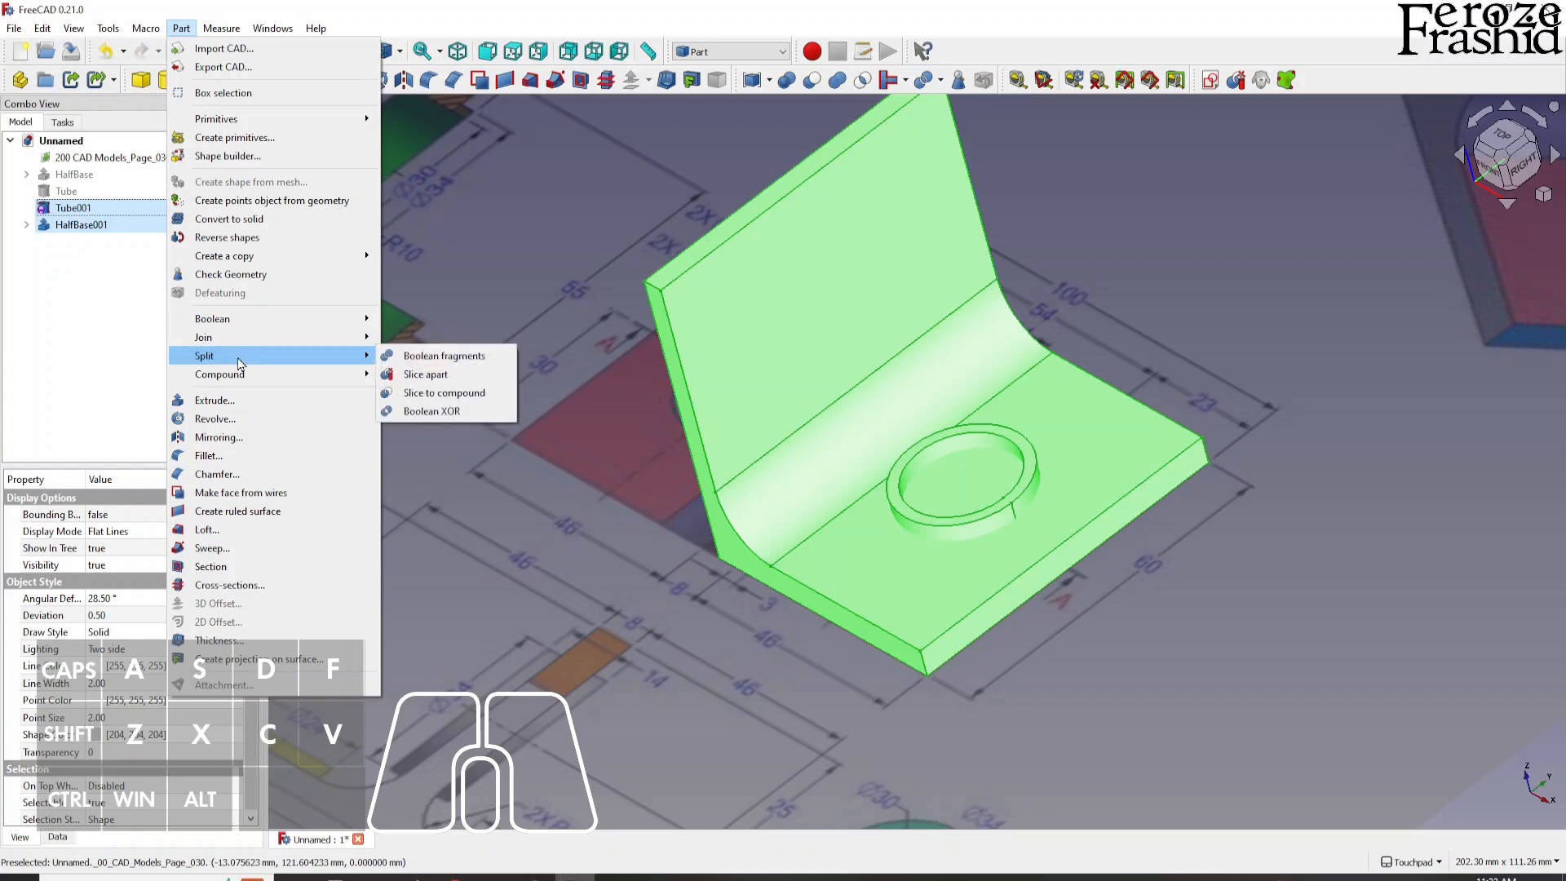
{"action": "mouse_move", "coordinate": [428, 378]}
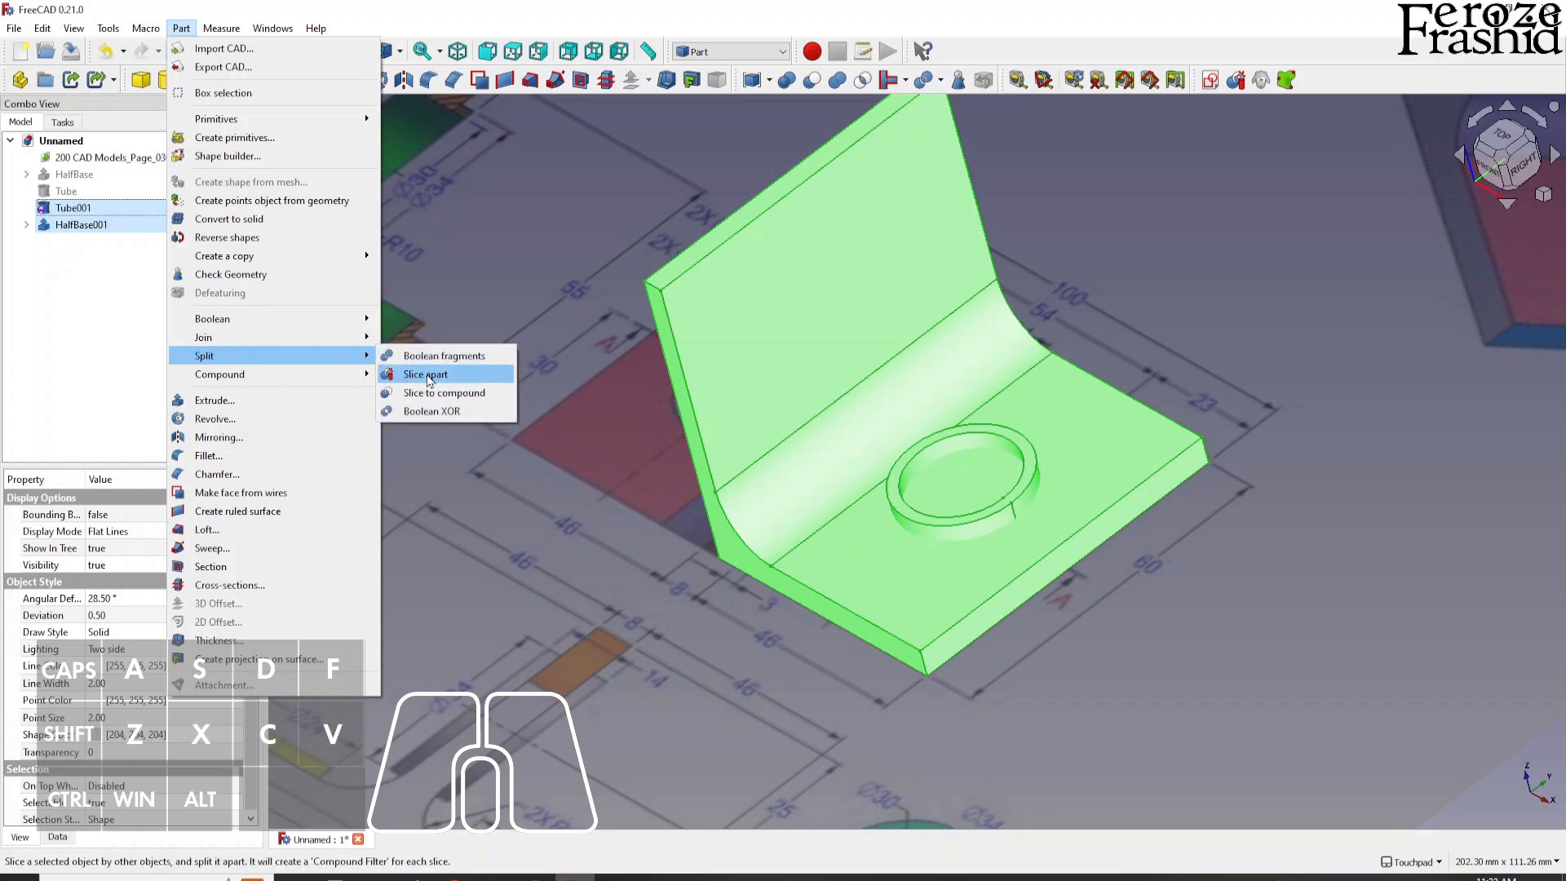
{"action": "mouse_move", "coordinate": [929, 129]}
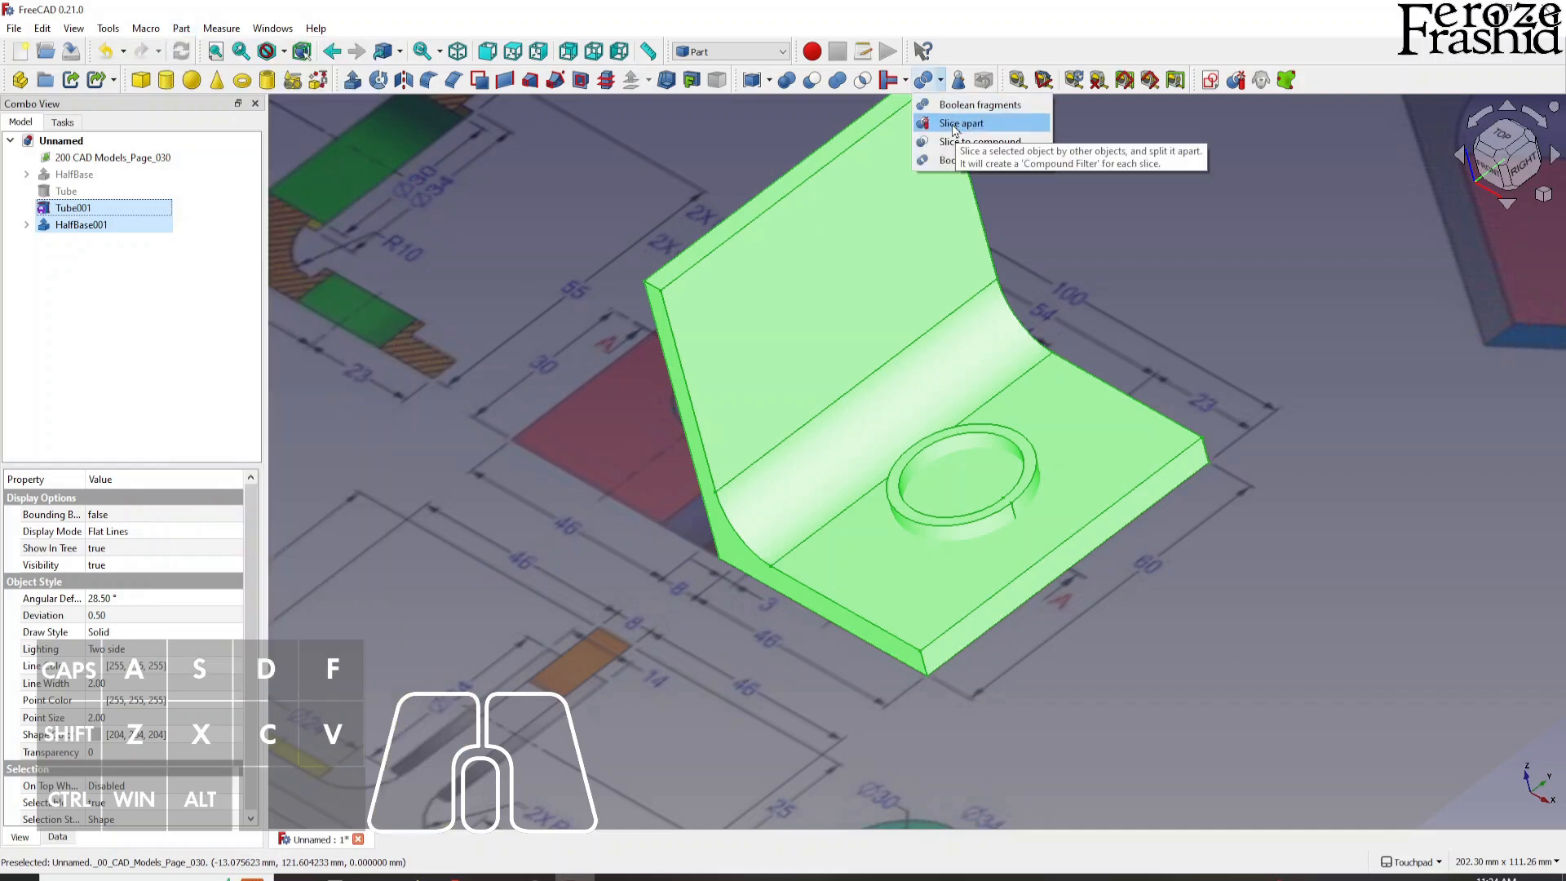
{"action": "left_click", "coordinate": [961, 123]}
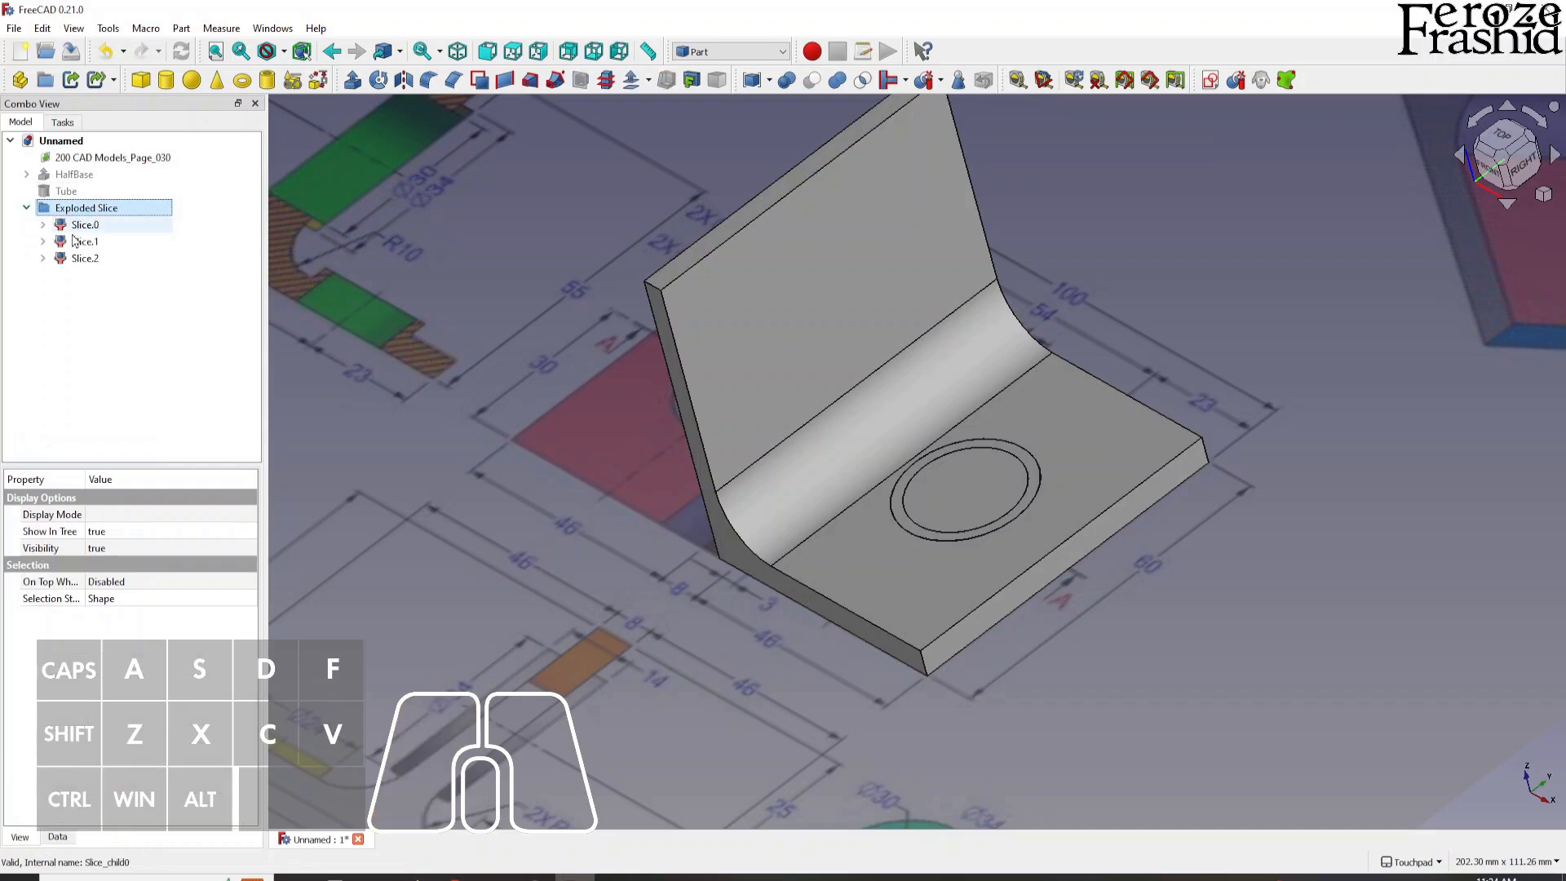
Inspect the three slice pieces Slice.0, Slice.1 and Slice.2 in the tree.
{"action": "left_click", "coordinate": [85, 224]}
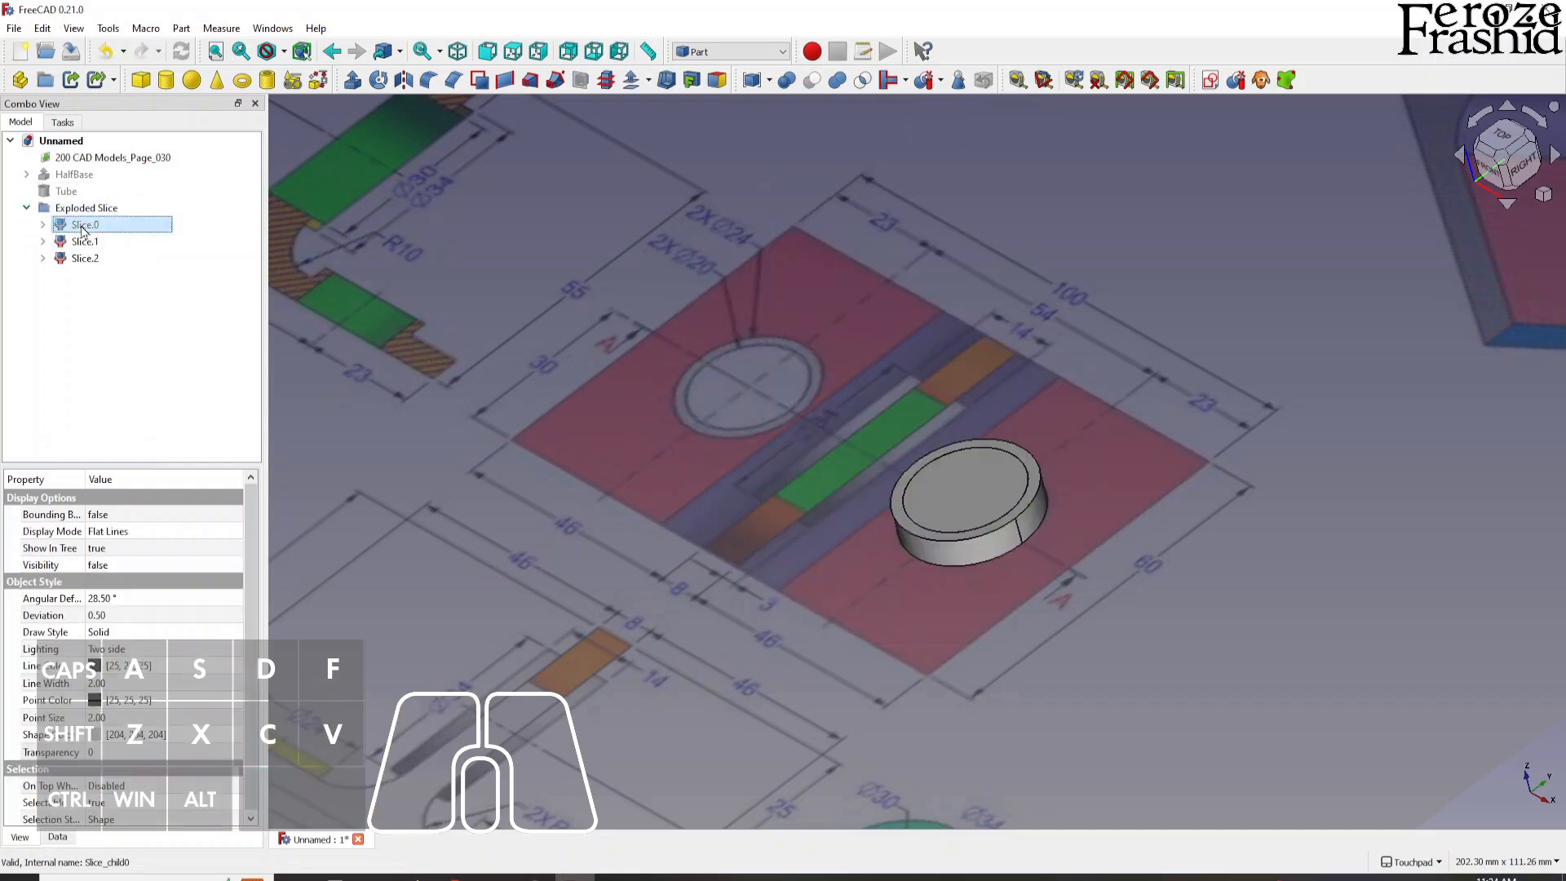
{"action": "left_click", "coordinate": [85, 242]}
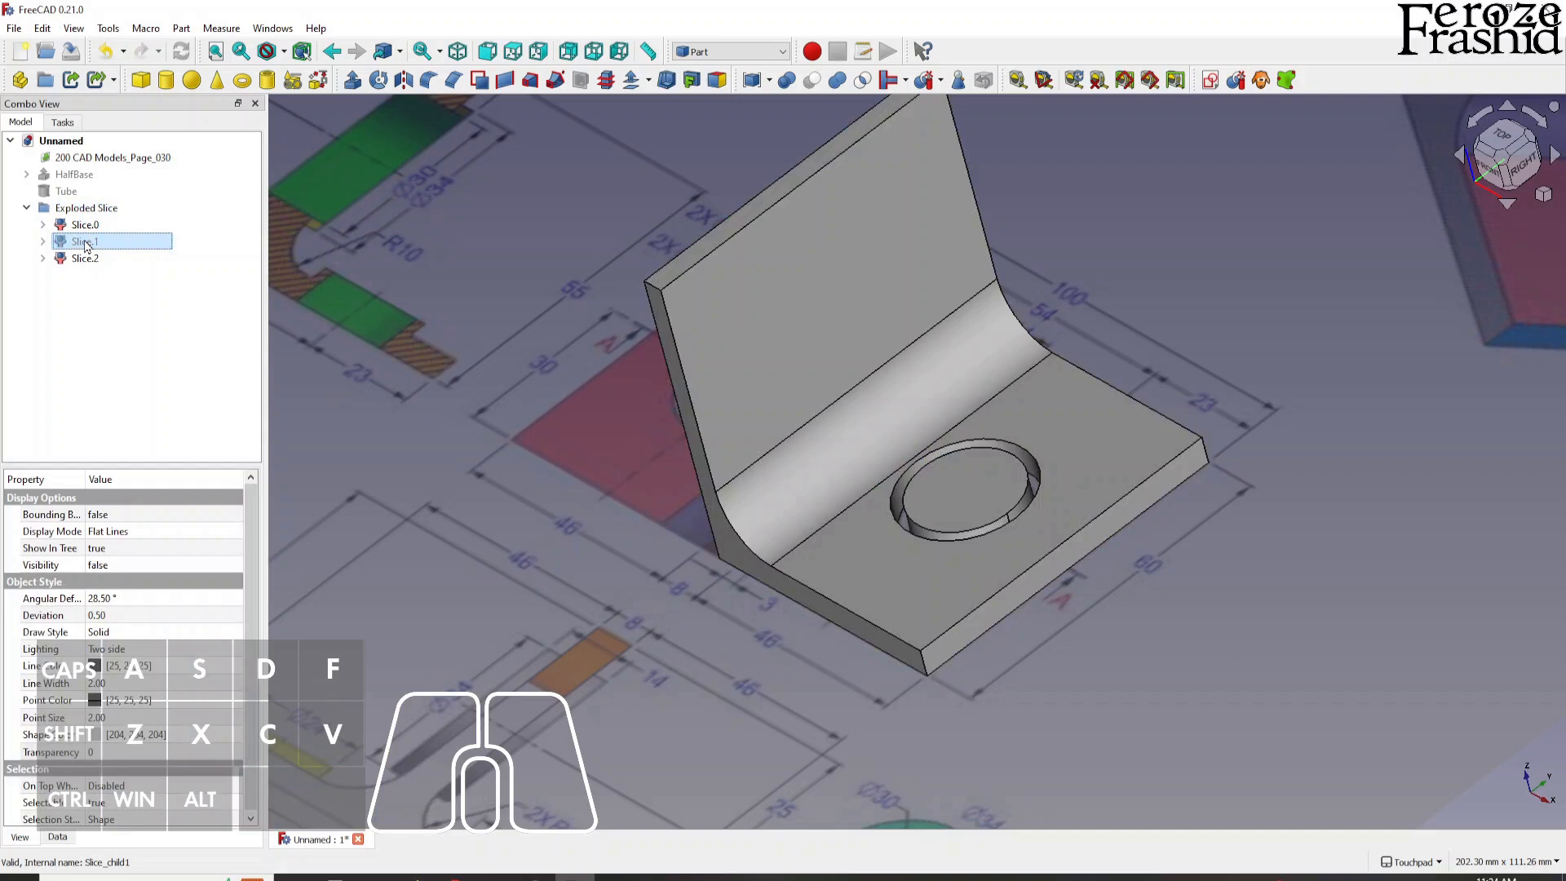
{"action": "left_click", "coordinate": [83, 258]}
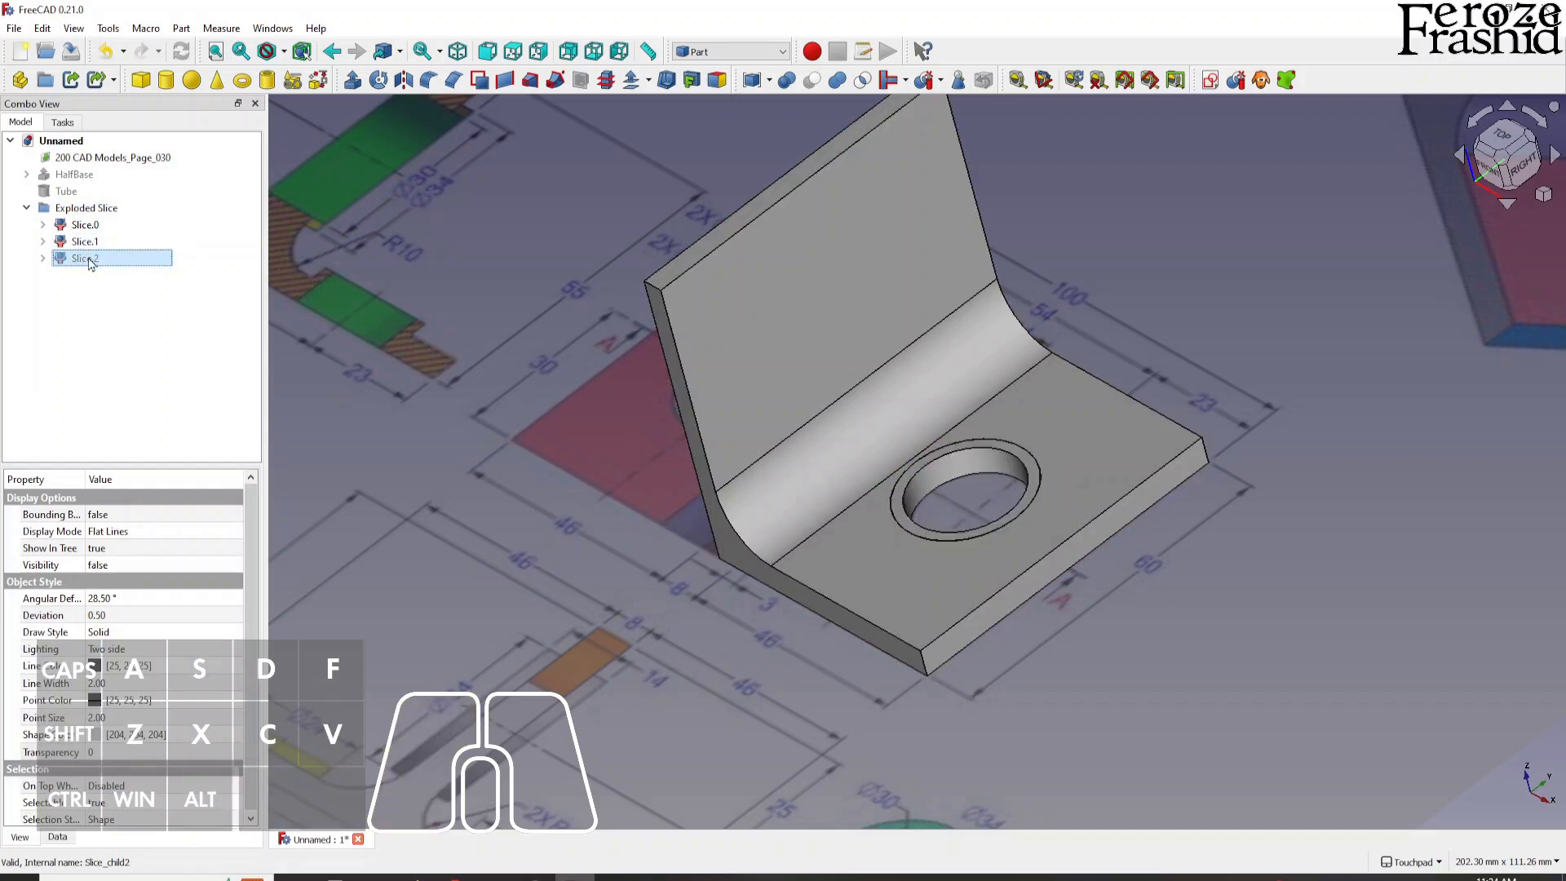
Try a Union of the Tube with a slice piece, then select the Fusion result for removal.
{"action": "left_click", "coordinate": [81, 241]}
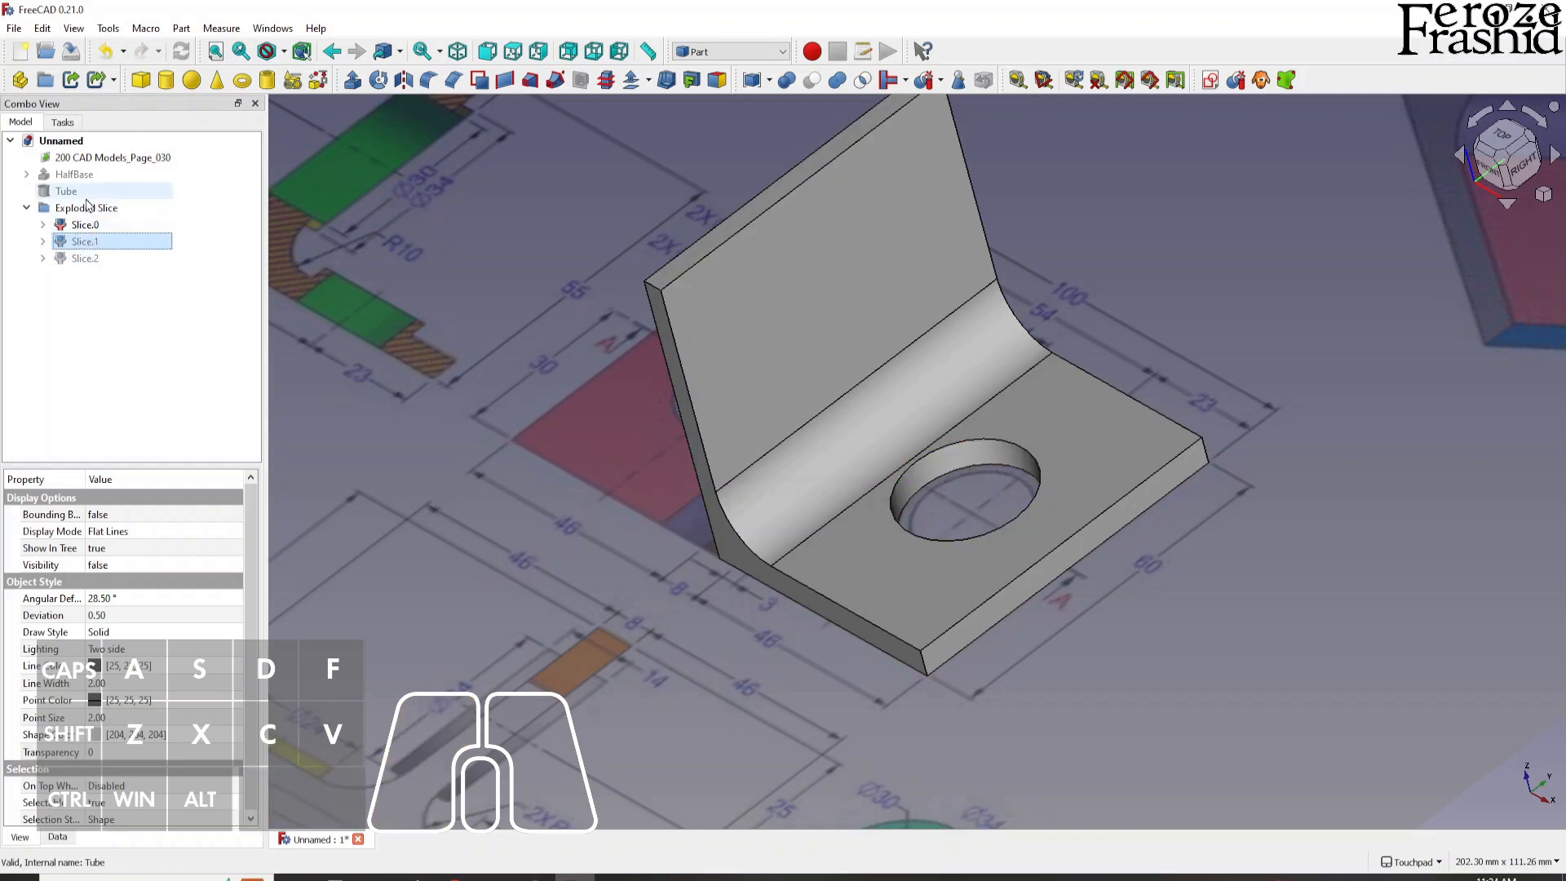
{"action": "left_click", "coordinate": [66, 191]}
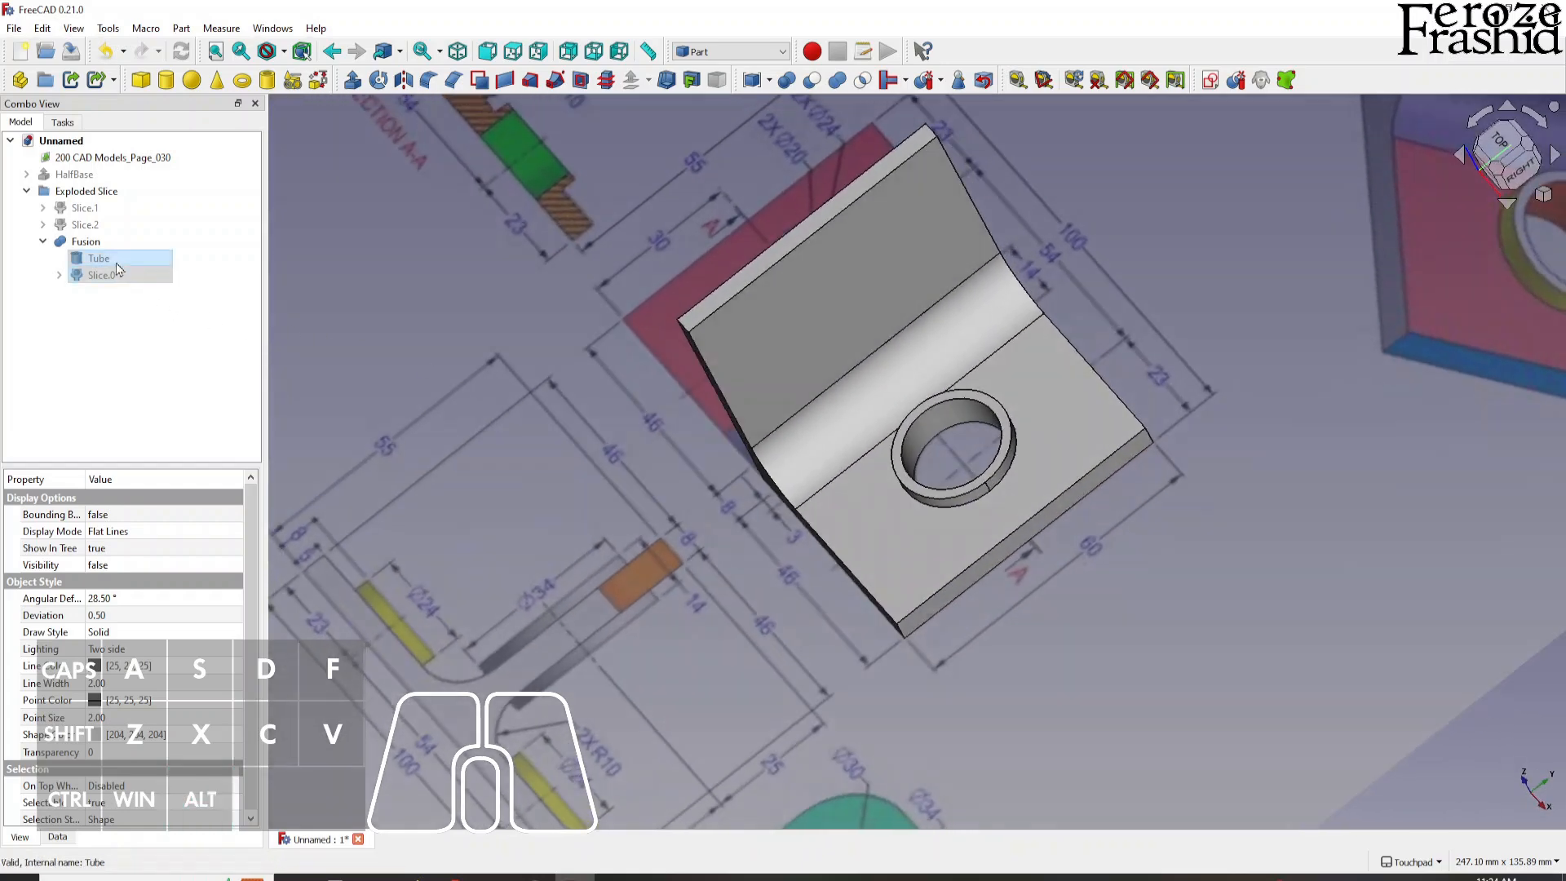
{"action": "left_click", "coordinate": [84, 208]}
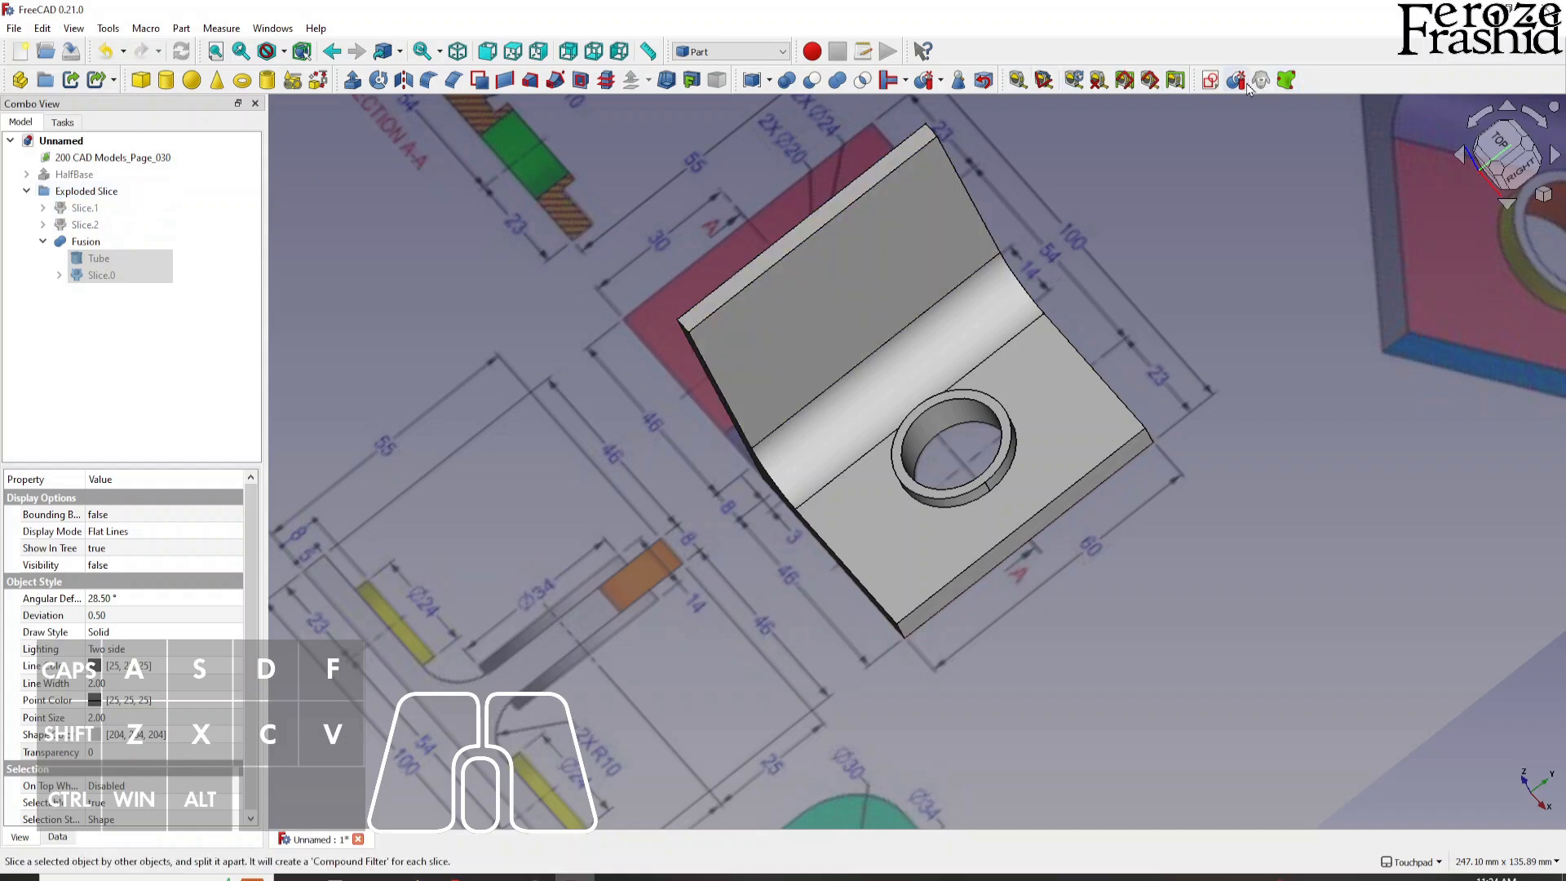
{"action": "mouse_move", "coordinate": [858, 81]}
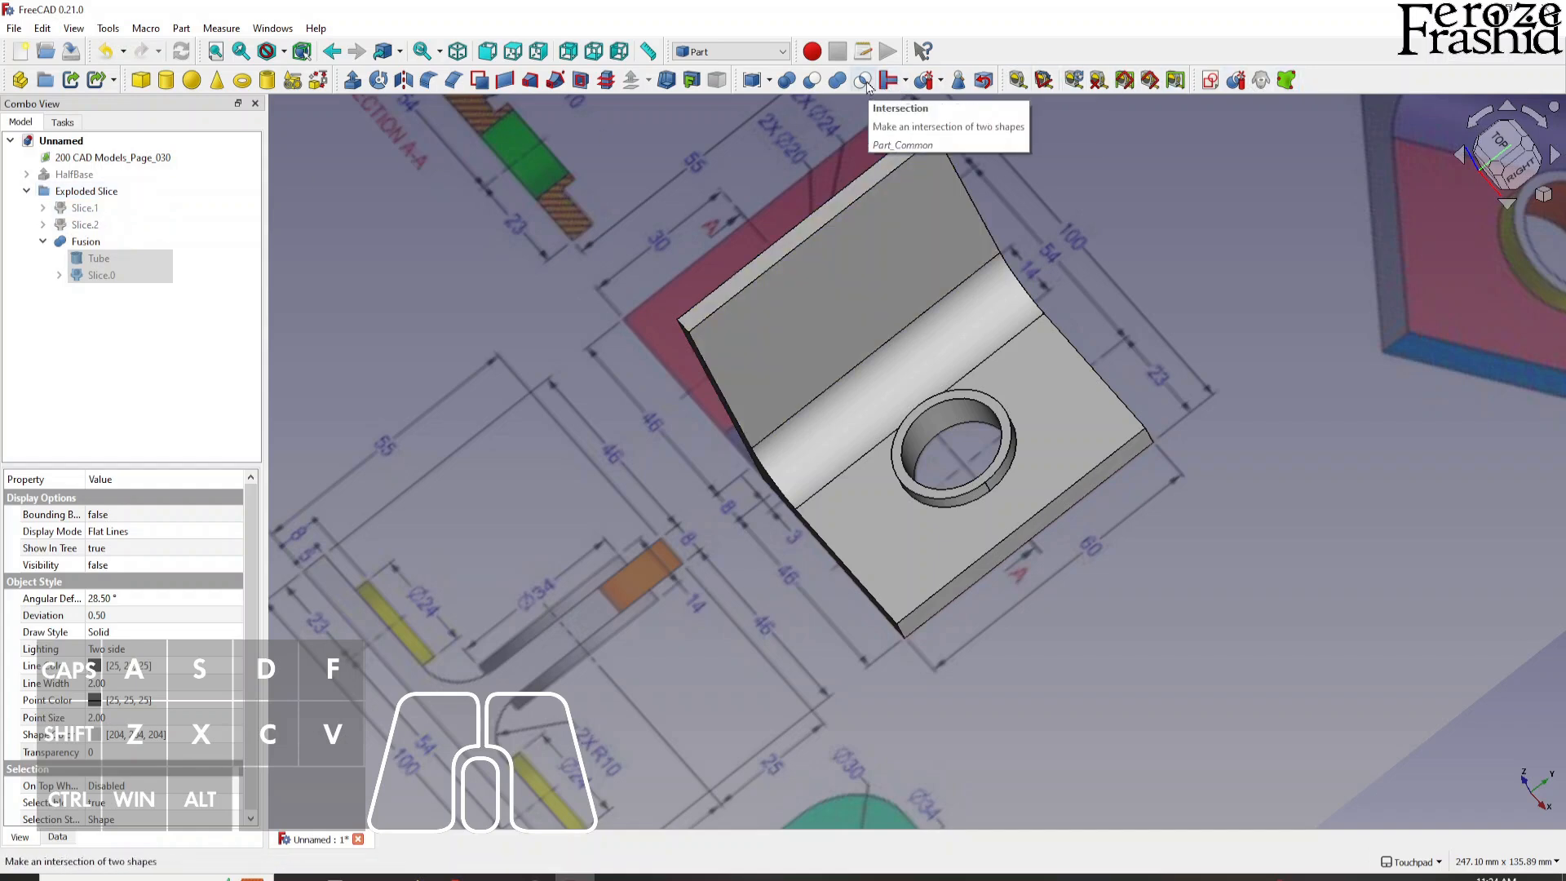
{"action": "left_click", "coordinate": [84, 242]}
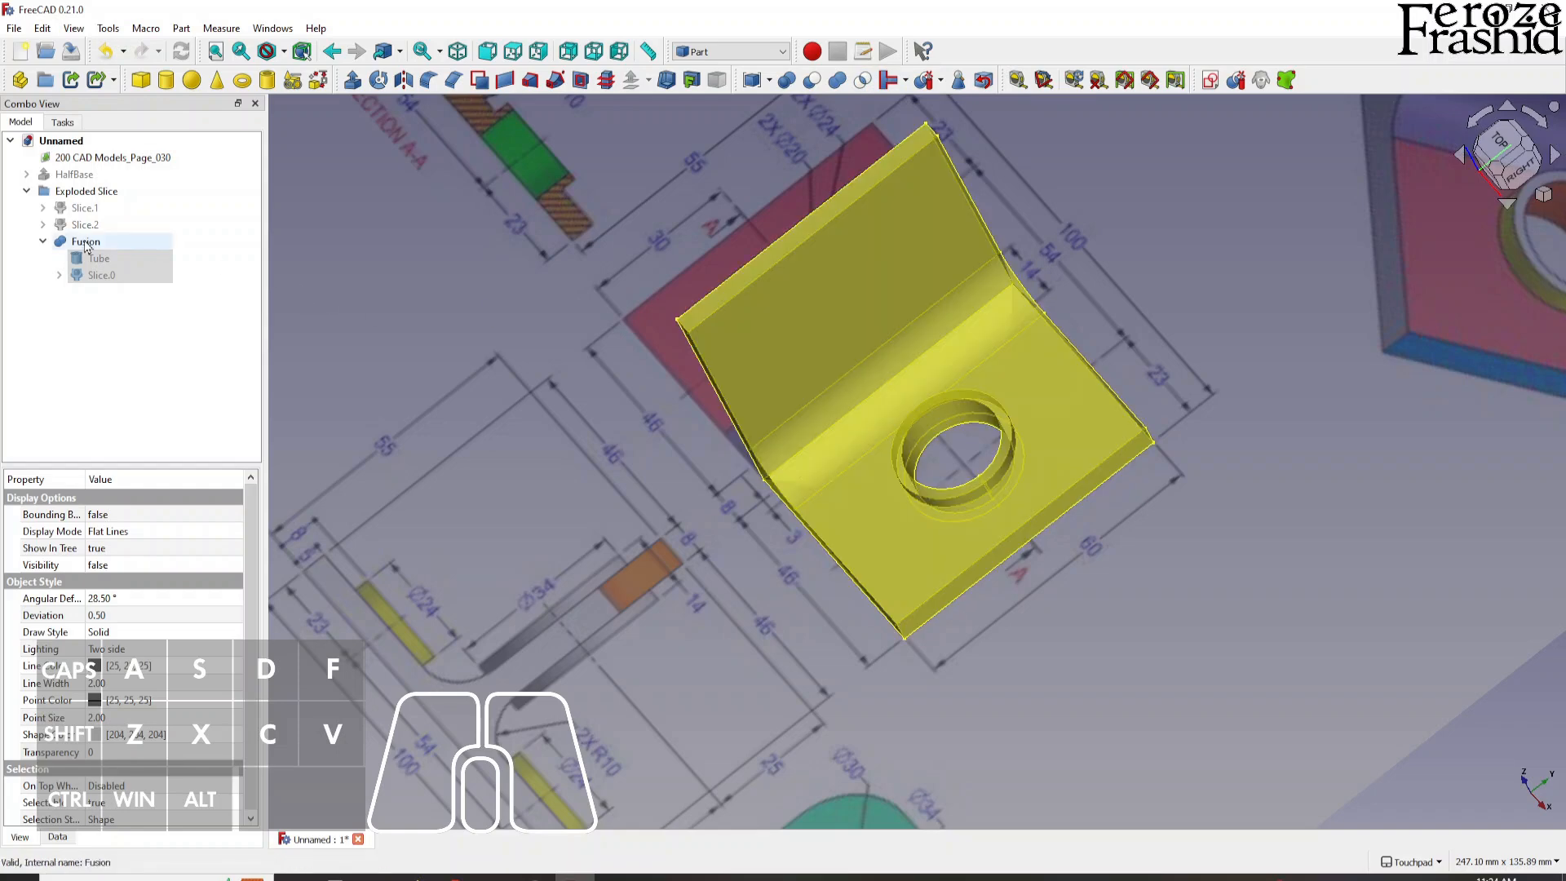
{"action": "left_click", "coordinate": [85, 241]}
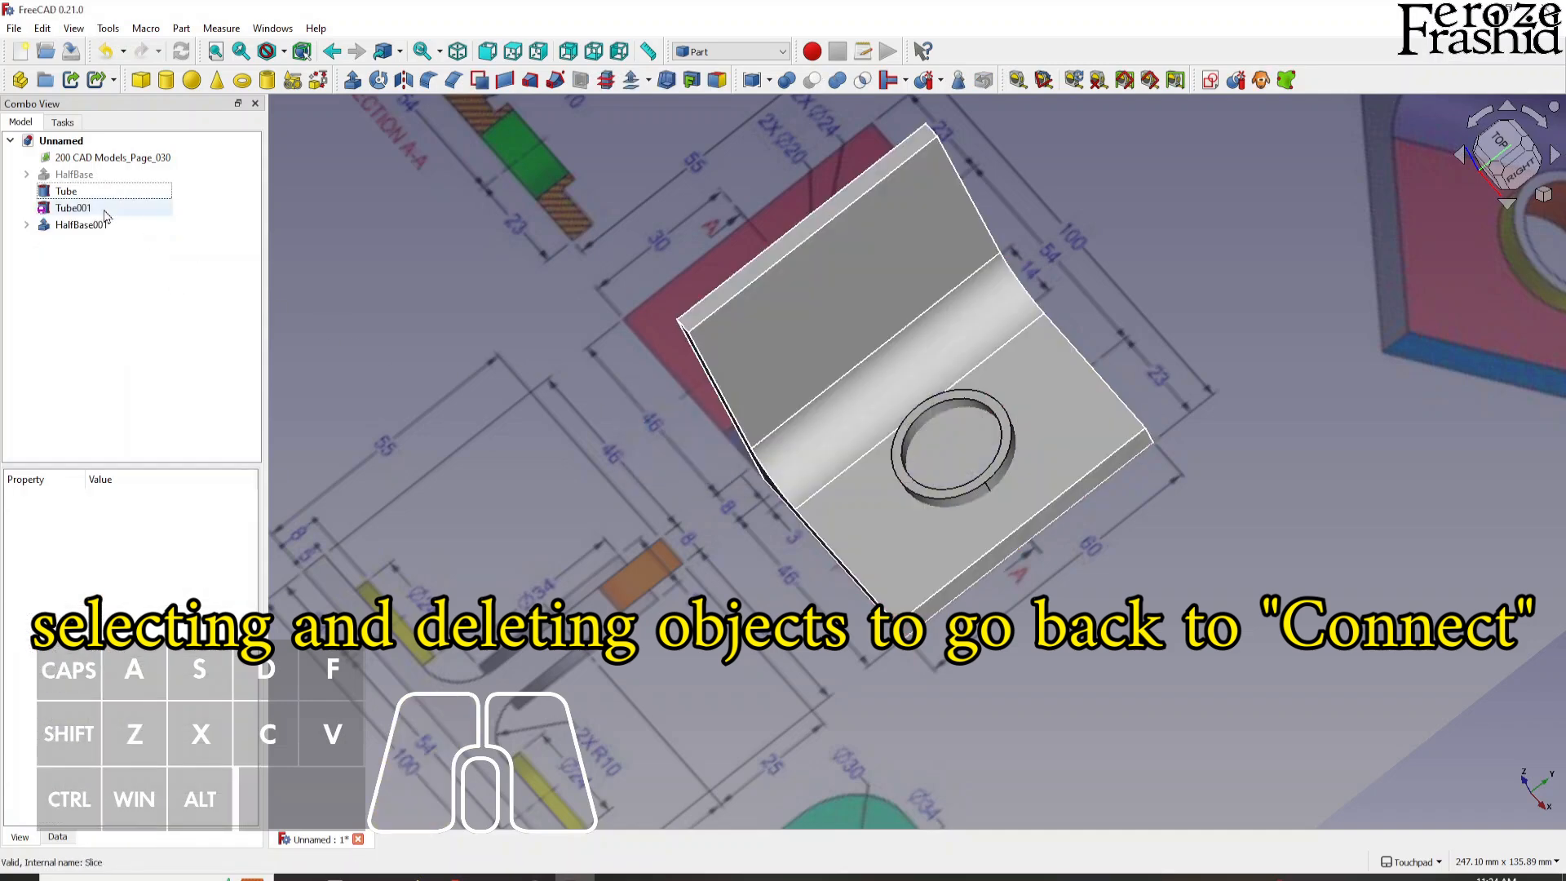
Delete Tube001 and HalfBase001, then Connect HalfBase with Tube into one solid.
{"action": "left_click", "coordinate": [76, 208]}
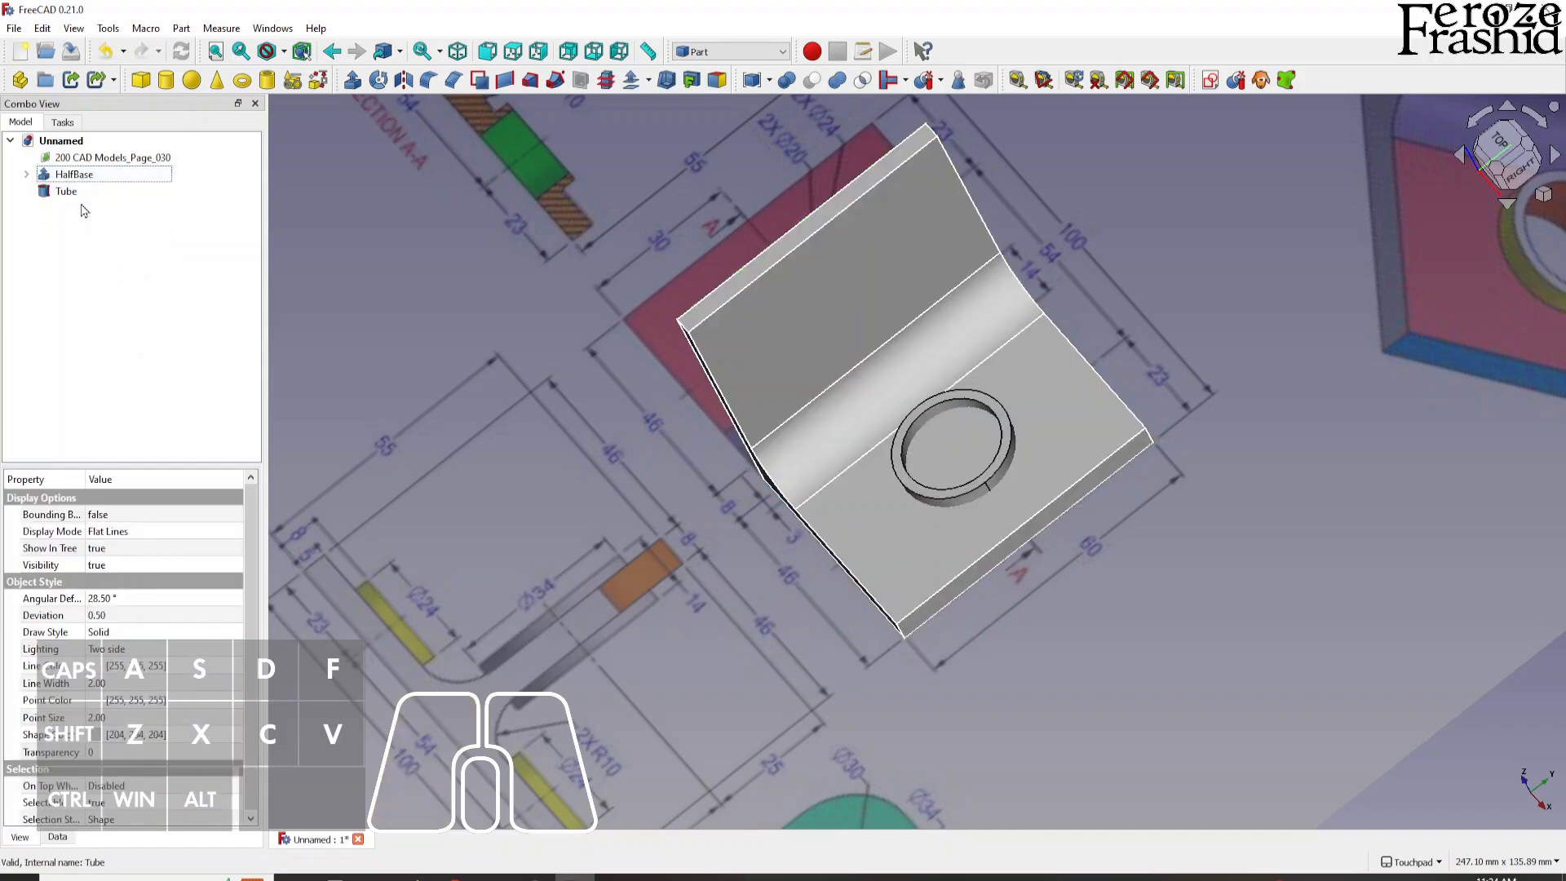
{"action": "left_click", "coordinate": [65, 191]}
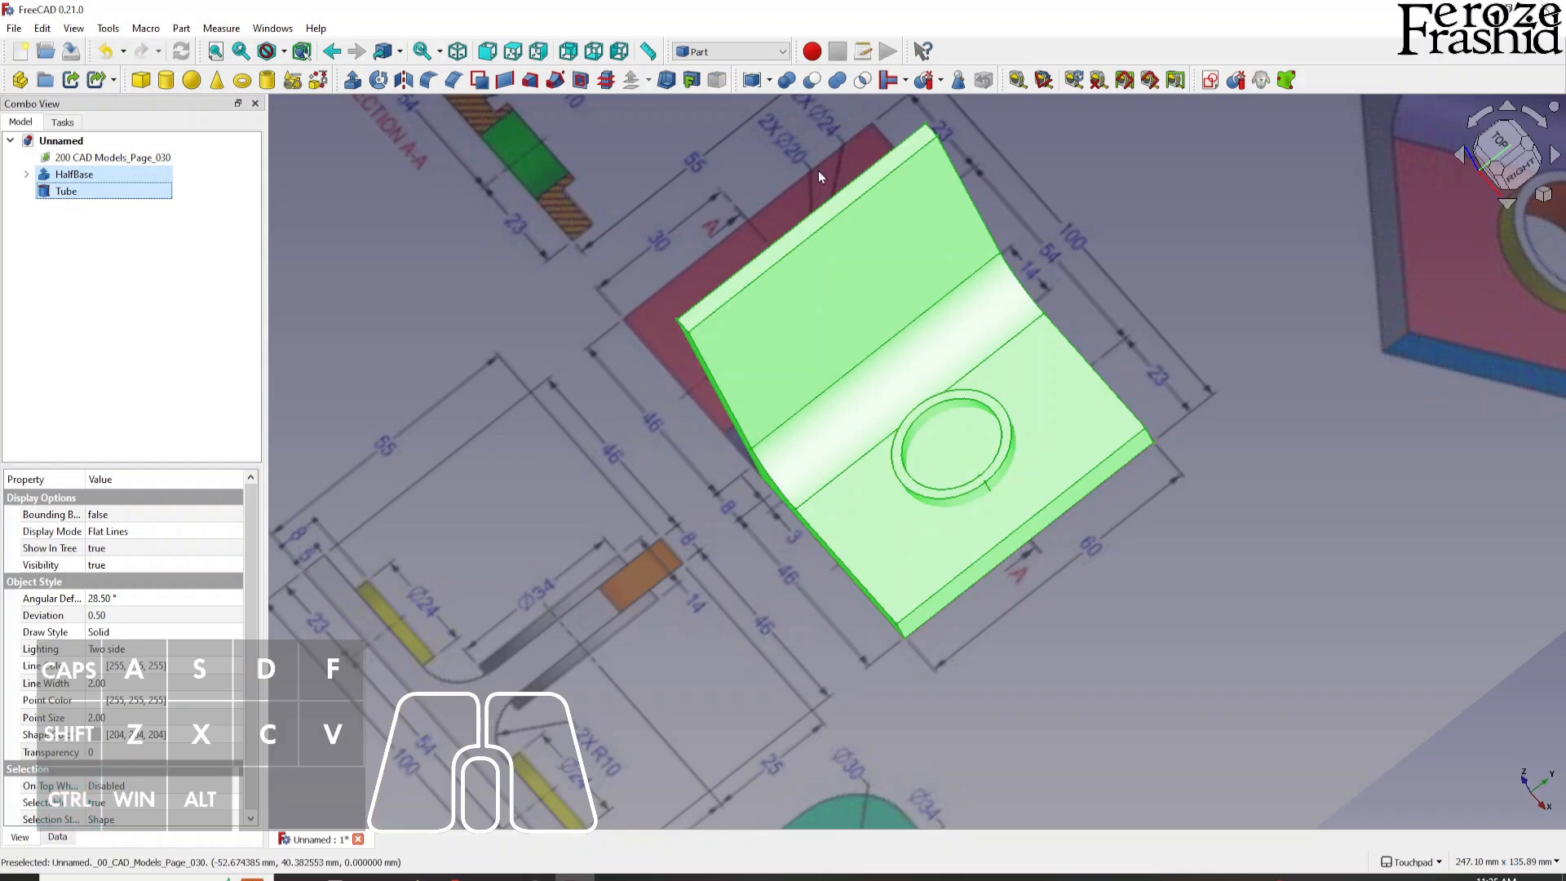
{"action": "mouse_move", "coordinate": [1206, 102]}
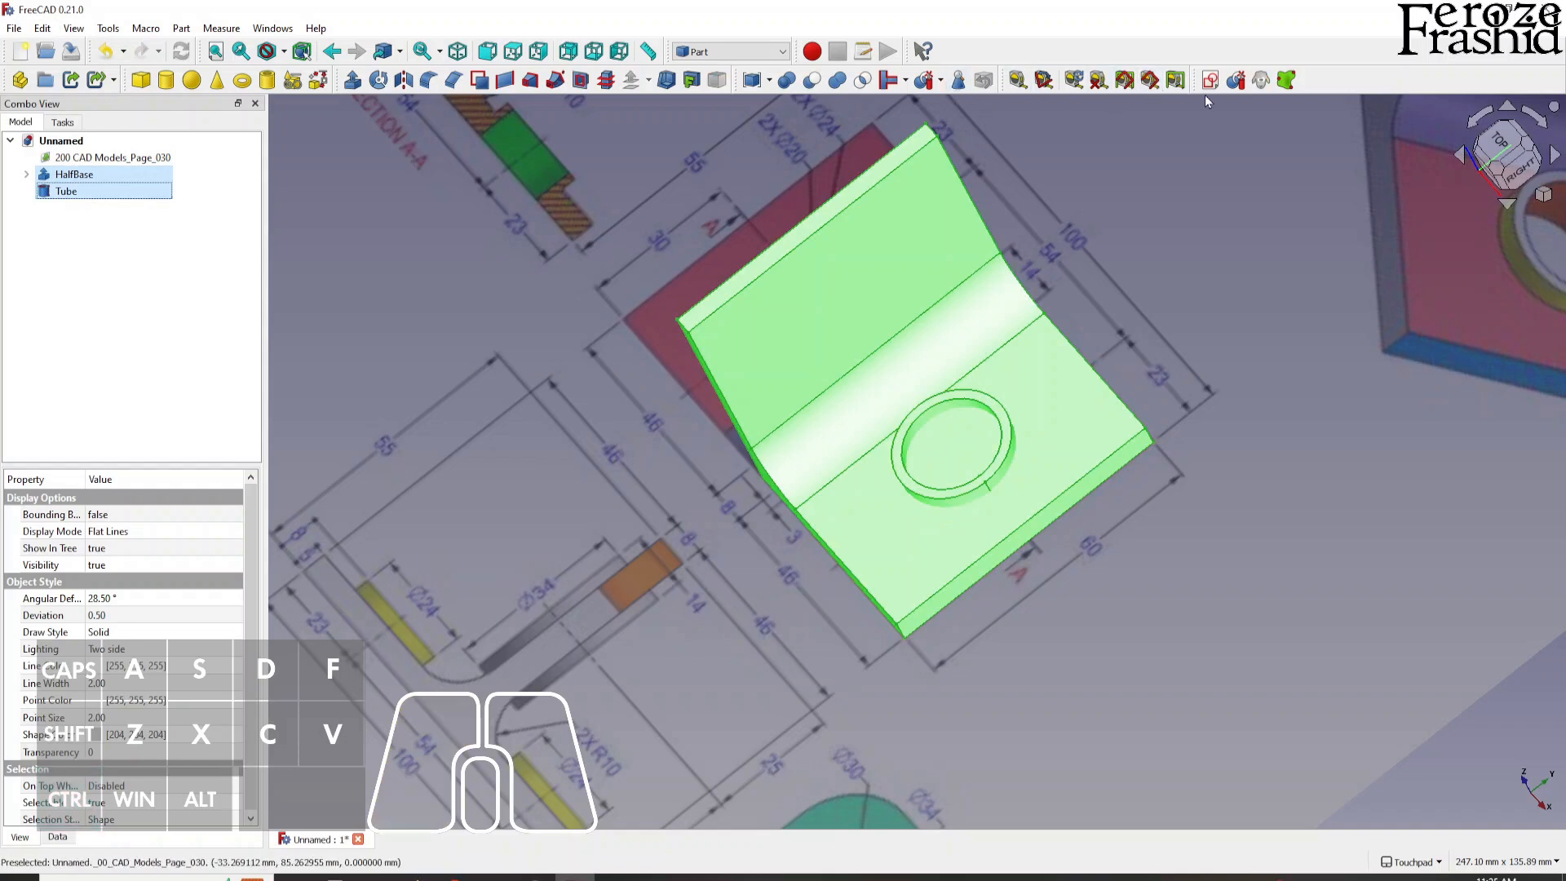
{"action": "left_click", "coordinate": [885, 81]}
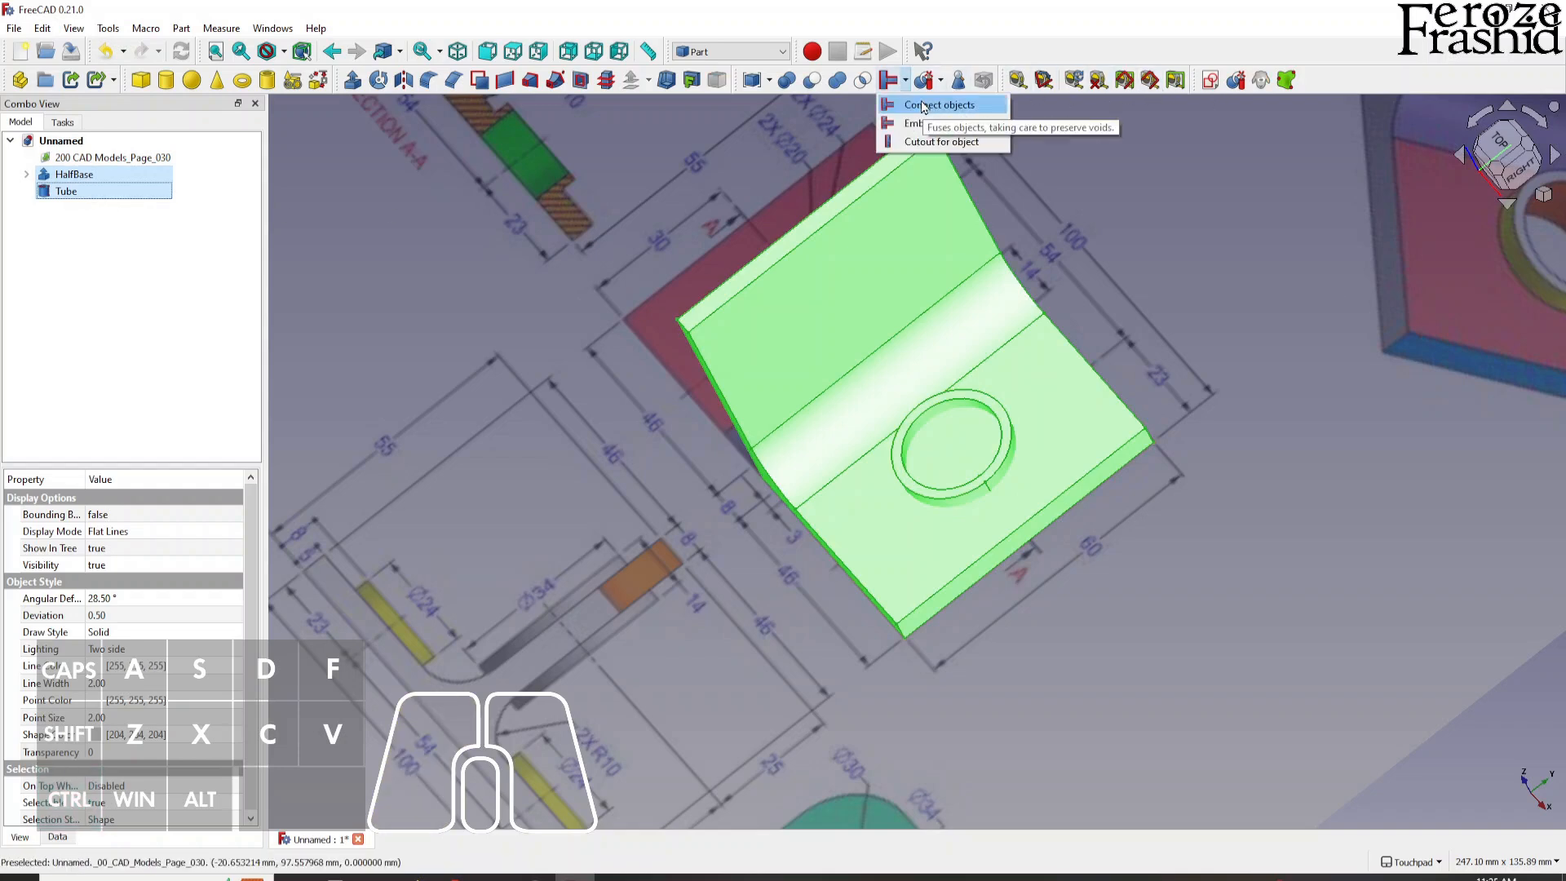
{"action": "left_click", "coordinate": [934, 104]}
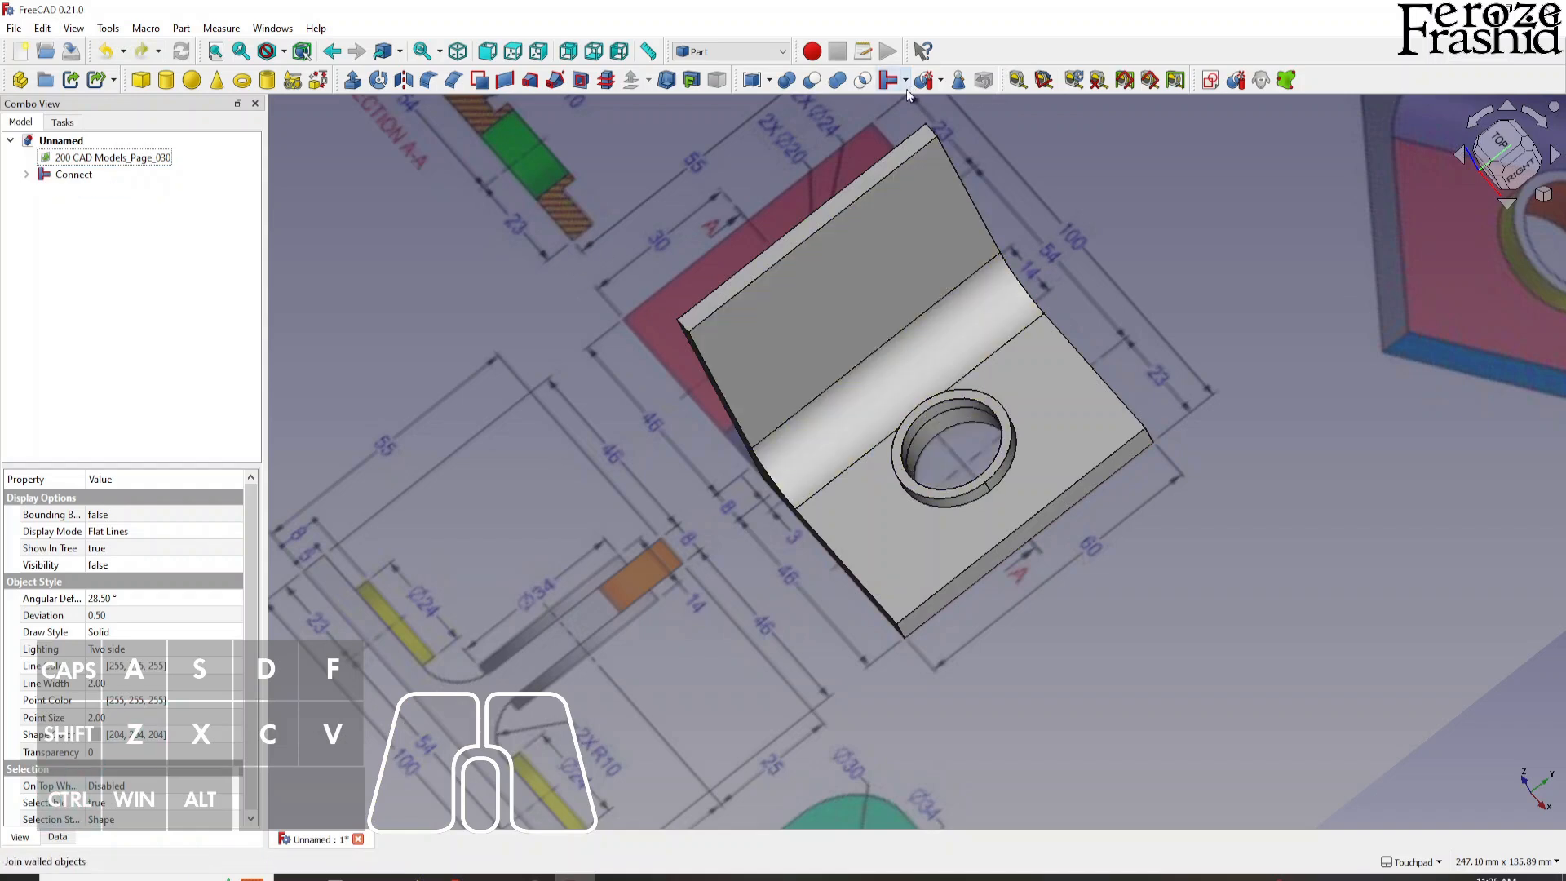
{"action": "left_click", "coordinate": [889, 79]}
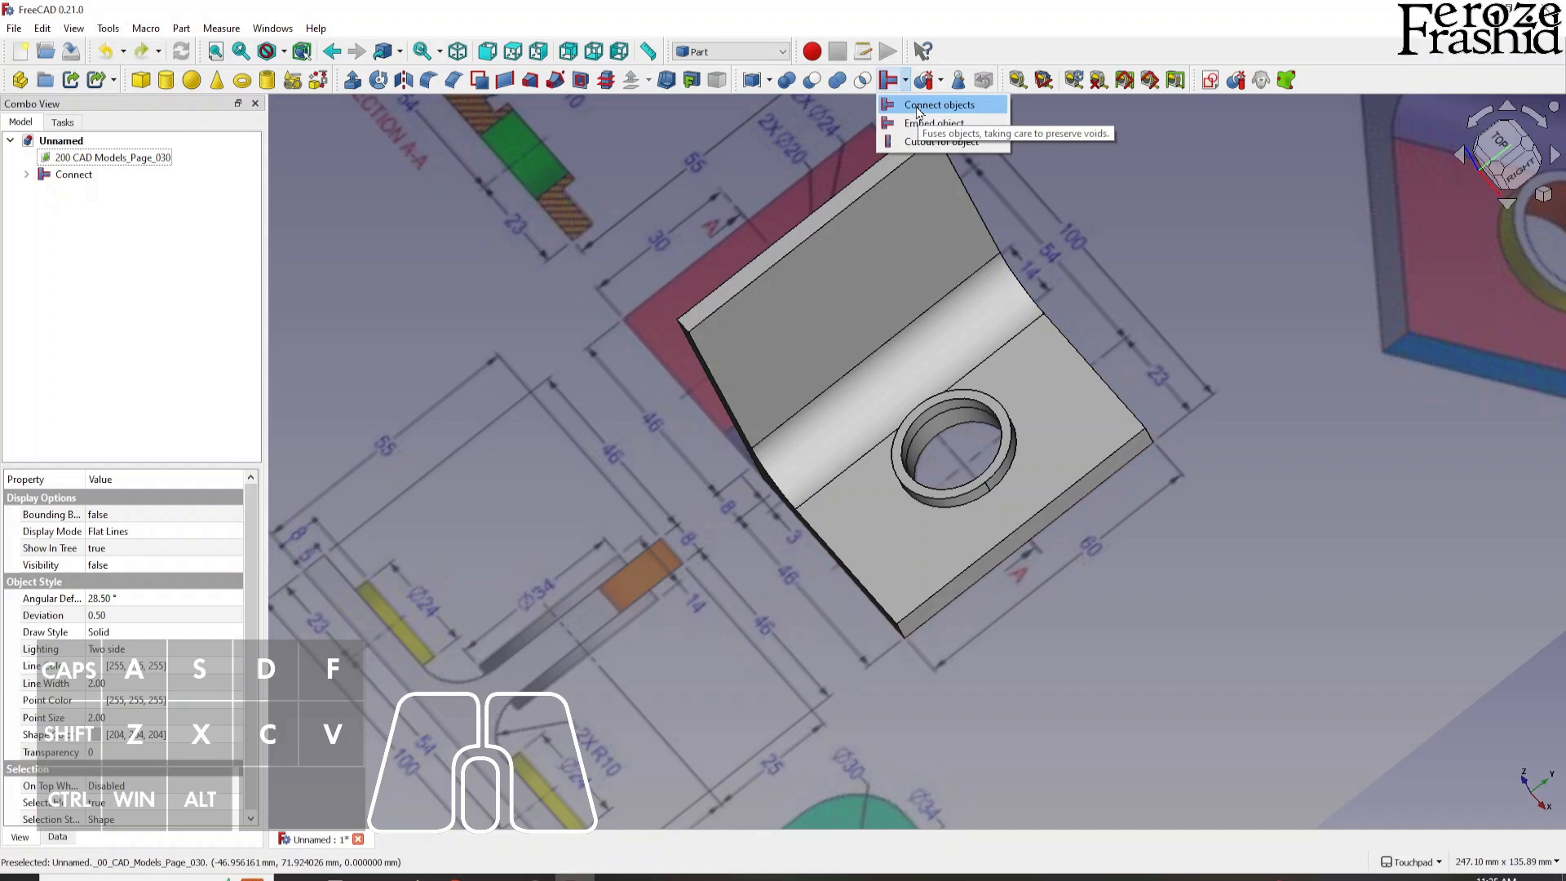
{"action": "left_click", "coordinate": [152, 284]}
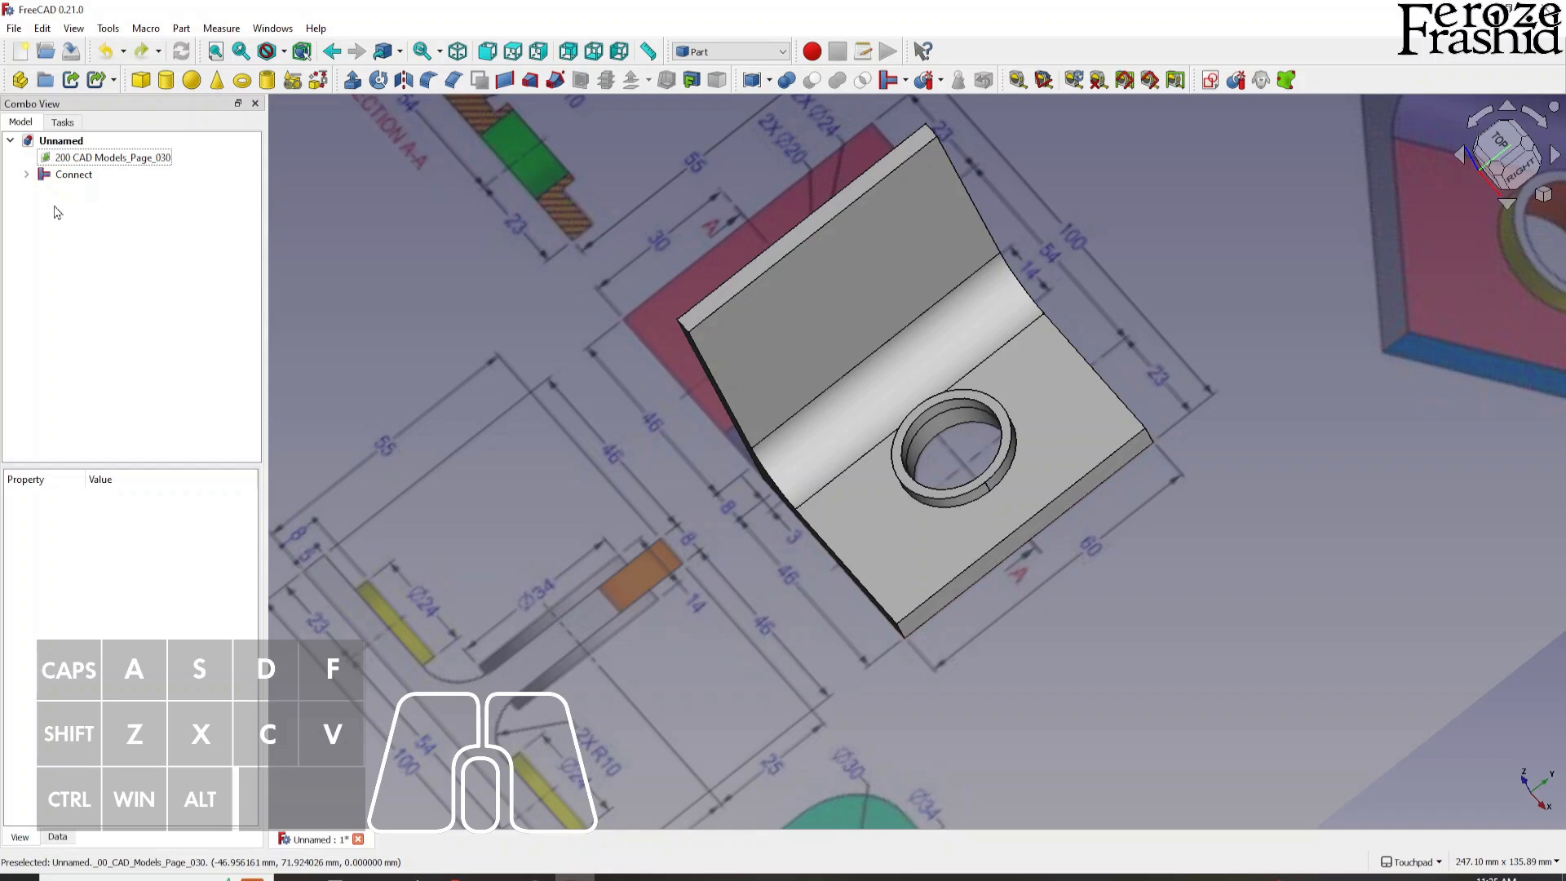
{"action": "left_click", "coordinate": [73, 173]}
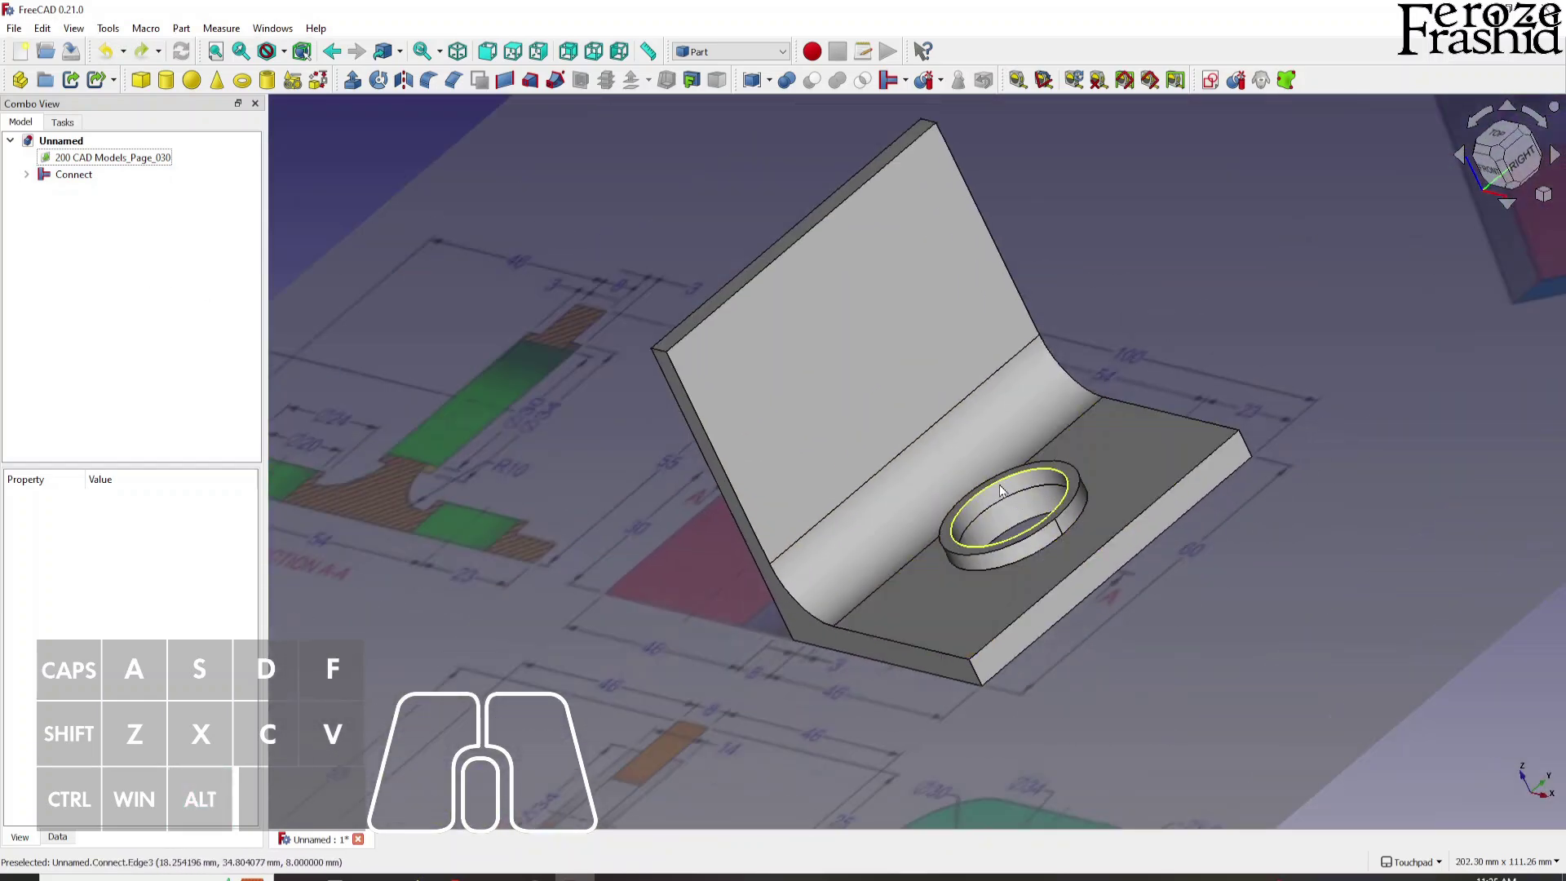
{"action": "mouse_move", "coordinate": [975, 535]}
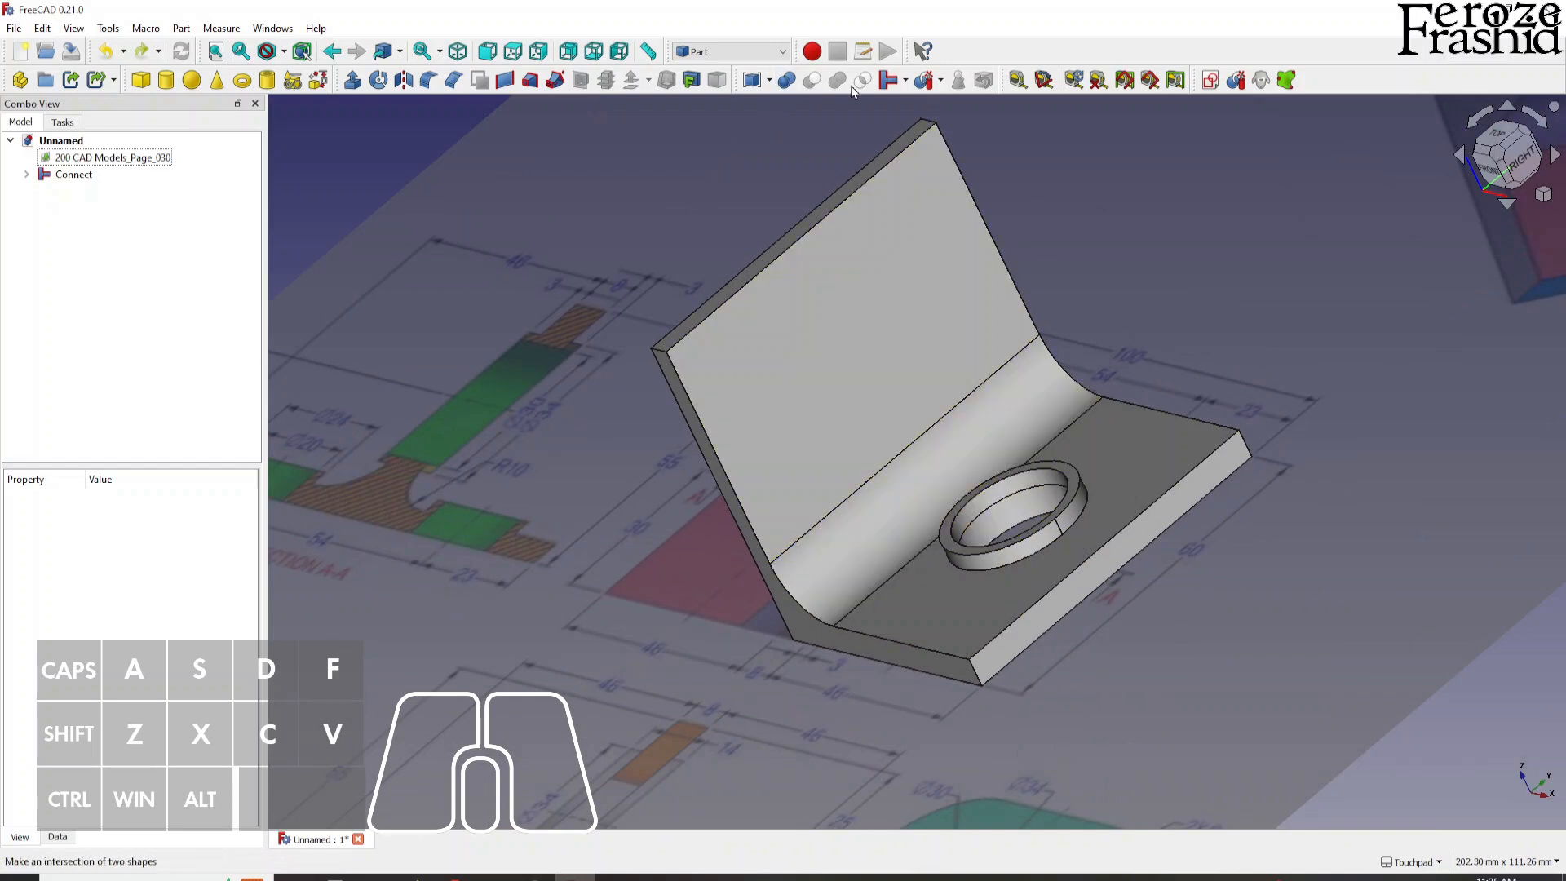
{"action": "mouse_move", "coordinate": [889, 79]}
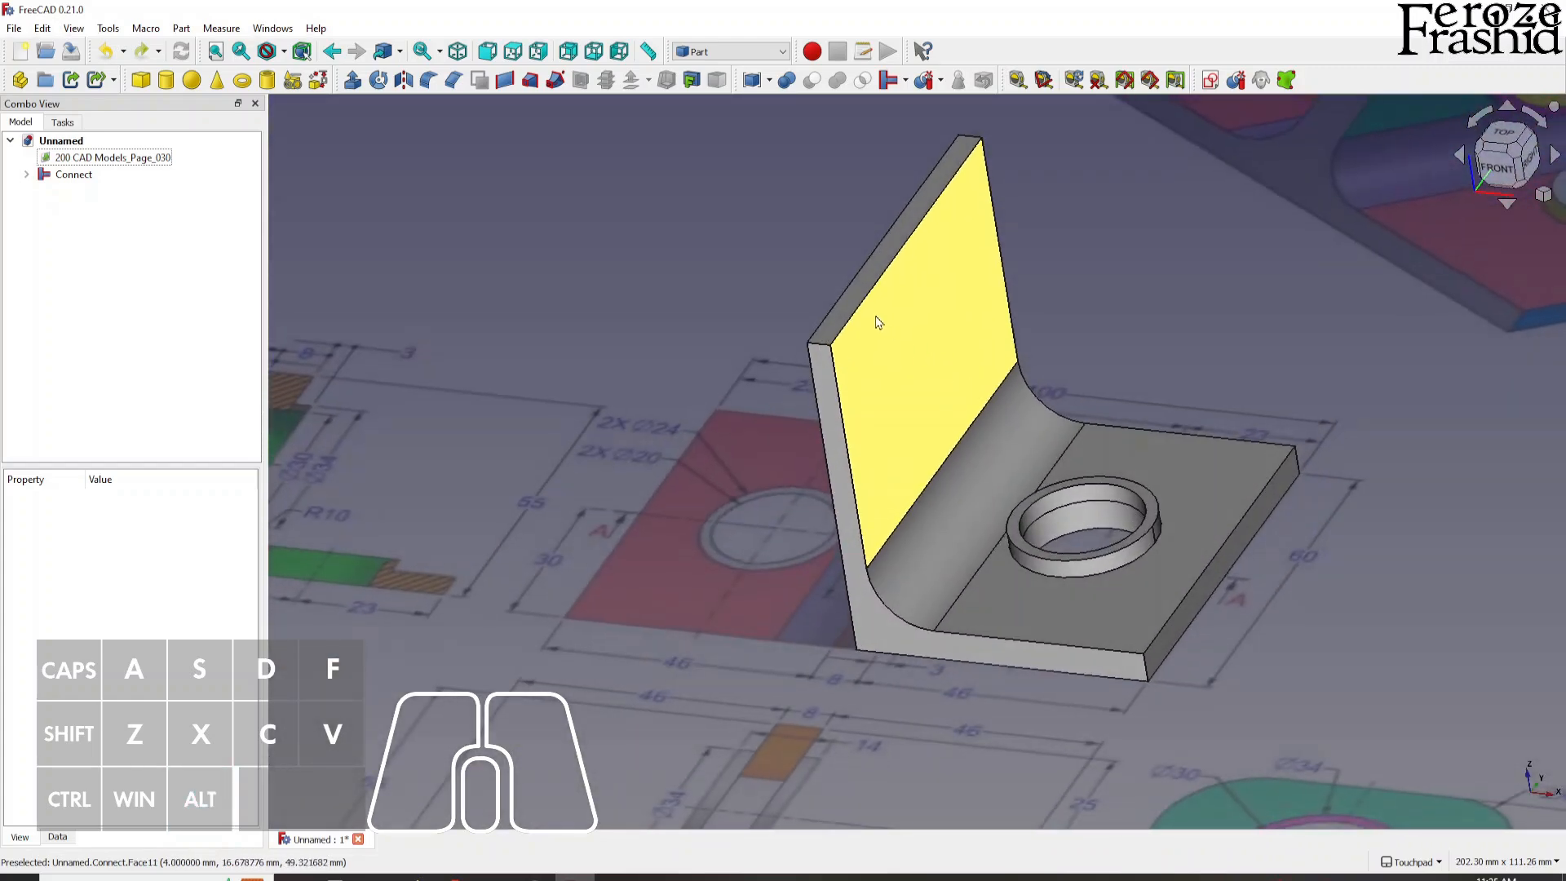
{"action": "left_click", "coordinate": [73, 174]}
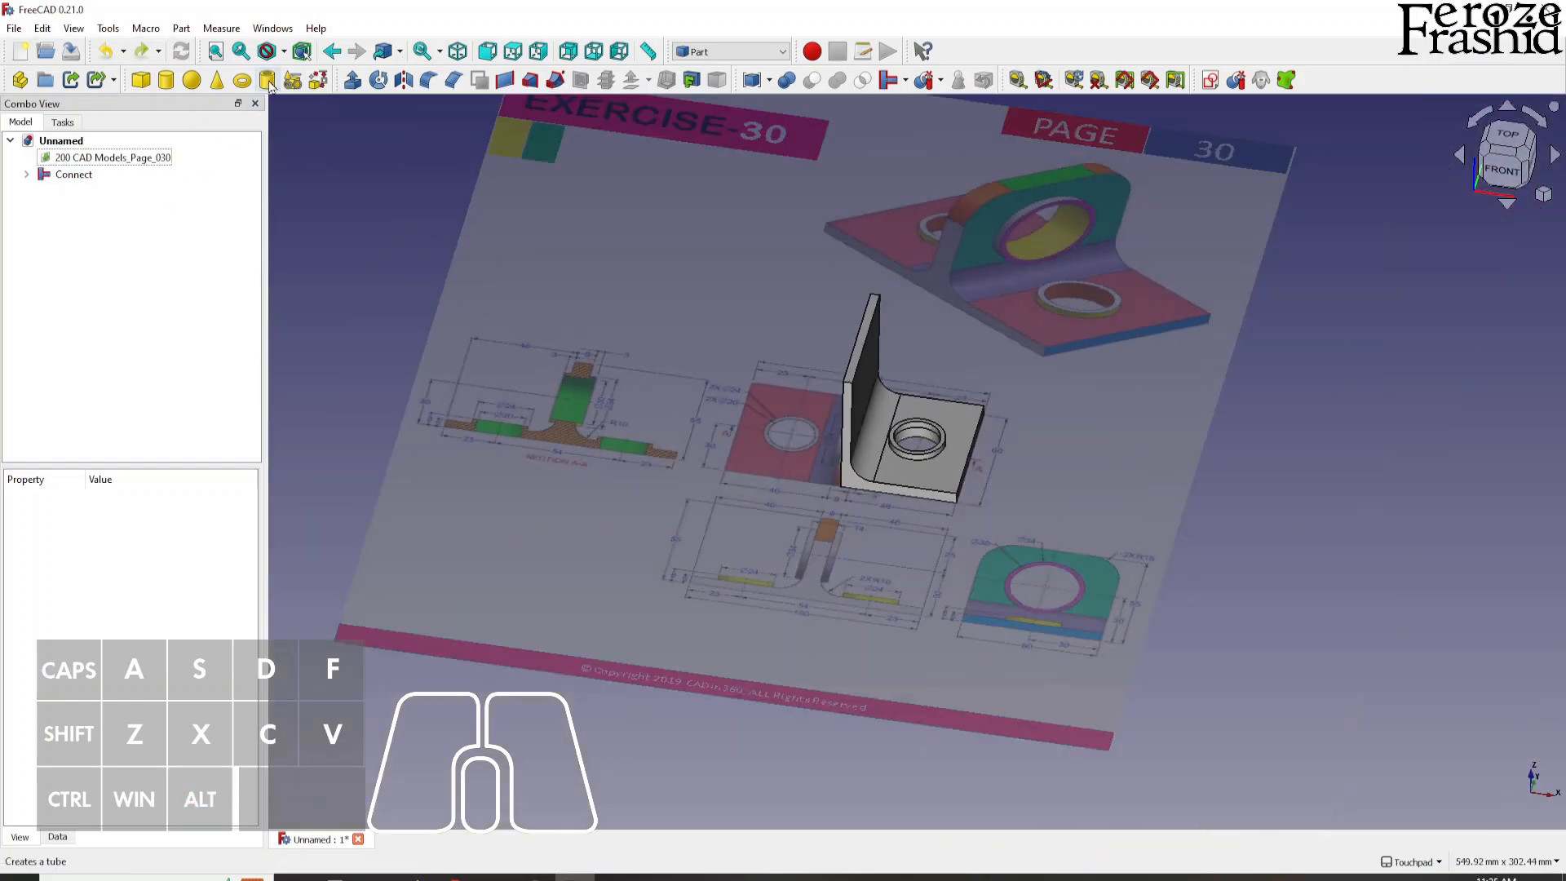
Create Tube001 with 17 mm outer radius, 15 mm inner radius and 10 mm height.
{"action": "left_click", "coordinate": [269, 80]}
{"action": "type", "text": "15"}
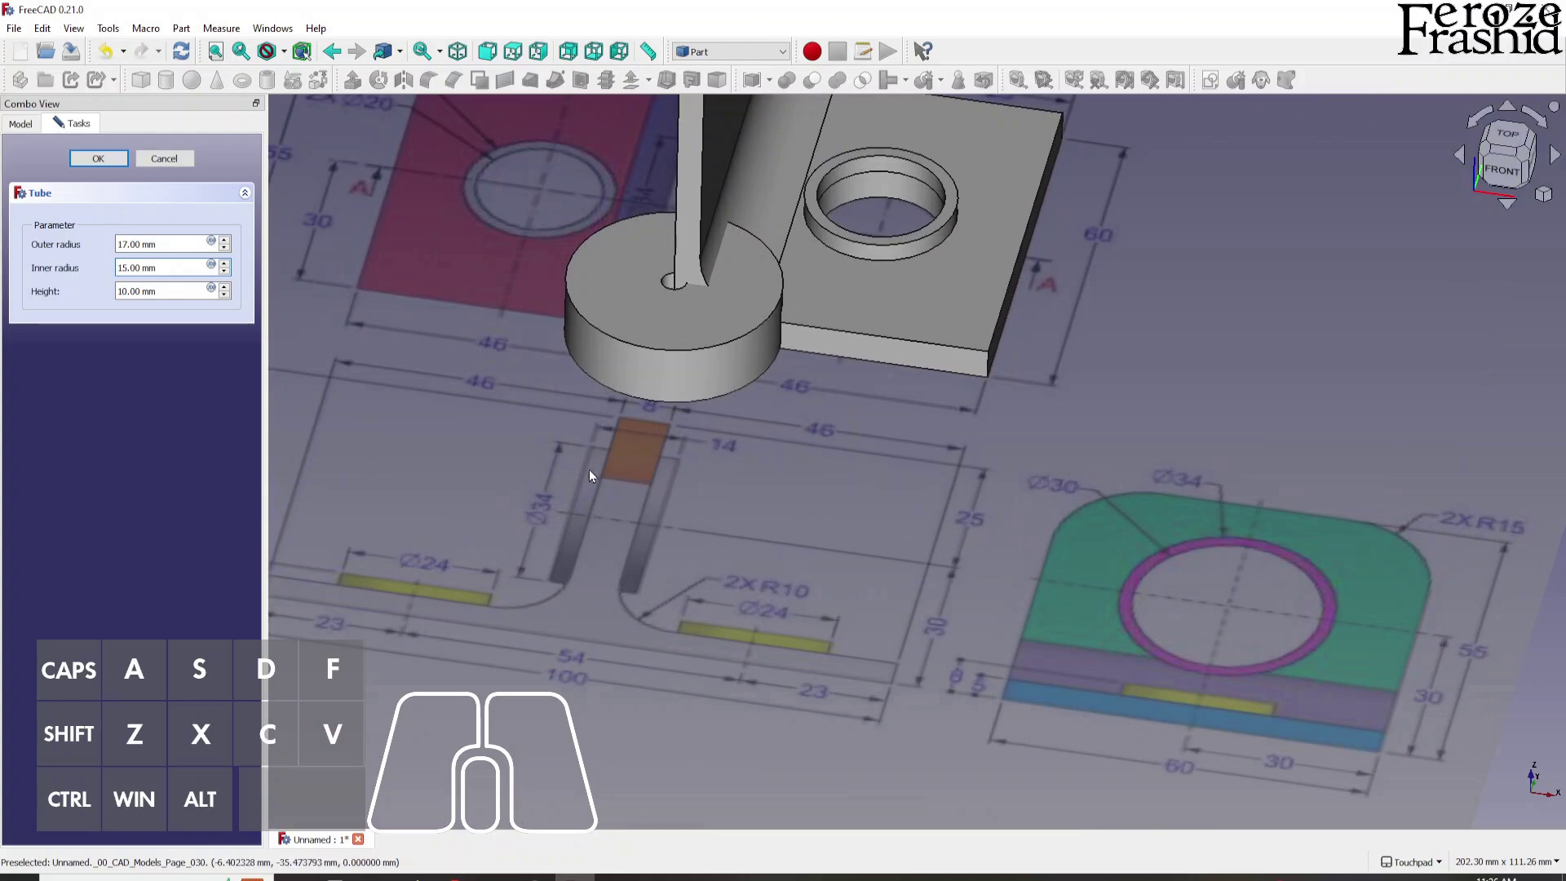
{"action": "mouse_move", "coordinate": [646, 463]}
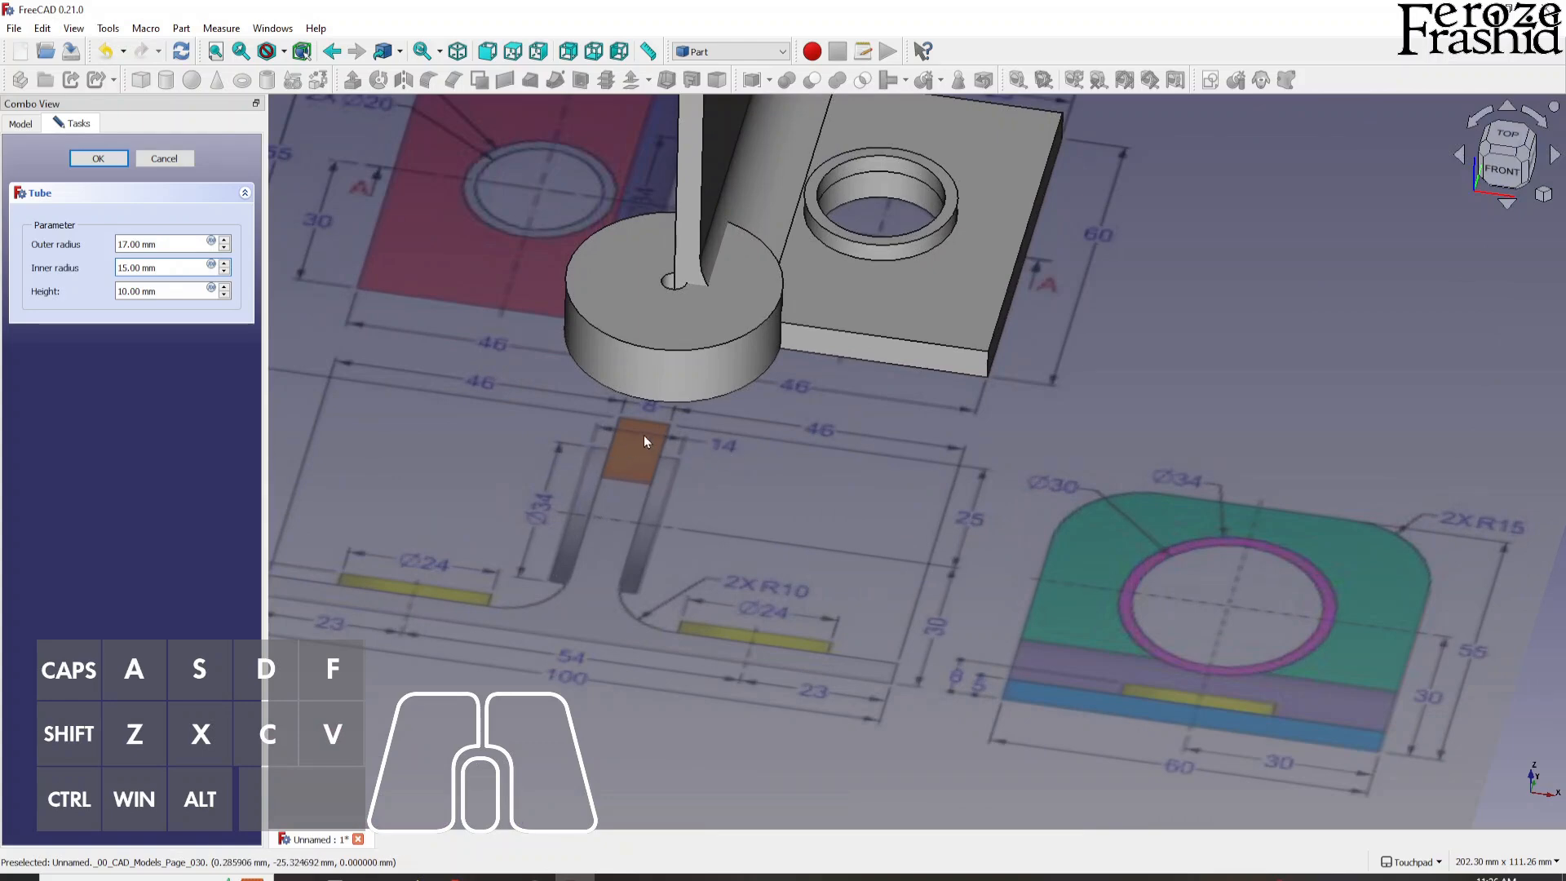
{"action": "left_click", "coordinate": [155, 291]}
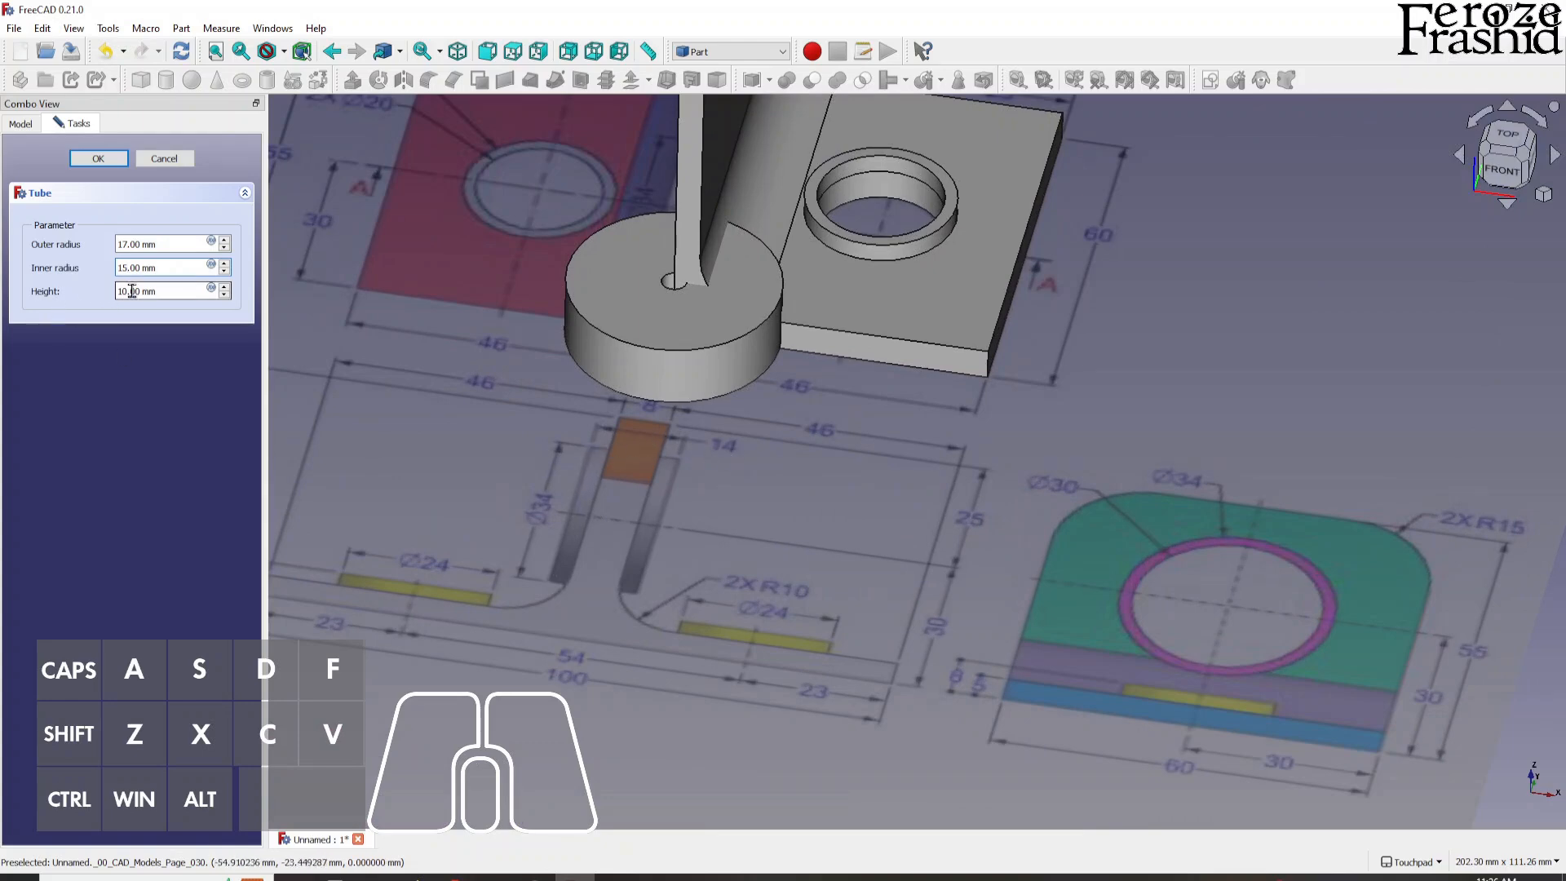
{"action": "left_click", "coordinate": [98, 158]}
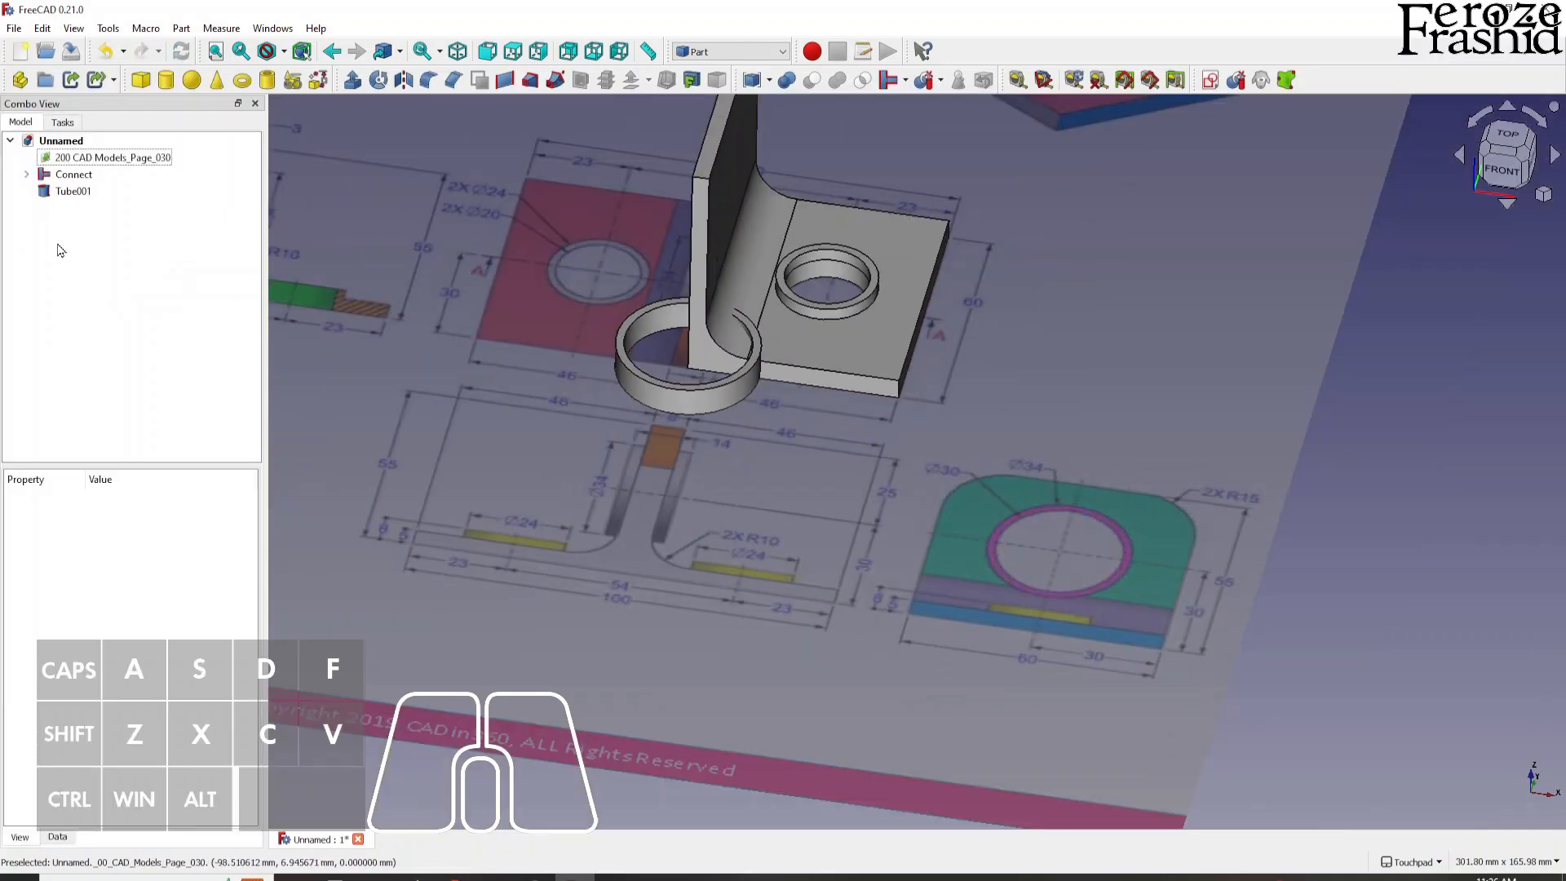
Start a Transform on Tube001 and close the first repositioning attempt.
{"action": "right_click", "coordinate": [73, 191]}
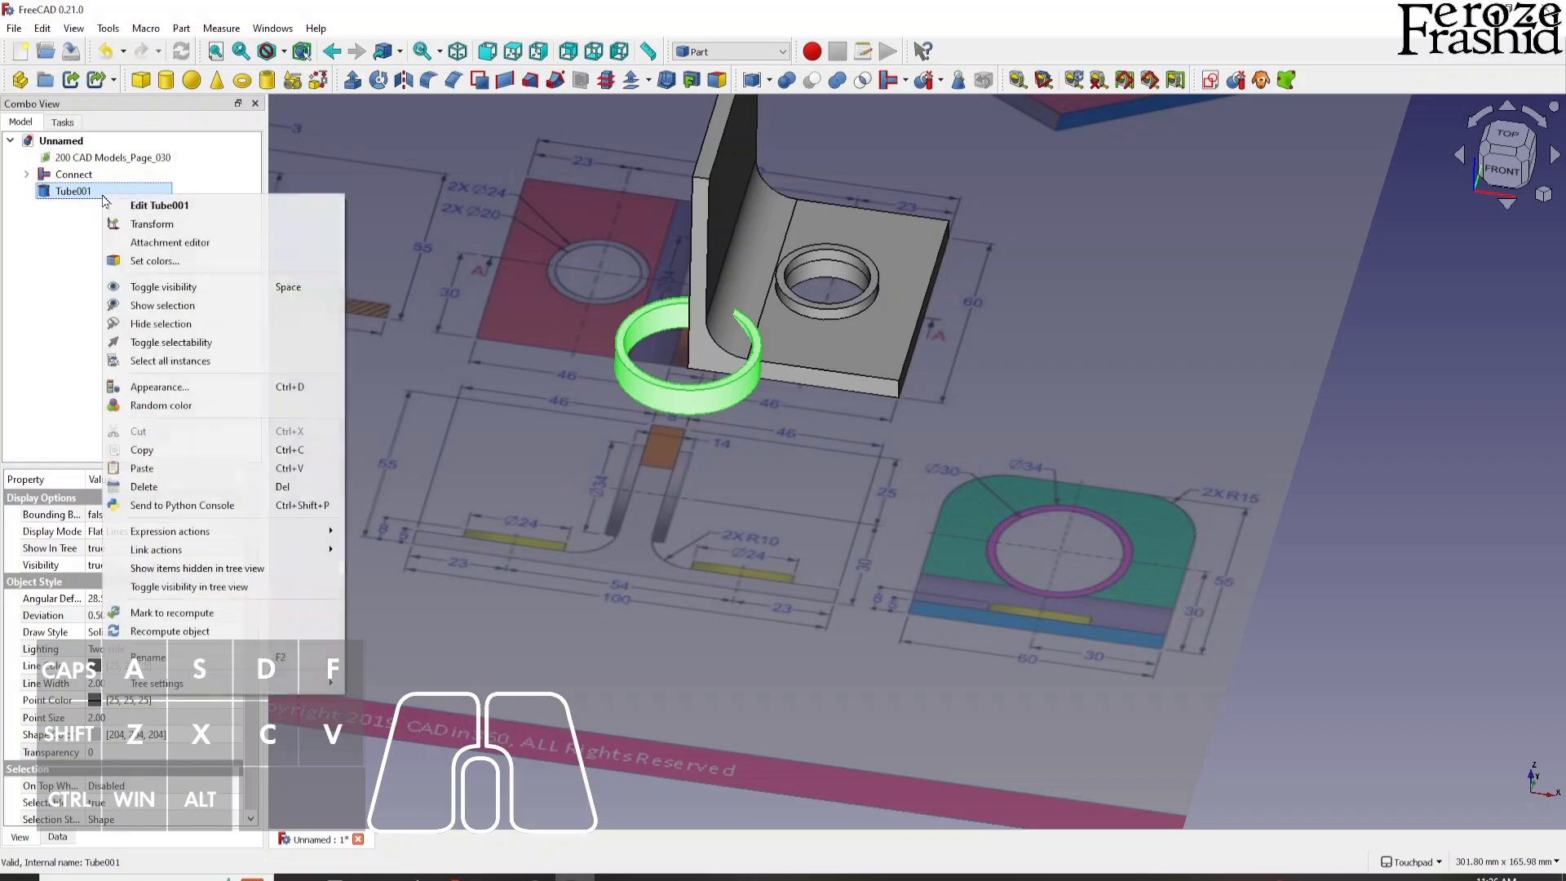
{"action": "left_click", "coordinate": [152, 224]}
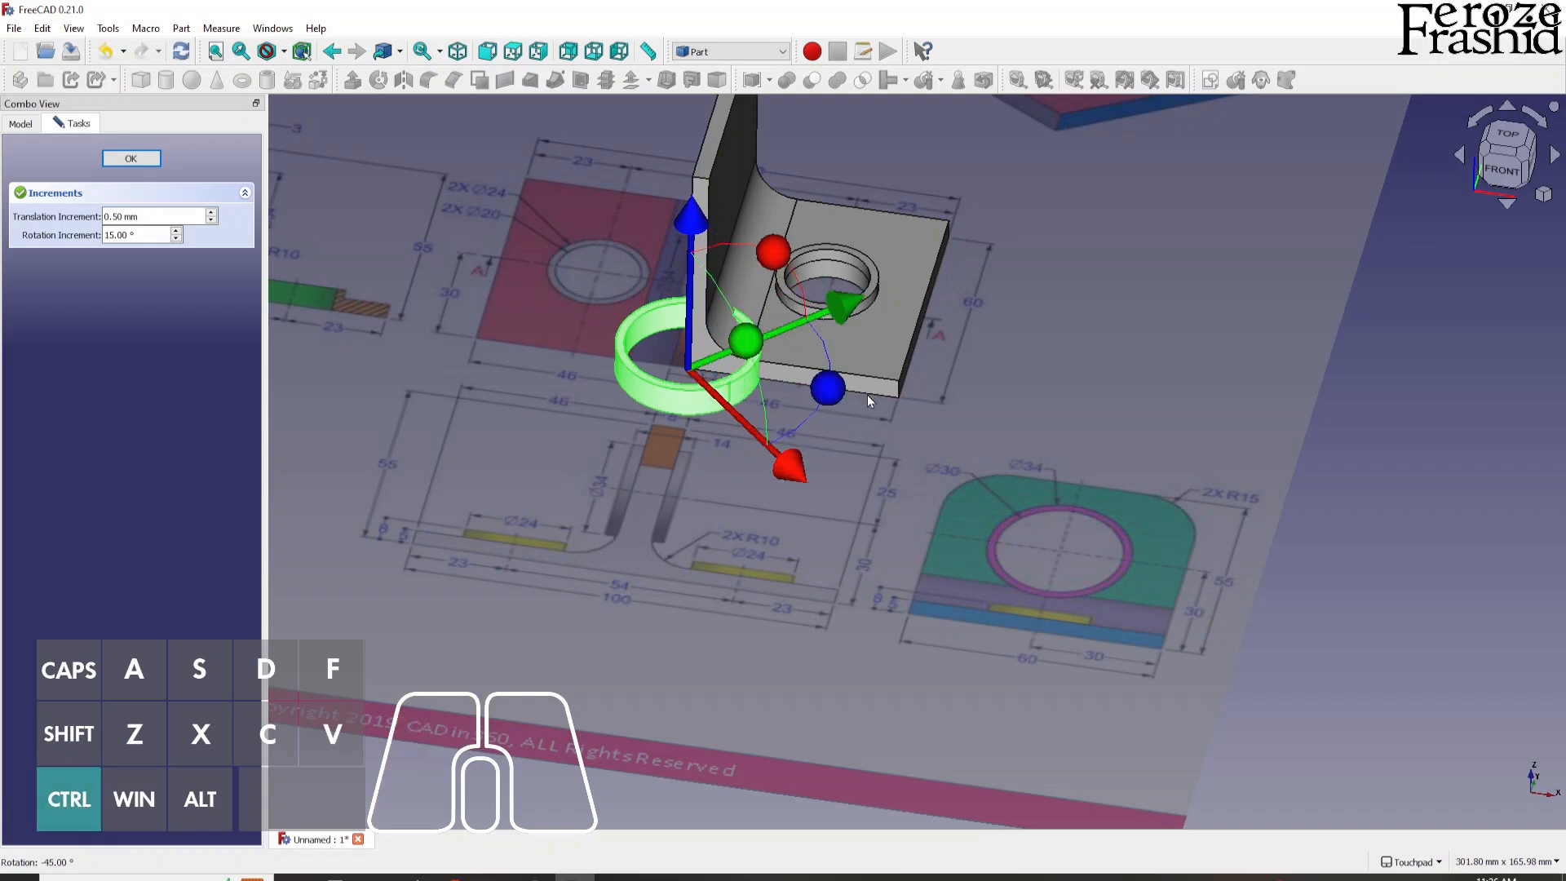
{"action": "left_click", "coordinate": [130, 157]}
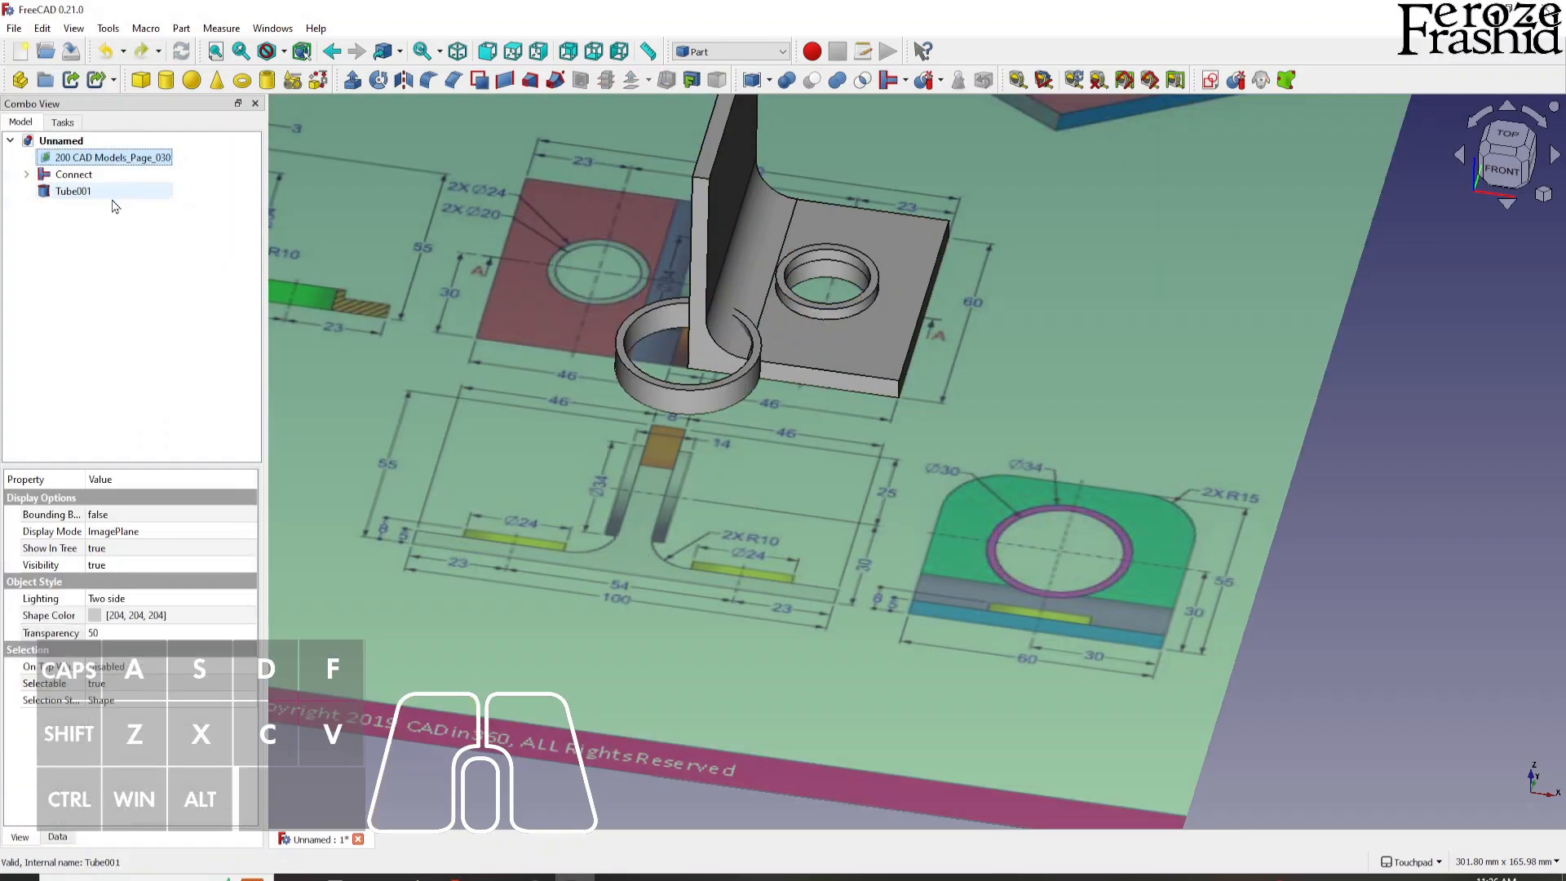
Rotate Tube001 90° with the Transform dragger so it stands upright.
{"action": "right_click", "coordinate": [69, 190]}
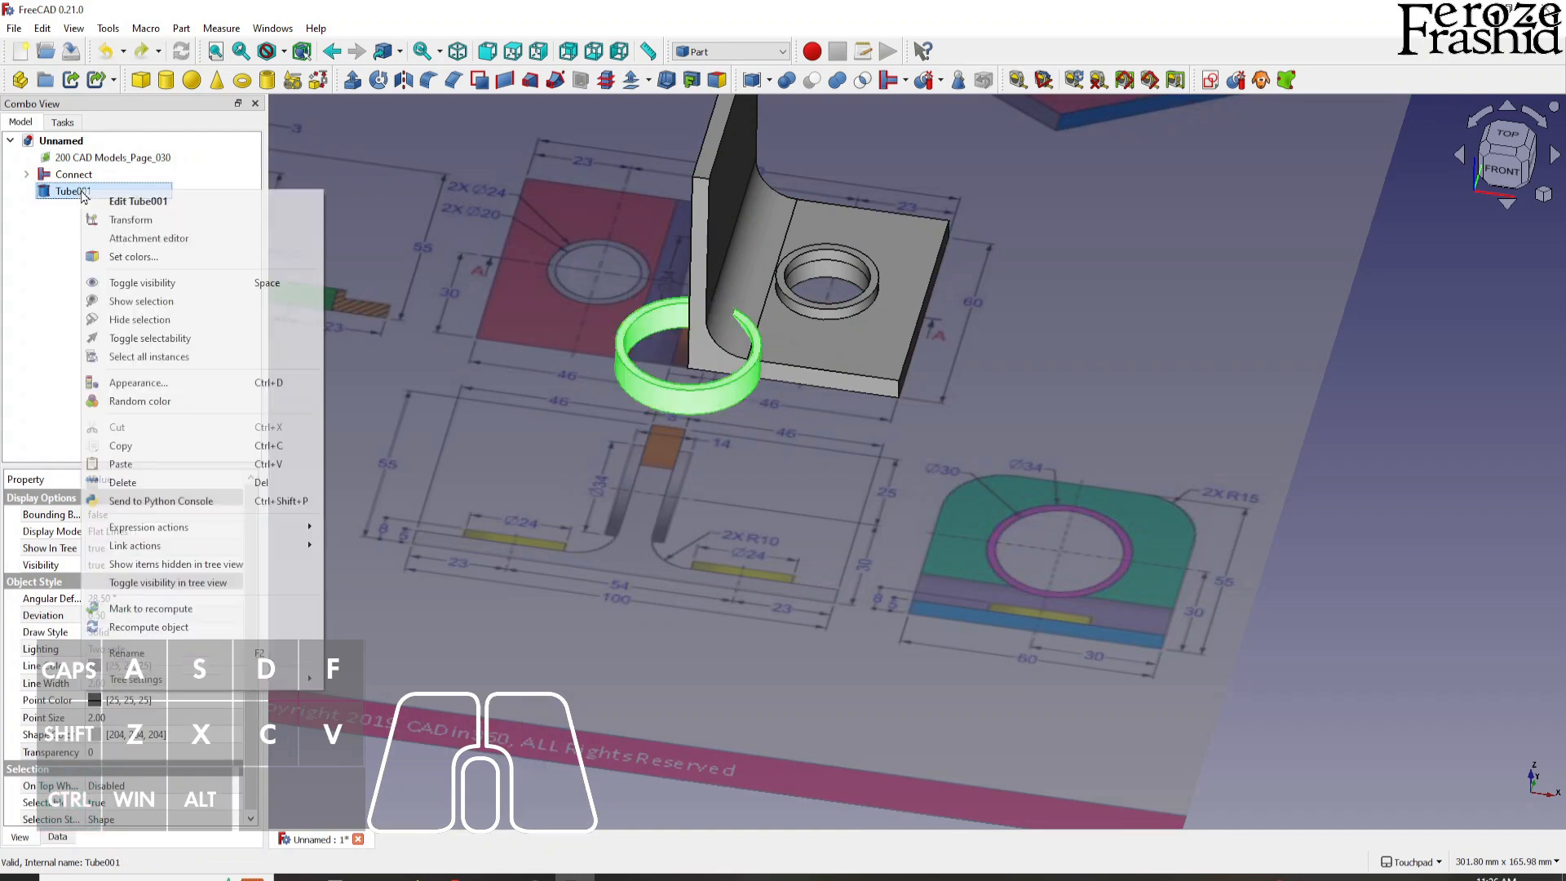
{"action": "left_click", "coordinate": [131, 219]}
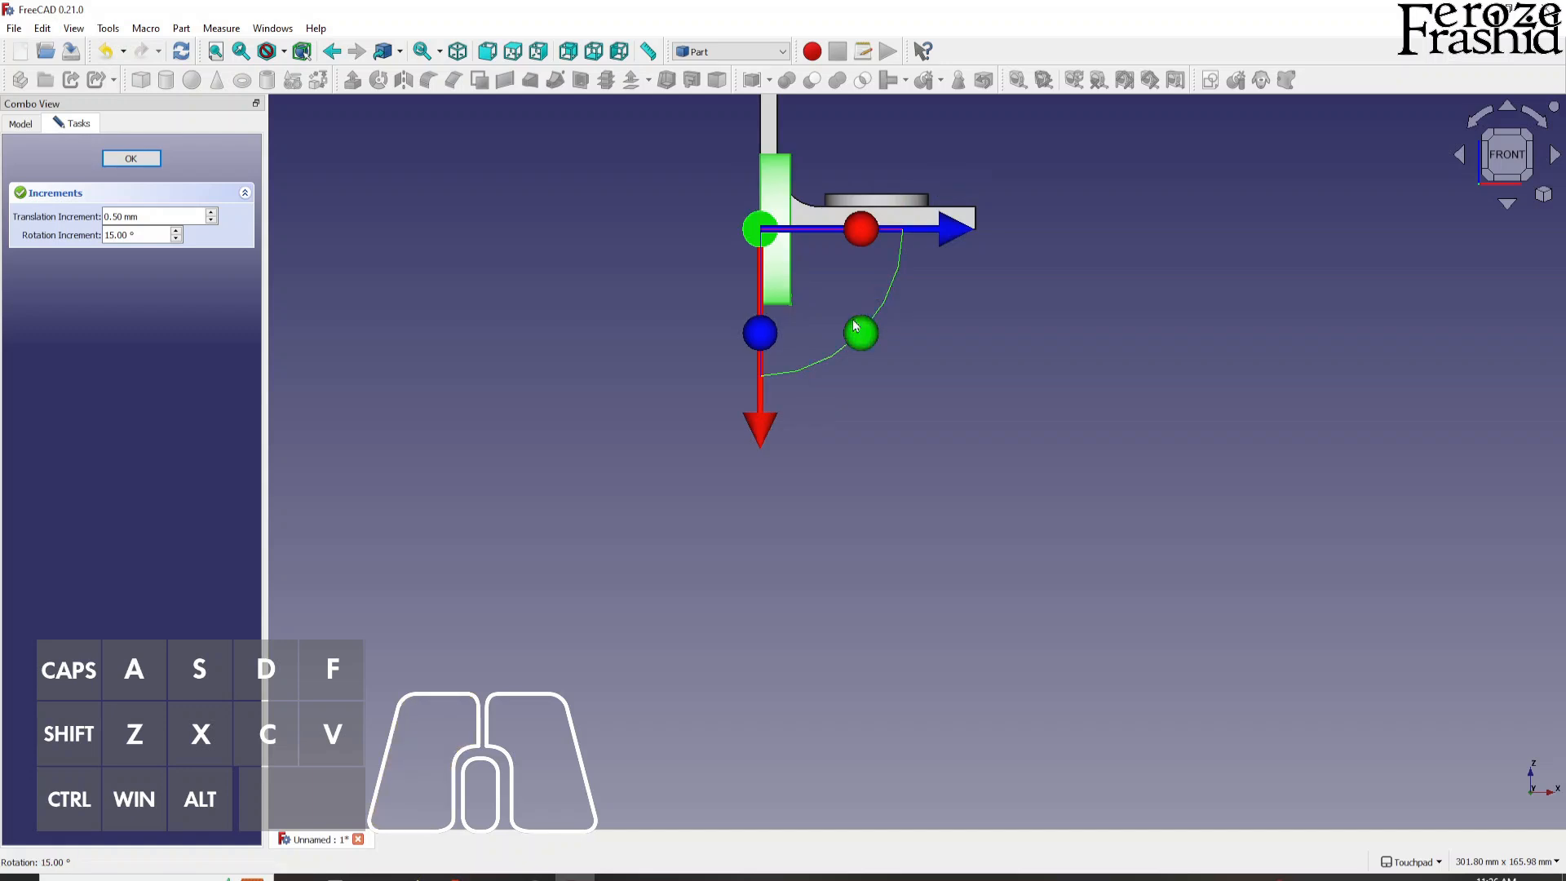
{"action": "left_click", "coordinate": [130, 158]}
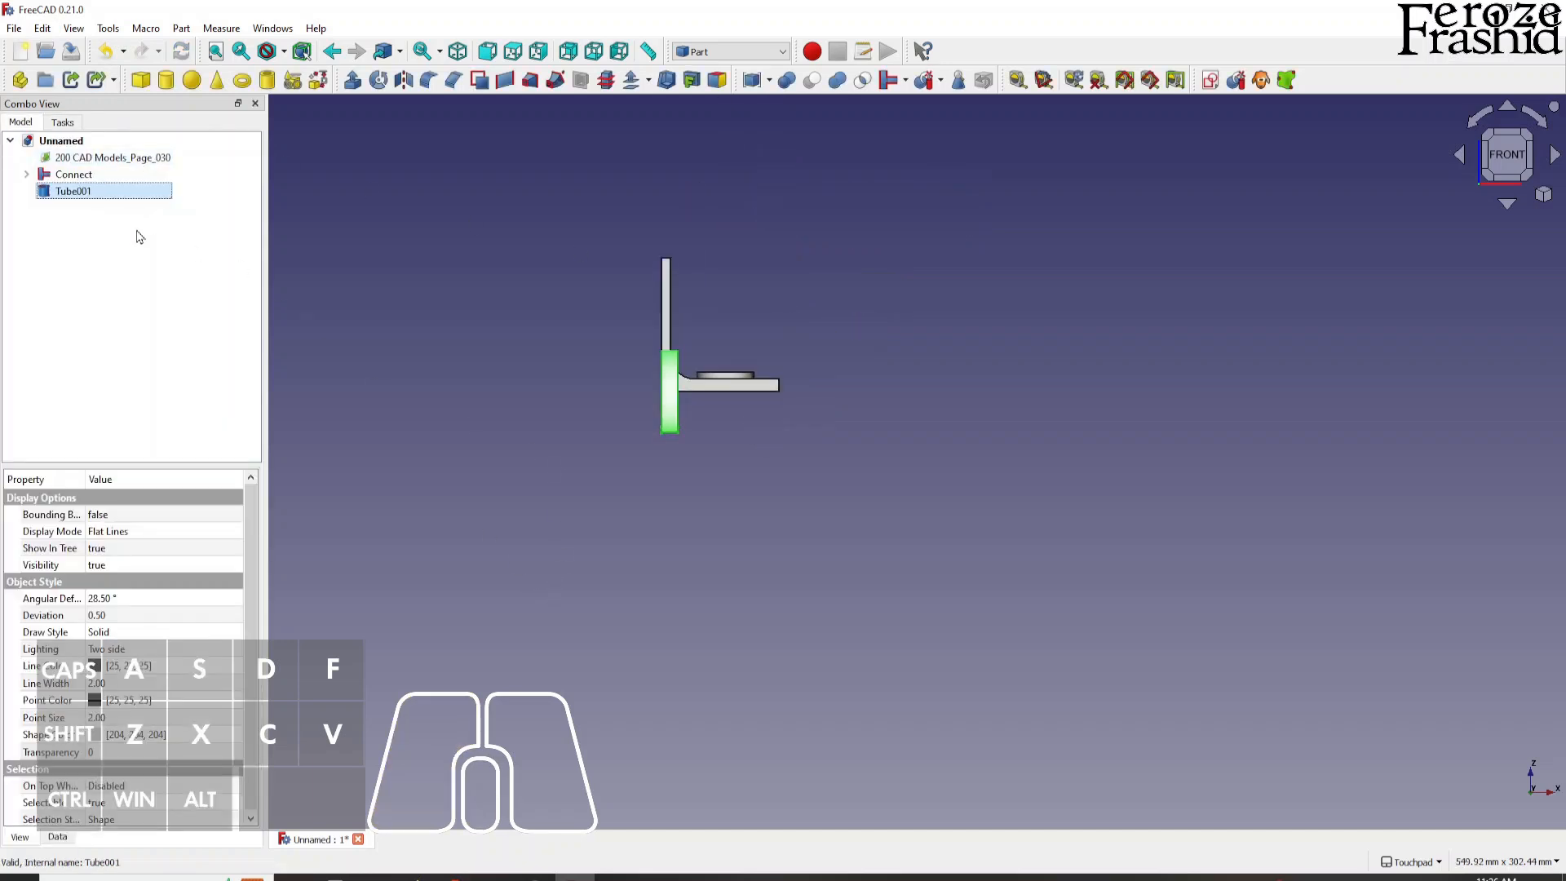
{"action": "mouse_move", "coordinate": [756, 433]}
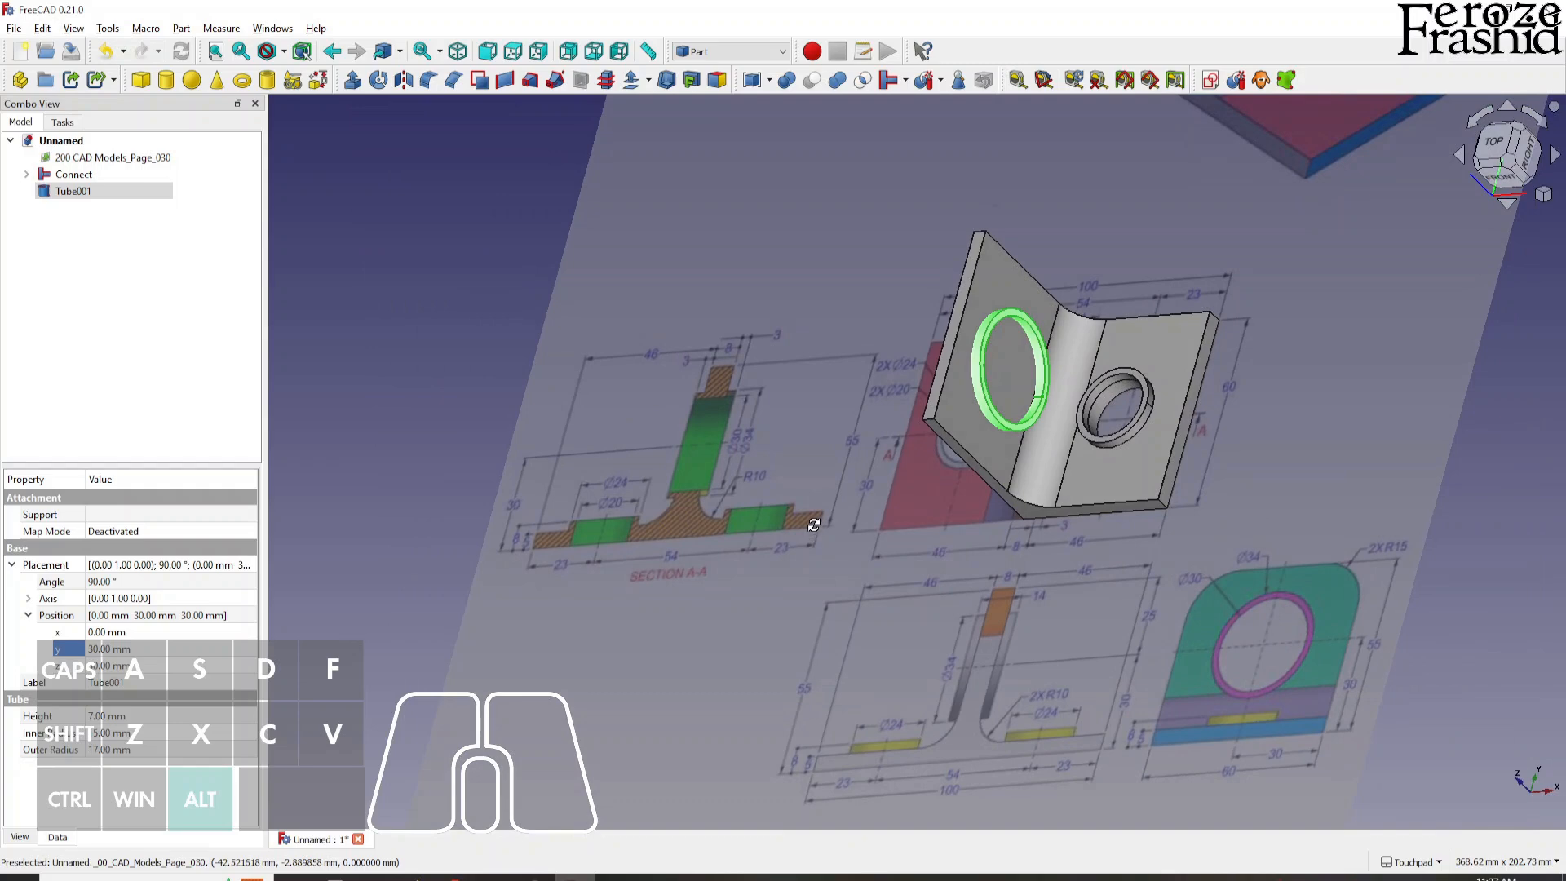
Join Connect and Tube001 into Connect001, giving the tab its bore ring.
{"action": "left_click", "coordinate": [74, 174]}
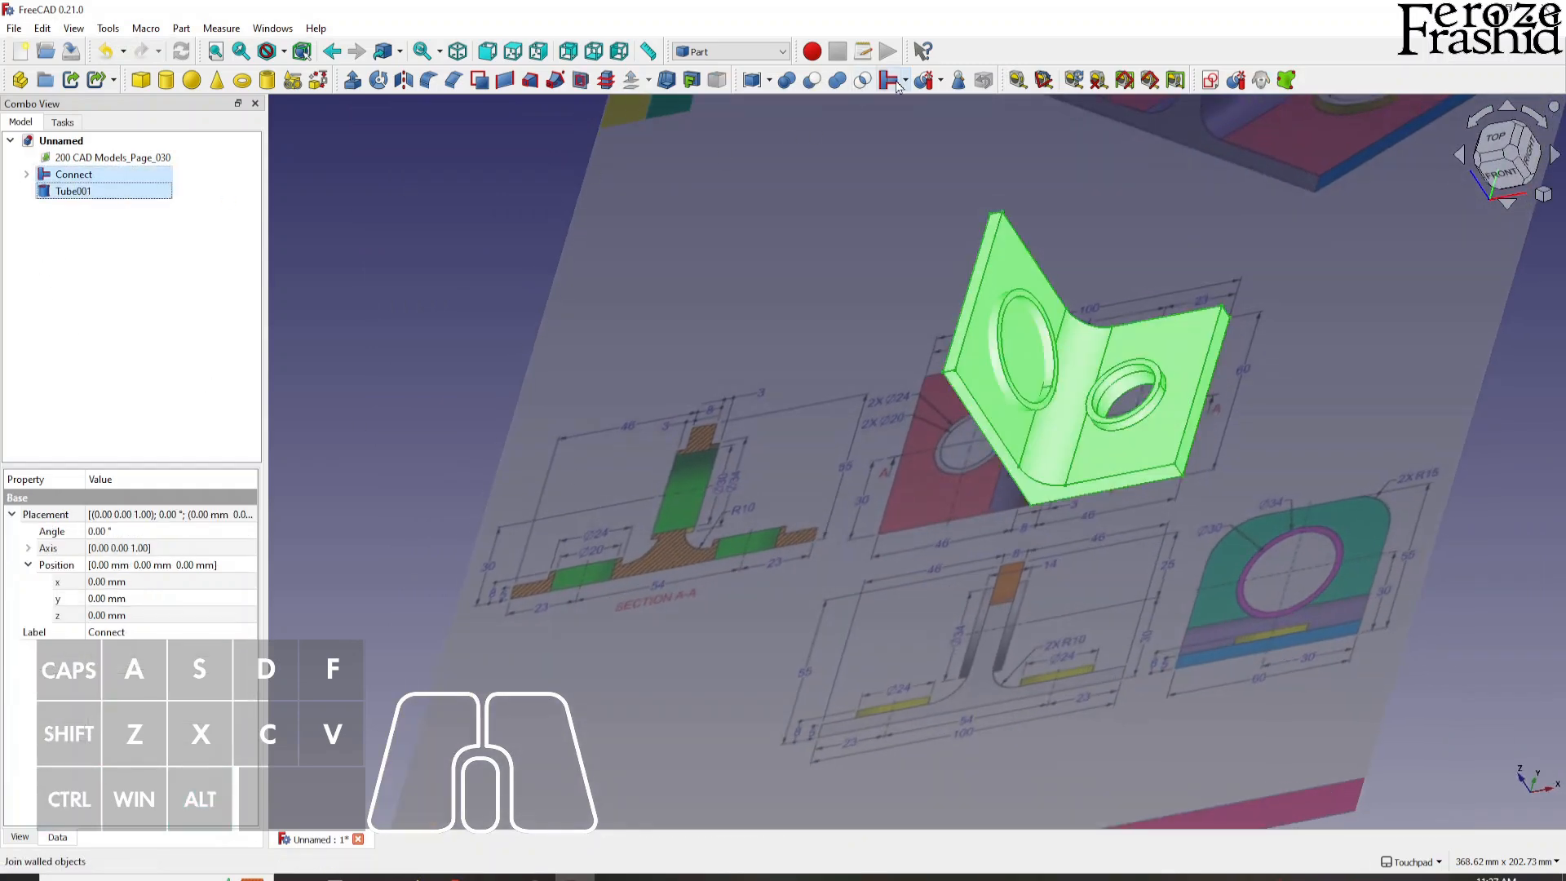
{"action": "left_click", "coordinate": [885, 79]}
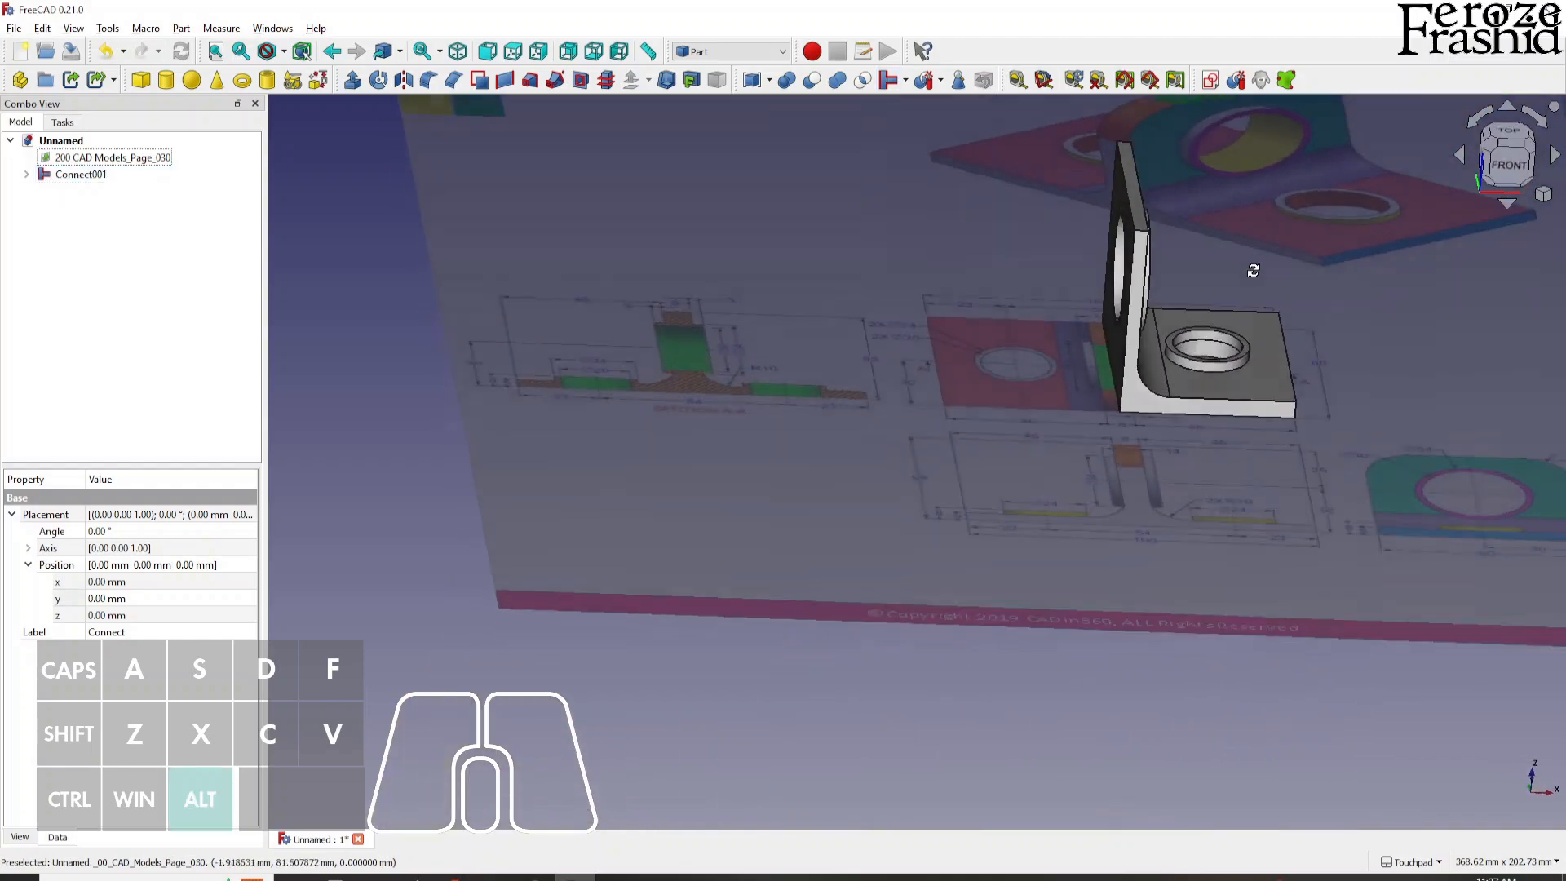
{"action": "left_click_drag", "start_coordinate": [1253, 270], "coordinate": [1093, 302]}
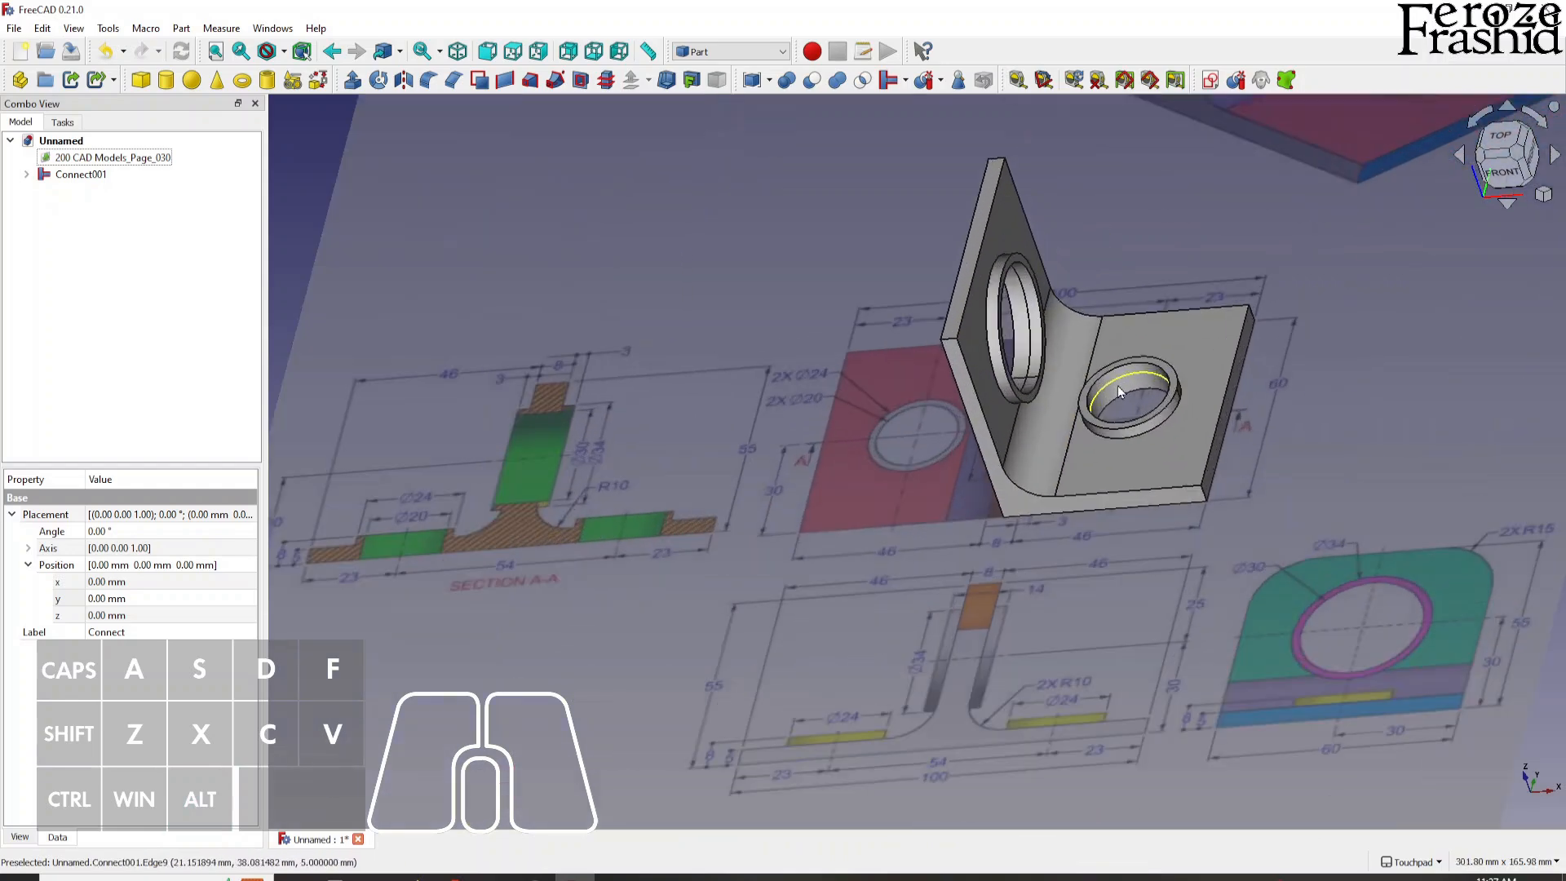
{"action": "mouse_move", "coordinate": [1104, 413]}
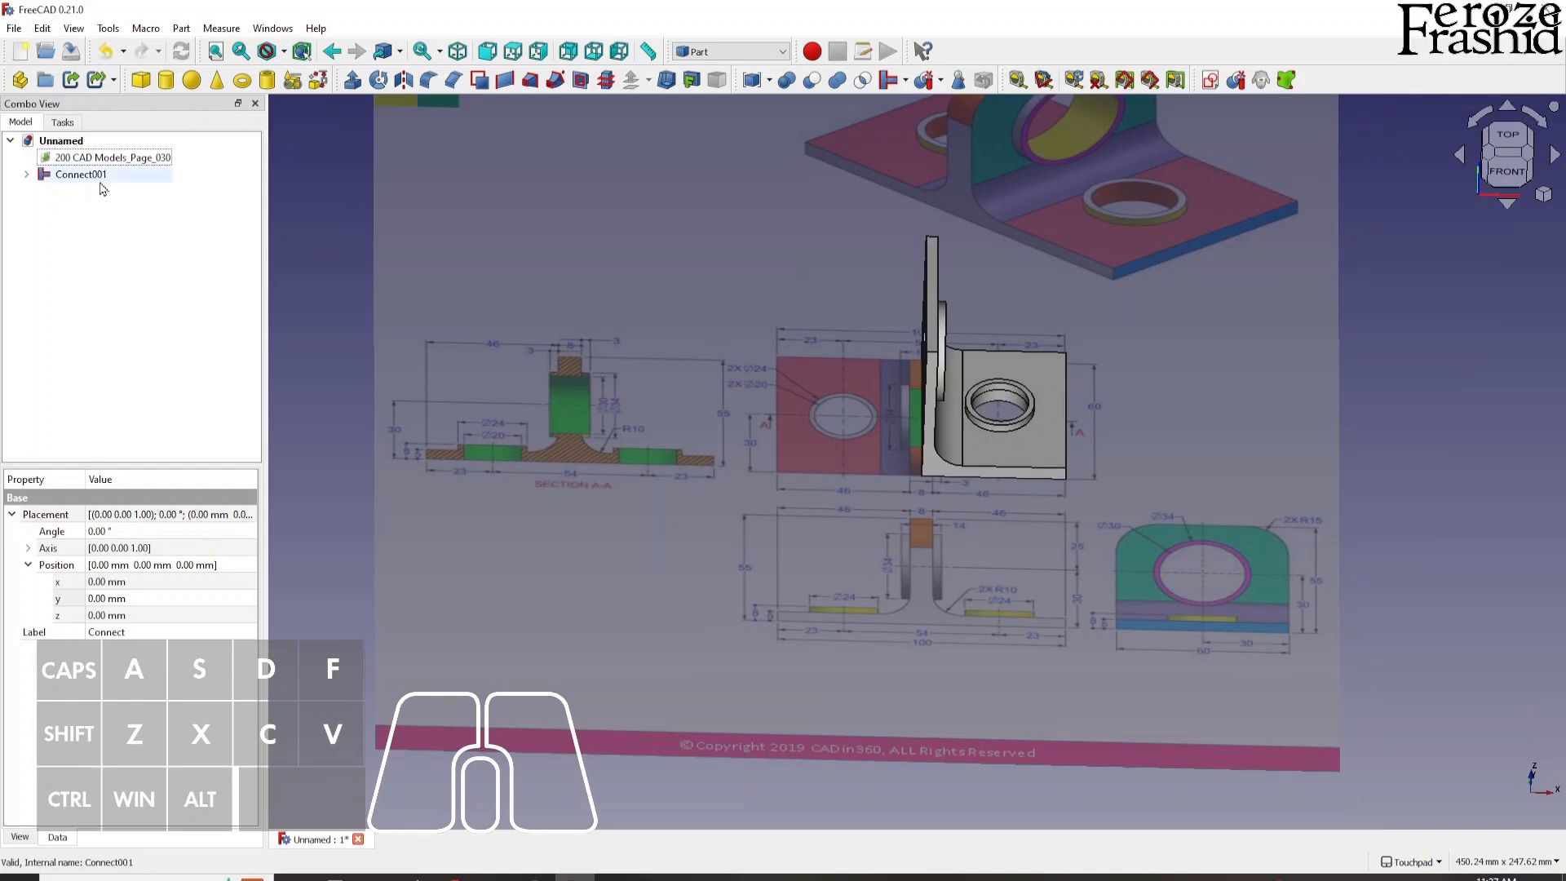
Rename Connect001 to HalfCompleted and mirror it across the plane for the second half.
{"action": "left_click", "coordinate": [77, 174]}
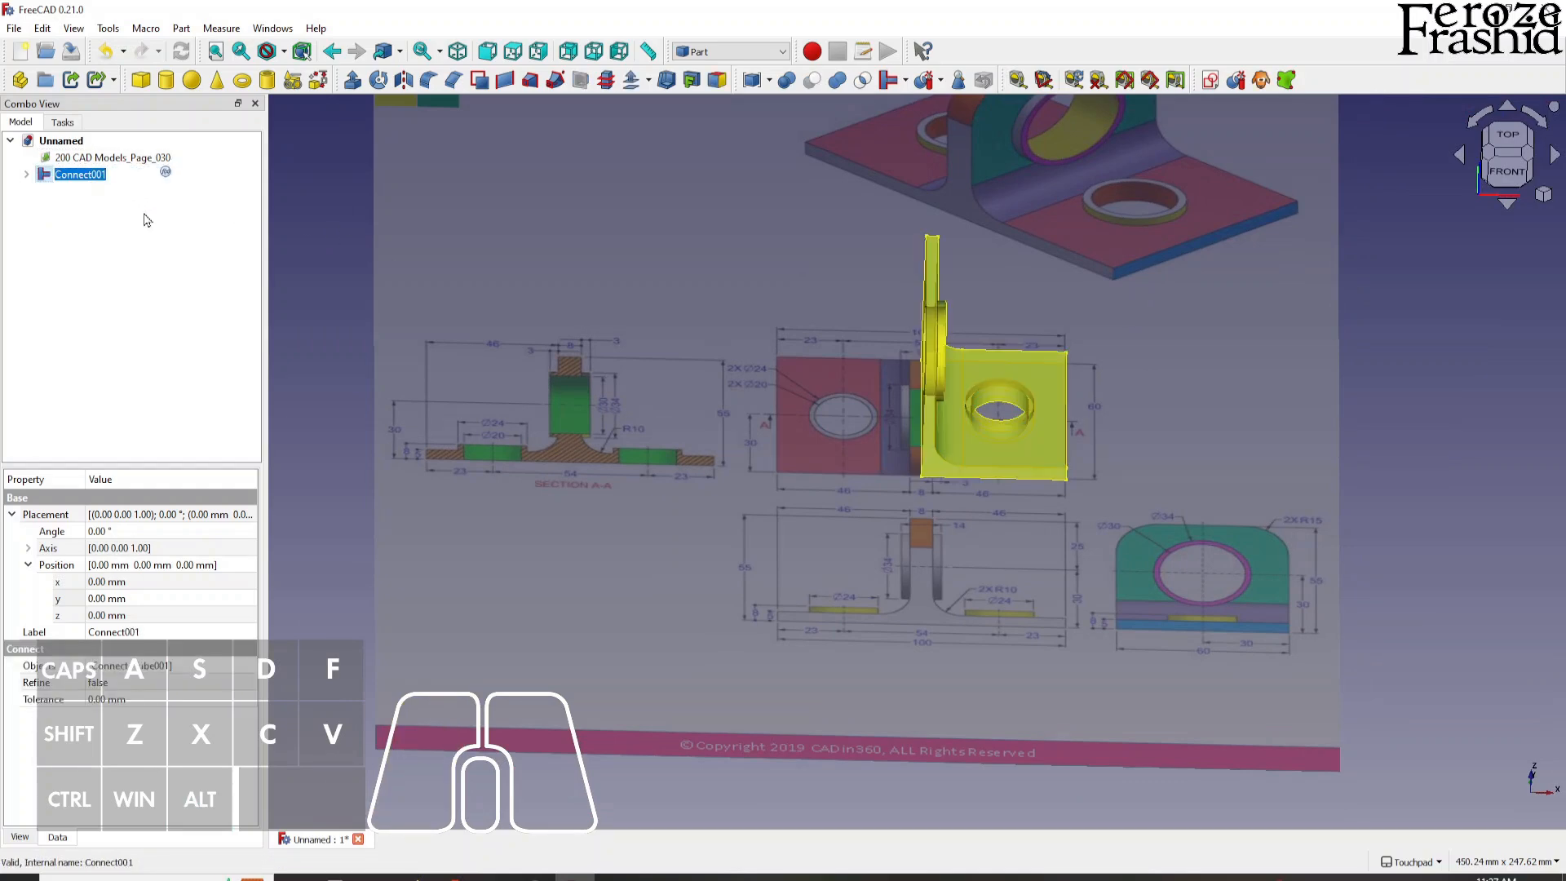
{"action": "type", "text": "HalfC"}
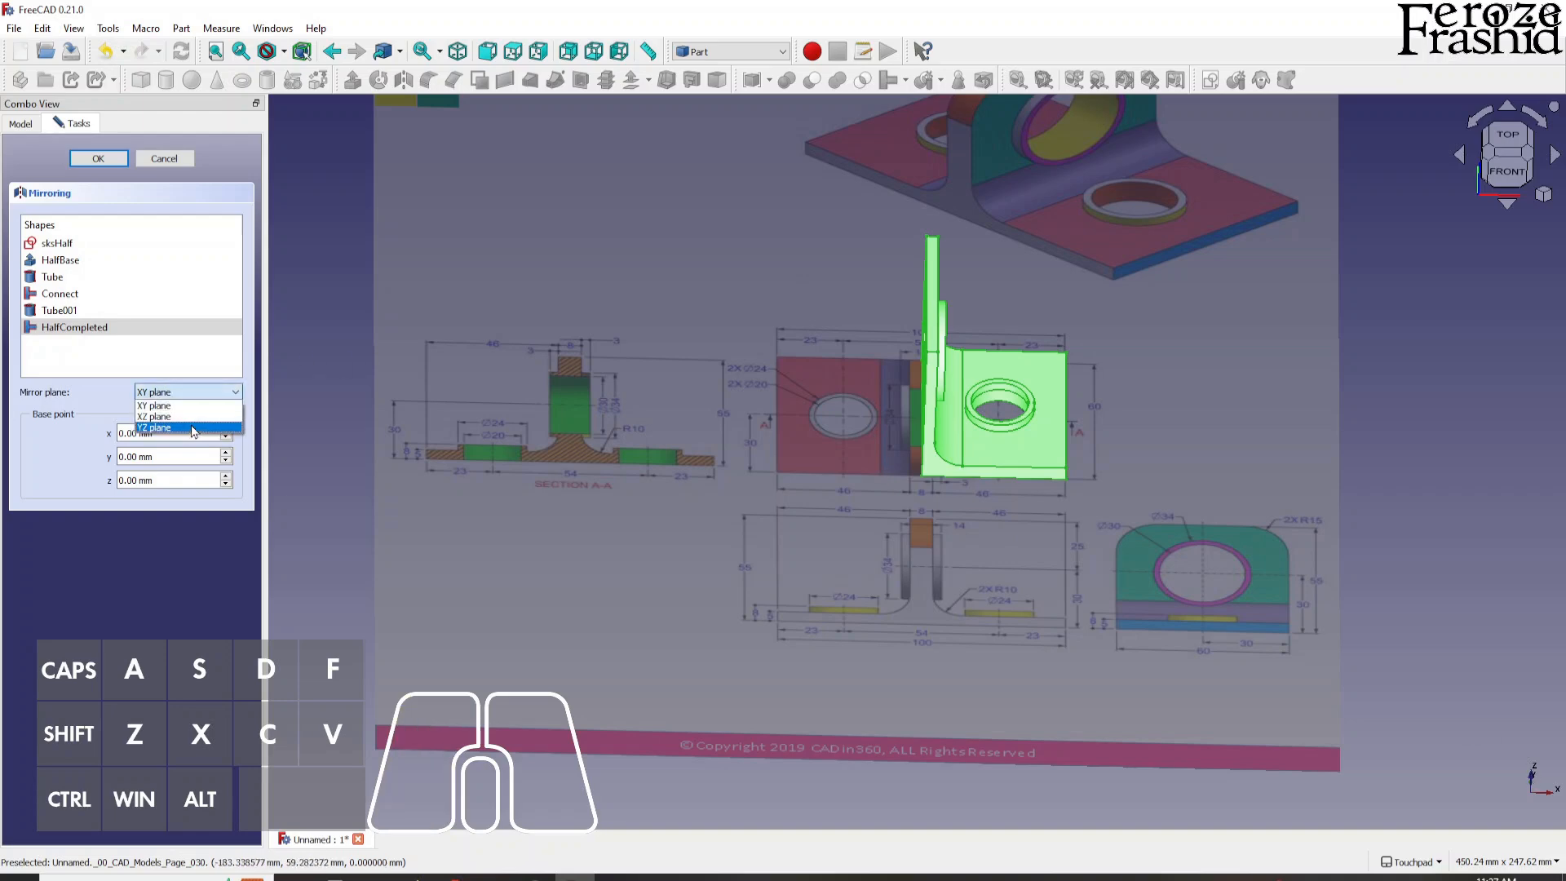
{"action": "left_click", "coordinate": [98, 158]}
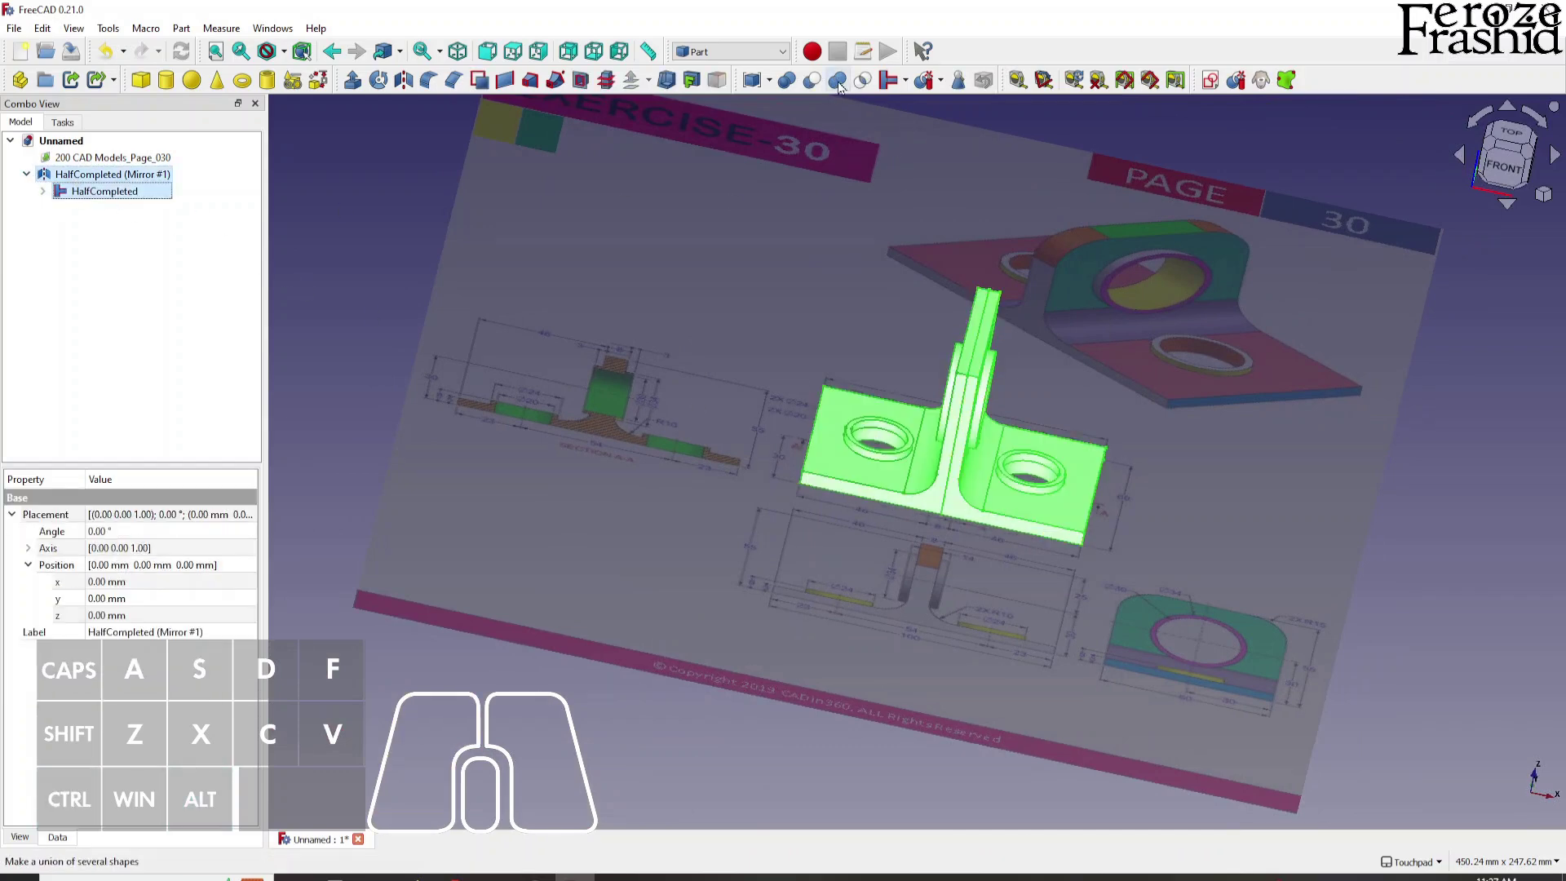
Union HalfCompleted with its mirror into a refined solid renamed FullObject.
{"action": "left_click", "coordinate": [837, 79]}
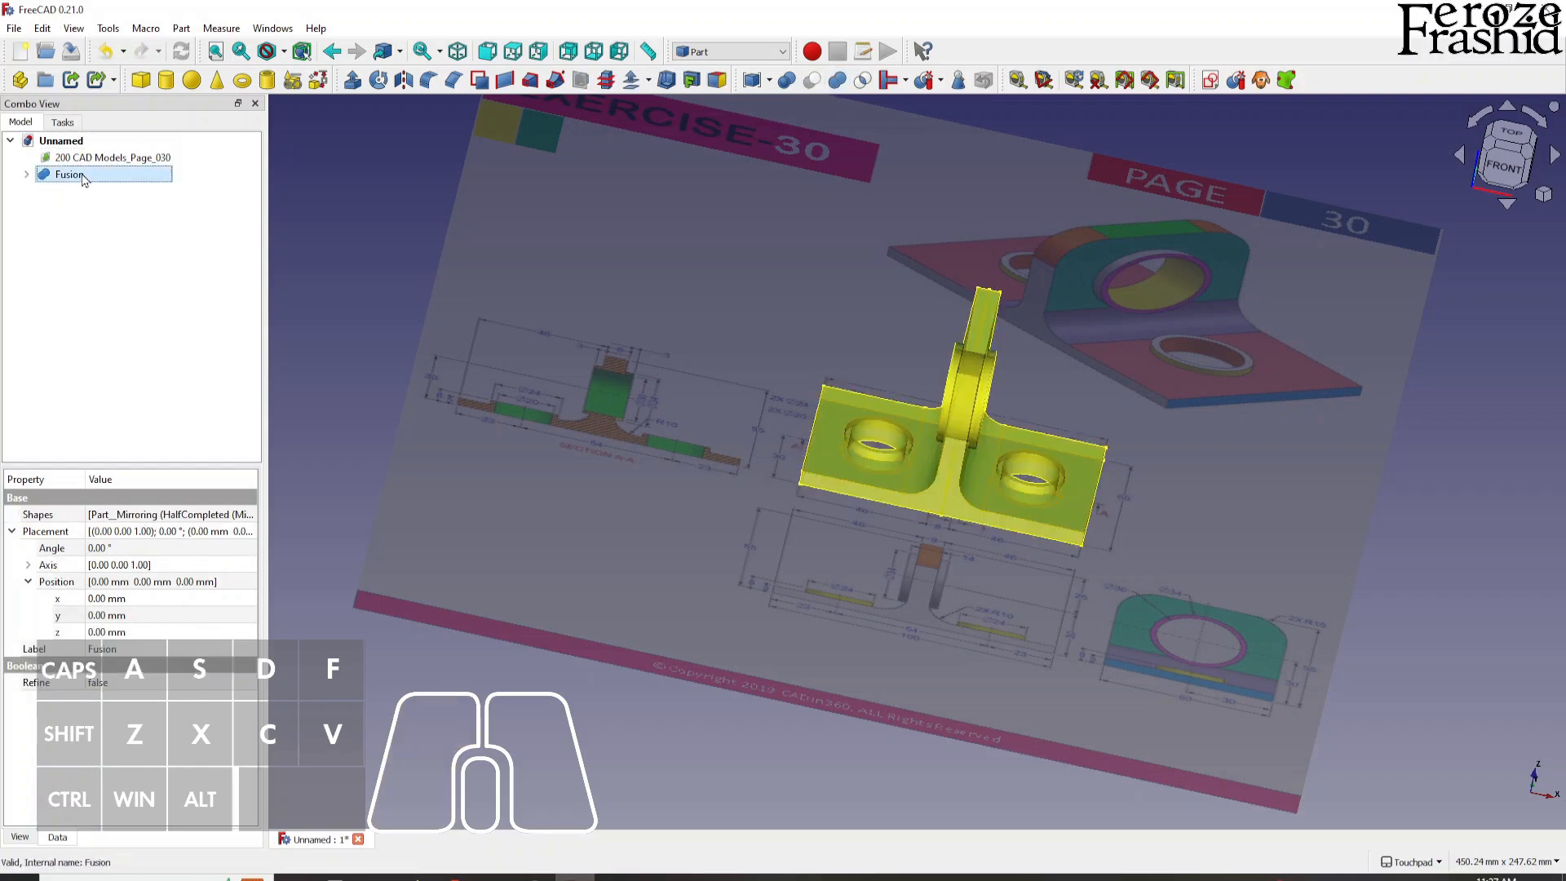
{"action": "type", "text": "FullObject"}
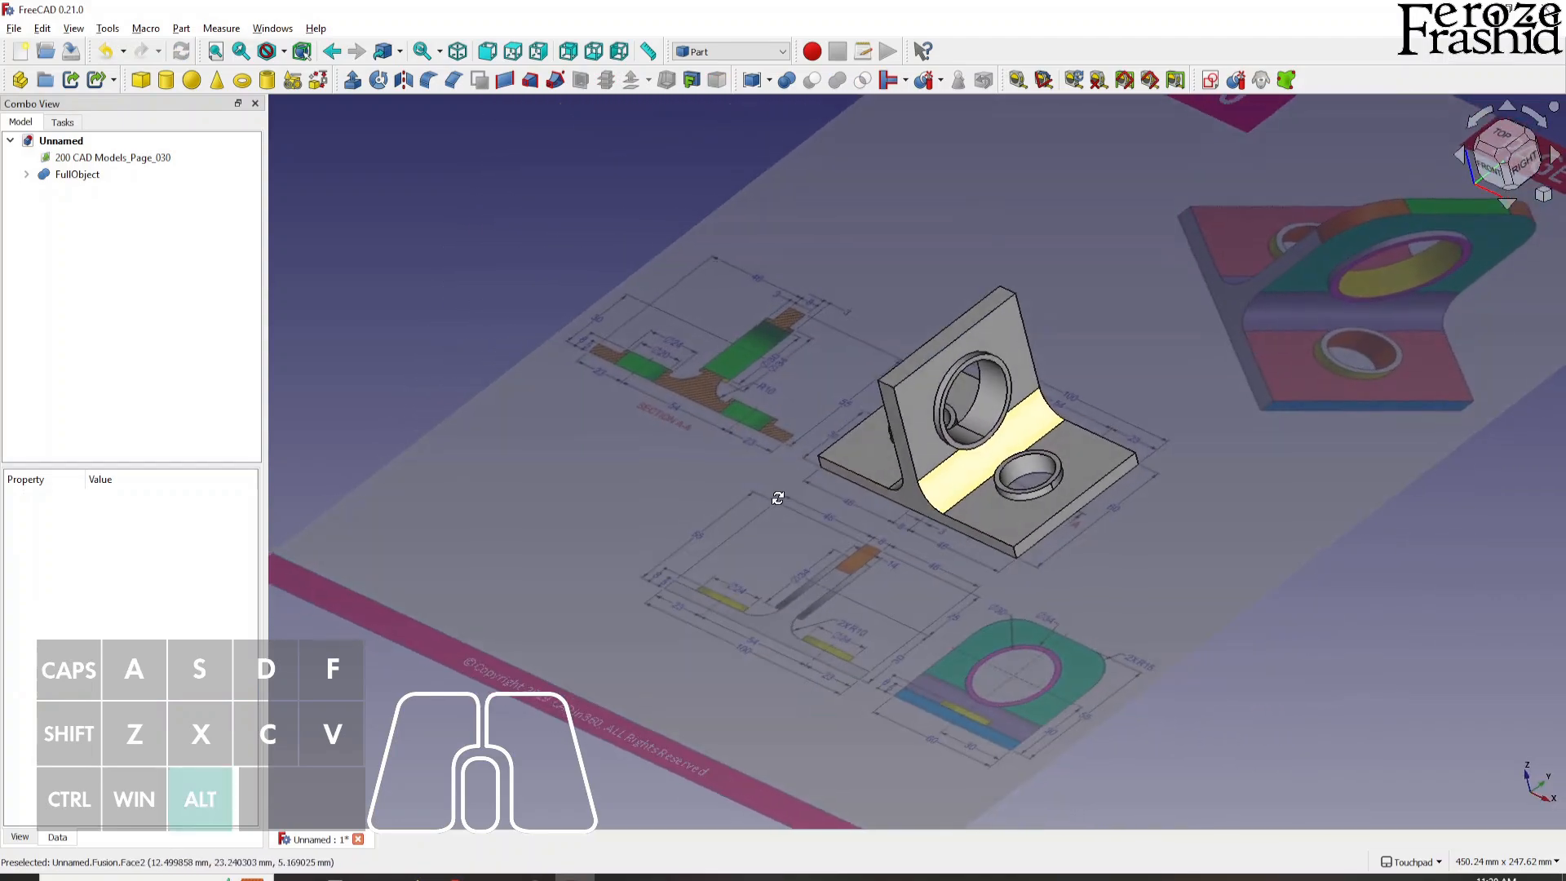
{"action": "left_click_drag", "start_coordinate": [778, 497], "coordinate": [858, 484]}
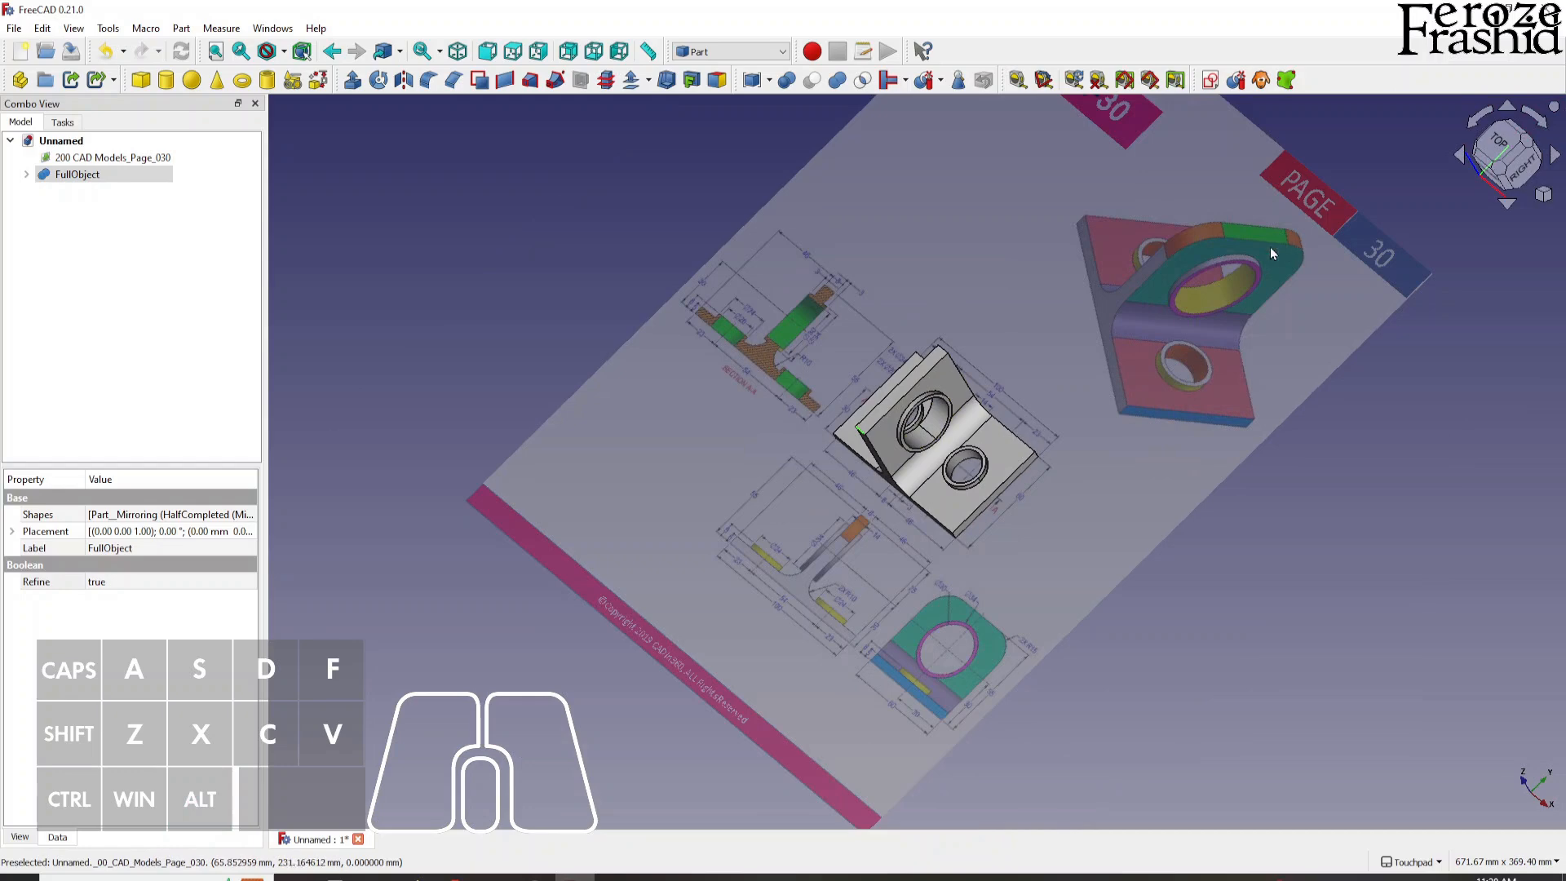
{"action": "scroll", "scroll_direction": "down", "scroll_amount": 3}
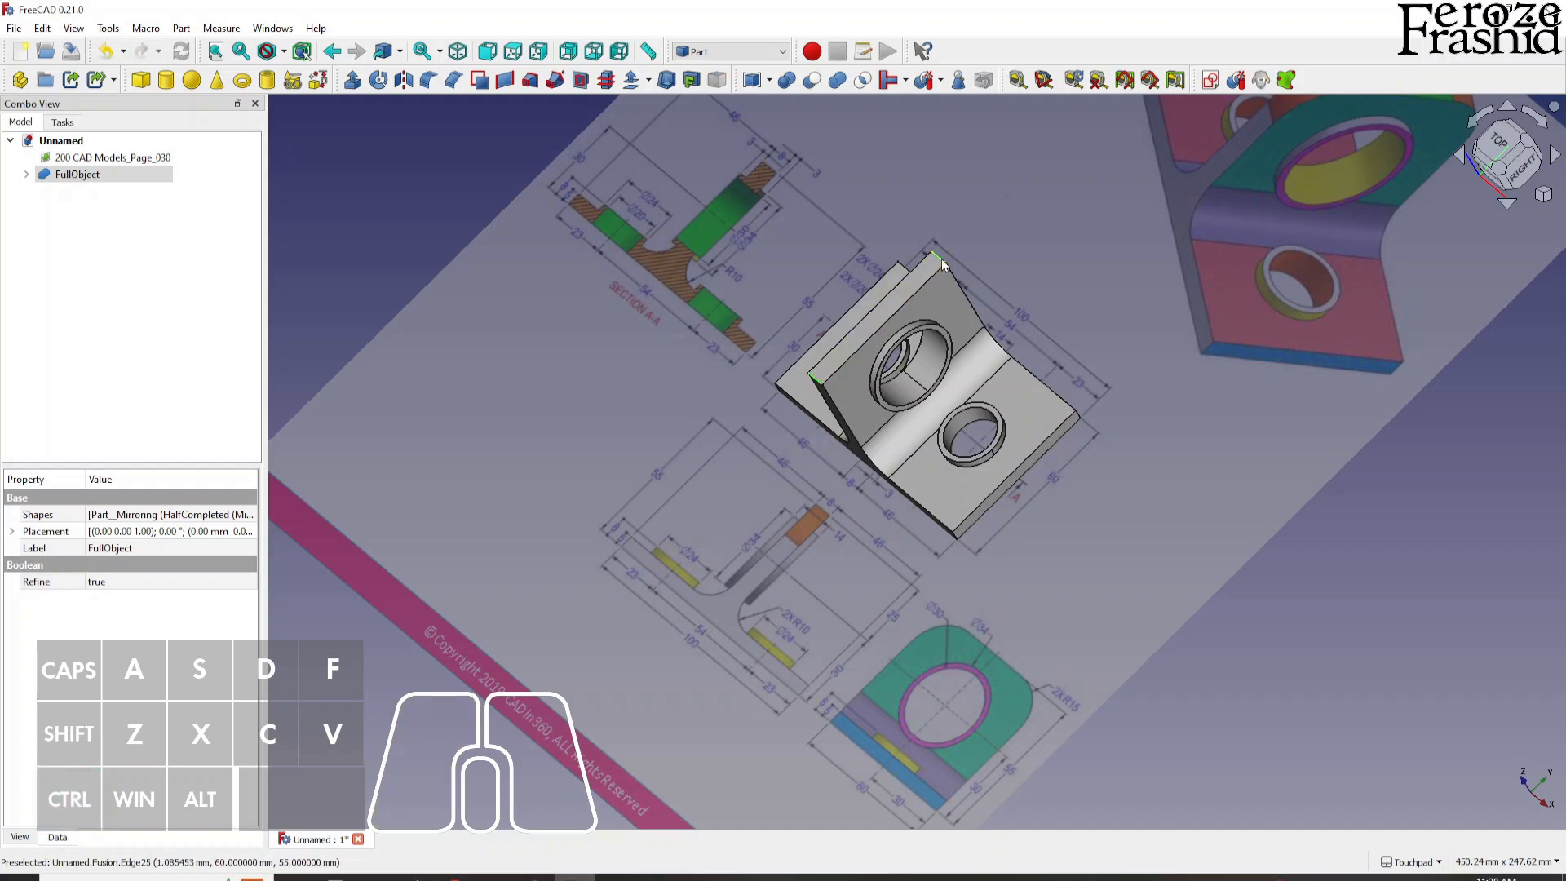
{"action": "mouse_move", "coordinate": [933, 283]}
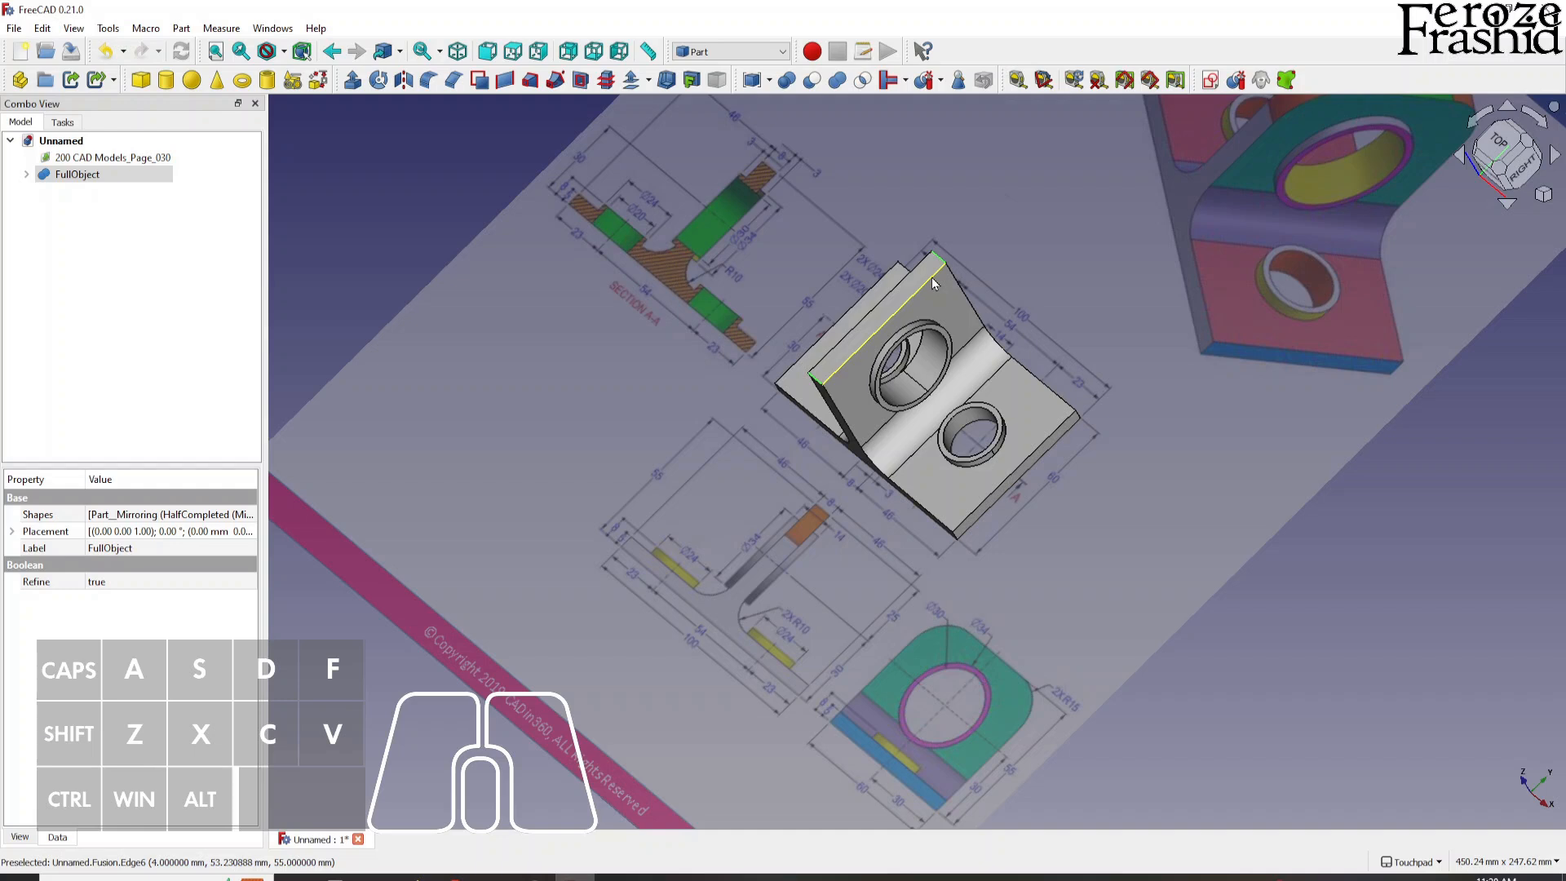
{"action": "mouse_move", "coordinate": [452, 81]}
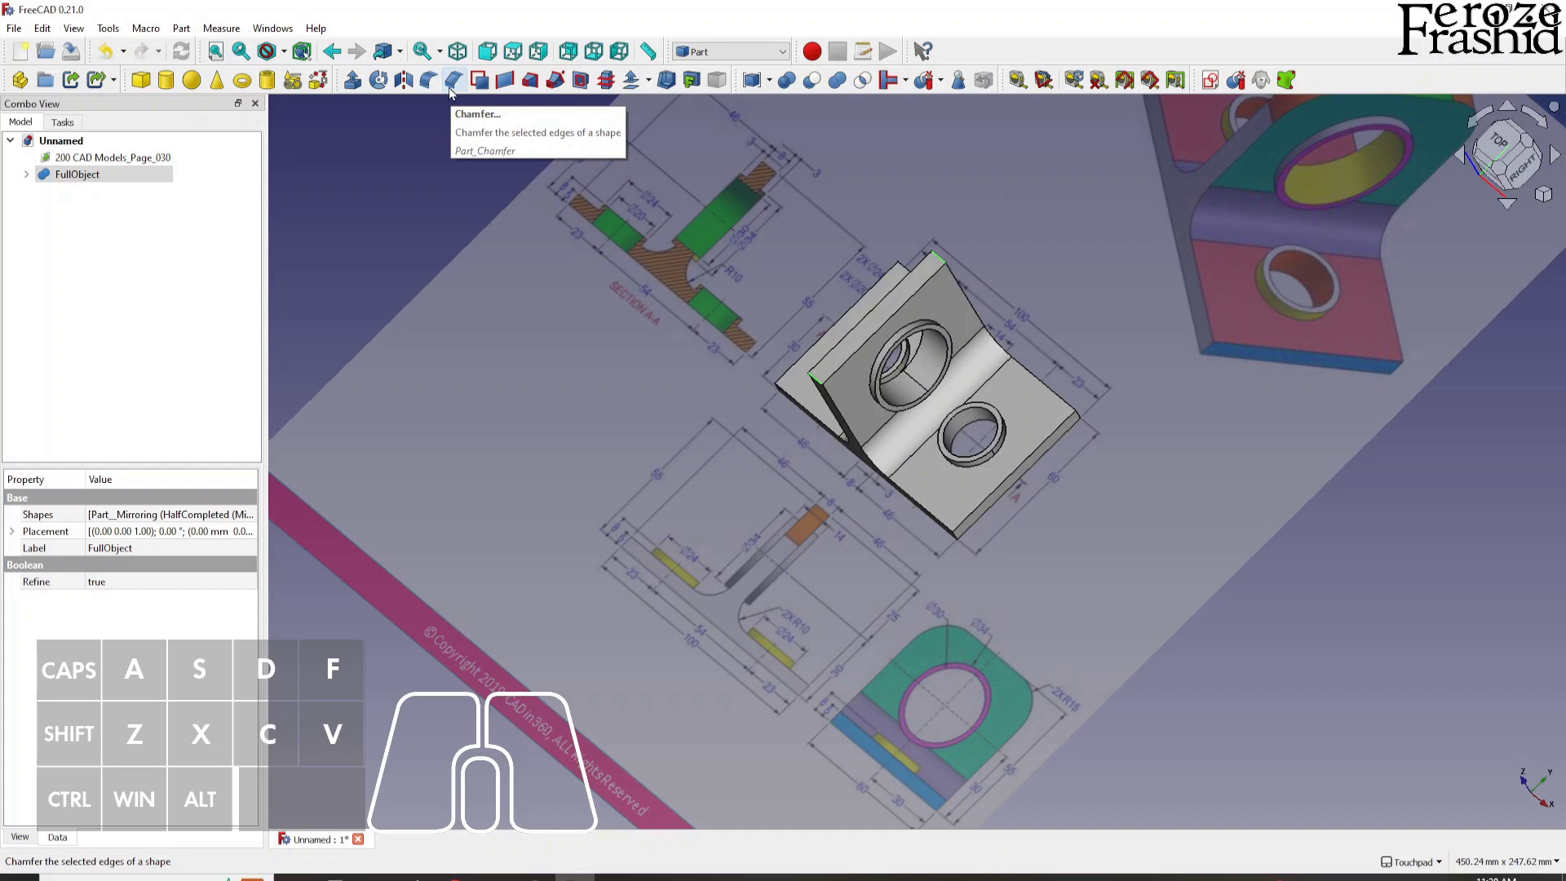
{"action": "mouse_move", "coordinate": [435, 98]}
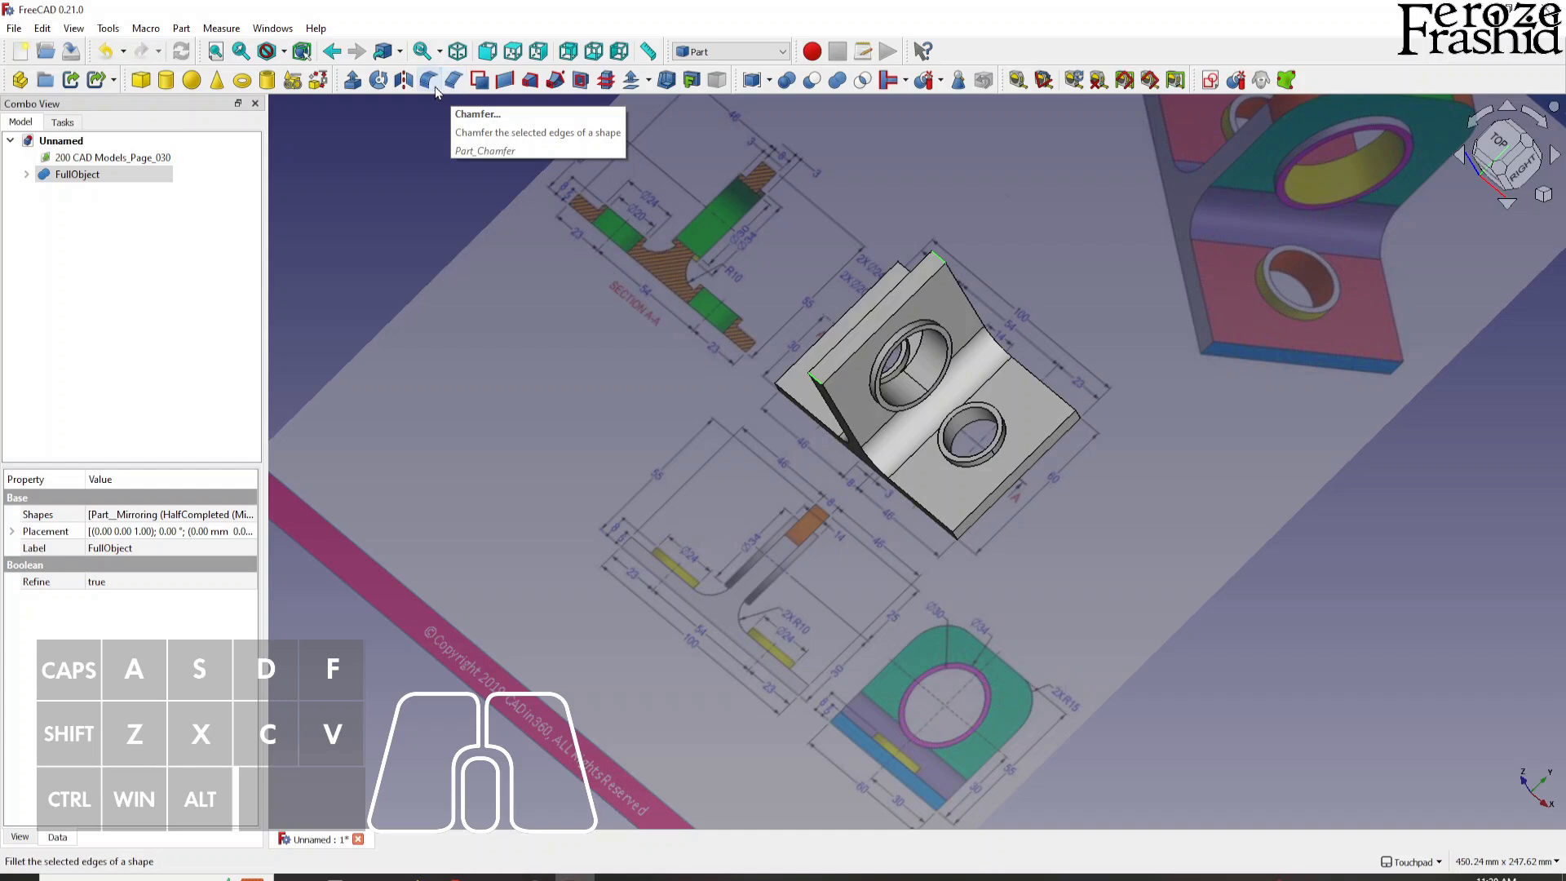
{"action": "mouse_move", "coordinate": [431, 83]}
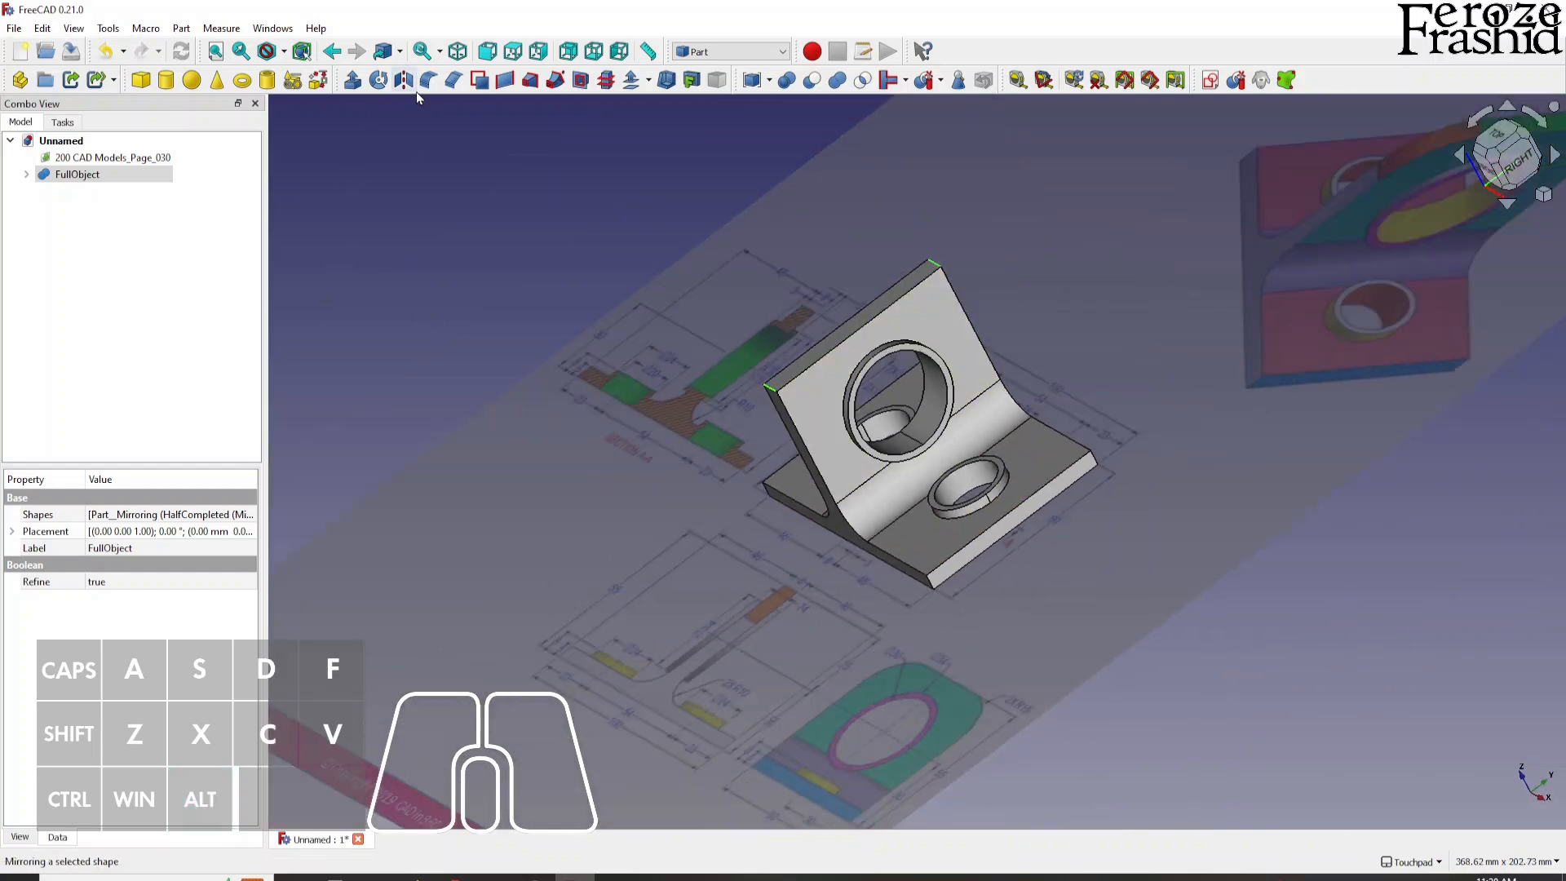
Fillet the upright tab's top edges, including Edge25, at 15 mm radius.
{"action": "left_click", "coordinate": [439, 79]}
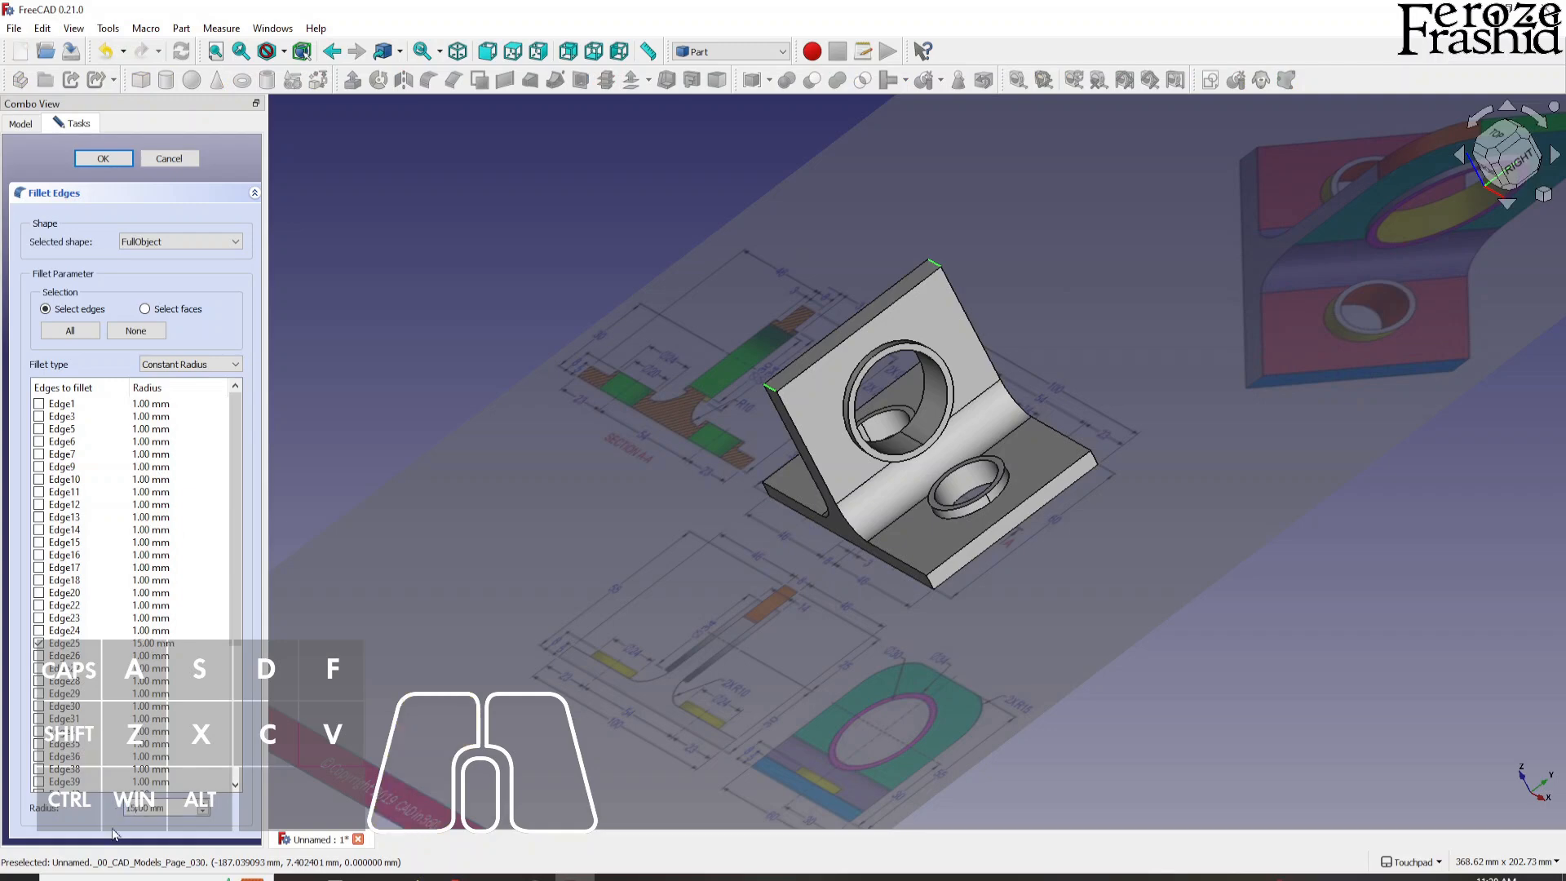
{"action": "left_click", "coordinate": [103, 159]}
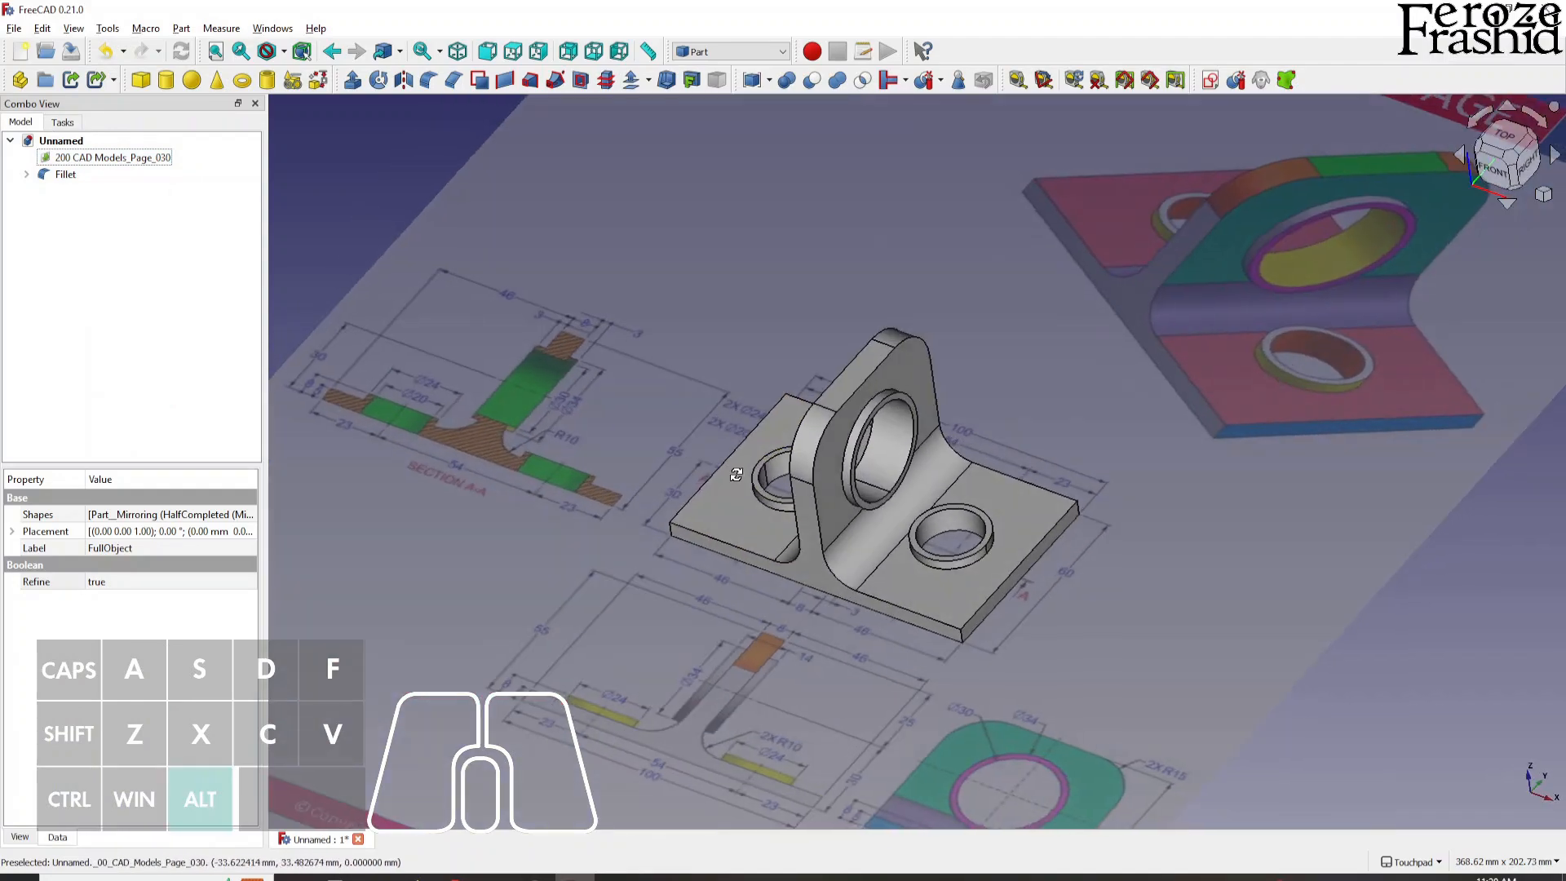
{"action": "mouse_move", "coordinate": [826, 491]}
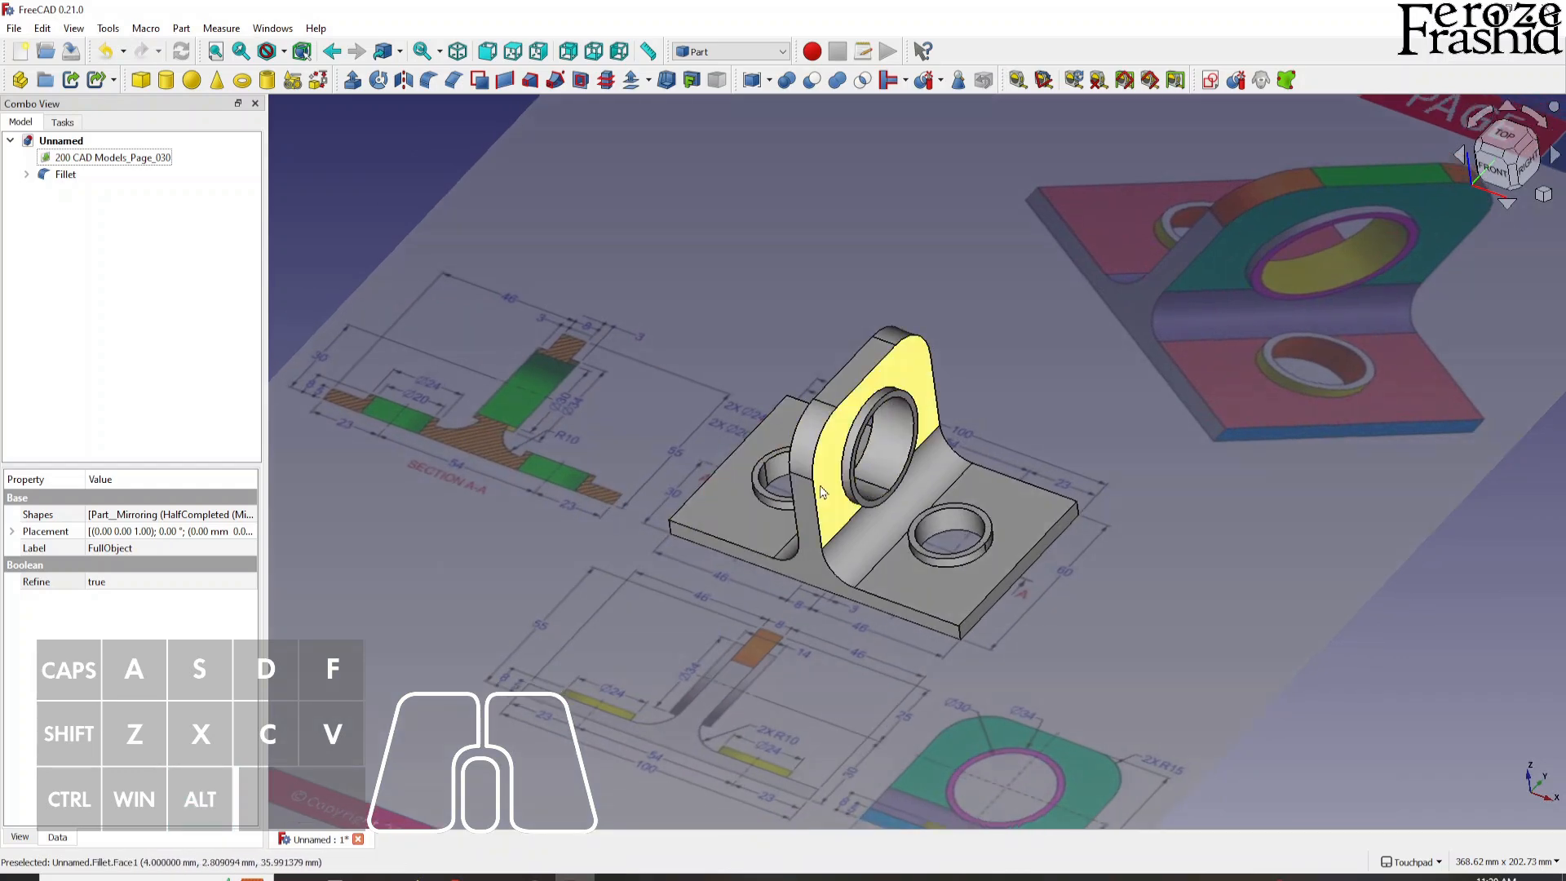
{"action": "mouse_move", "coordinate": [827, 490]}
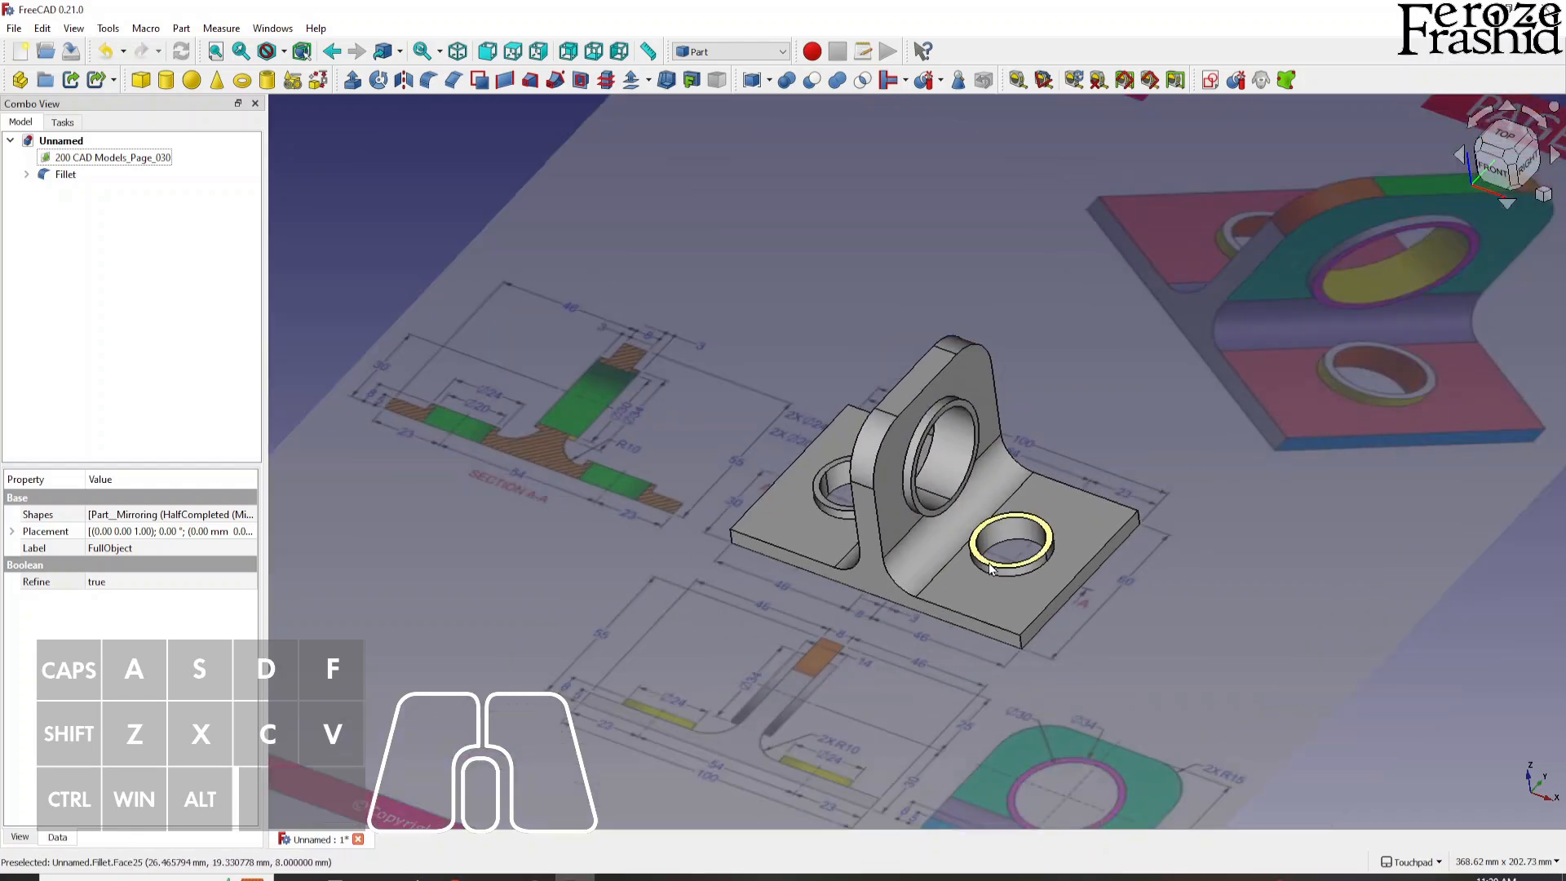
{"action": "mouse_move", "coordinate": [925, 557]}
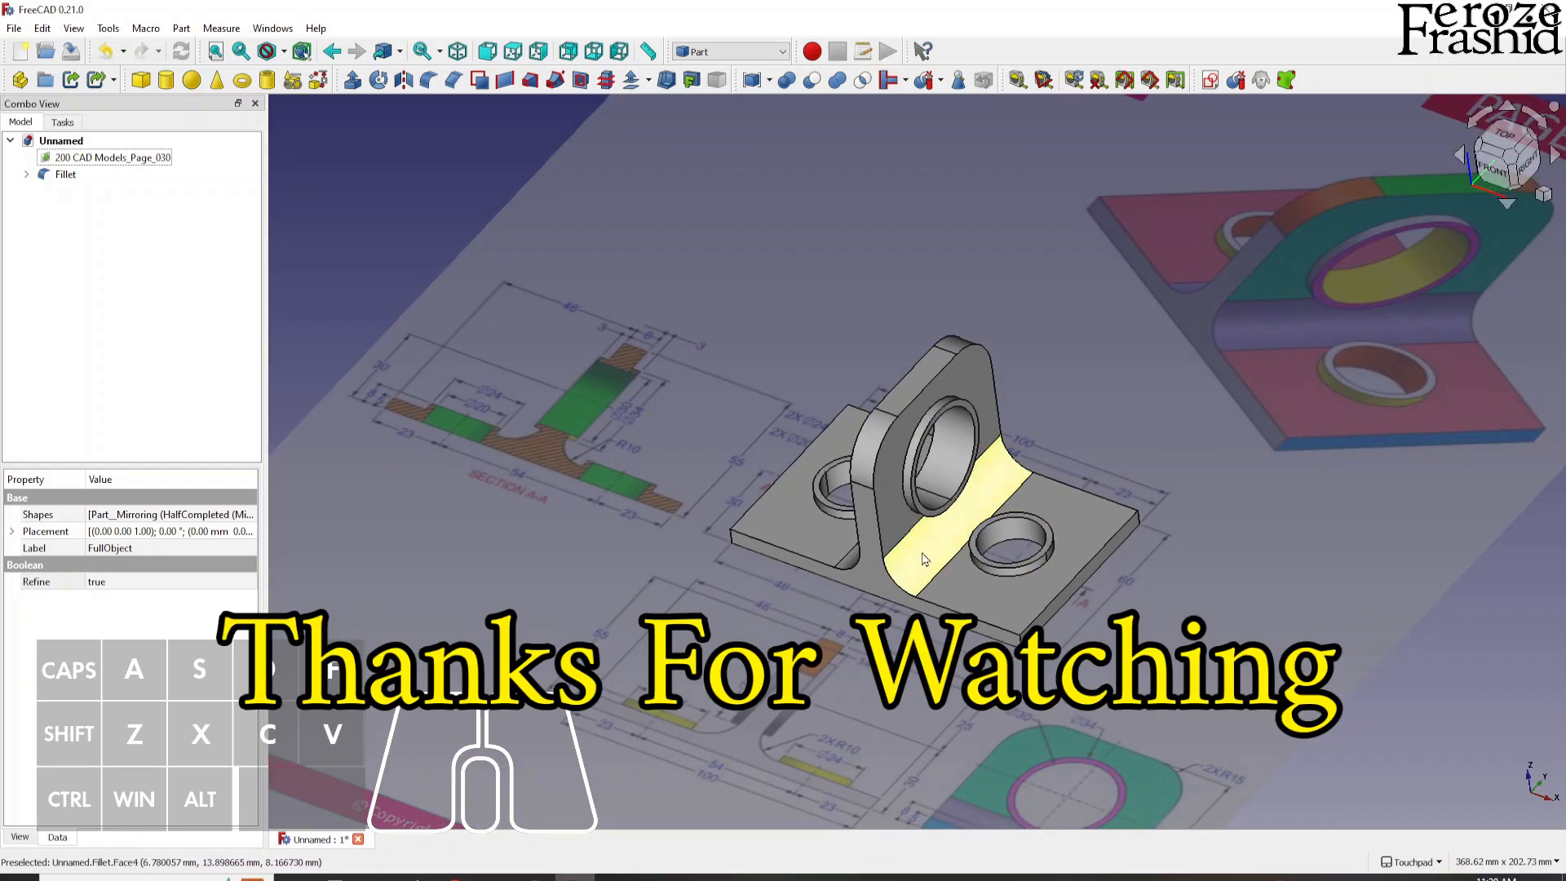